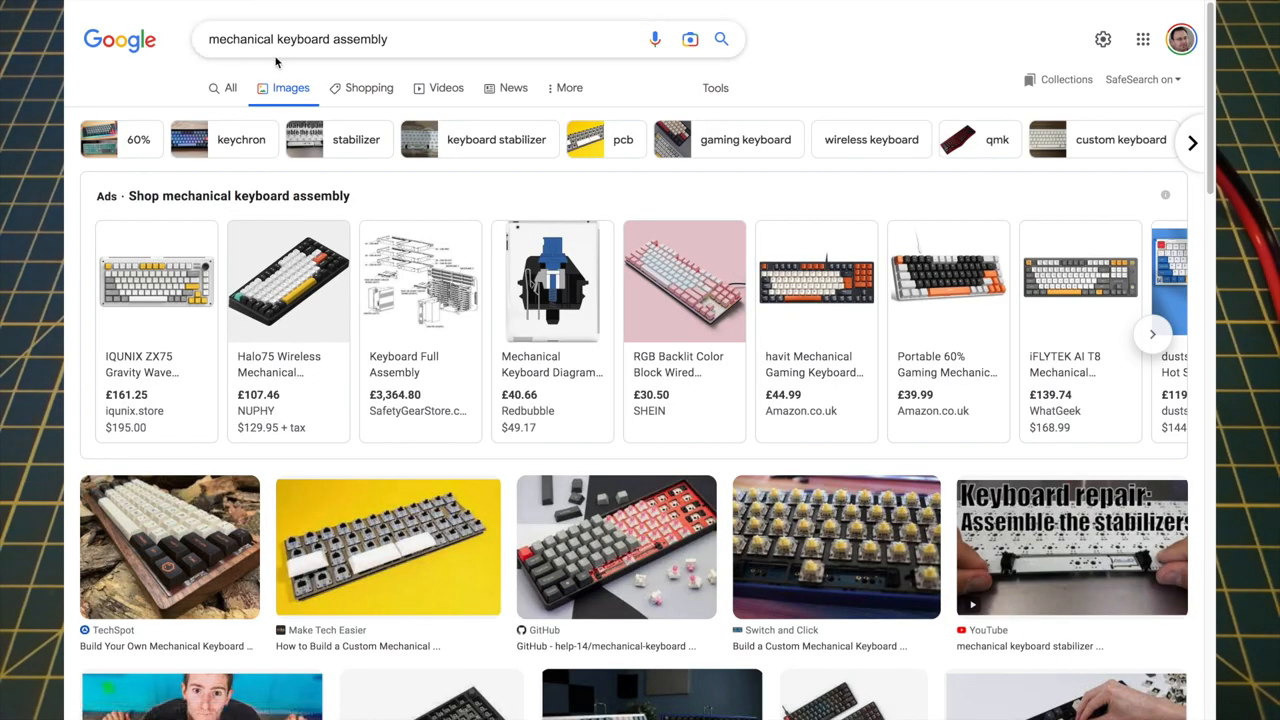
Scroll down through the keycap set product page to view its key rows.
scroll(down, 3)
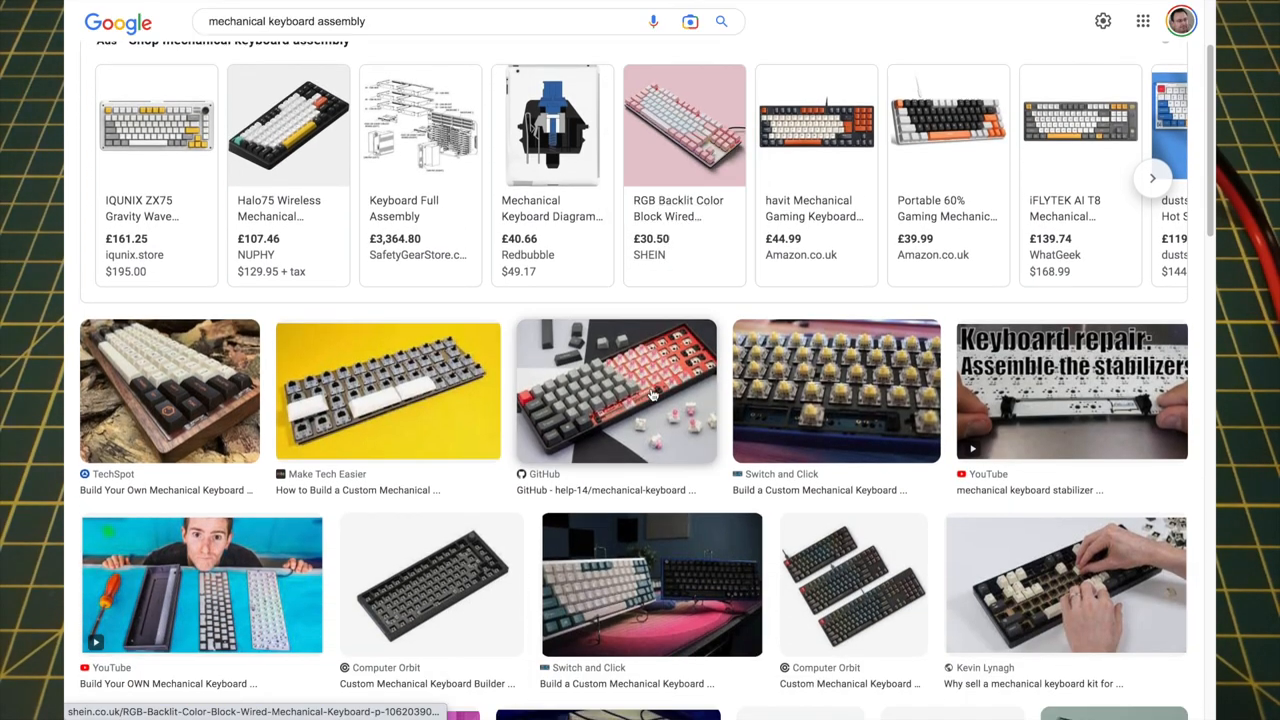
scroll(down, 3)
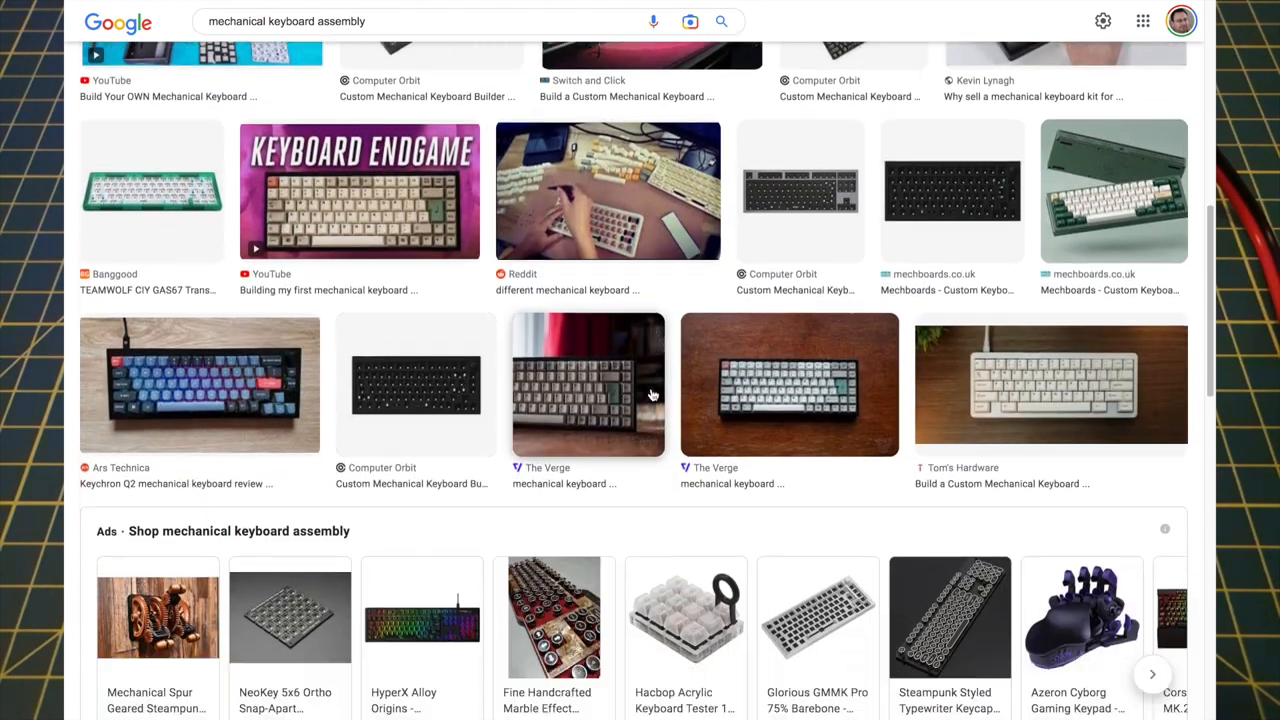
scroll(down, 3)
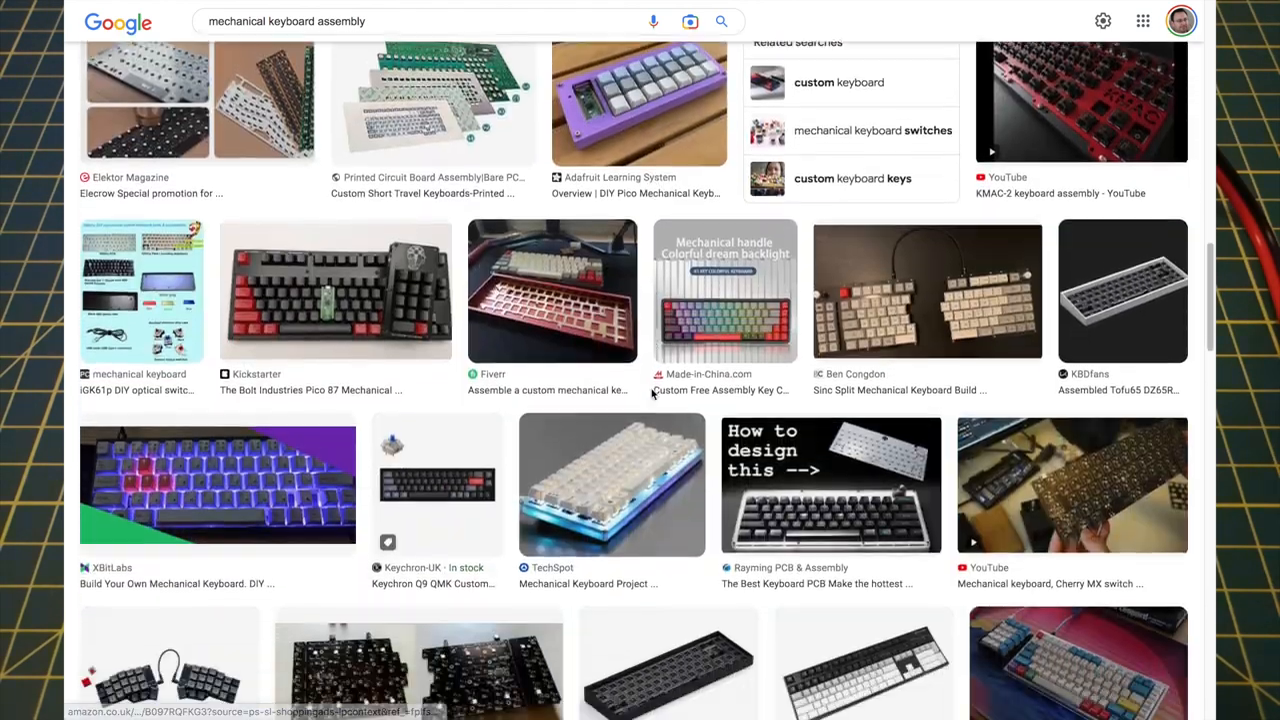
scroll(down, 3)
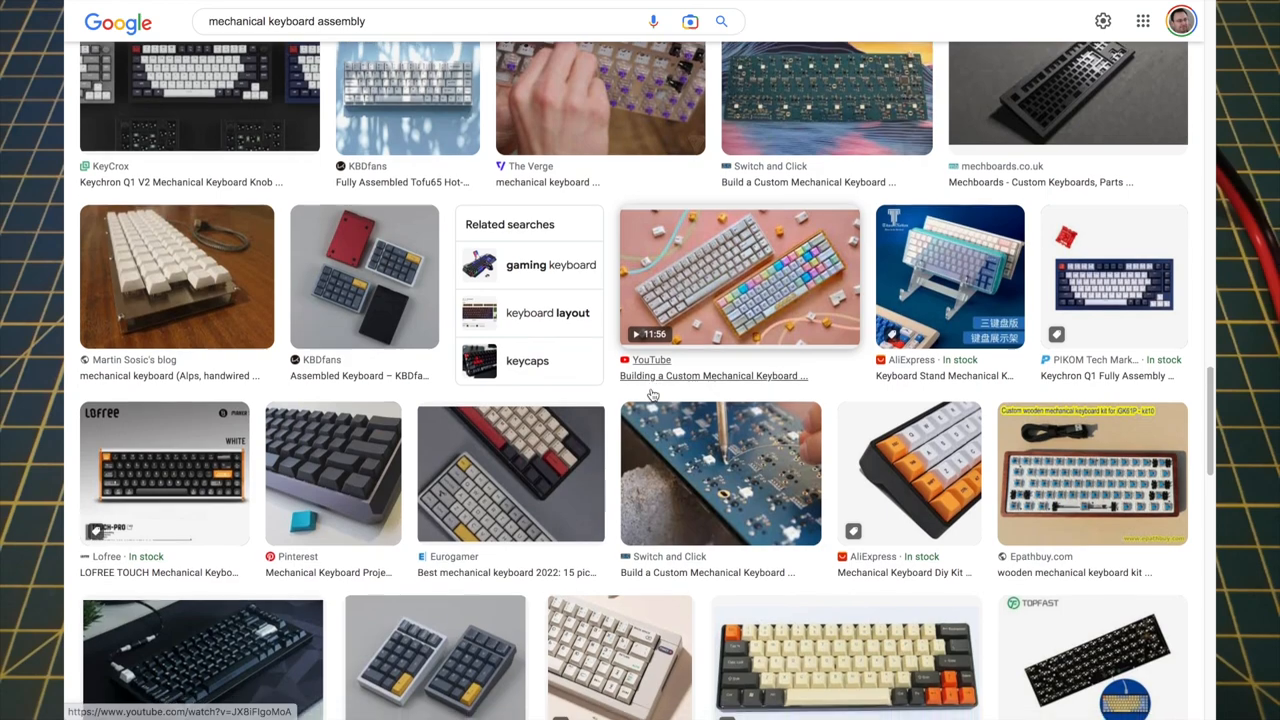
scroll(down, 3)
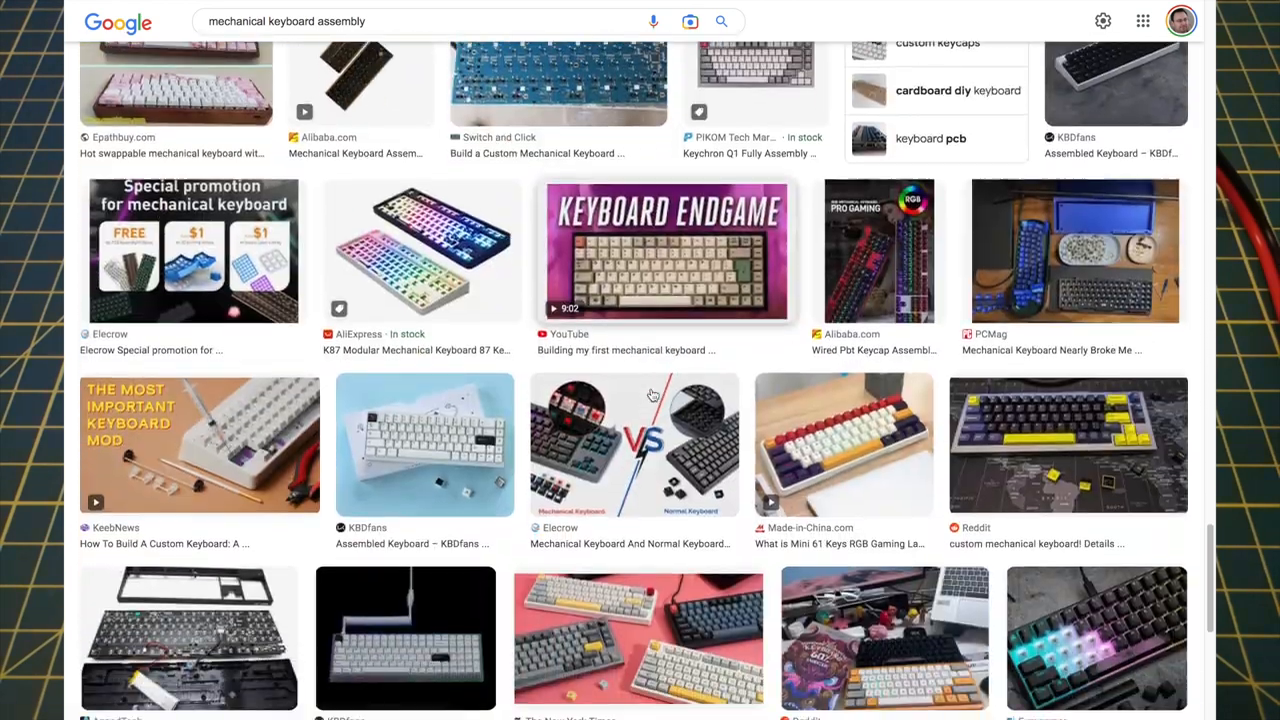
scroll(down, 3)
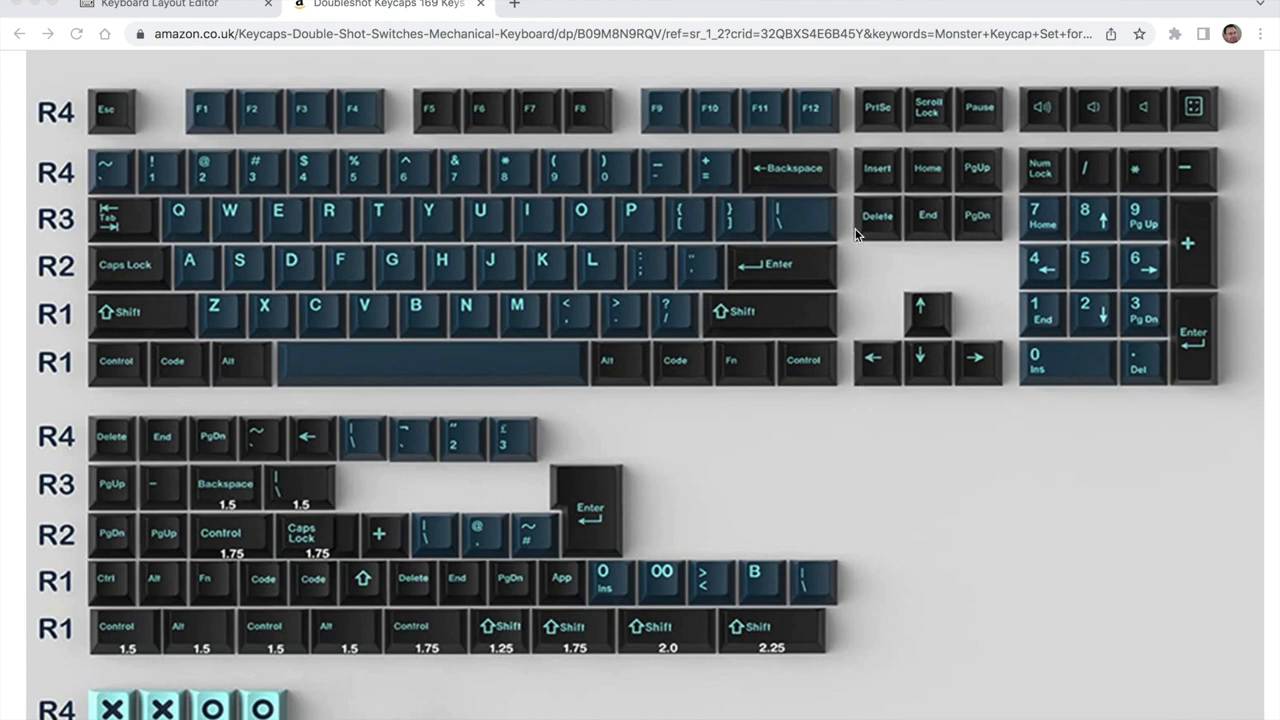
mouse_move(1202, 374)
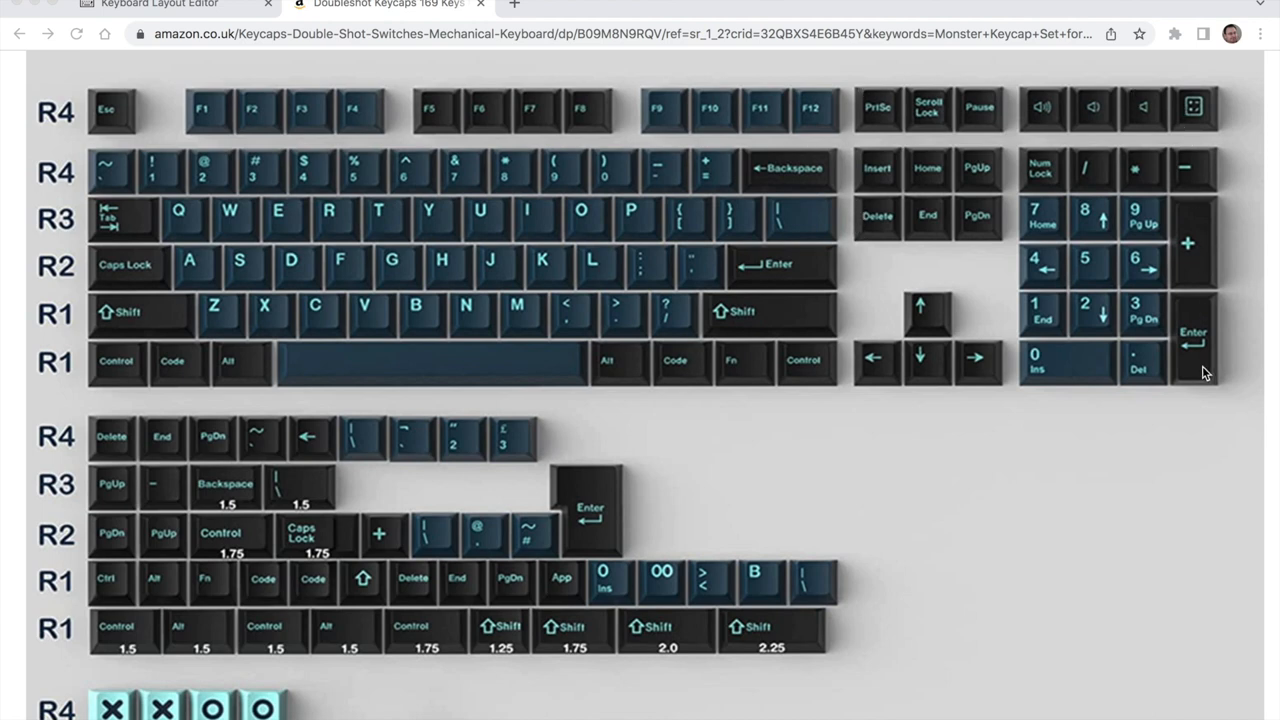
mouse_move(120, 136)
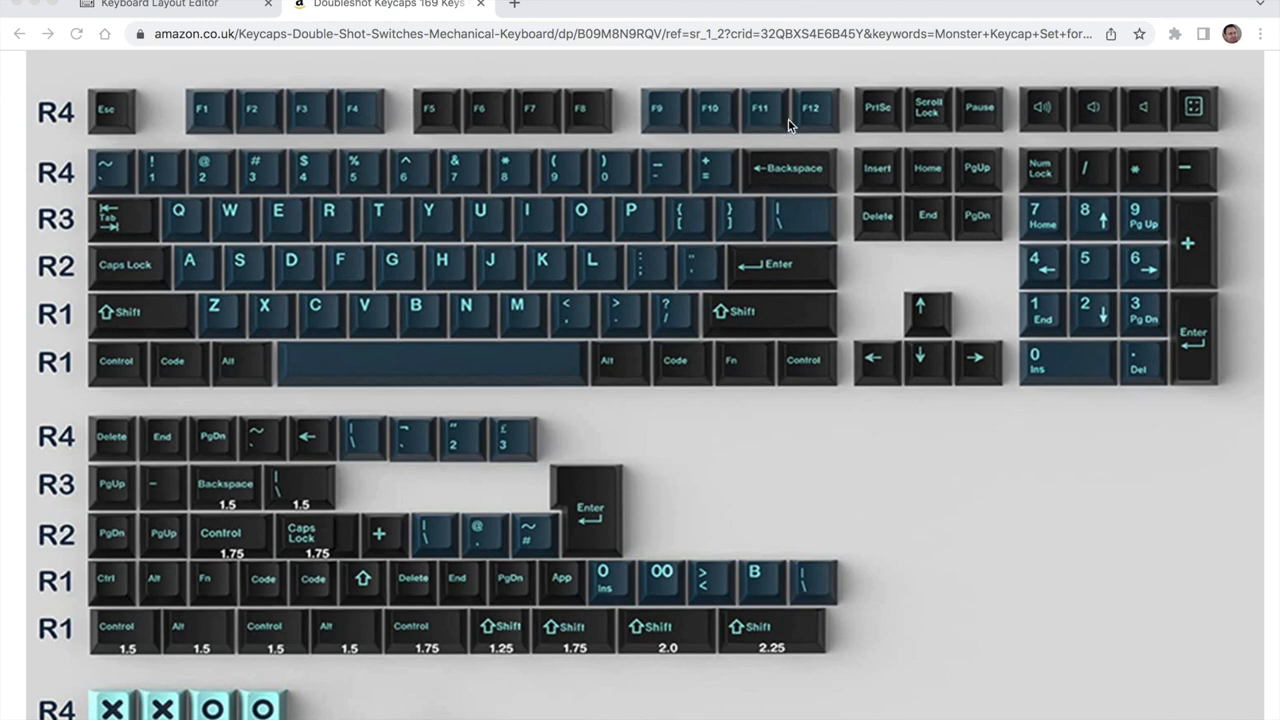
mouse_move(188, 128)
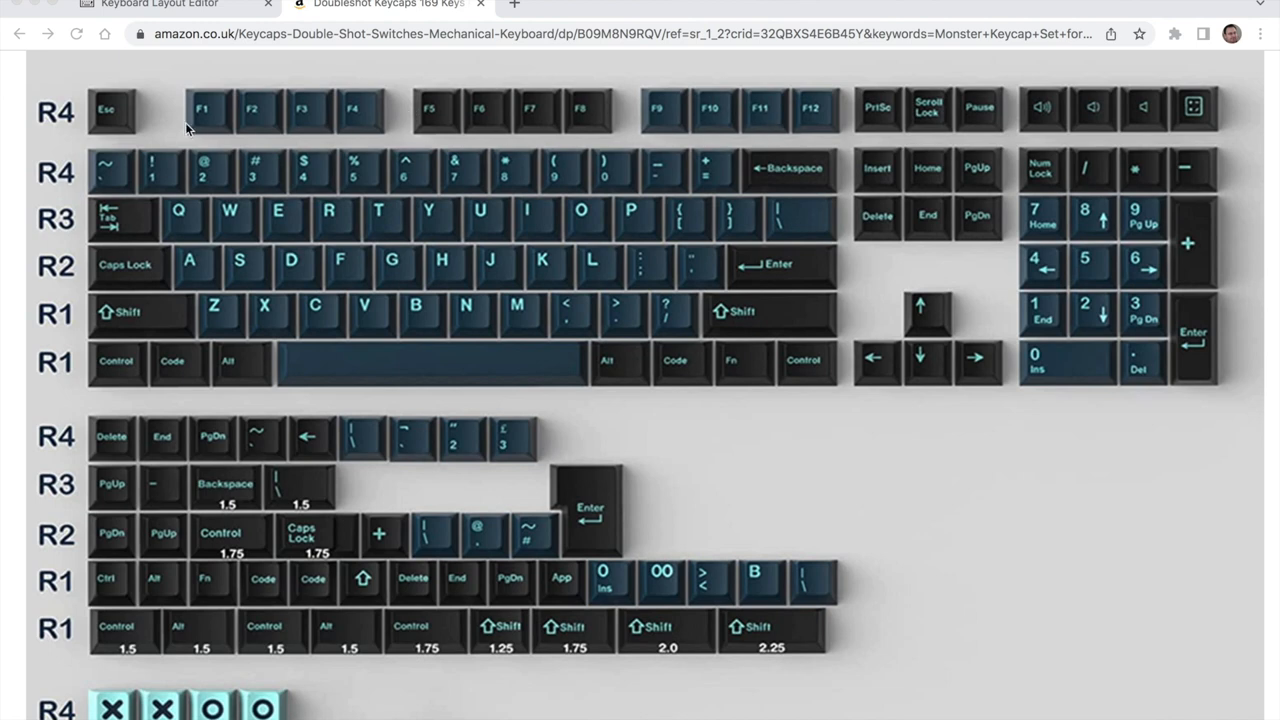
mouse_move(804, 124)
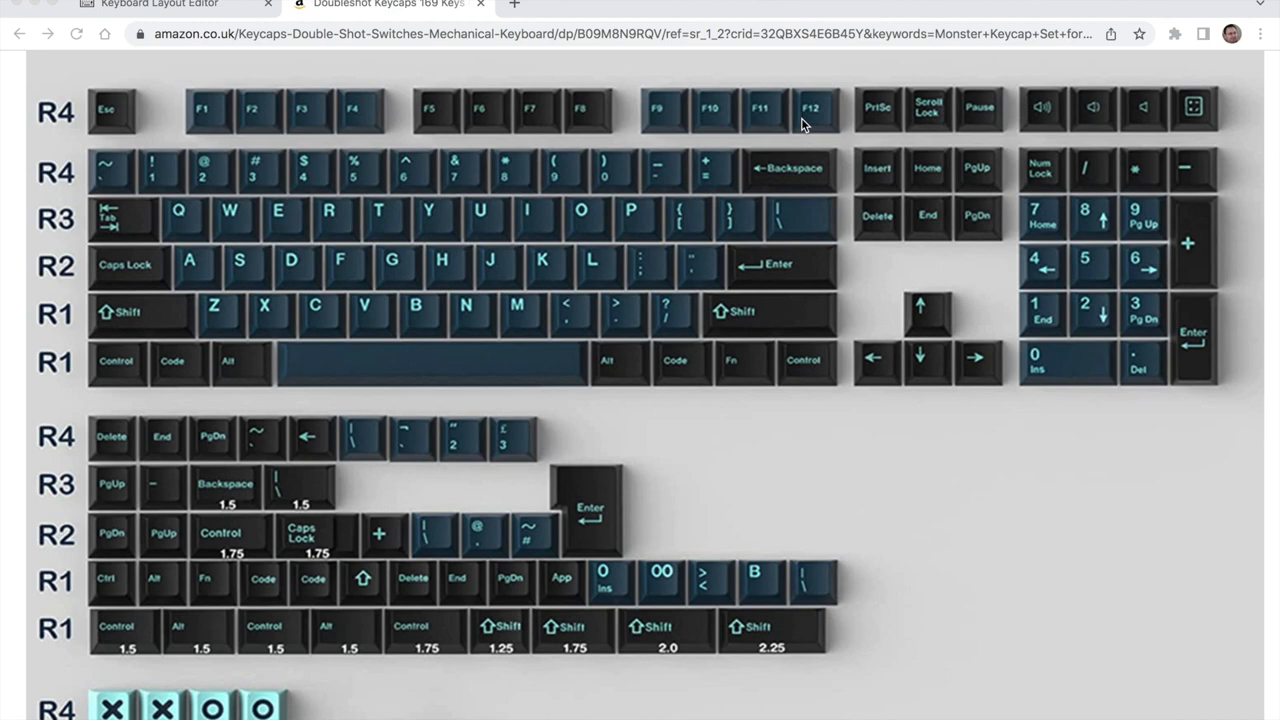
mouse_move(96, 130)
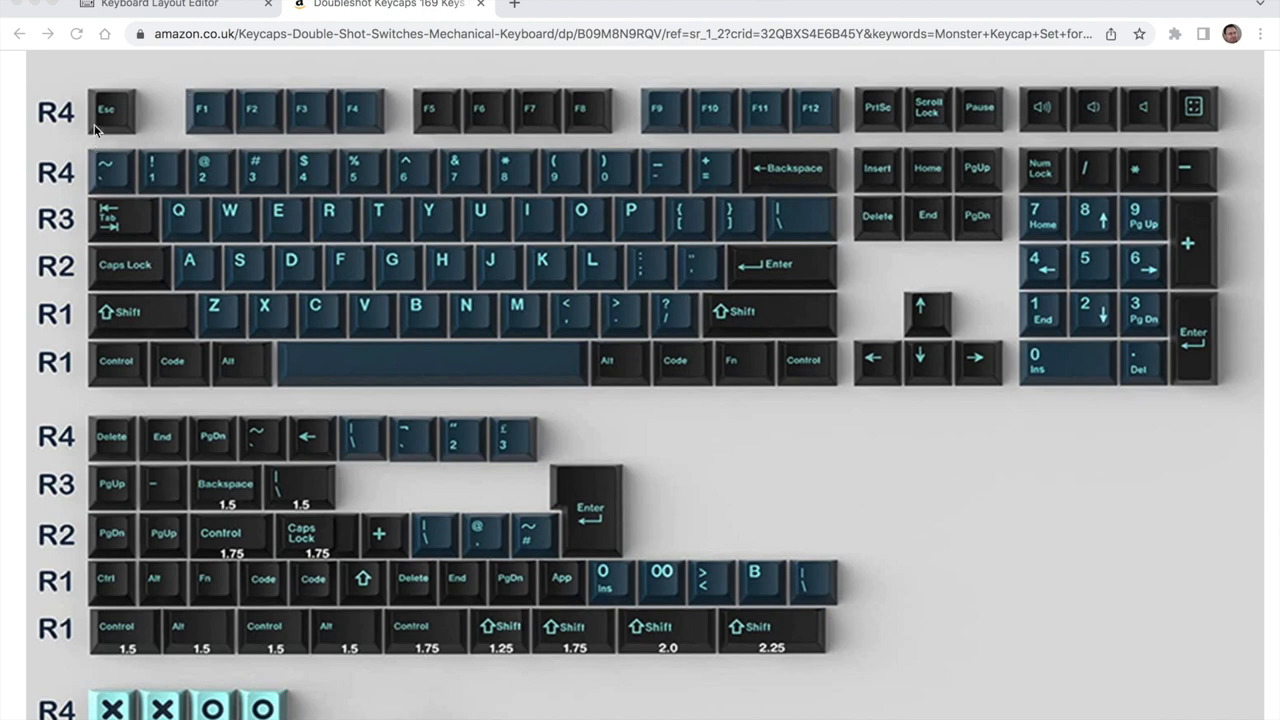
mouse_move(904, 308)
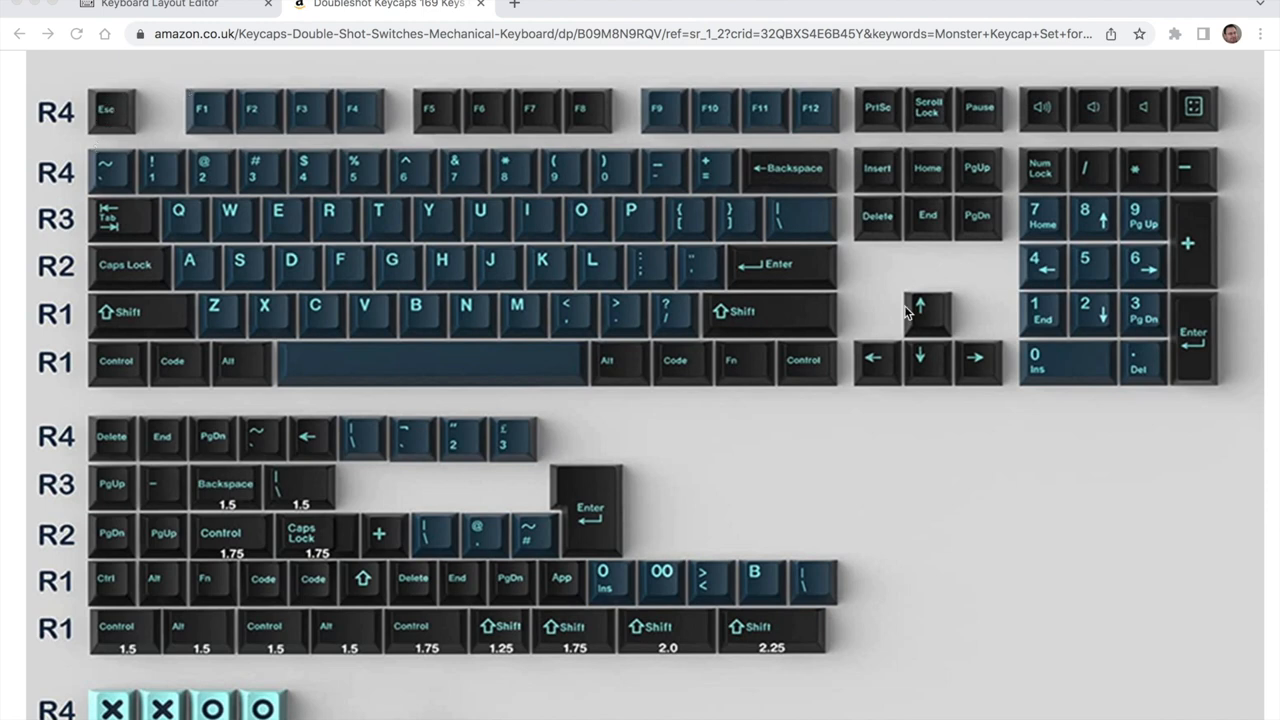
mouse_move(932, 320)
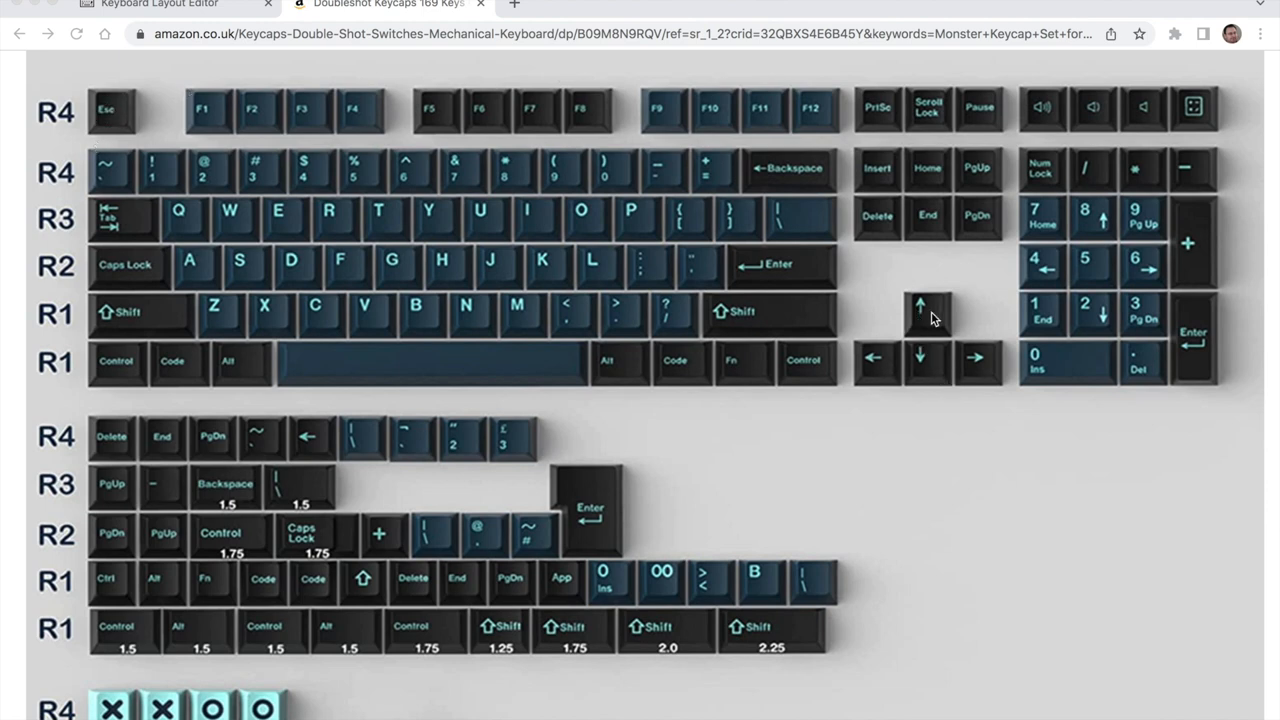
mouse_move(976, 368)
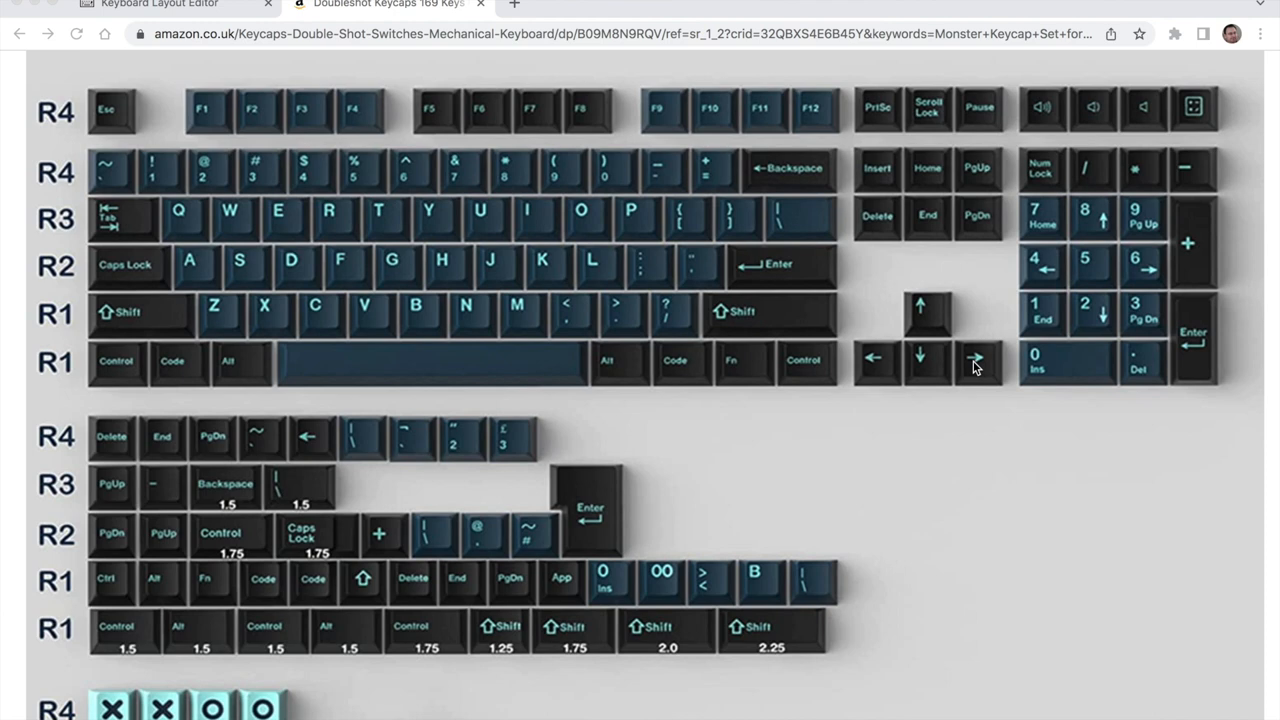
mouse_move(928, 388)
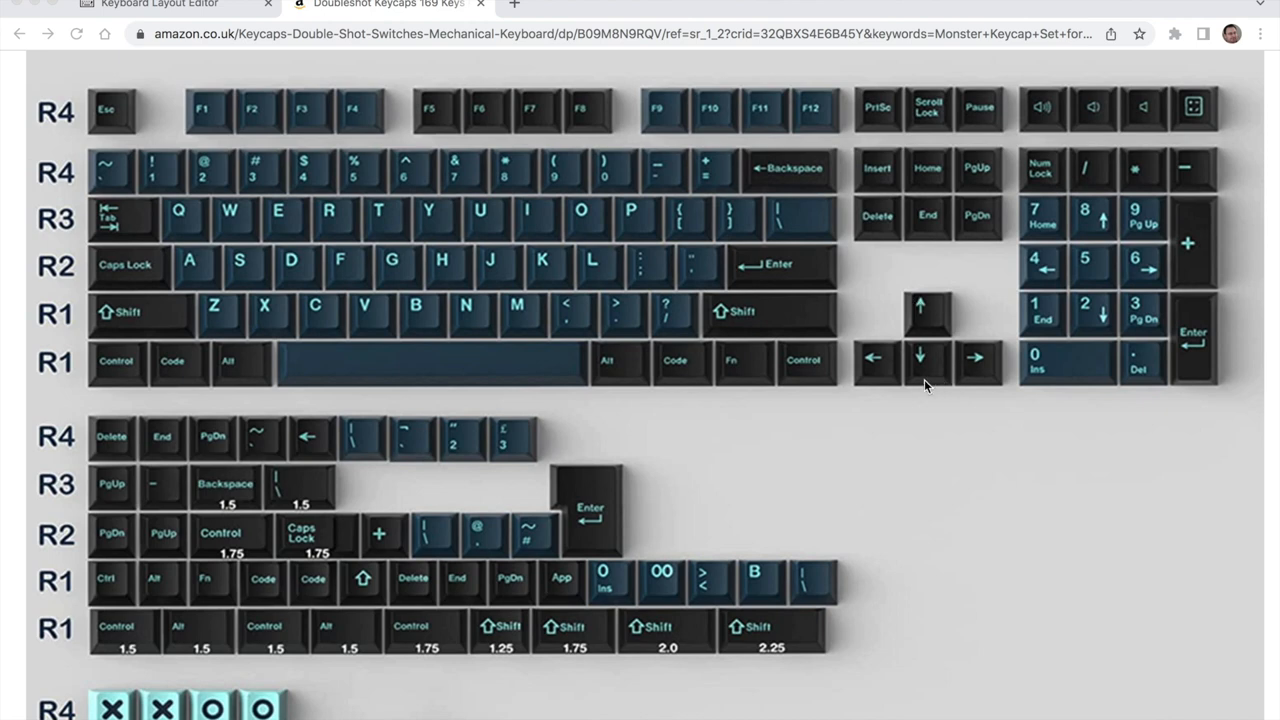
mouse_move(884, 394)
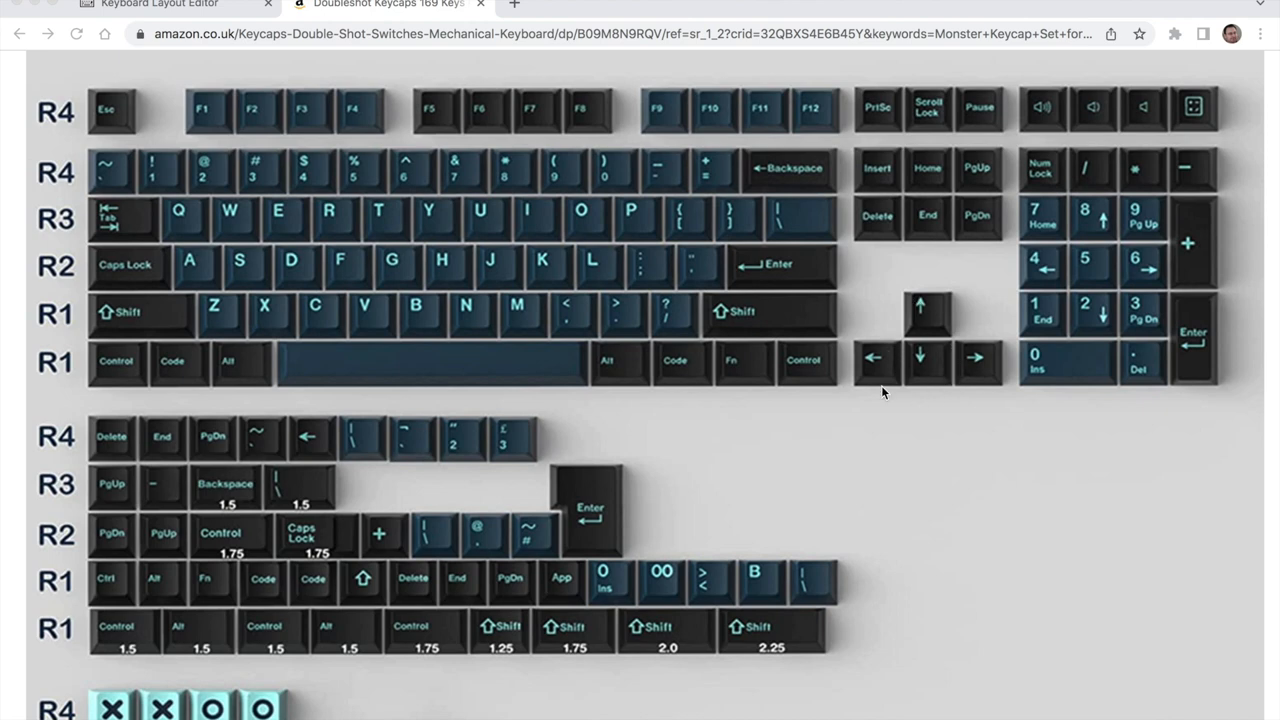
mouse_move(868, 378)
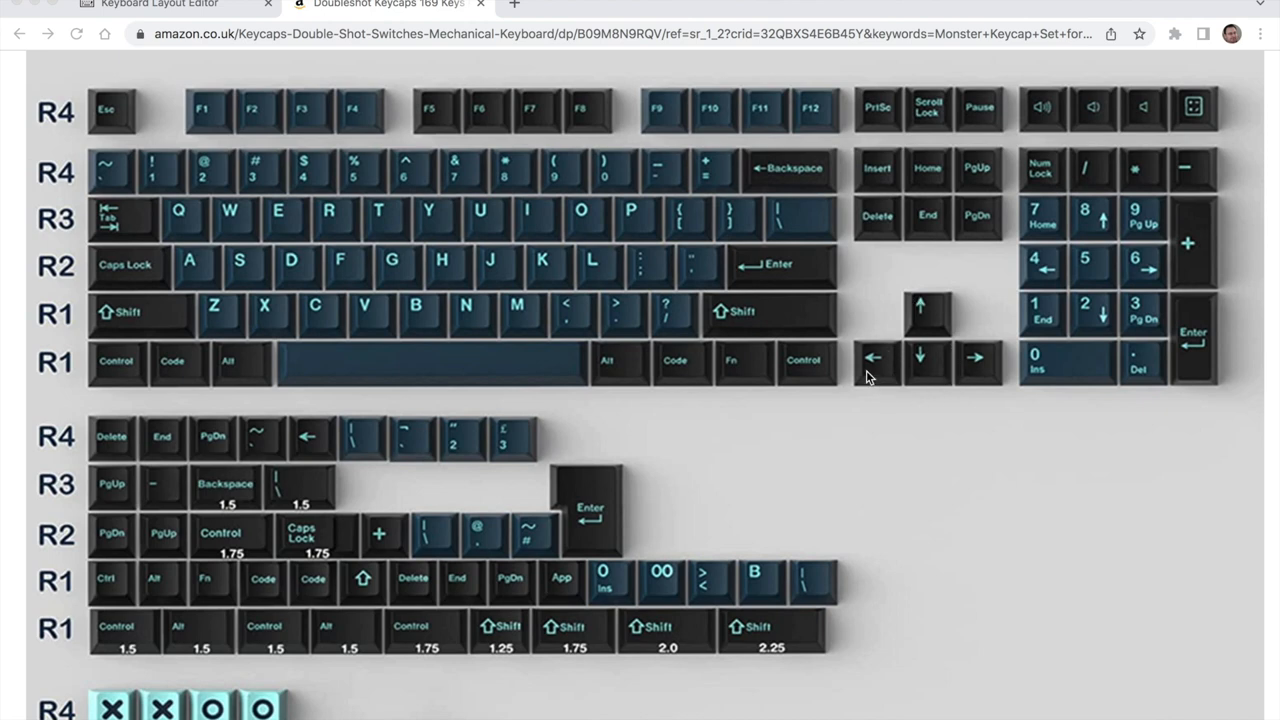
mouse_move(936, 340)
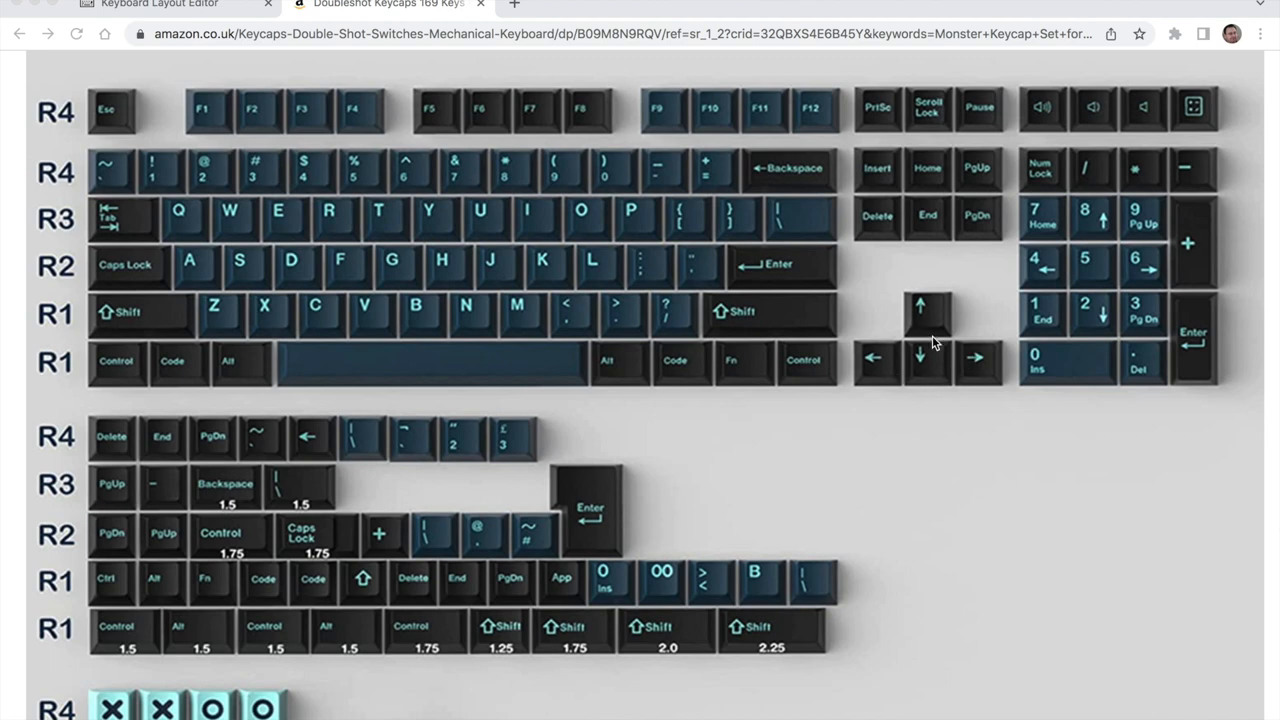
mouse_move(390, 344)
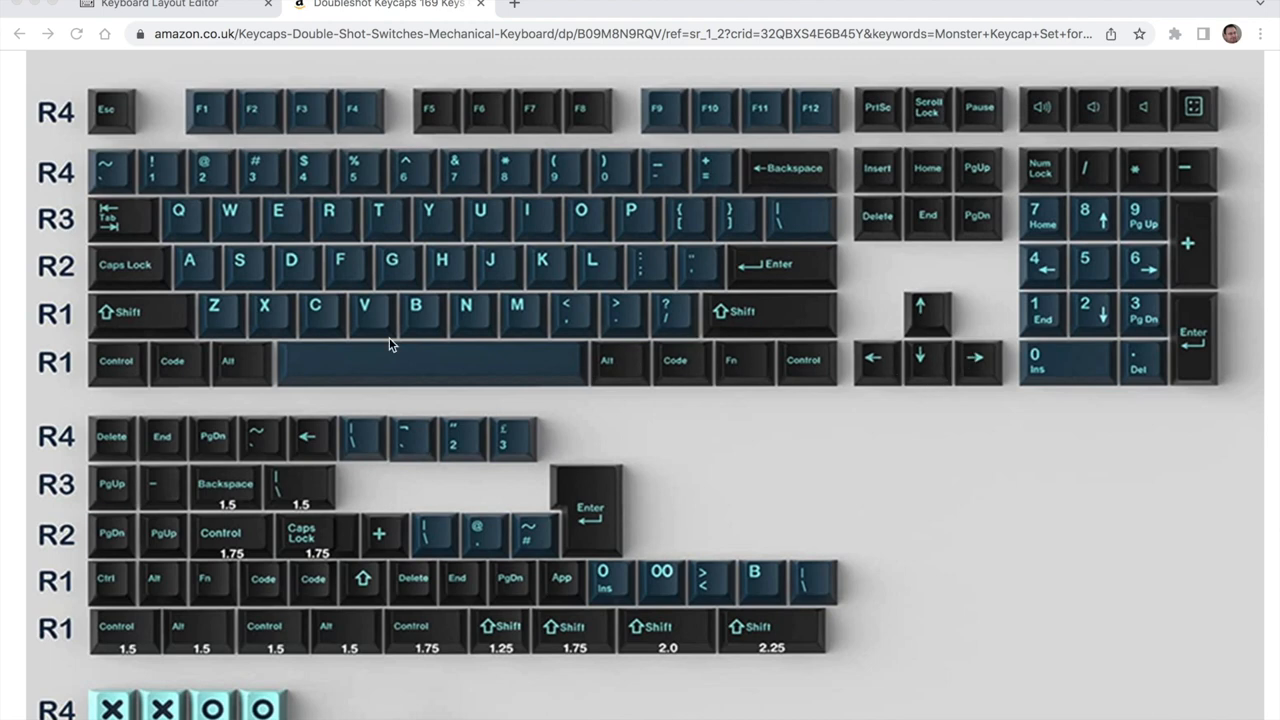
mouse_move(732, 330)
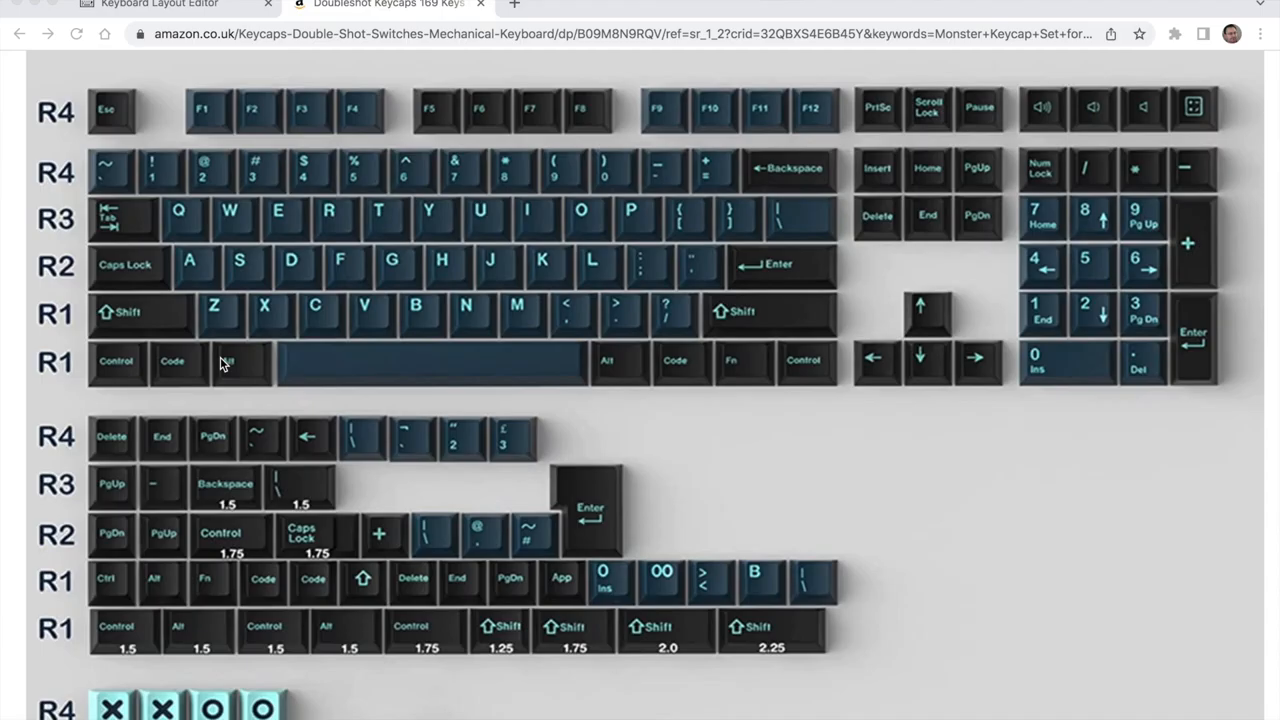
mouse_move(712, 370)
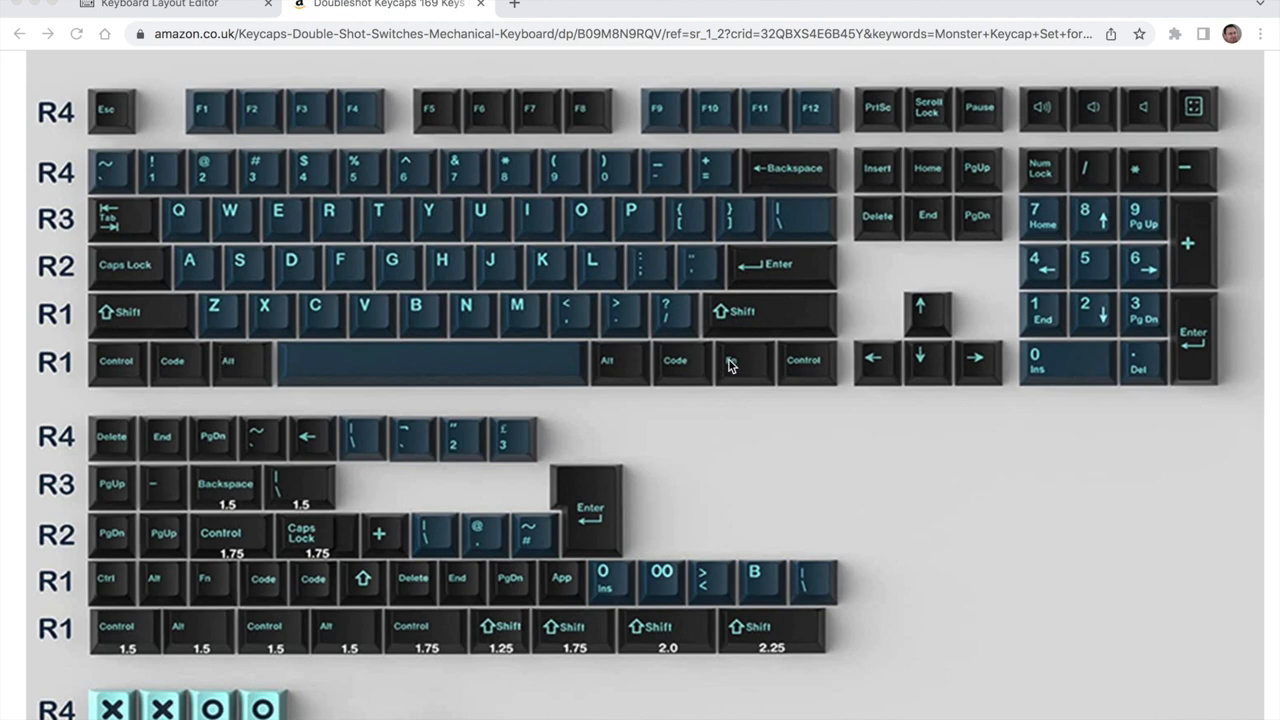
mouse_move(940, 376)
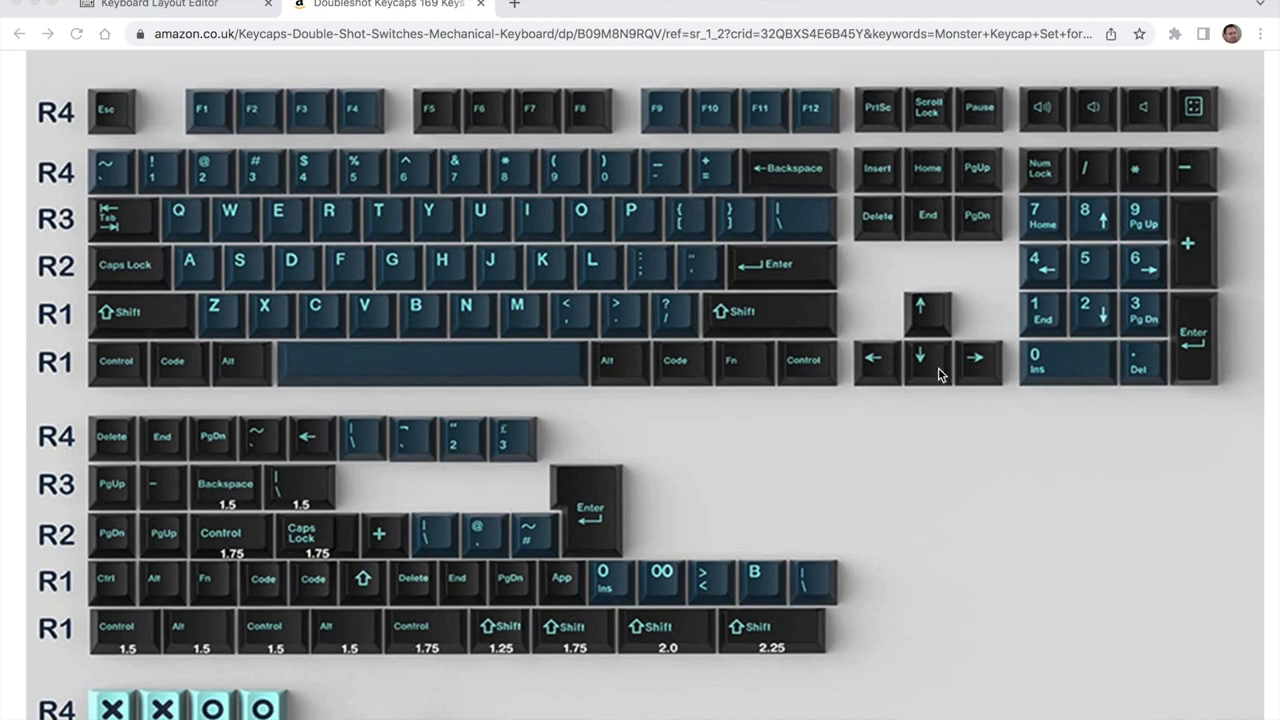
mouse_move(882, 368)
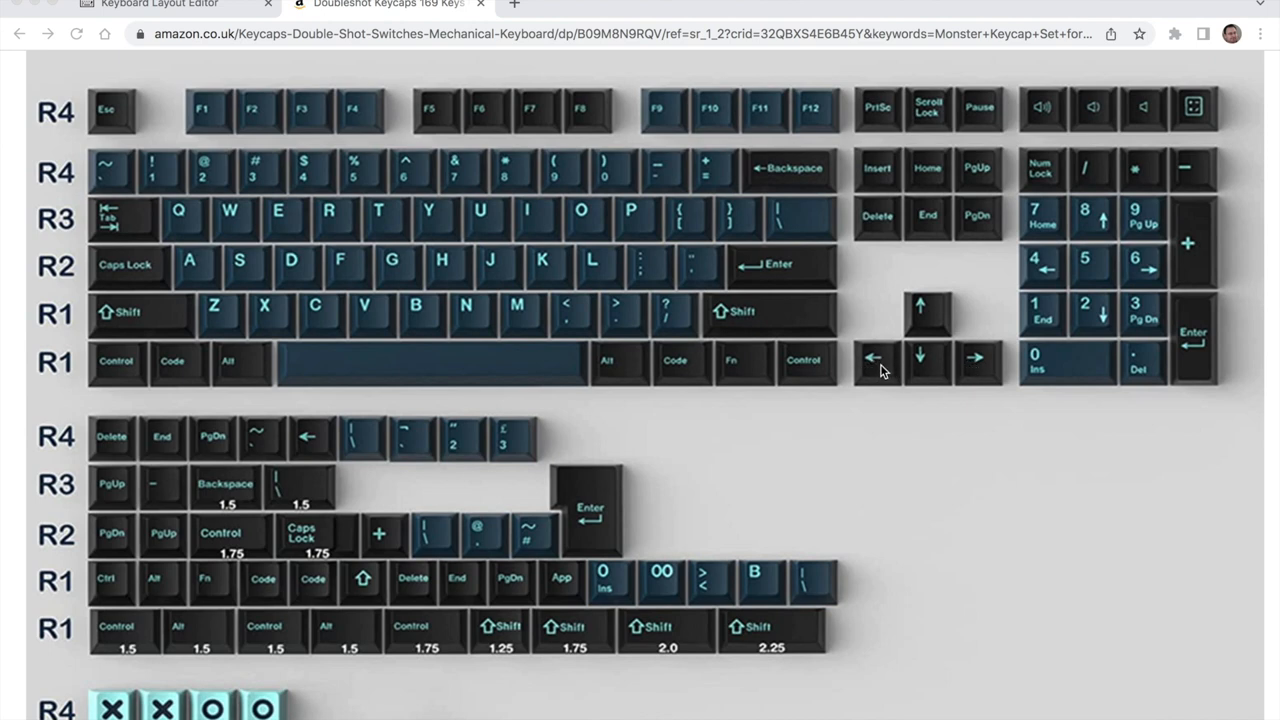
mouse_move(896, 372)
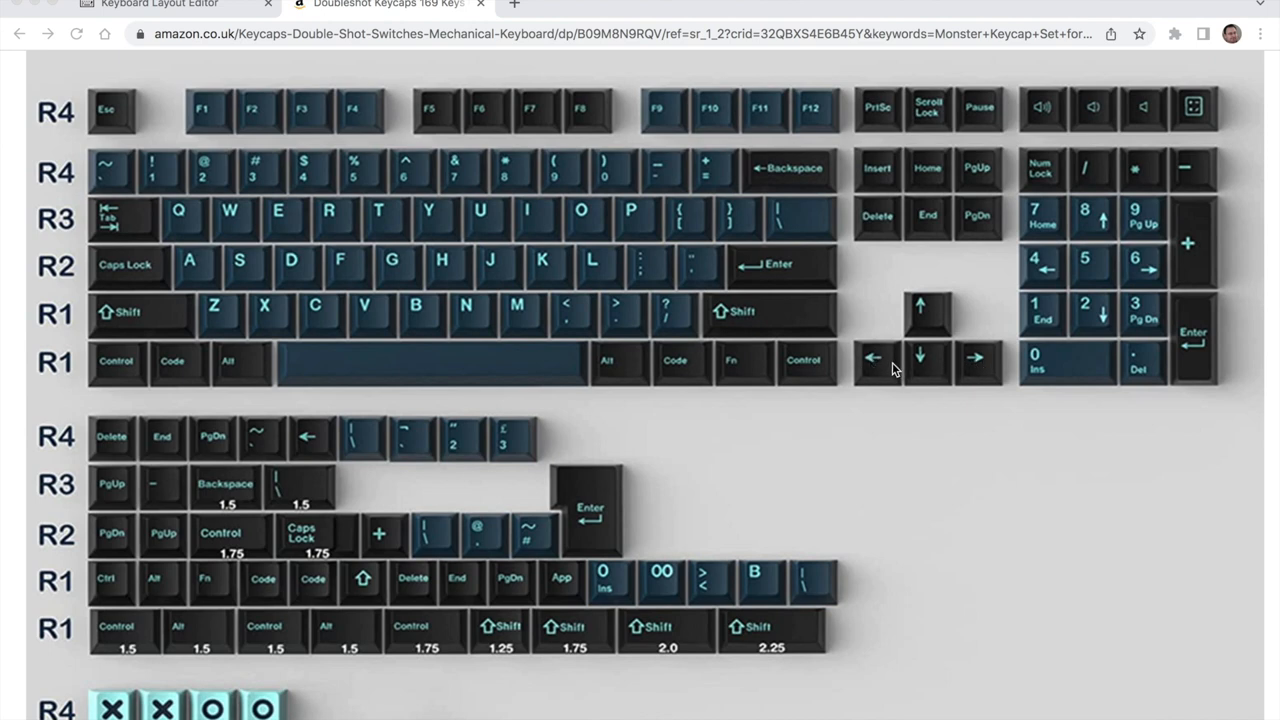
mouse_move(922, 324)
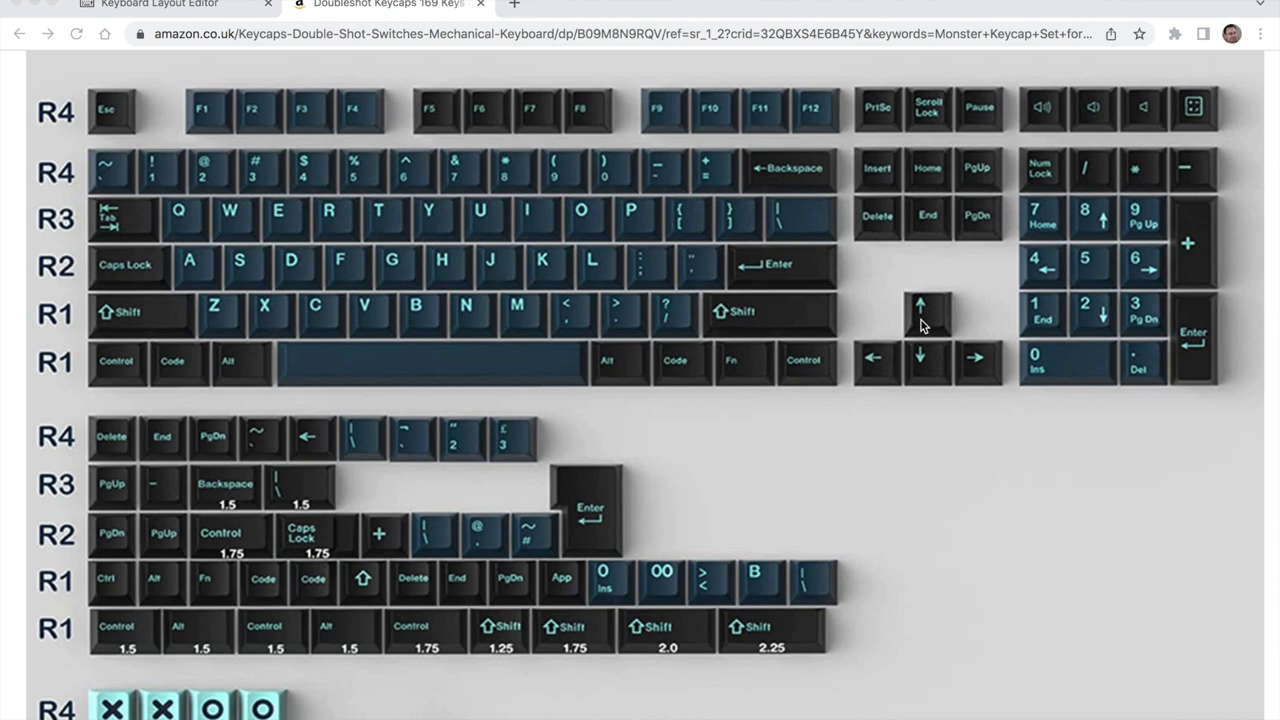
mouse_move(896, 374)
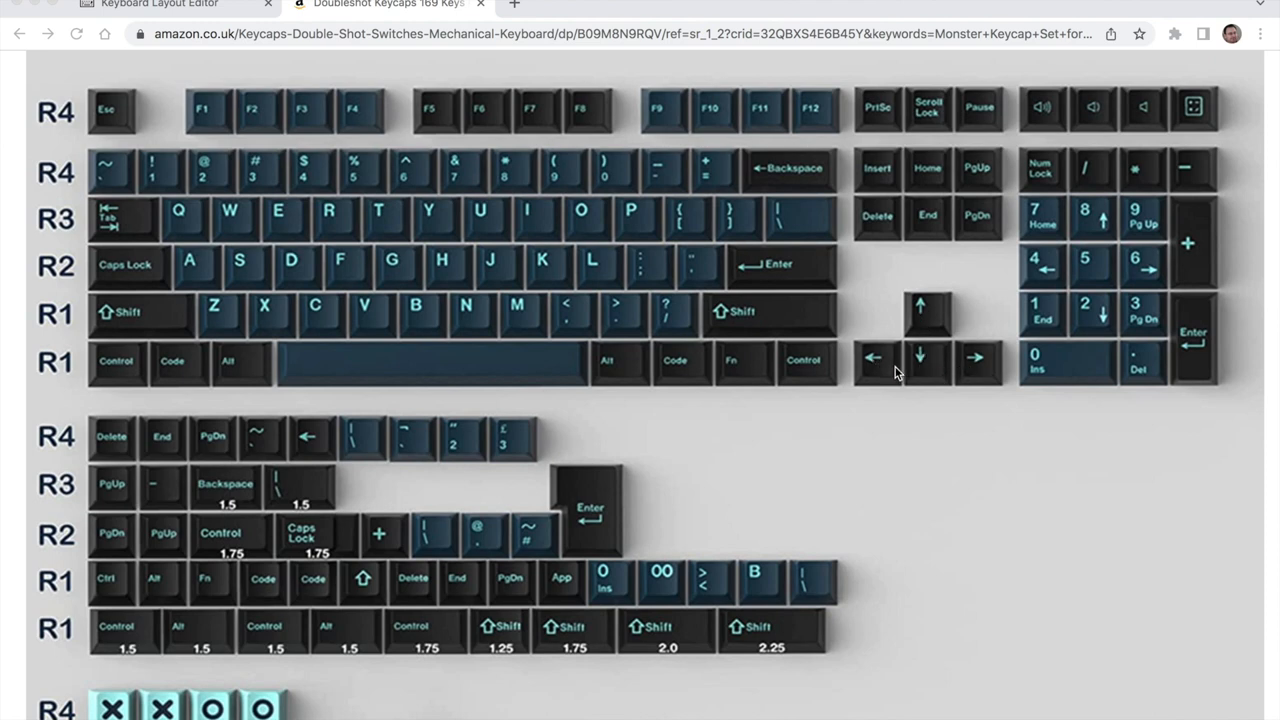
mouse_move(952, 358)
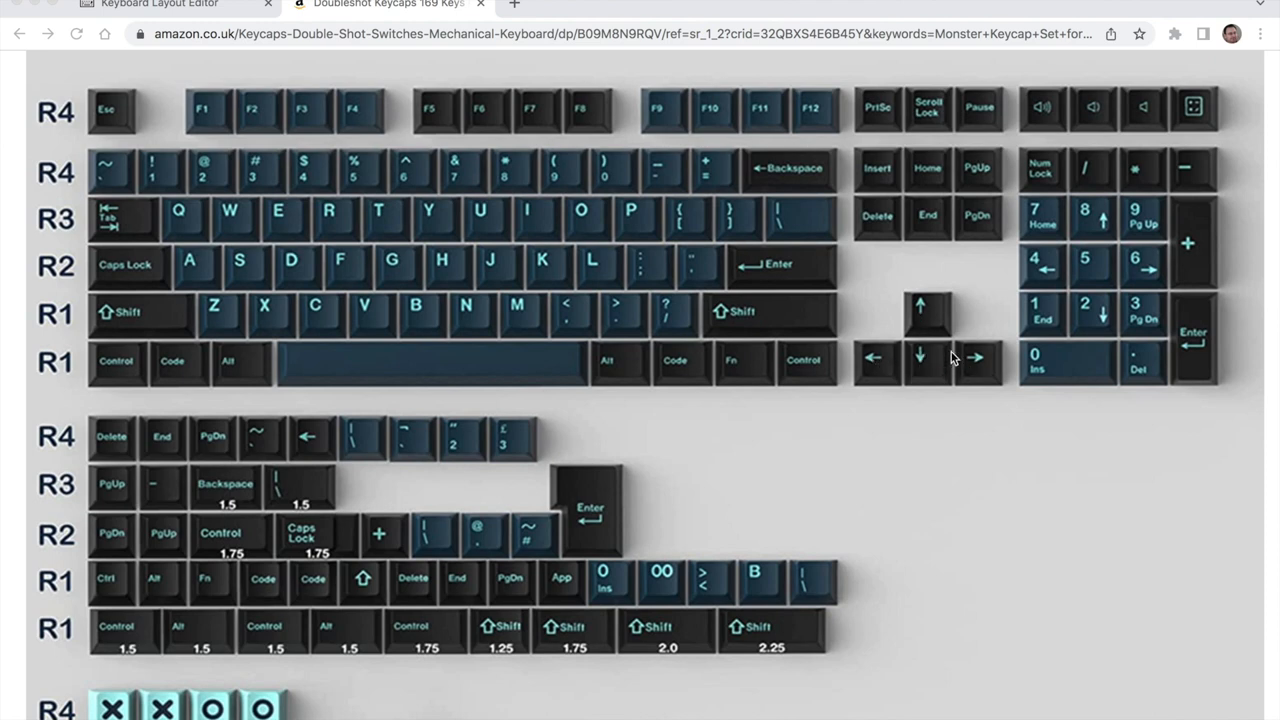
mouse_move(938, 400)
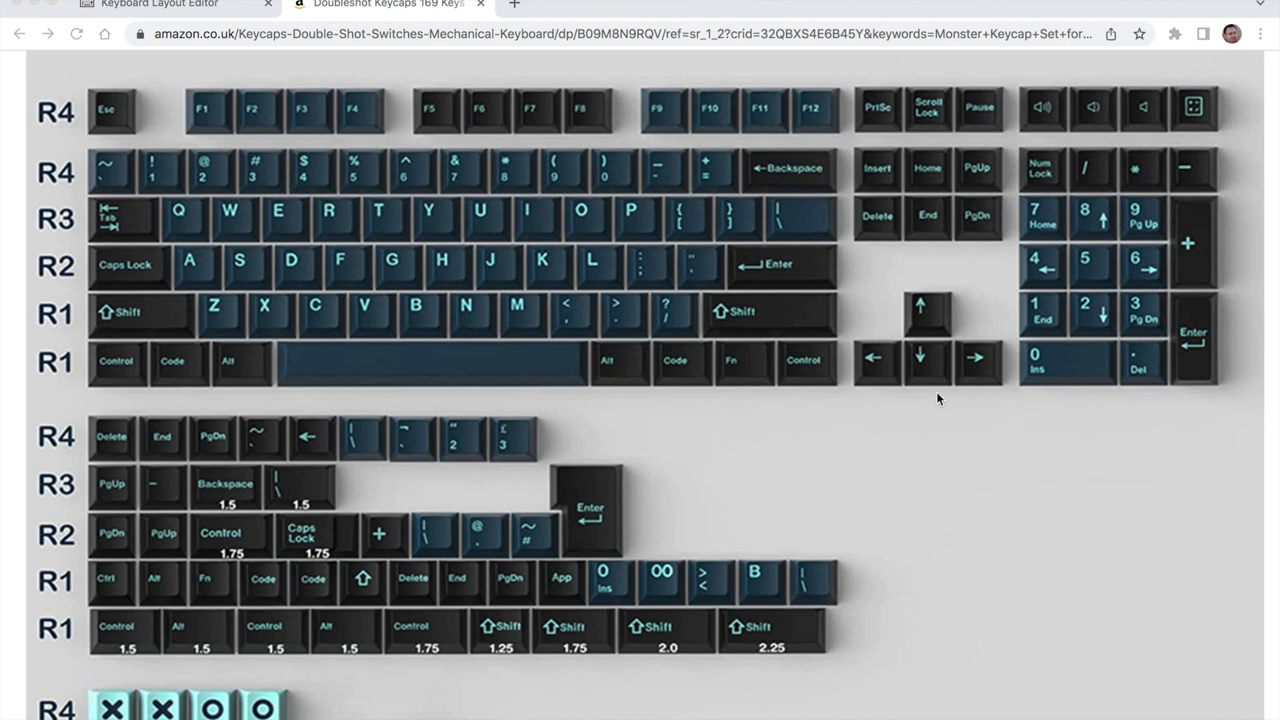
mouse_move(942, 324)
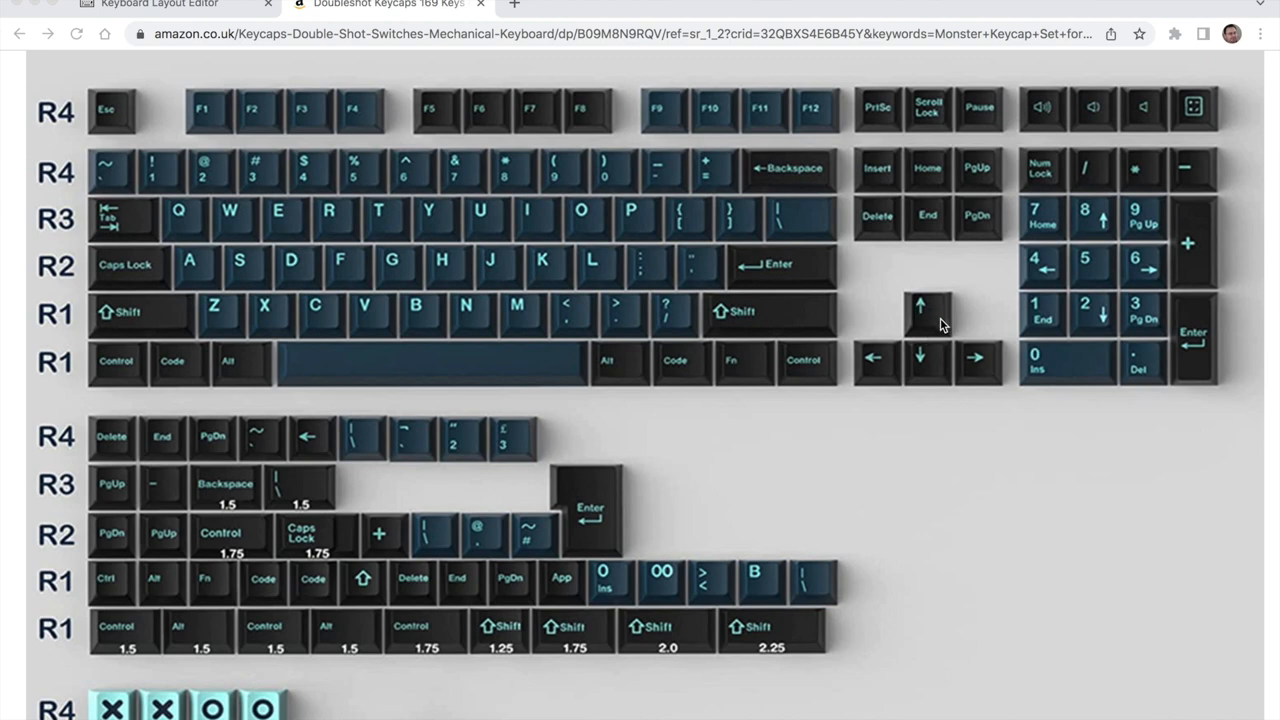
mouse_move(852, 368)
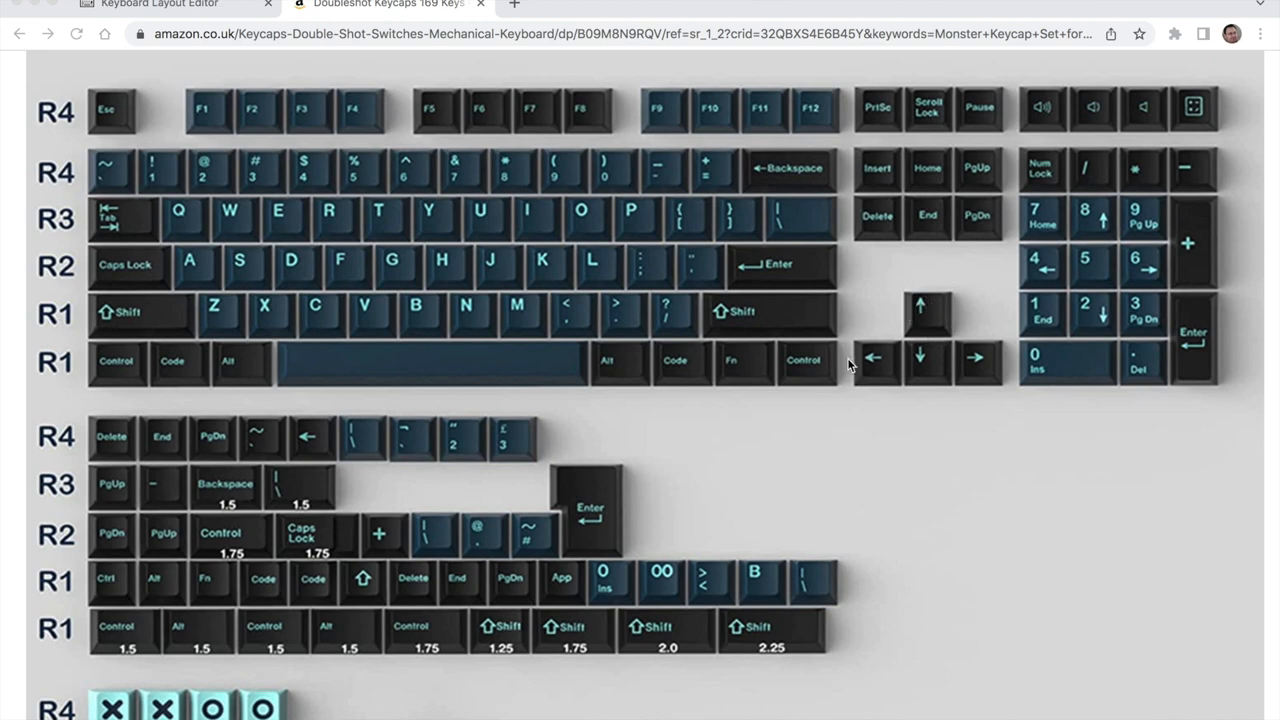
mouse_move(810, 232)
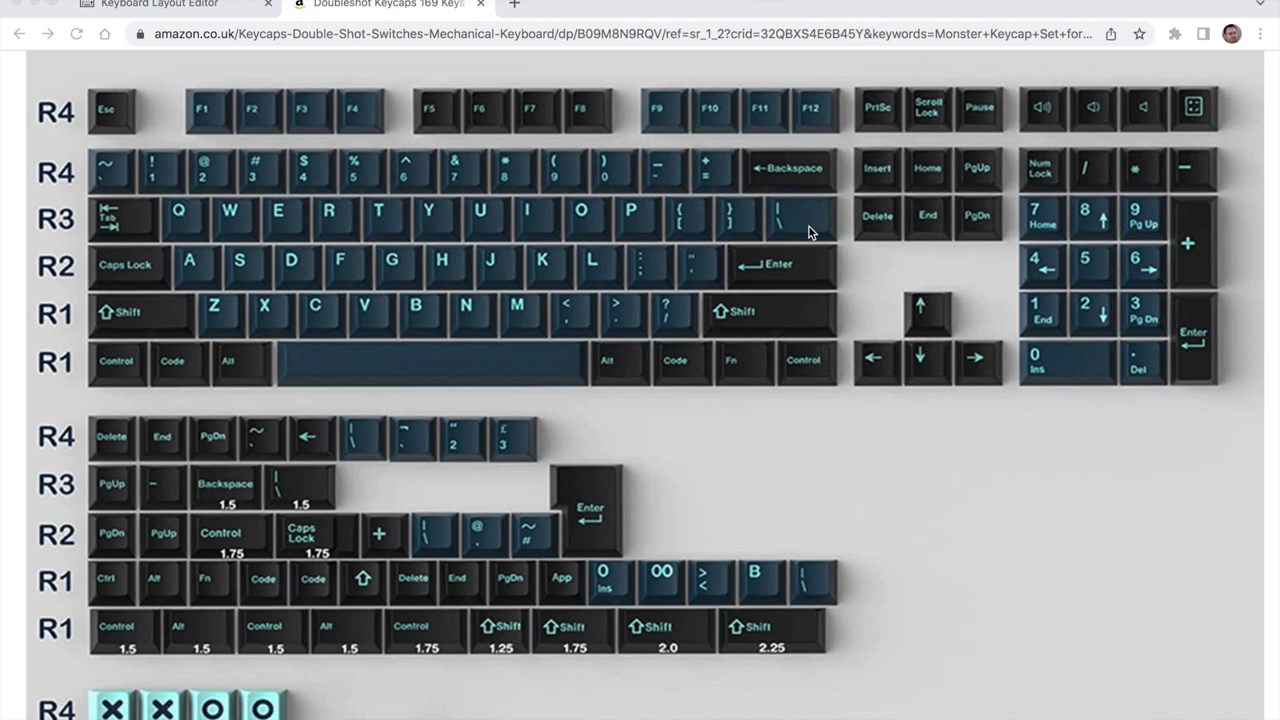
mouse_move(808, 360)
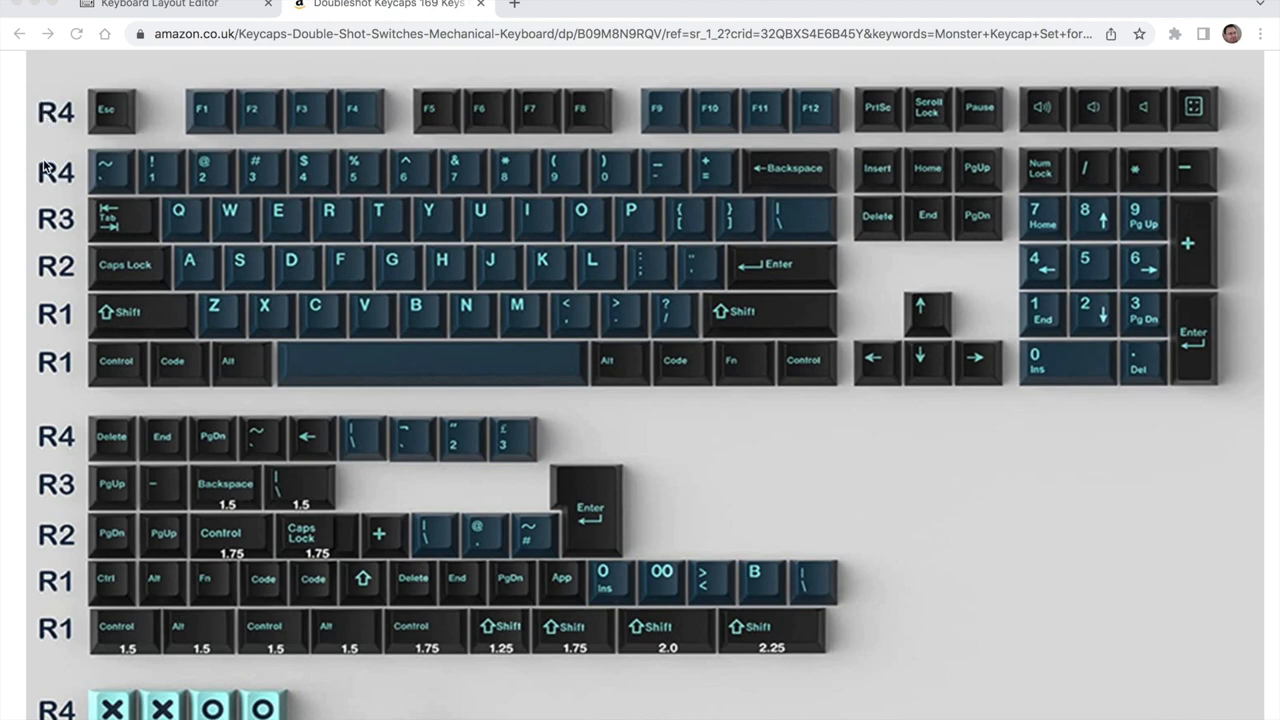
mouse_move(48, 436)
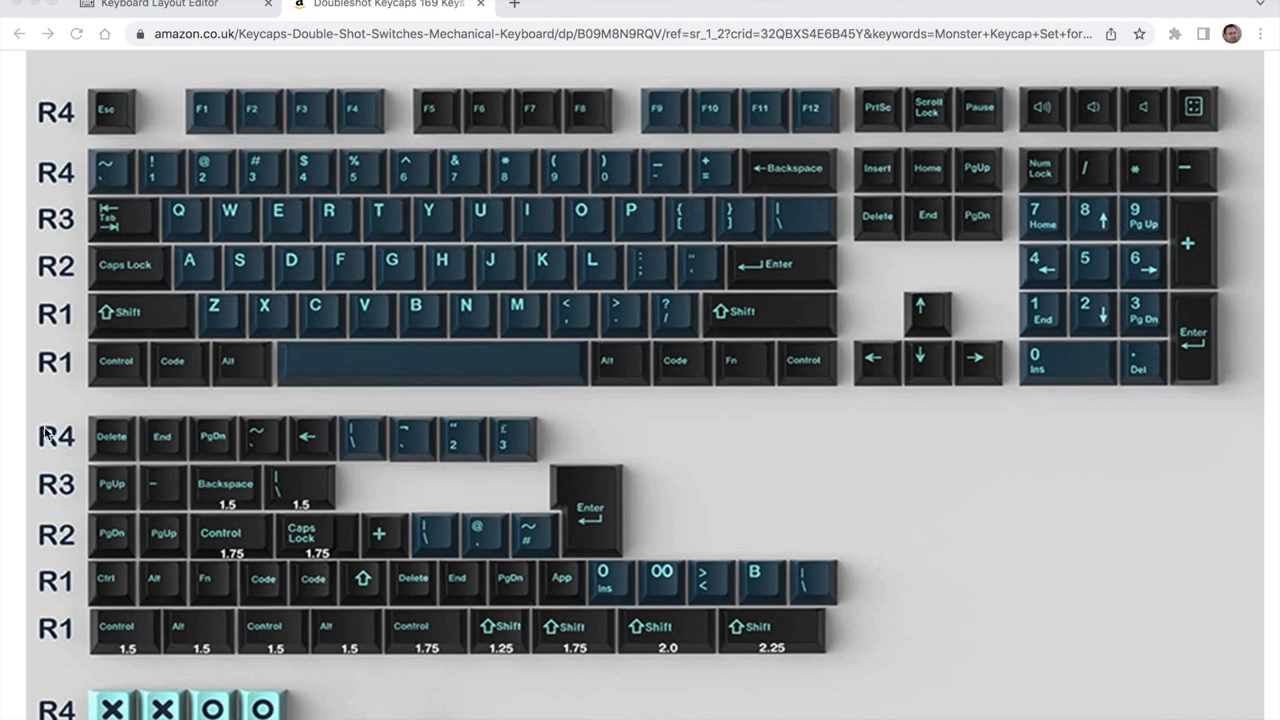
mouse_move(42, 616)
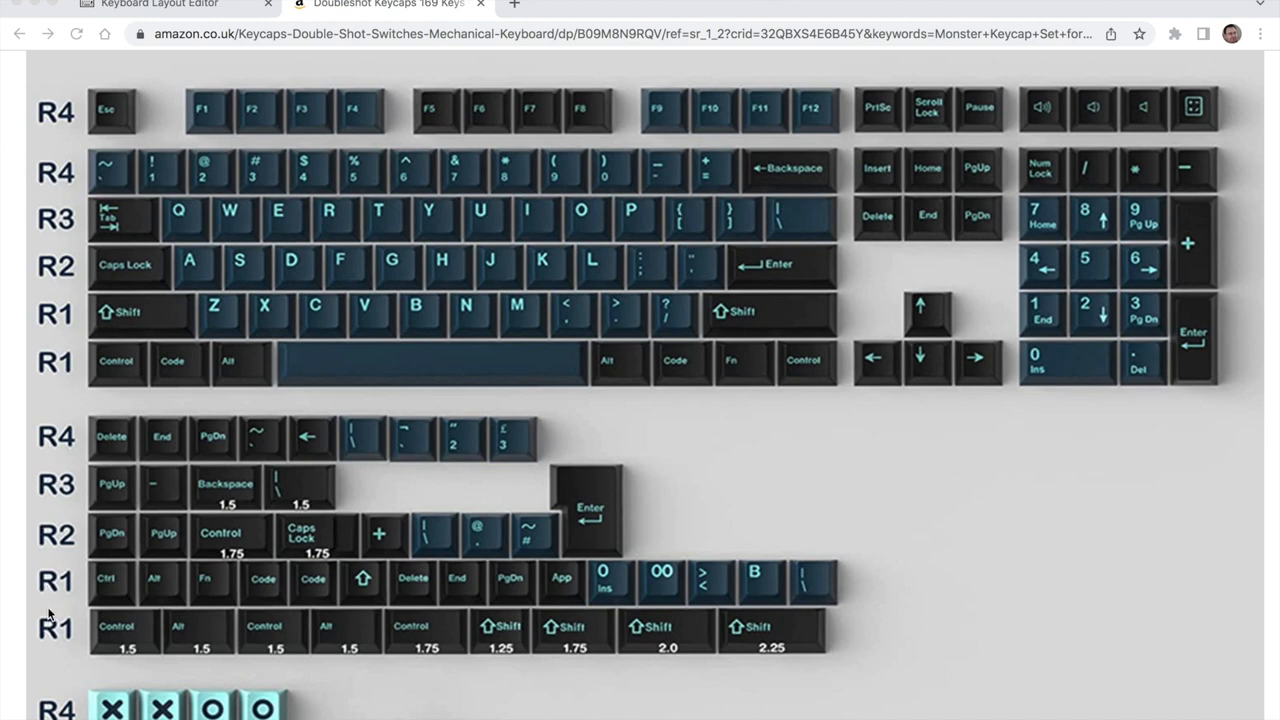
mouse_move(56, 374)
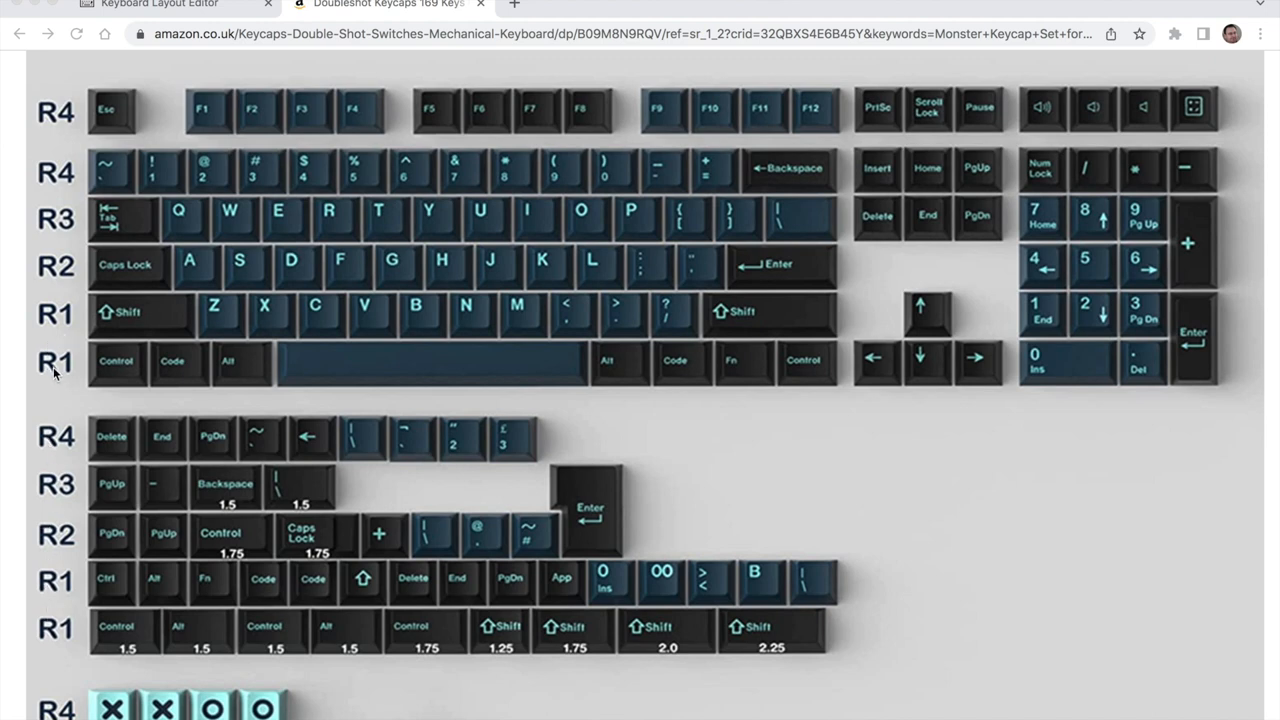
mouse_move(60, 370)
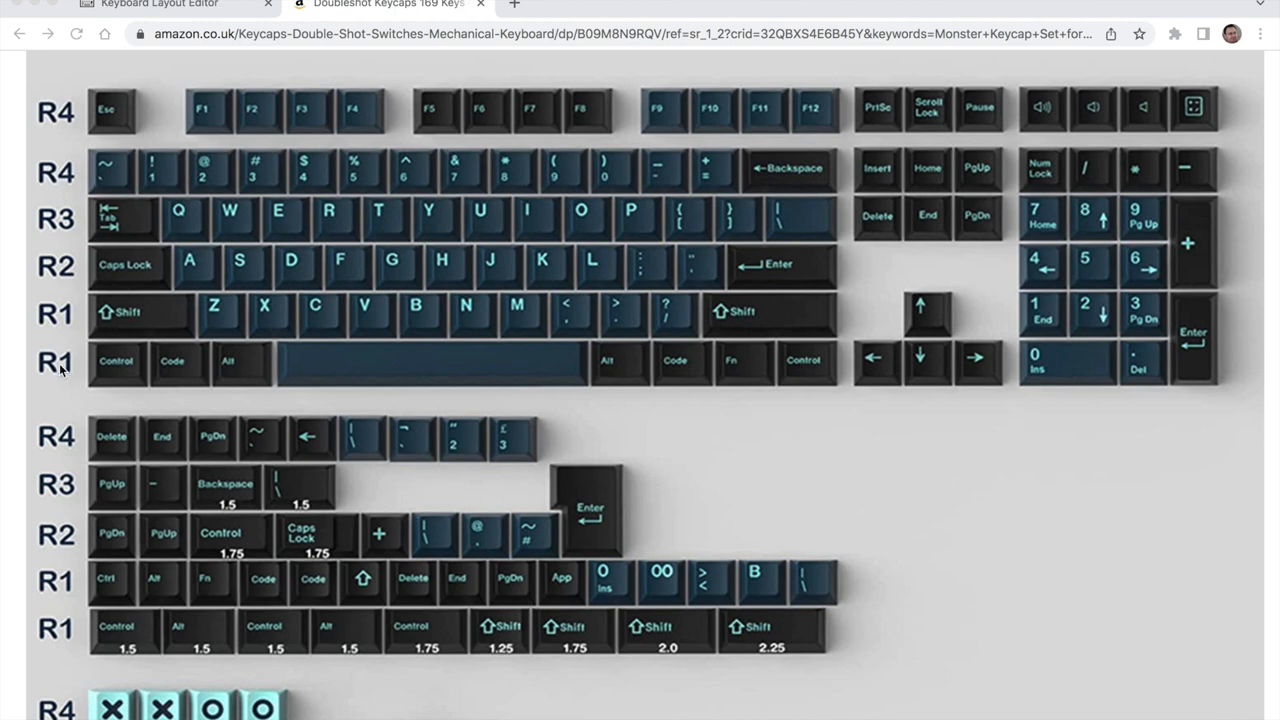
mouse_move(924, 328)
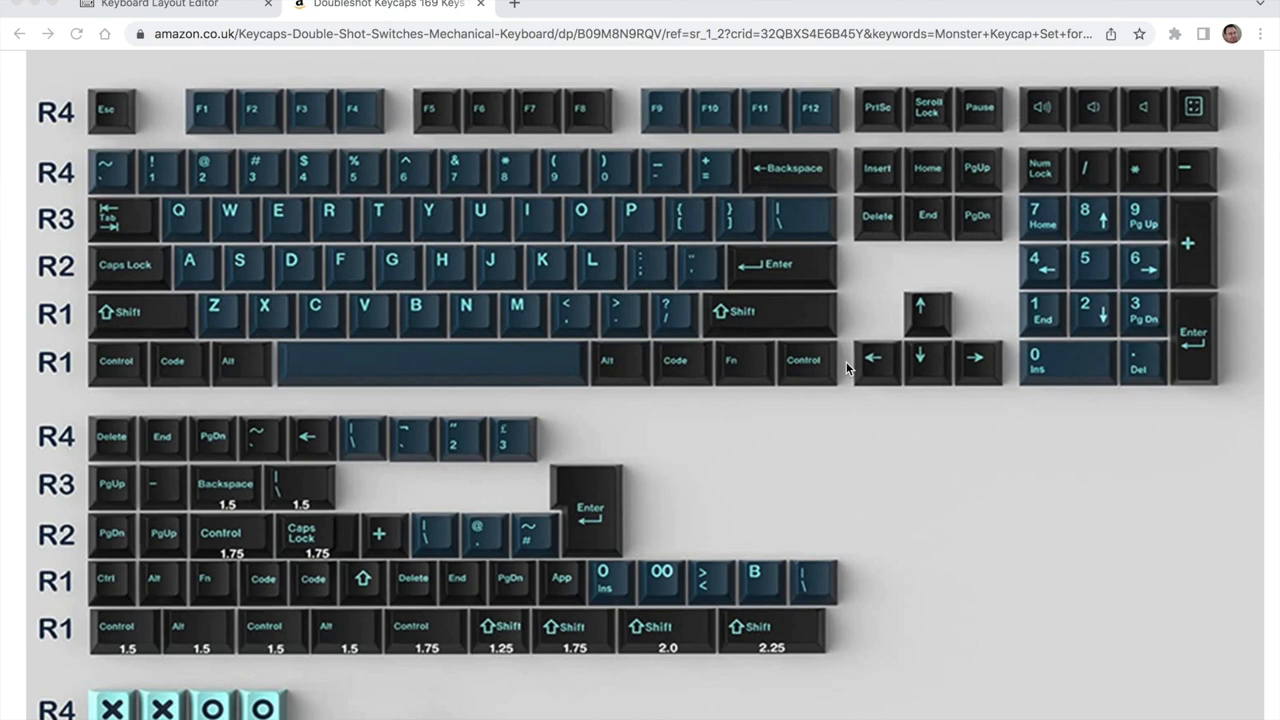
mouse_move(306, 196)
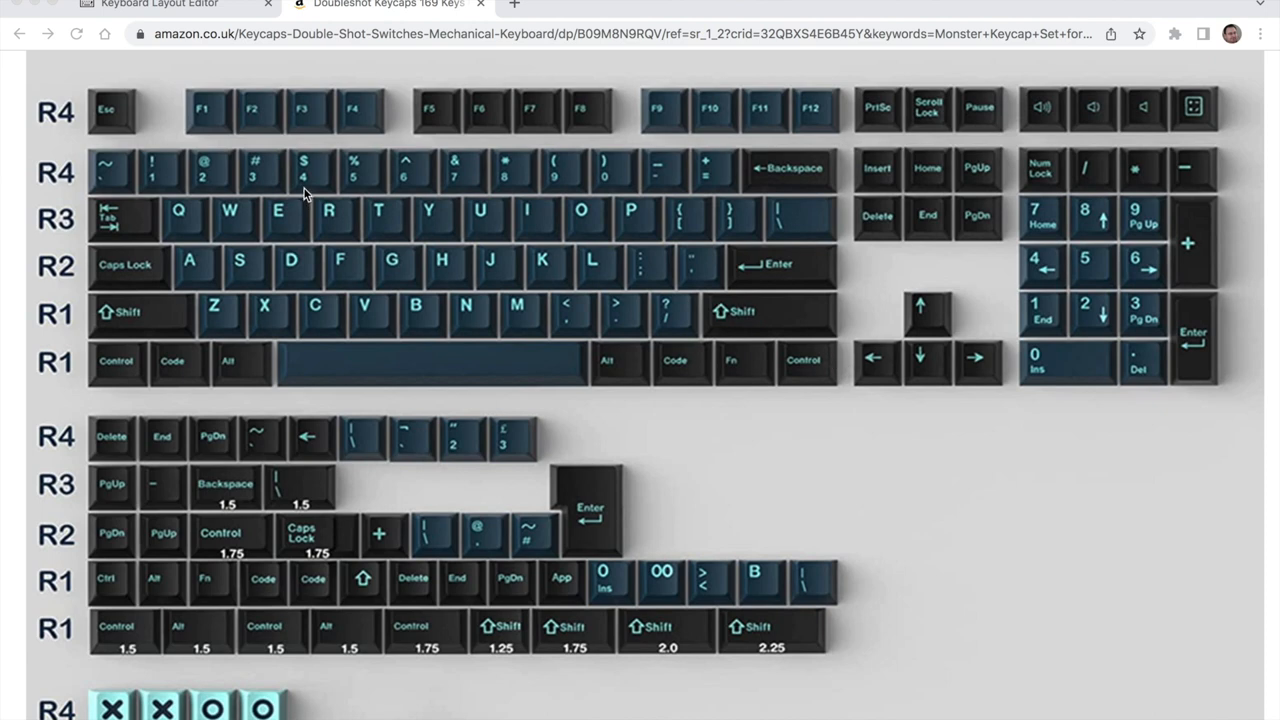
mouse_move(258, 188)
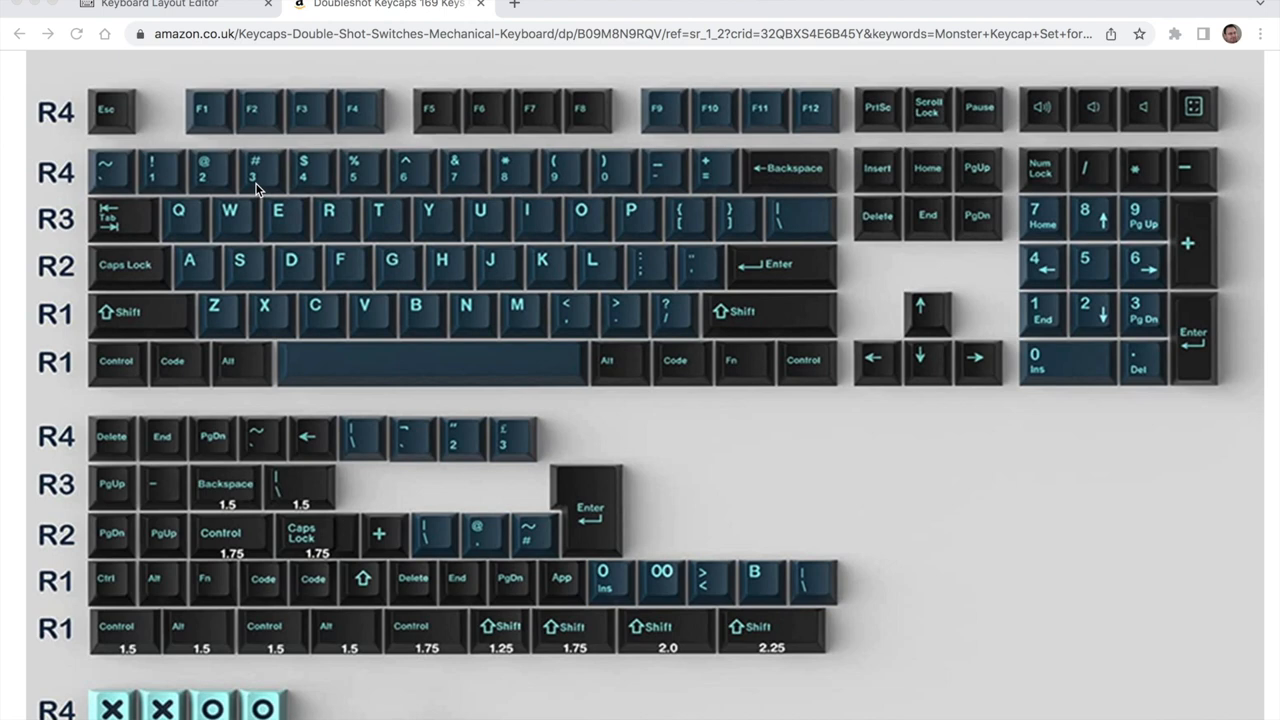
mouse_move(304, 222)
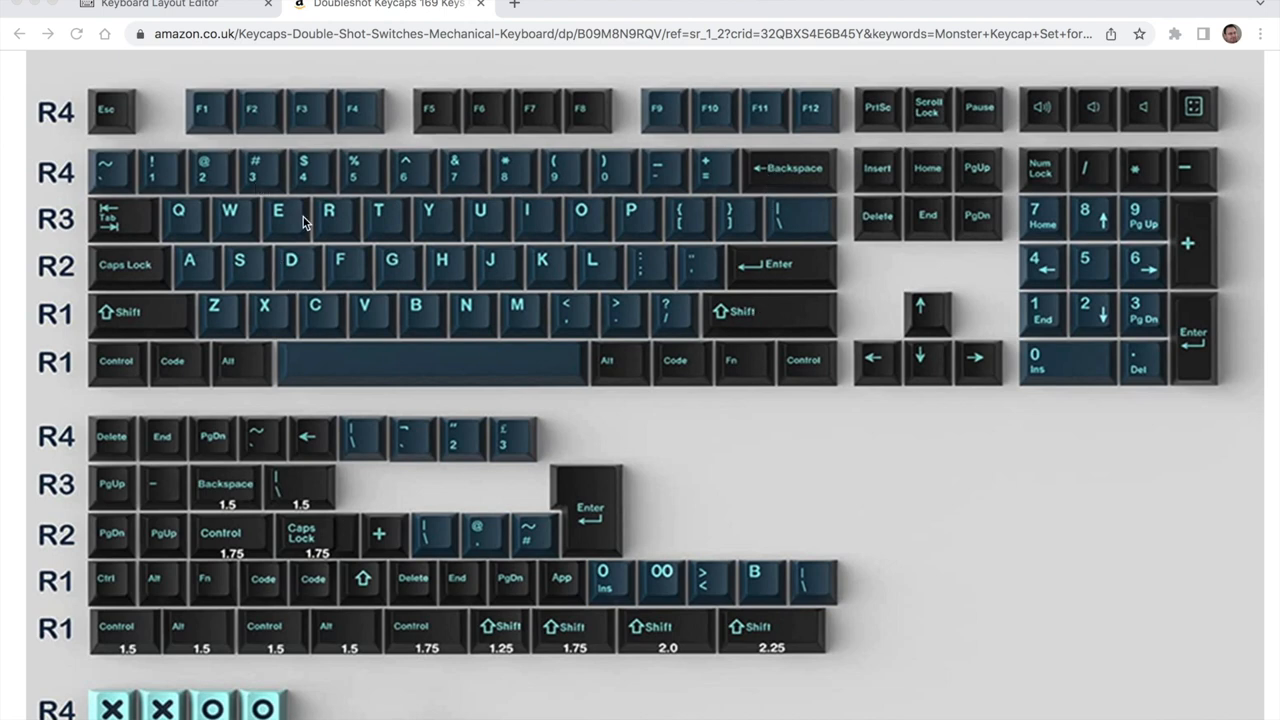
mouse_move(250, 168)
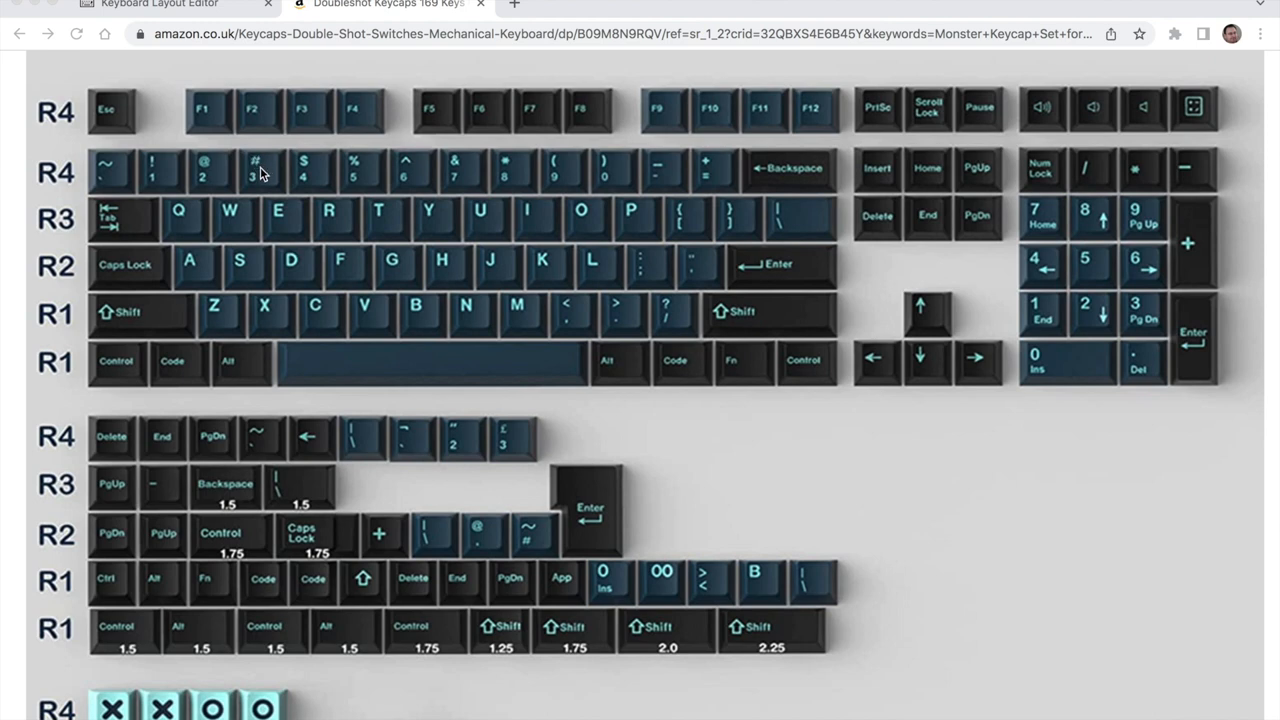
mouse_move(516, 366)
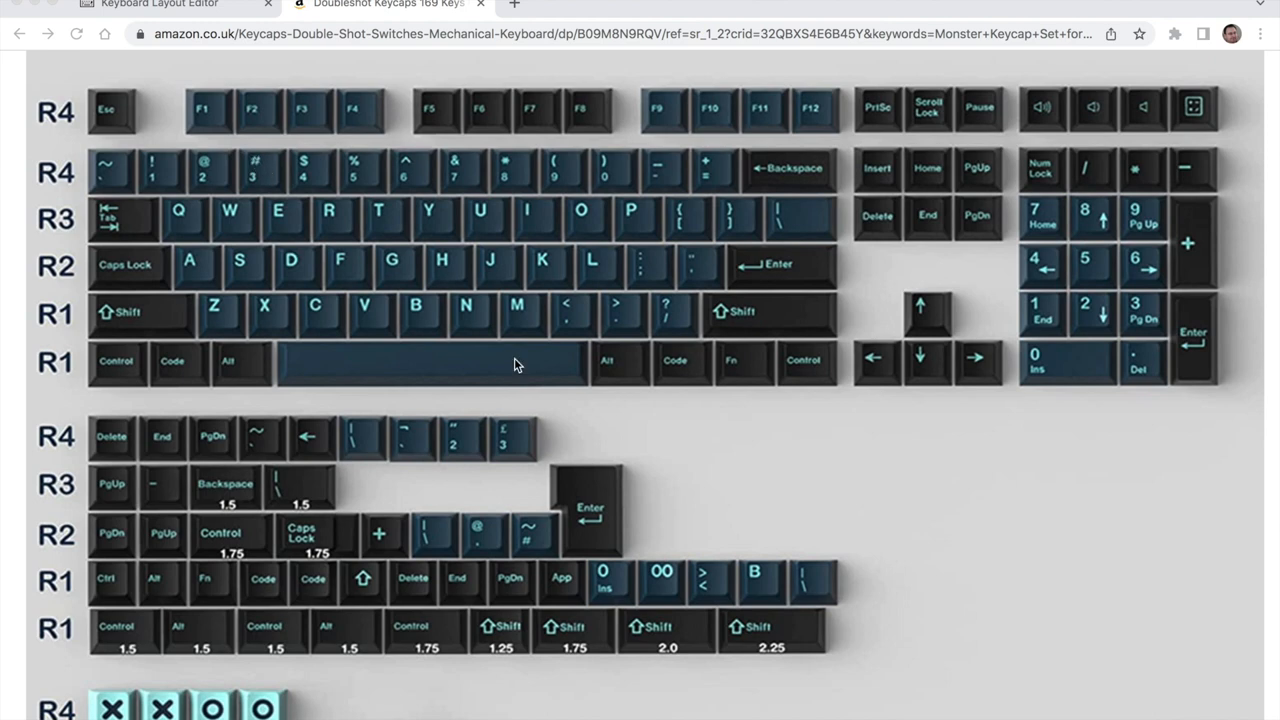
mouse_move(512, 446)
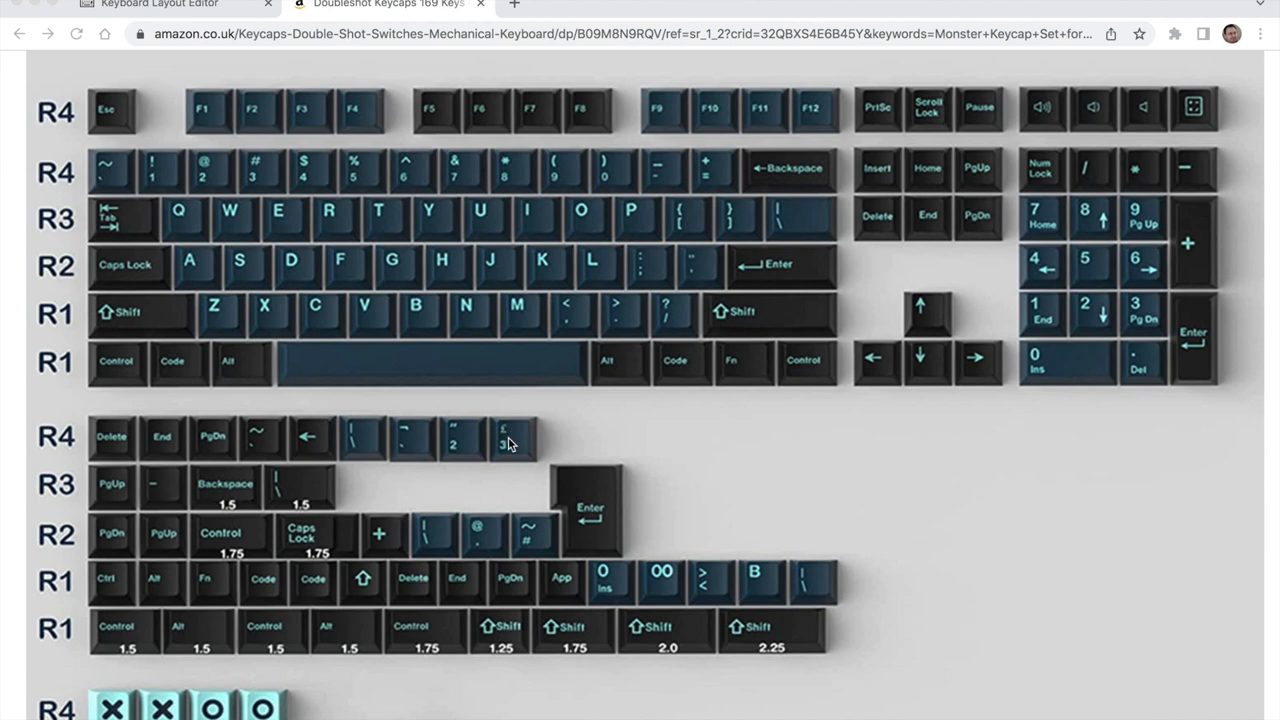
mouse_move(500, 436)
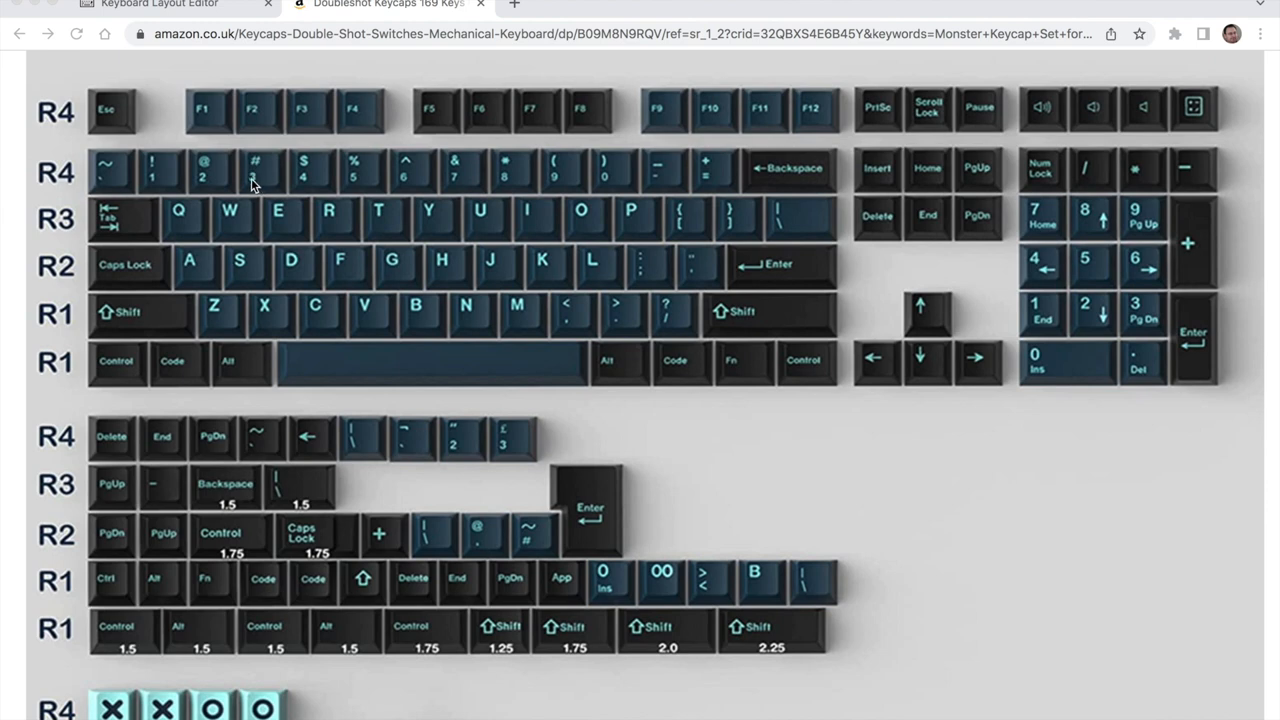
mouse_move(256, 180)
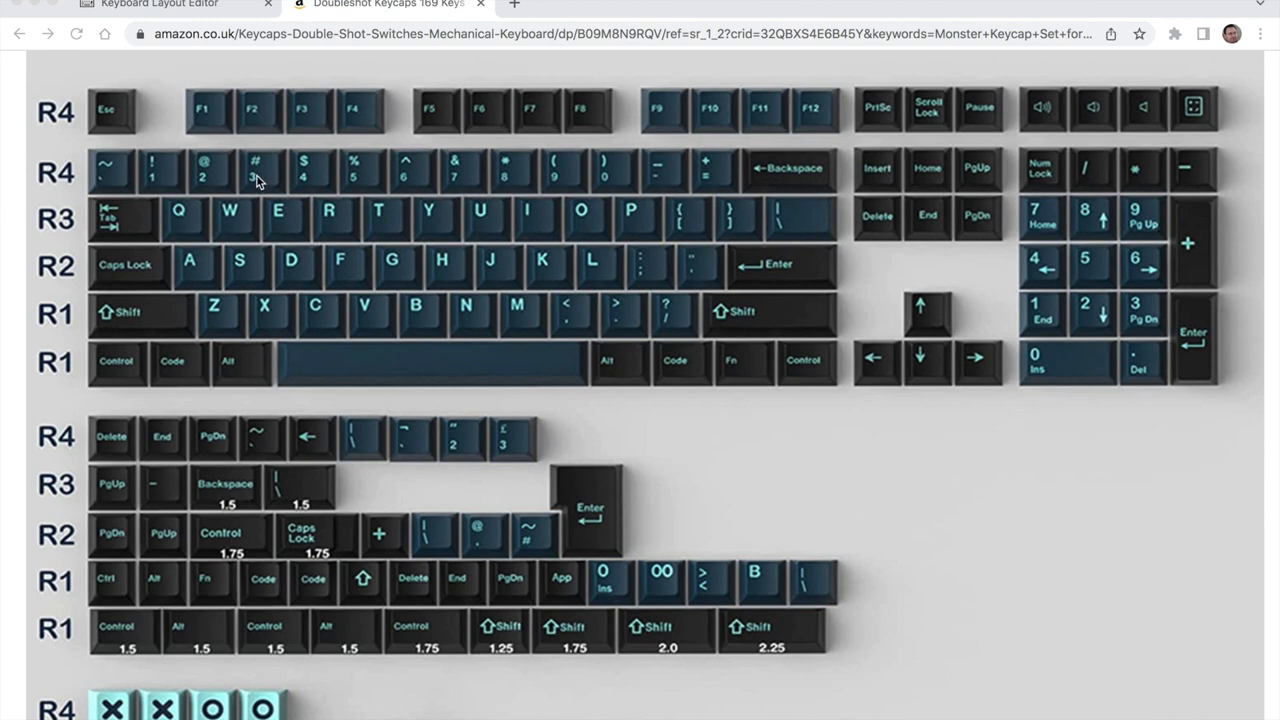
mouse_move(256, 168)
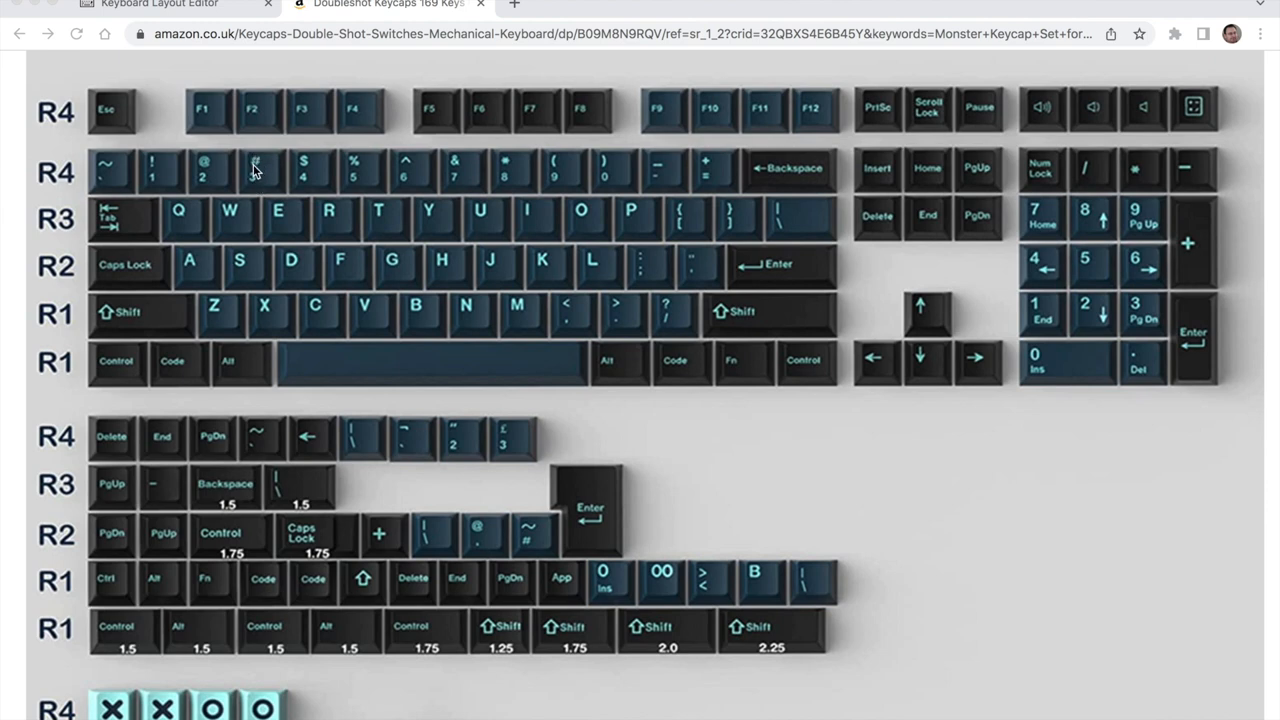
mouse_move(516, 544)
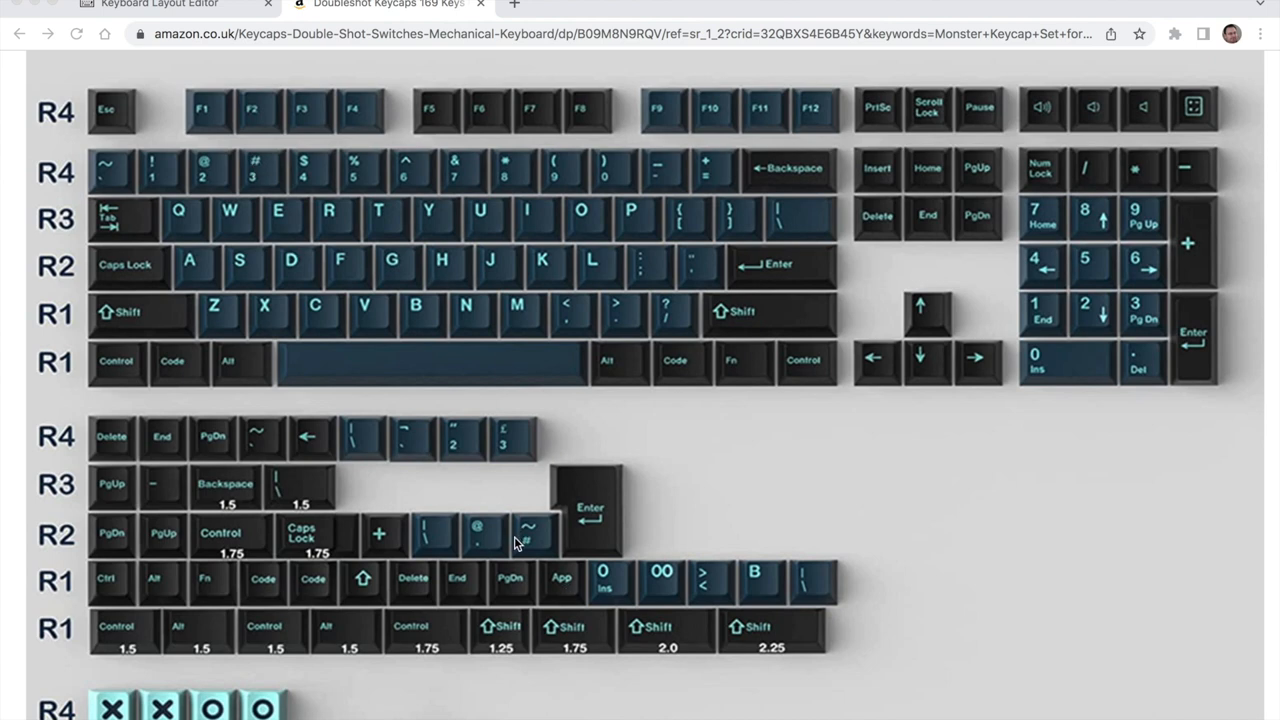
mouse_move(596, 540)
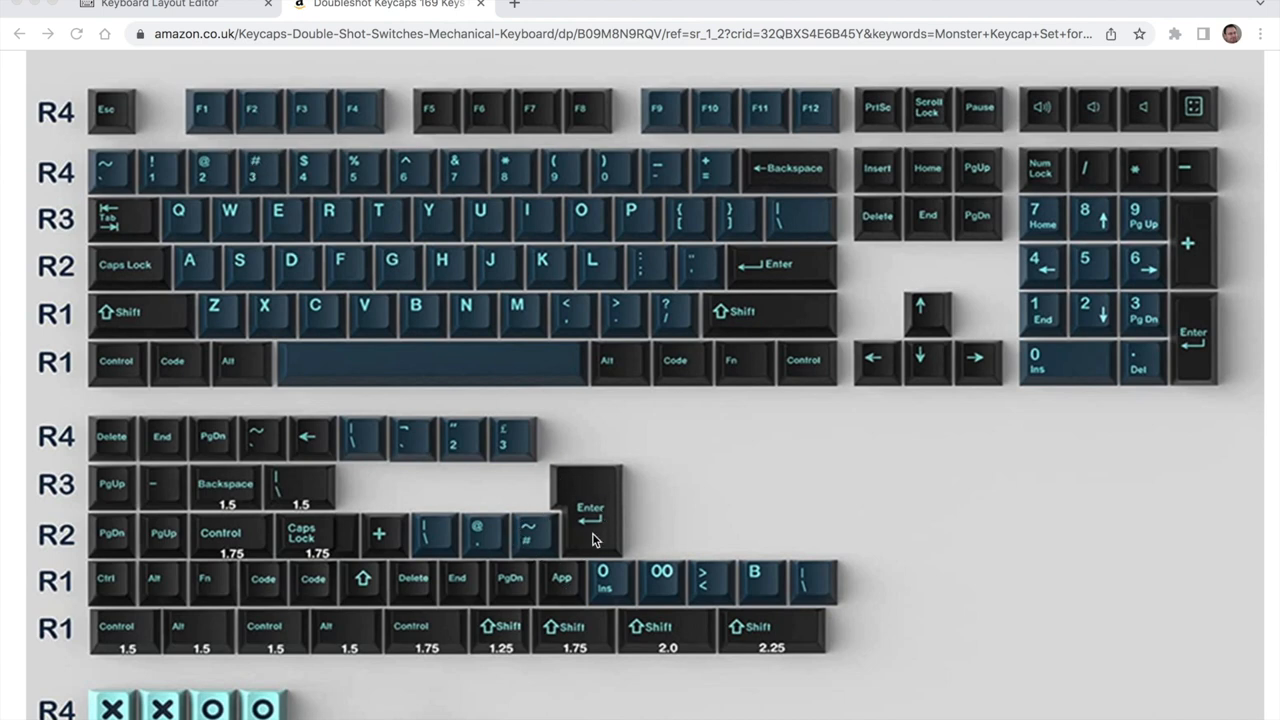
mouse_move(532, 548)
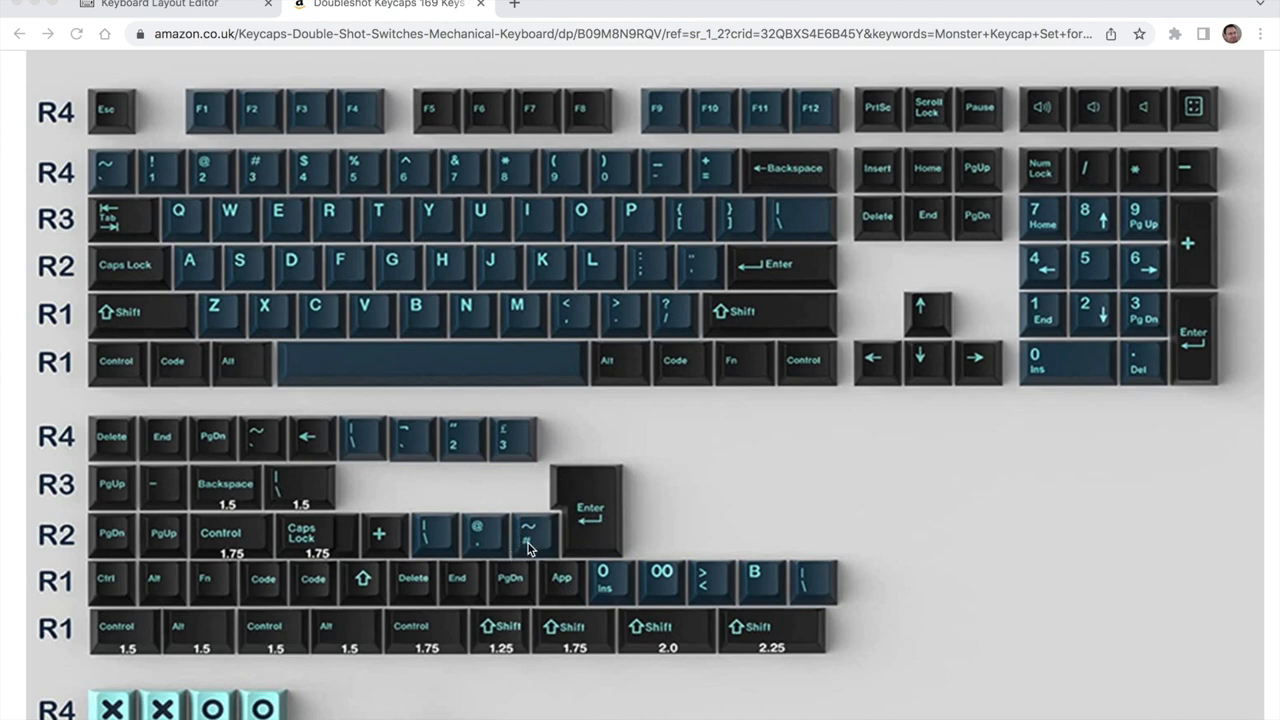
mouse_move(532, 520)
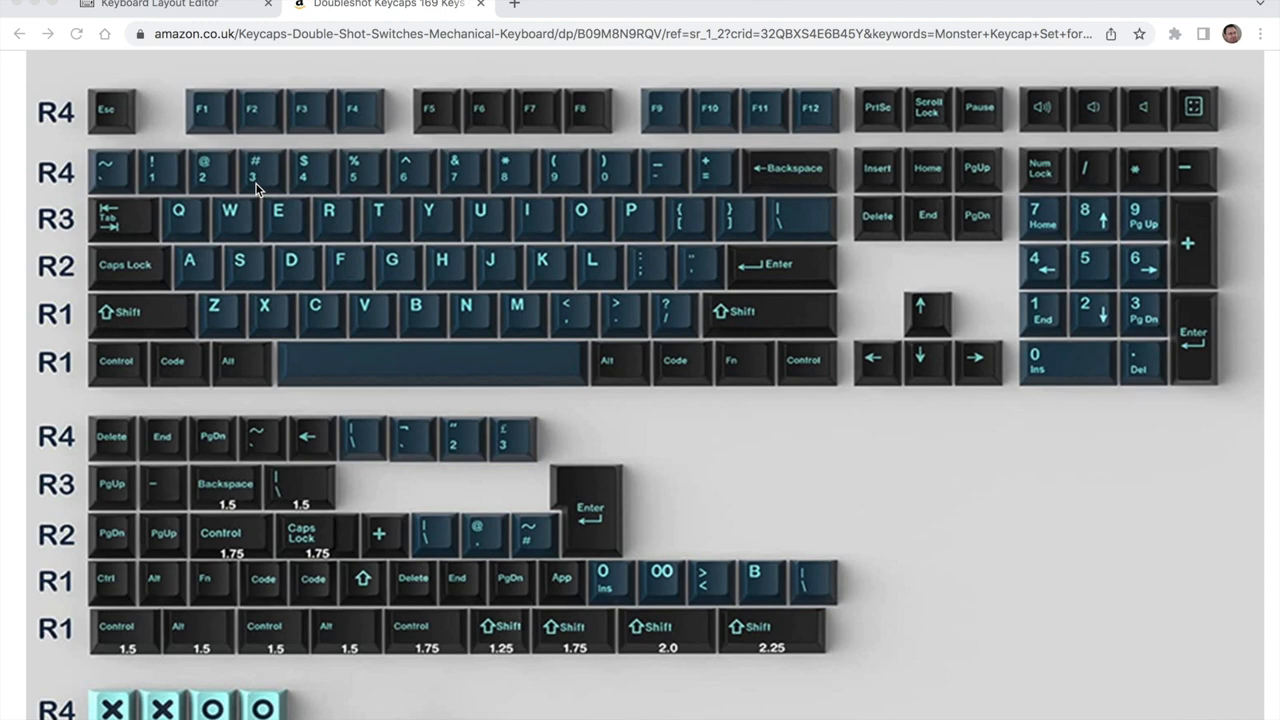
mouse_move(548, 528)
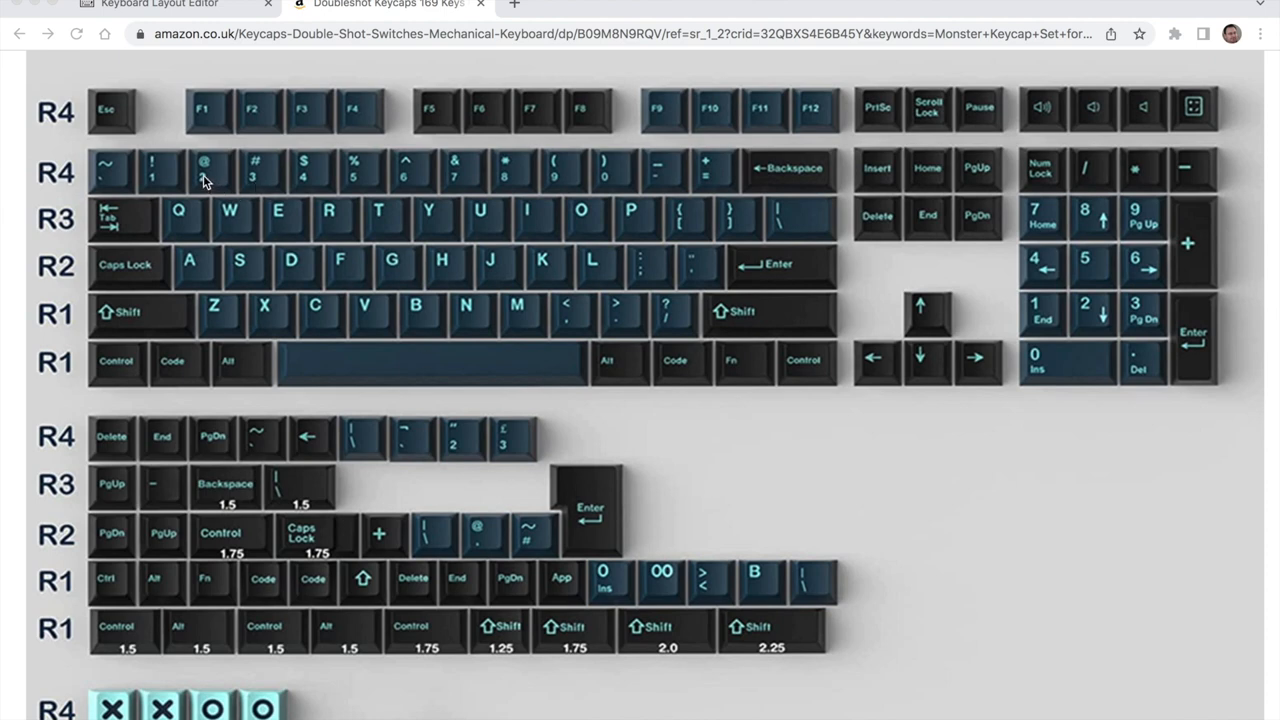
mouse_move(704, 548)
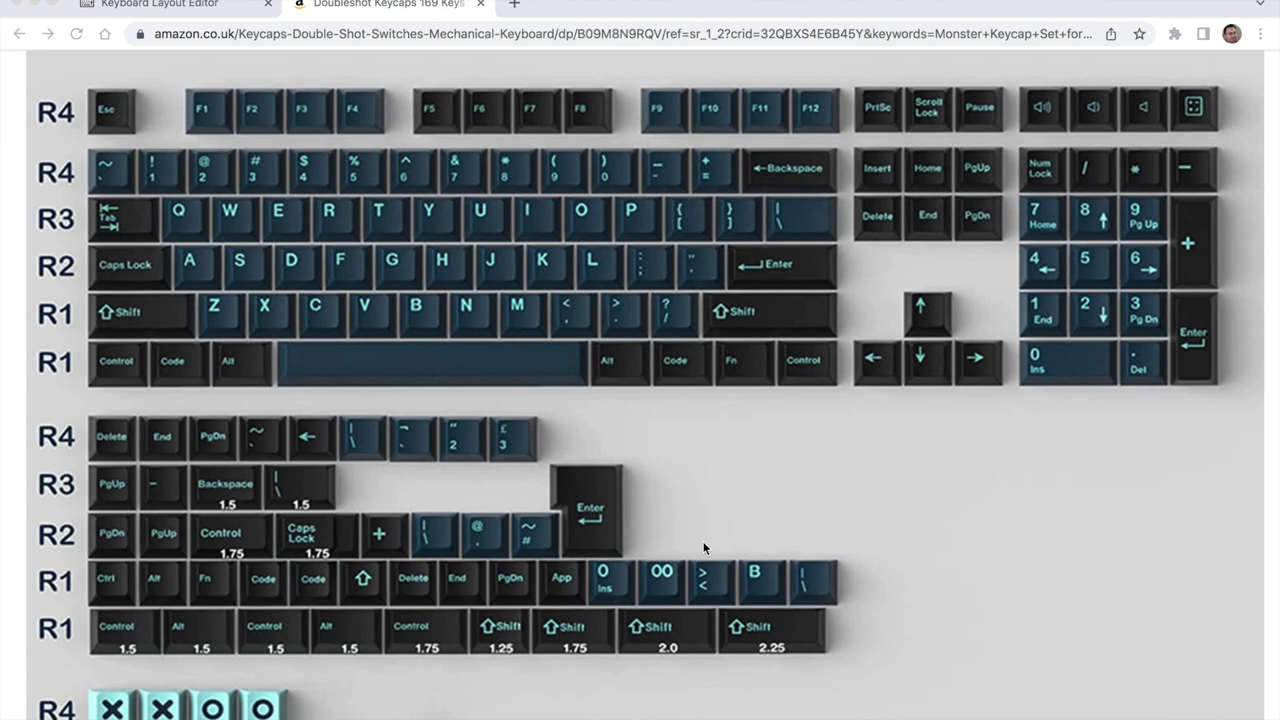
mouse_move(144, 632)
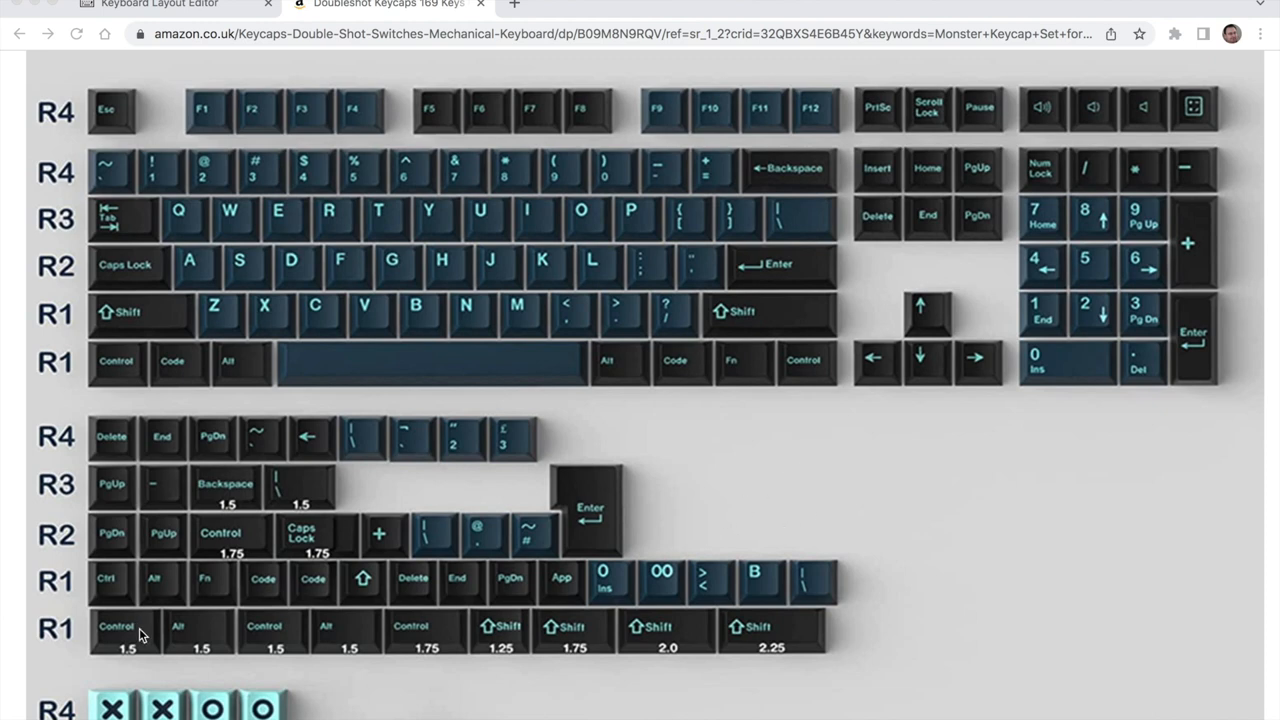
mouse_move(716, 462)
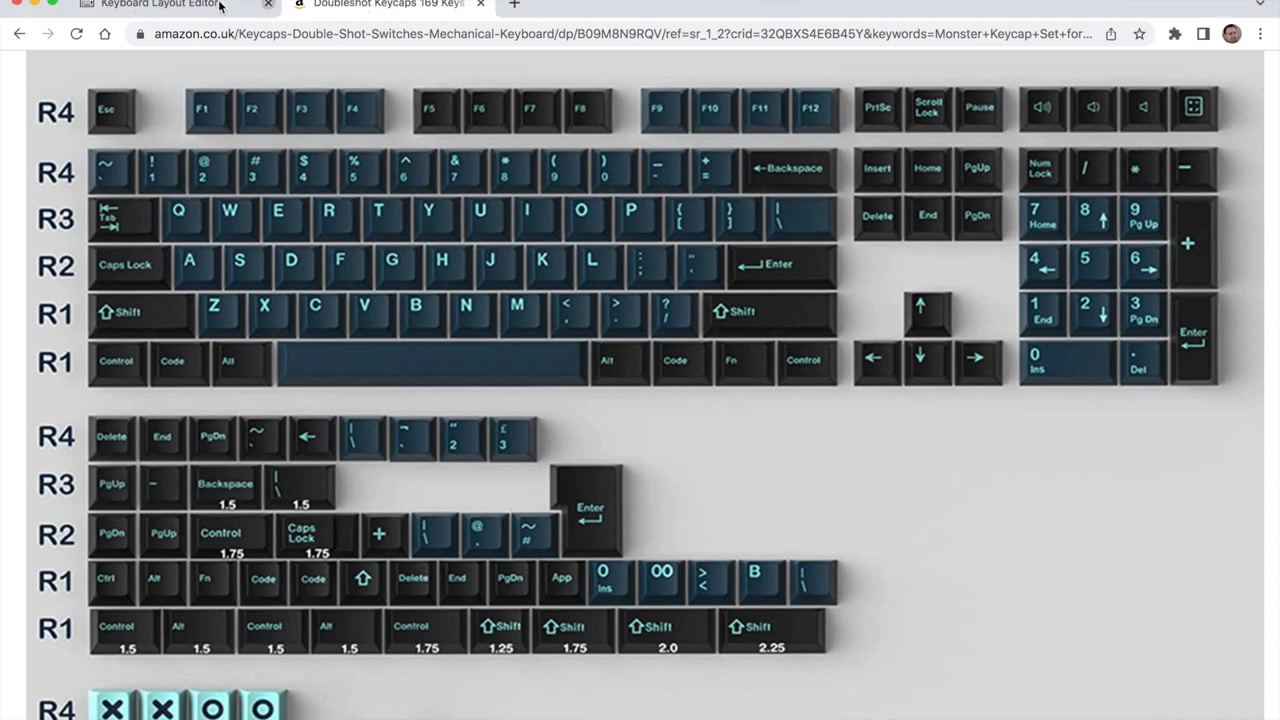
Switch to the layout editor and inspect the 3 and 2 keys beside Esc.
click(160, 8)
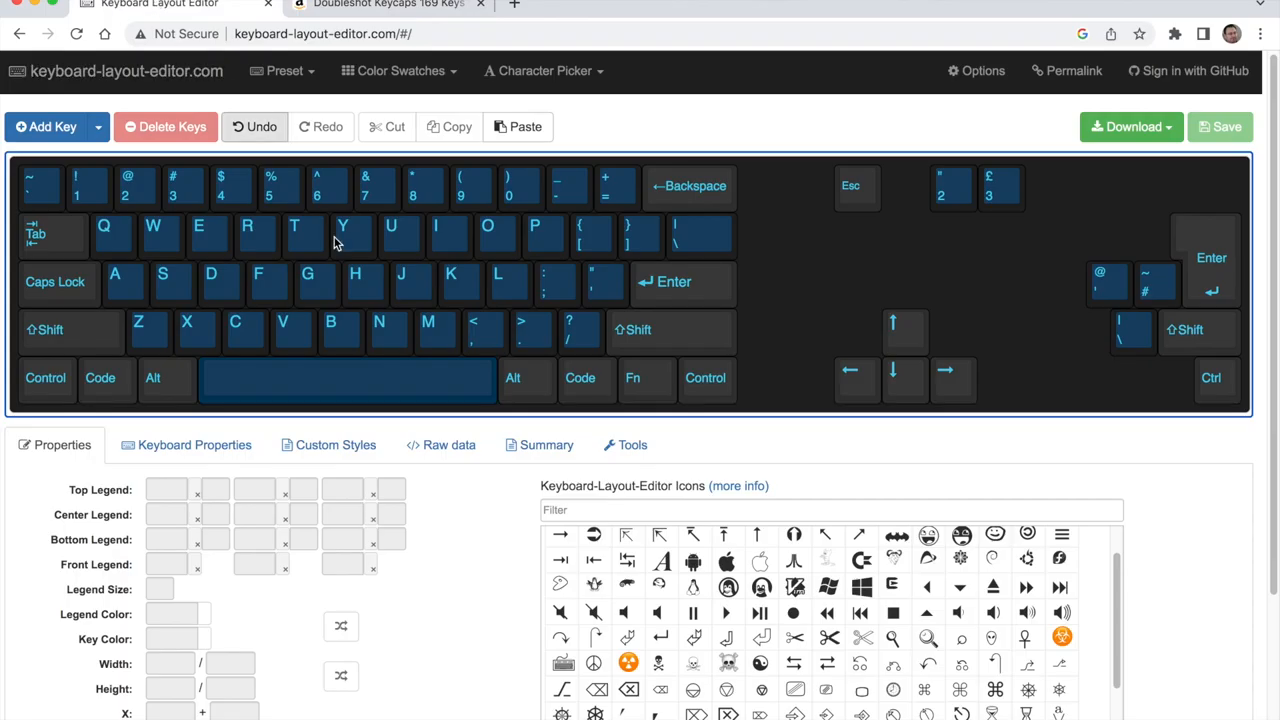
mouse_move(1112, 218)
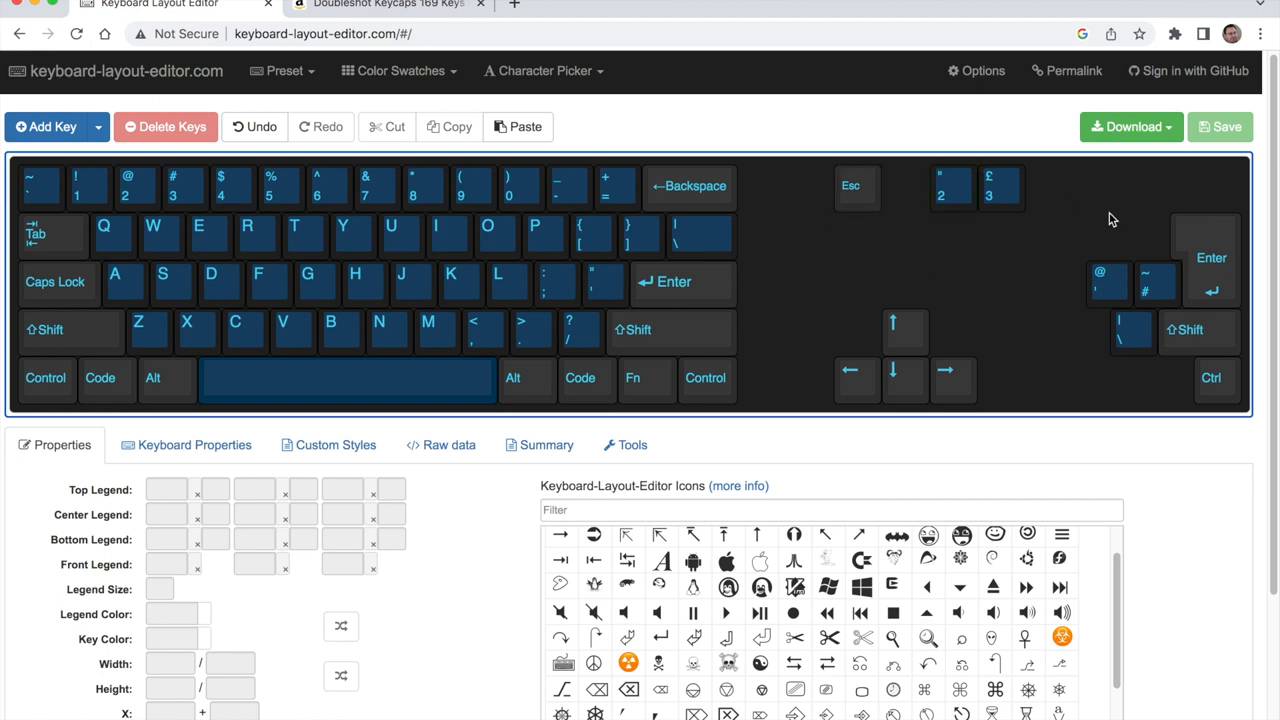
click(1000, 188)
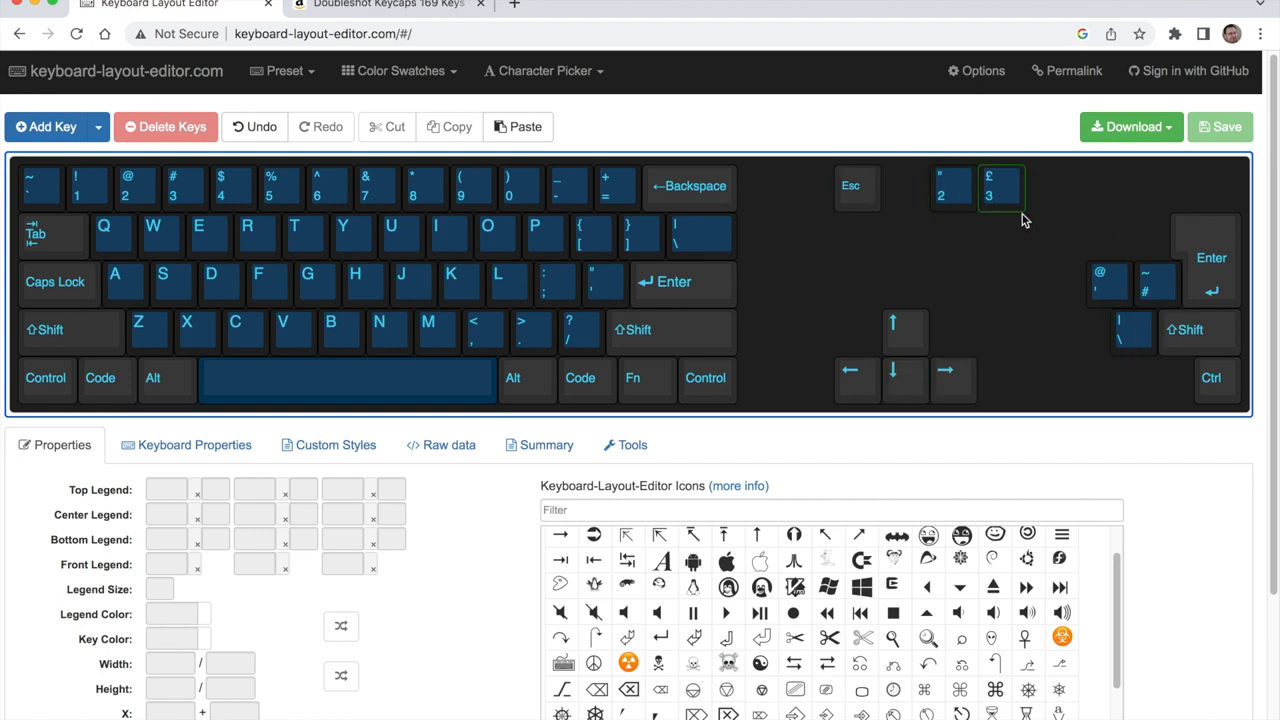
click(962, 222)
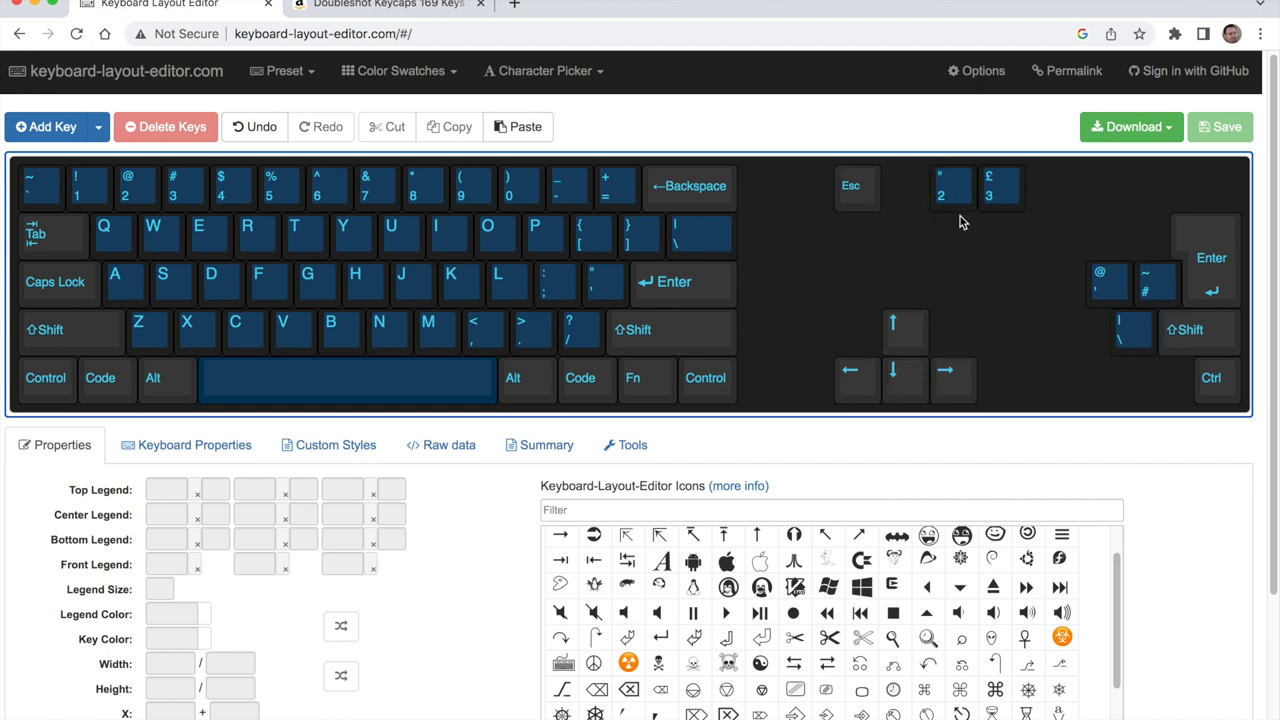
mouse_move(970, 218)
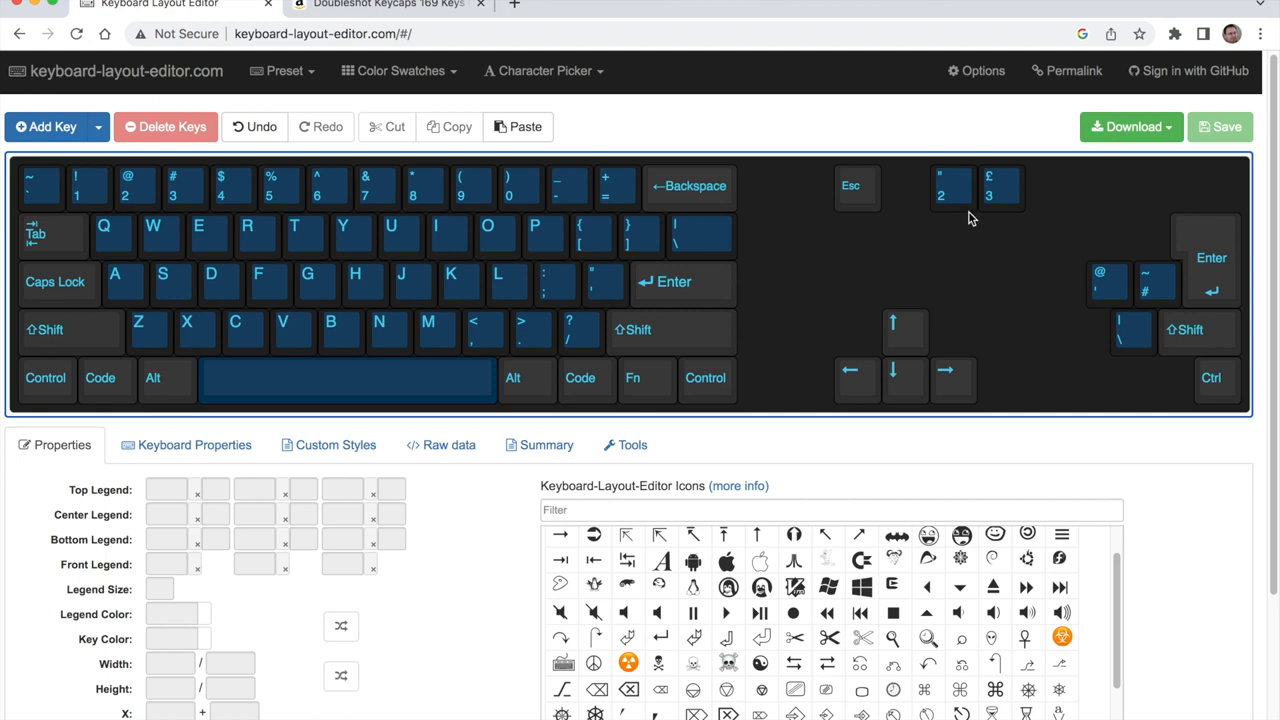
mouse_move(916, 238)
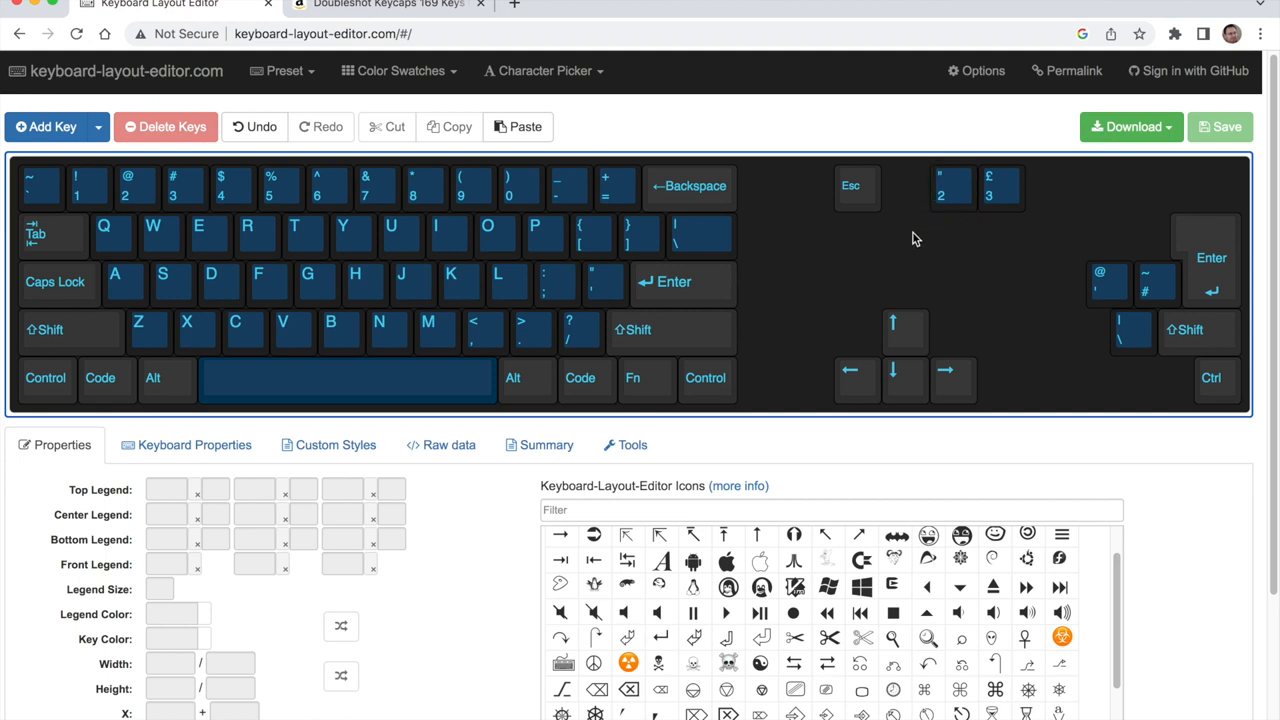
click(1124, 330)
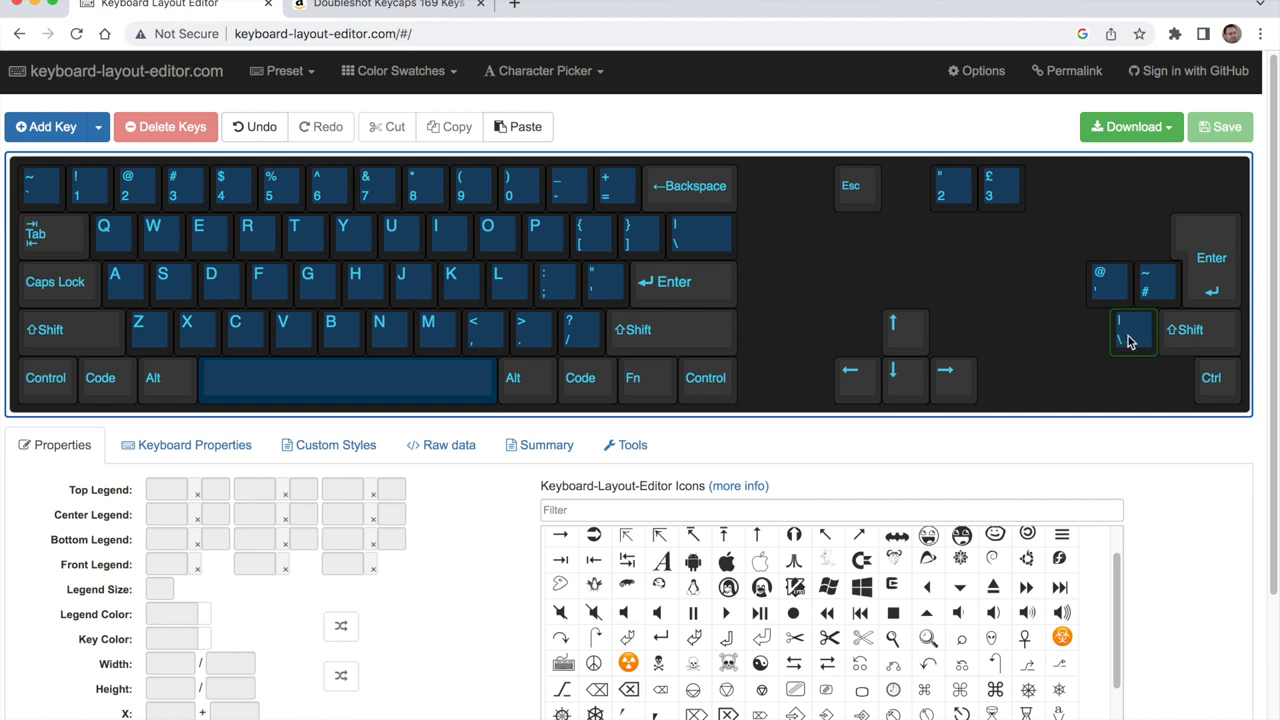
mouse_move(1128, 338)
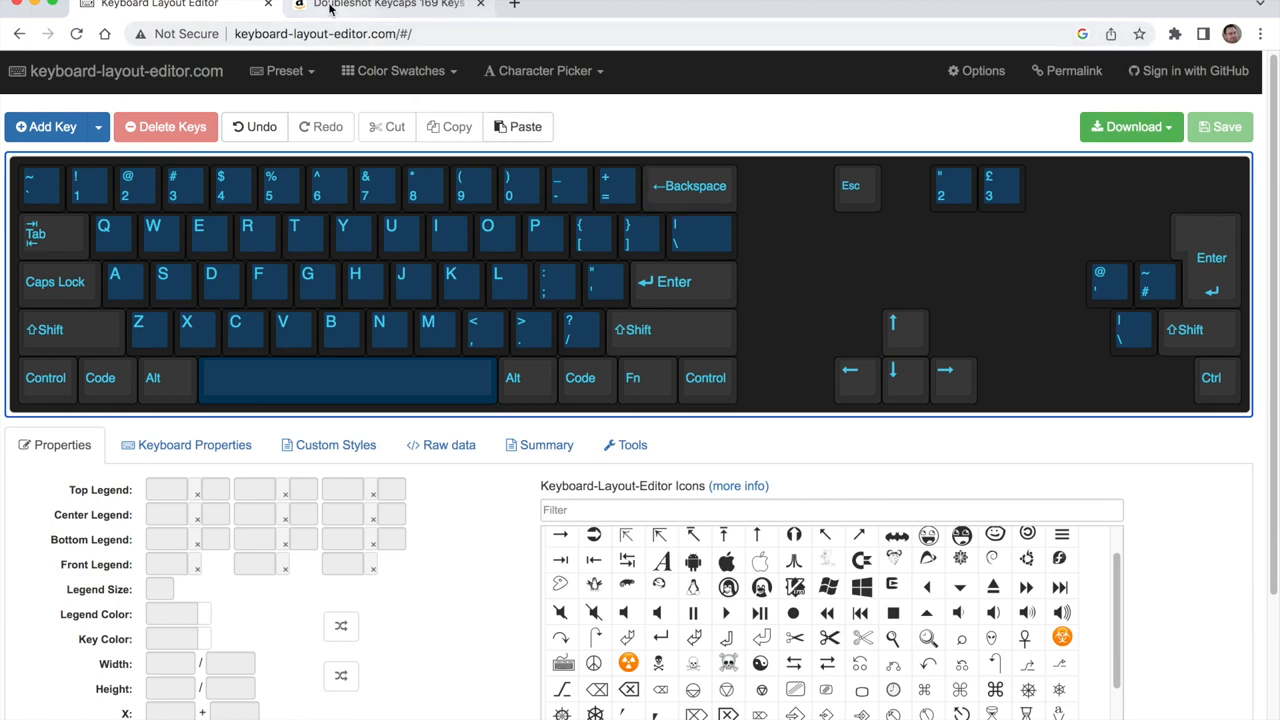
Return to the Amazon keycap set page to study its photographed key rows.
click(396, 8)
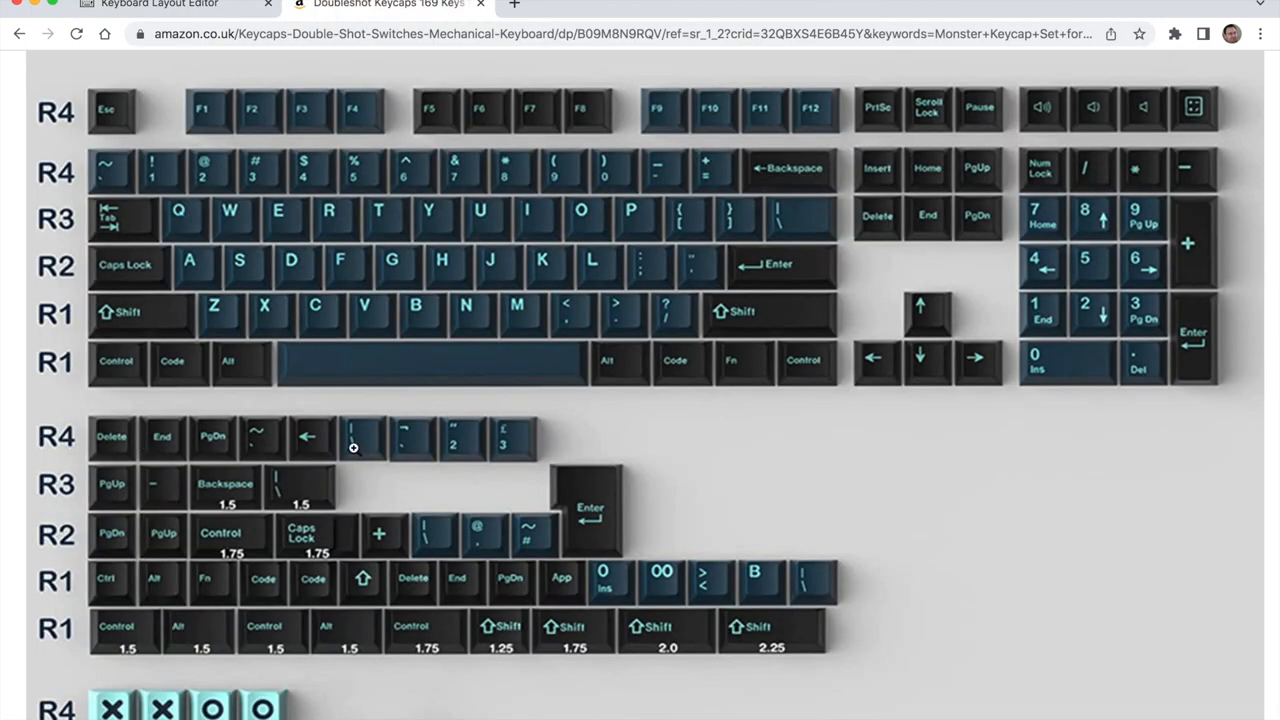
mouse_move(72, 450)
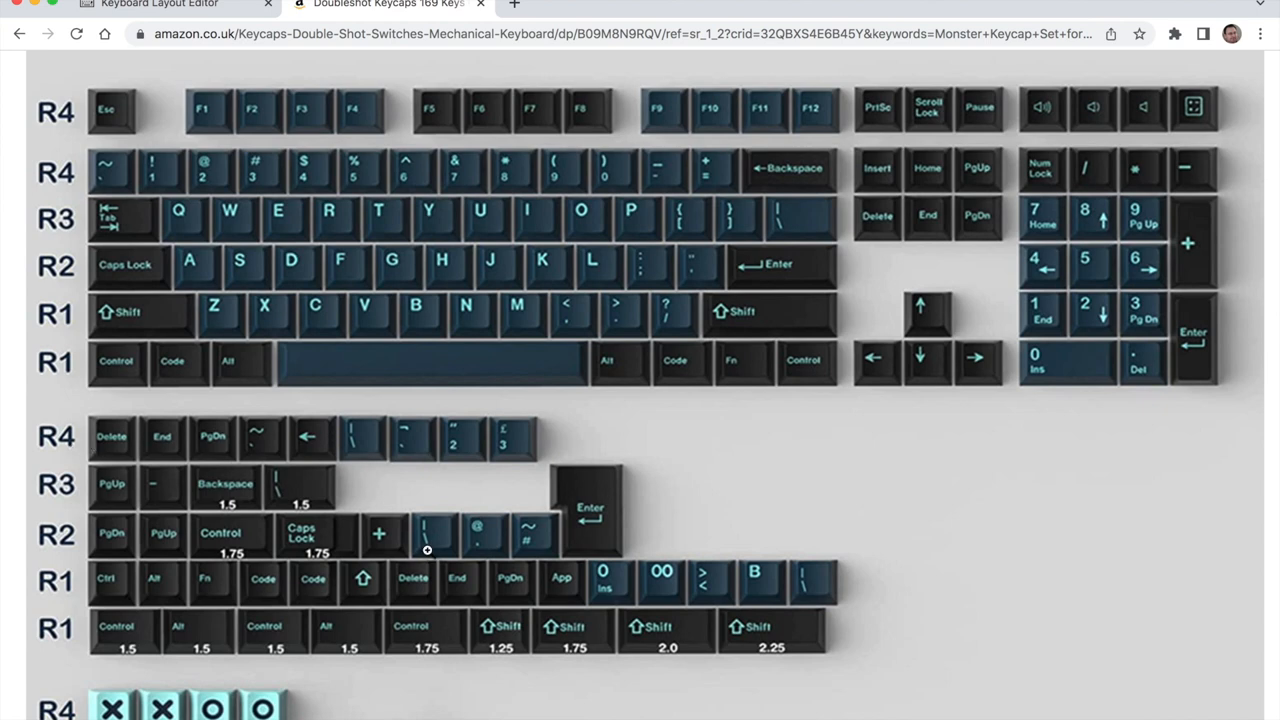
mouse_move(424, 544)
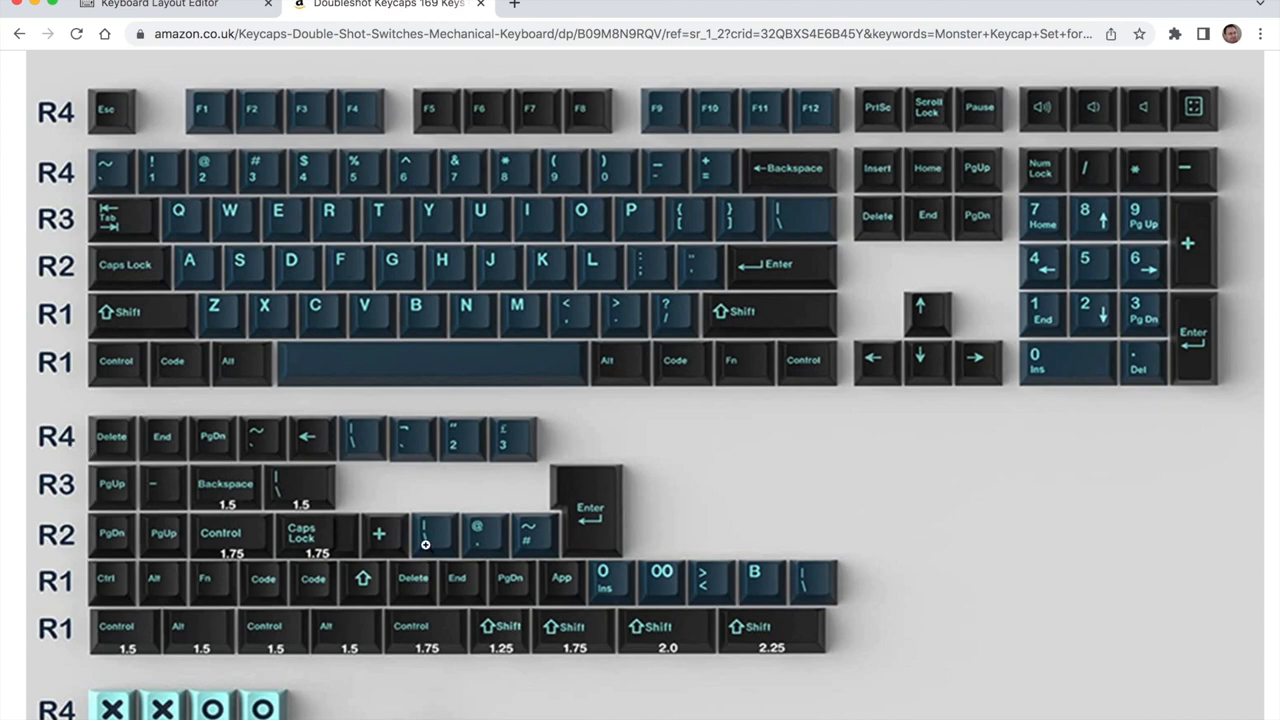
mouse_move(810, 588)
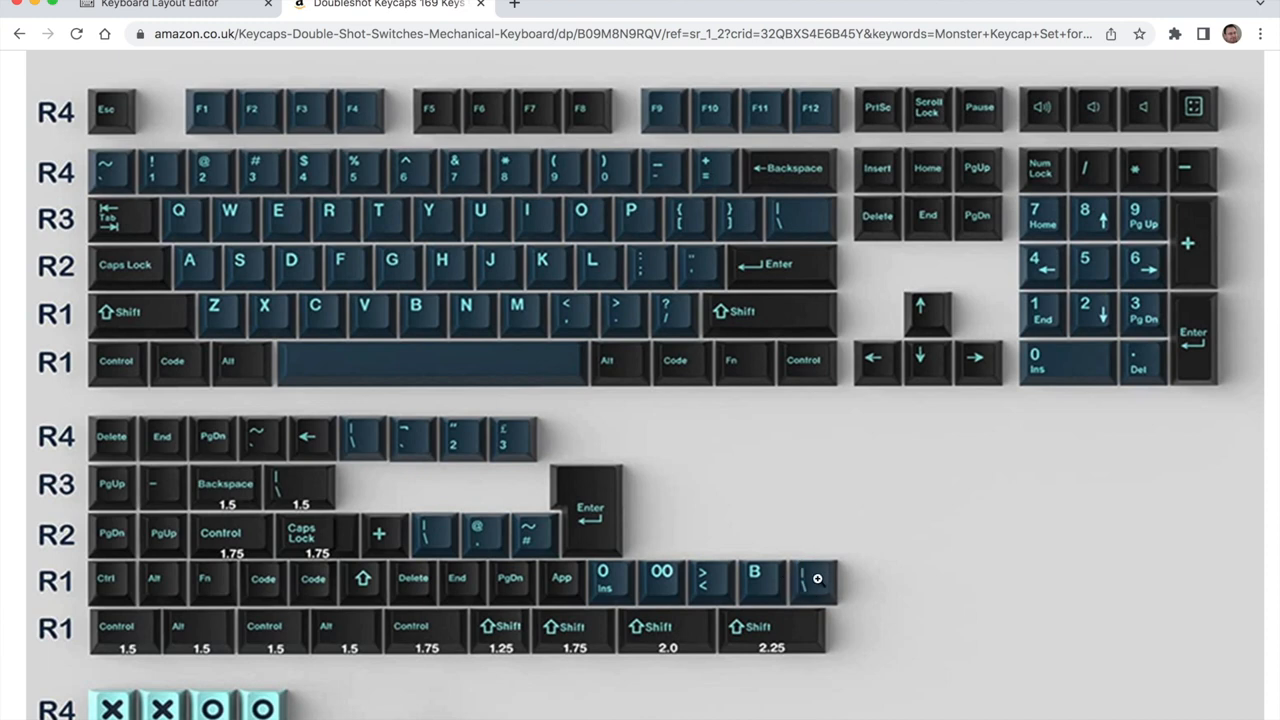
mouse_move(638, 408)
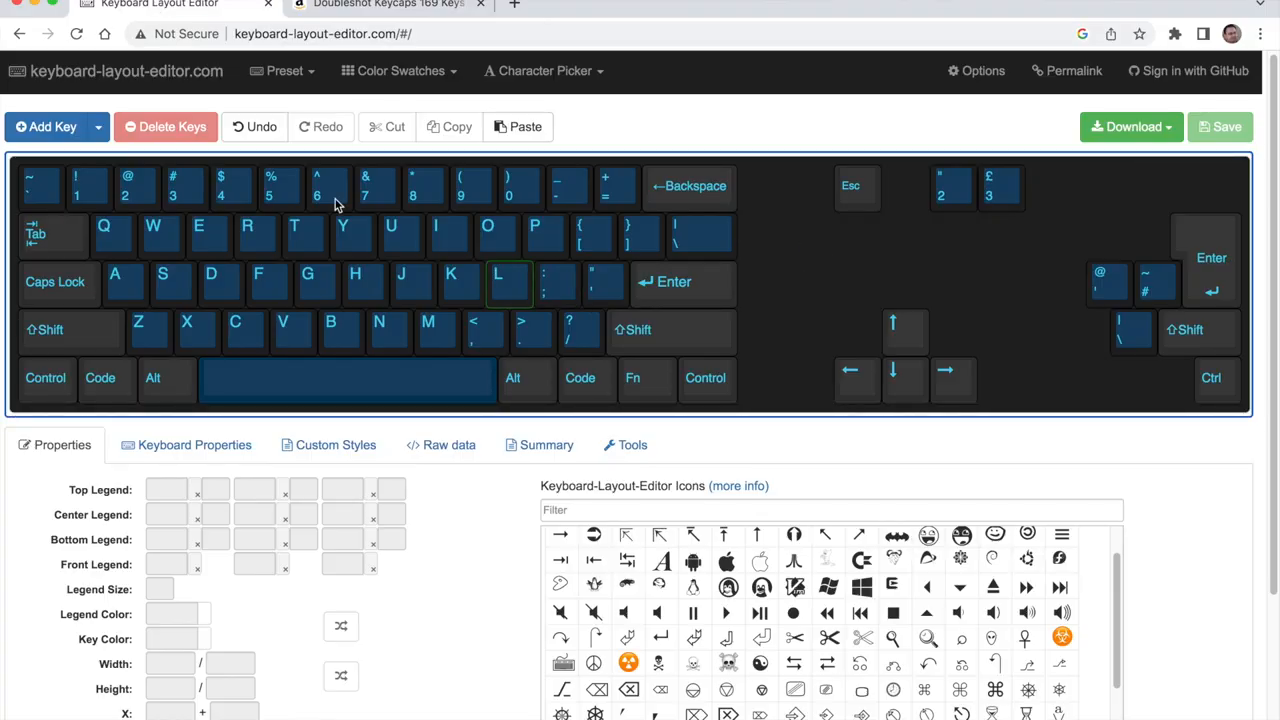
Move the £ 3 key from the spare keys into the number row between 2 and 4.
click(184, 186)
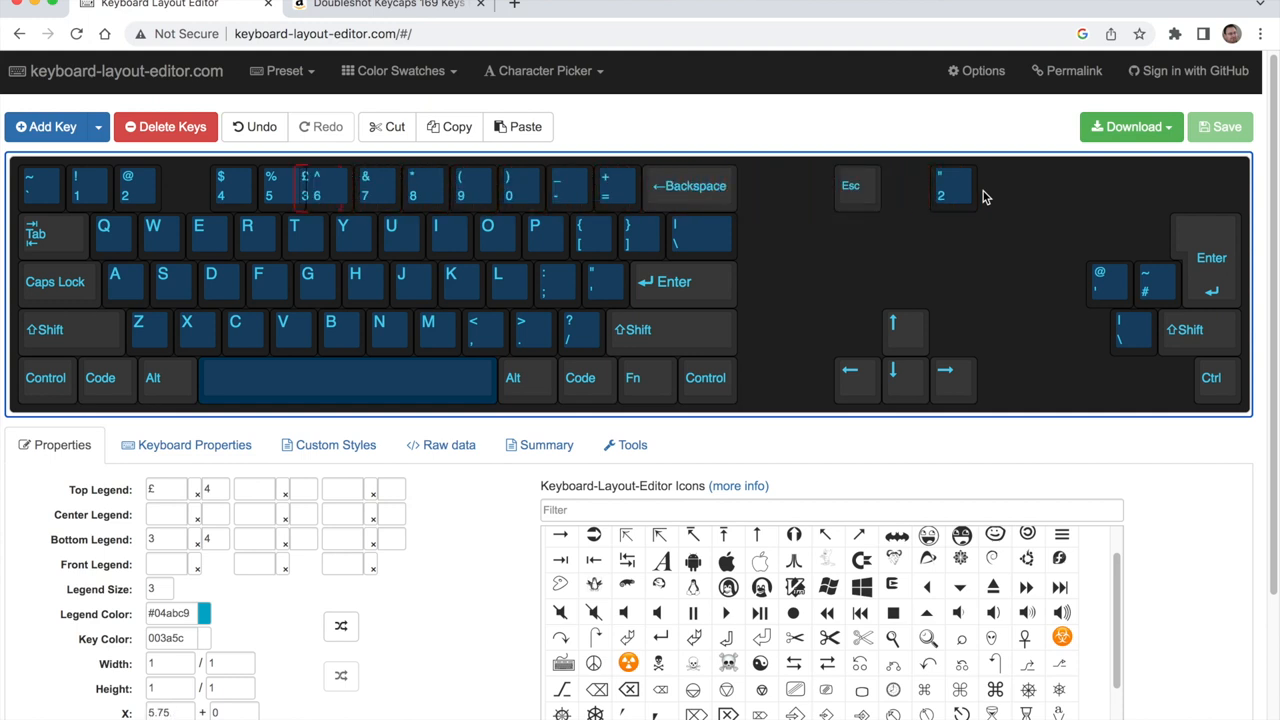
click(184, 186)
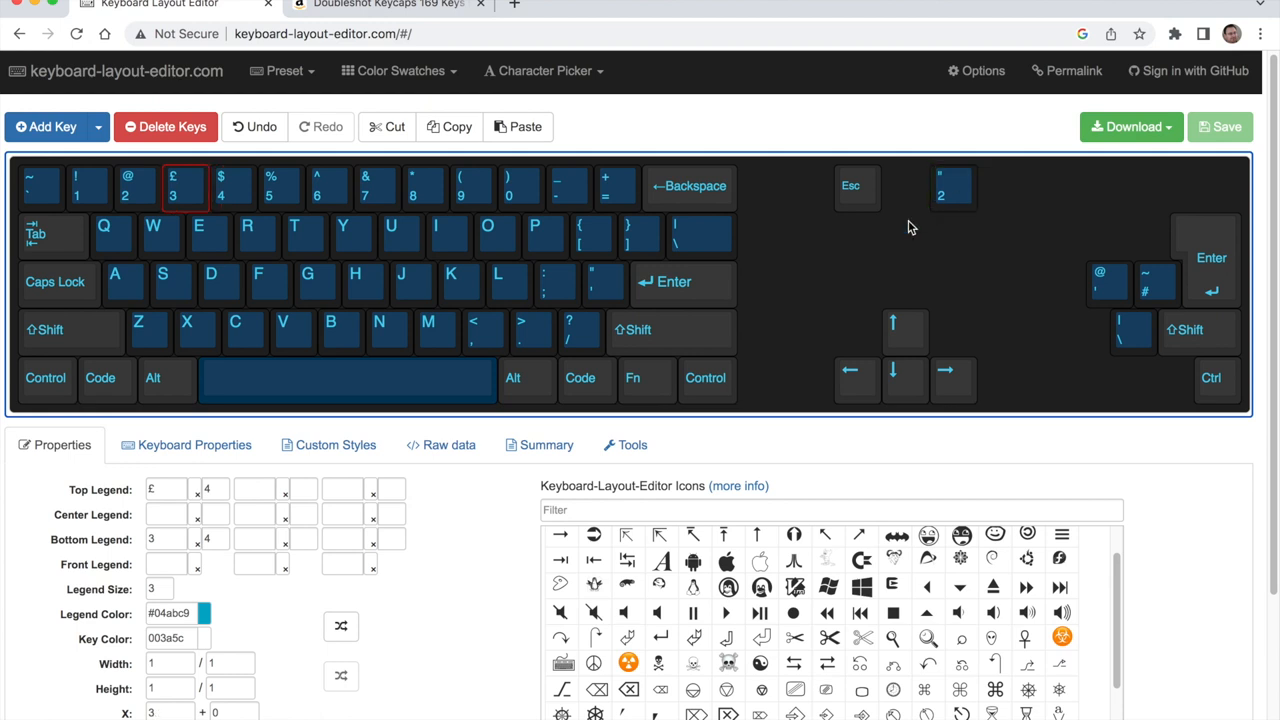
click(90, 184)
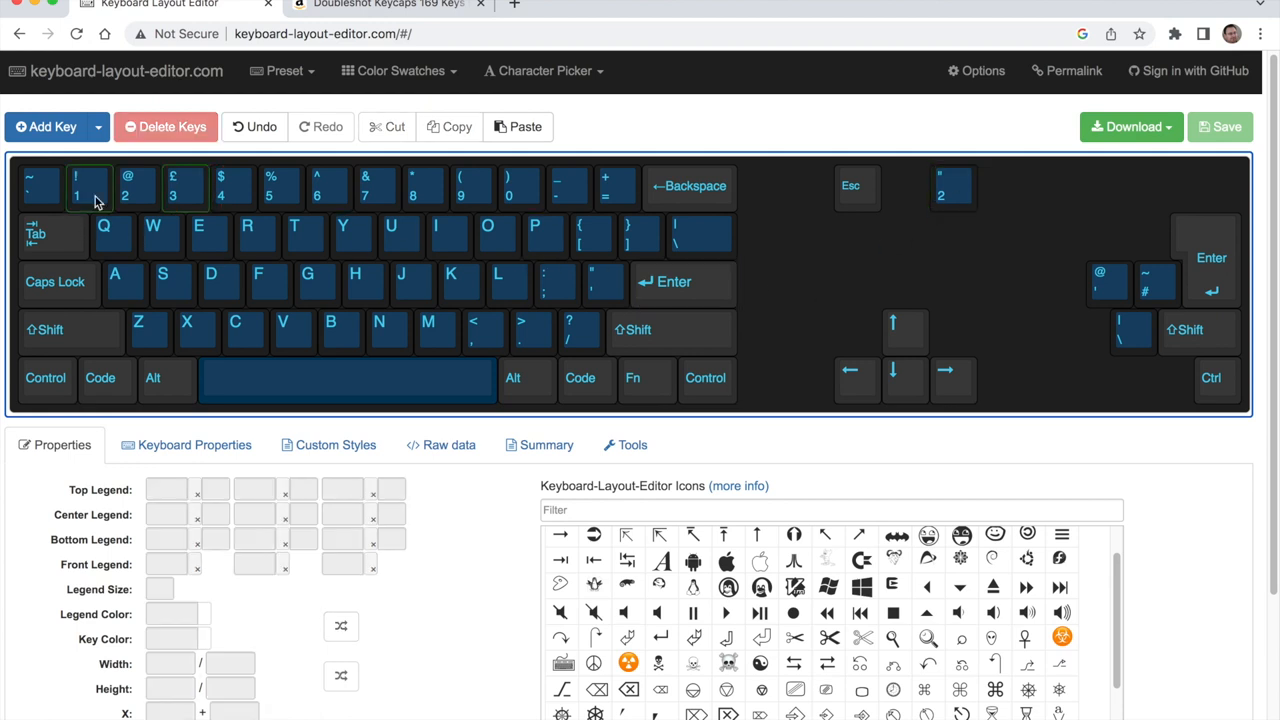
click(184, 186)
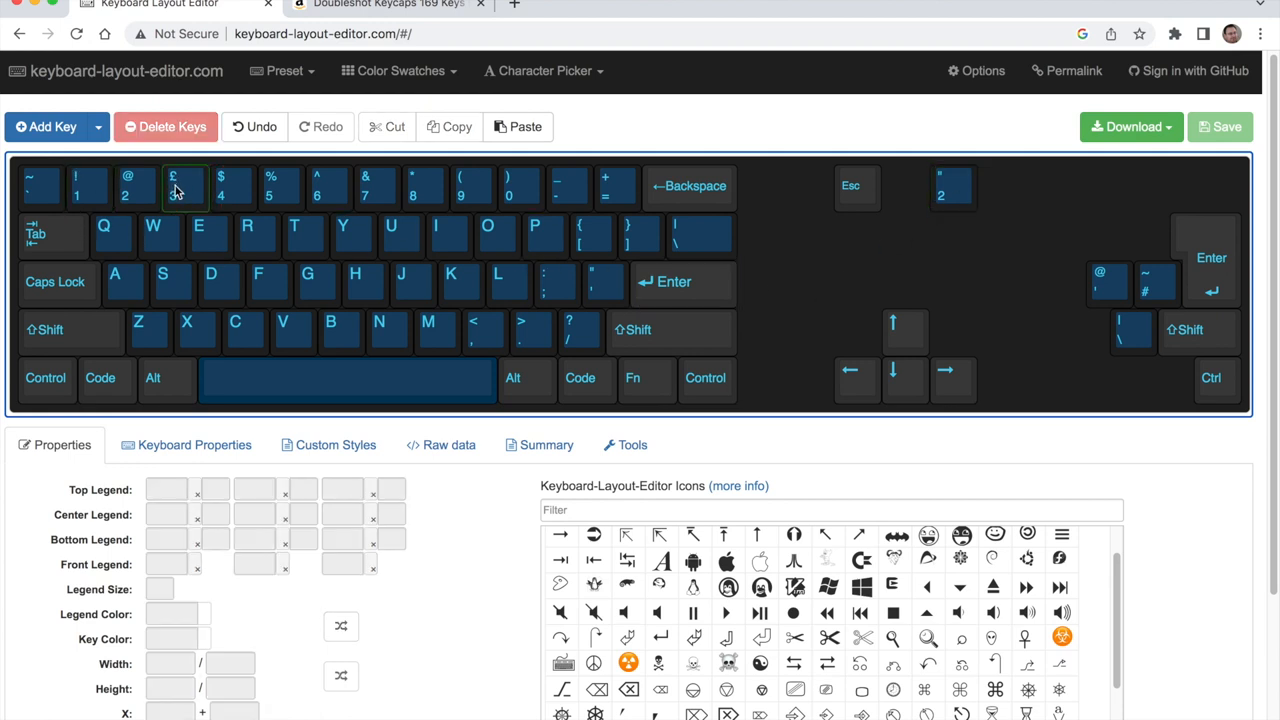
click(1154, 284)
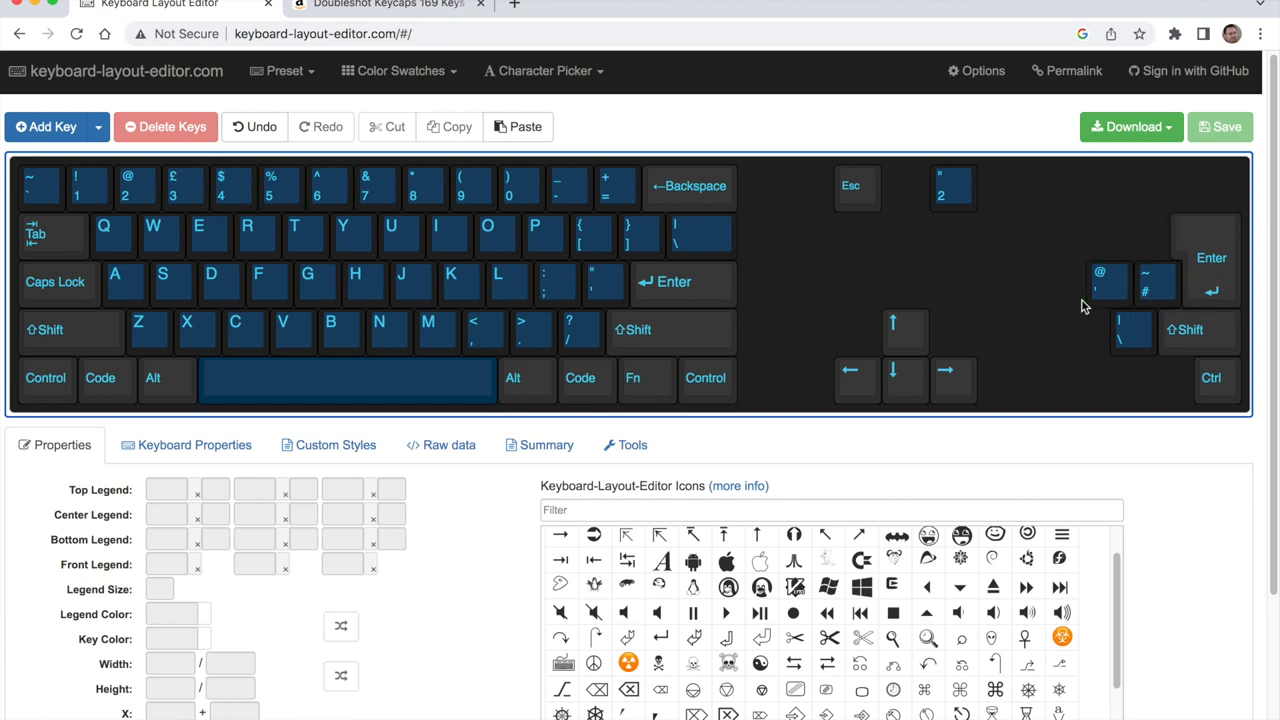
Replace the wide ANSI Enter with the tall ISO Enter and put ~ # in the home row.
click(672, 280)
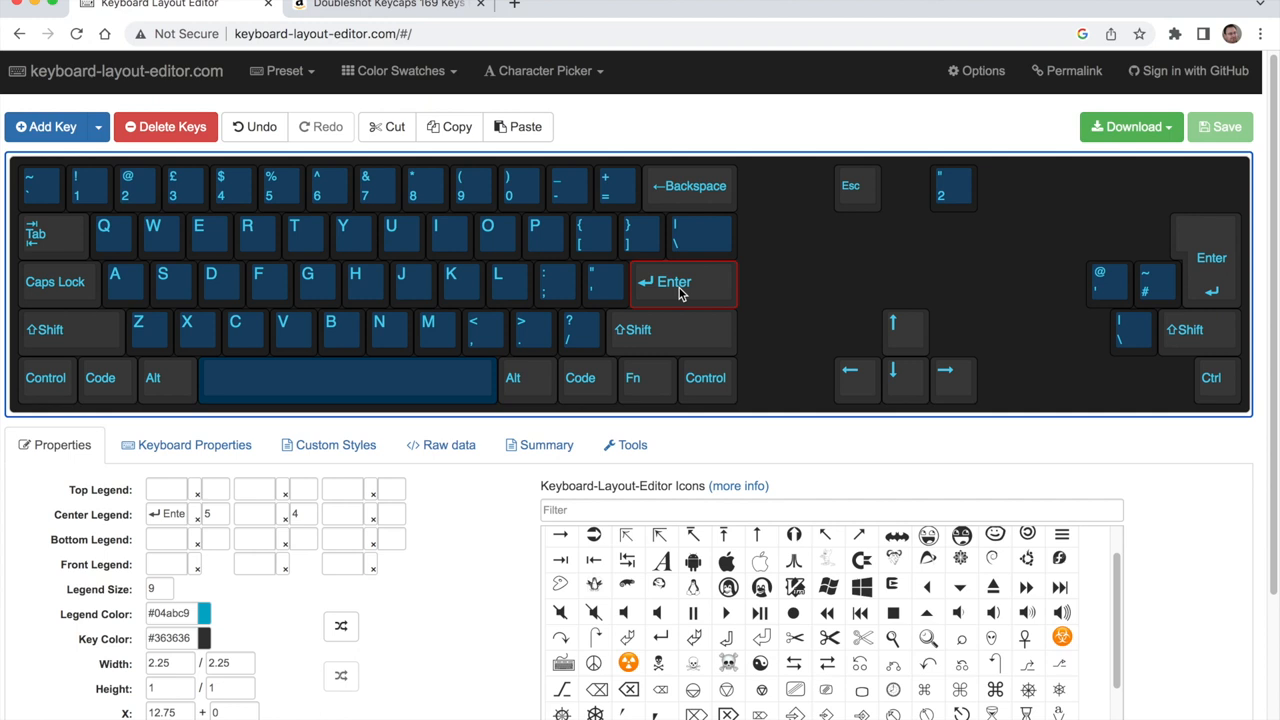
click(1110, 284)
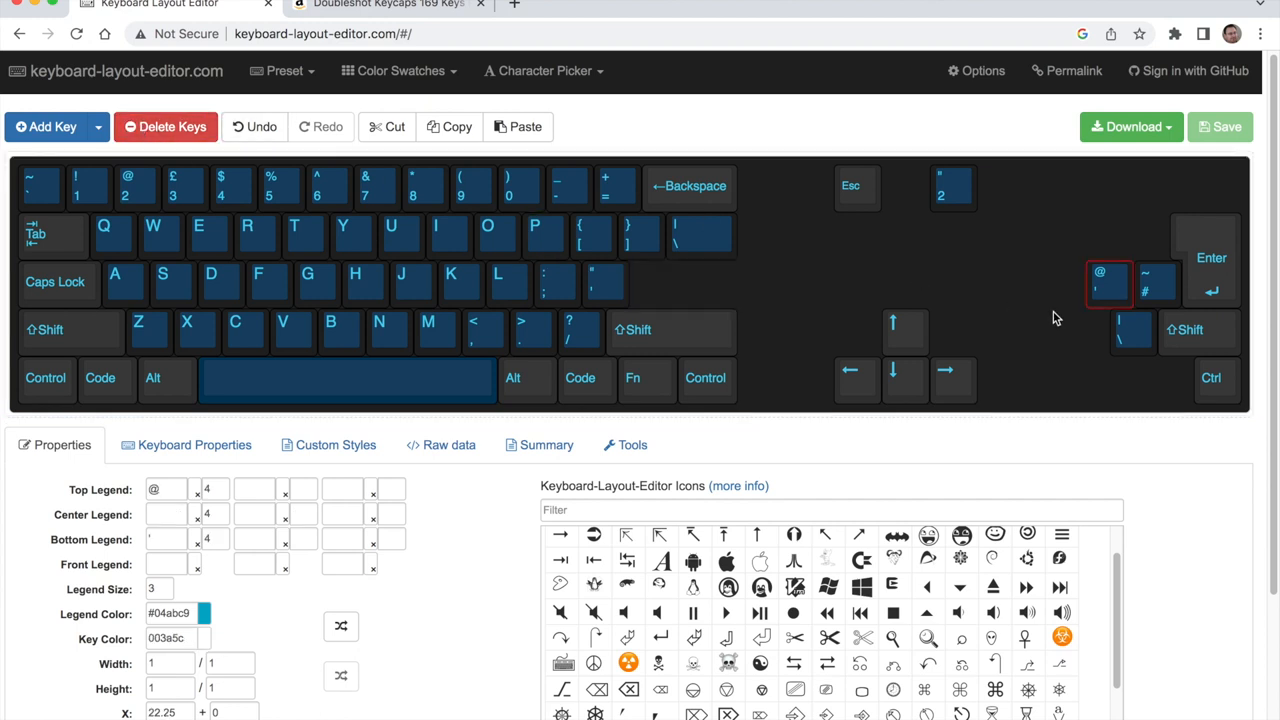
click(1148, 284)
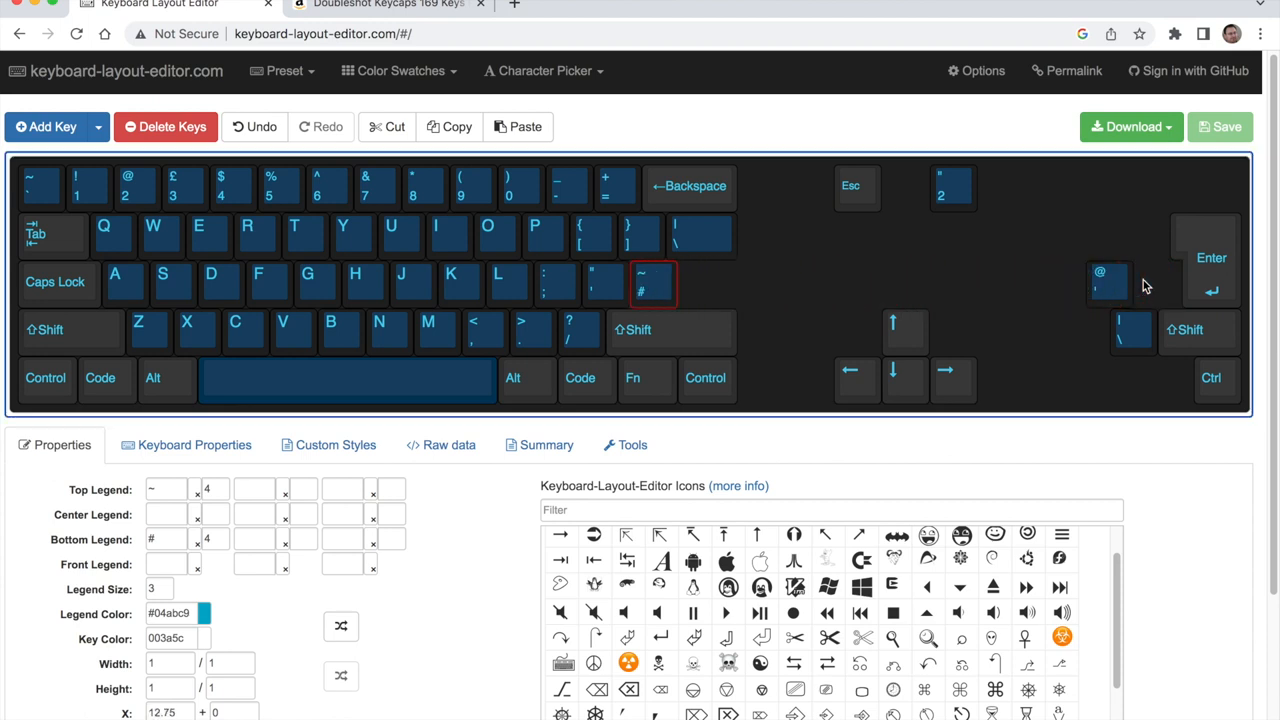
click(1210, 258)
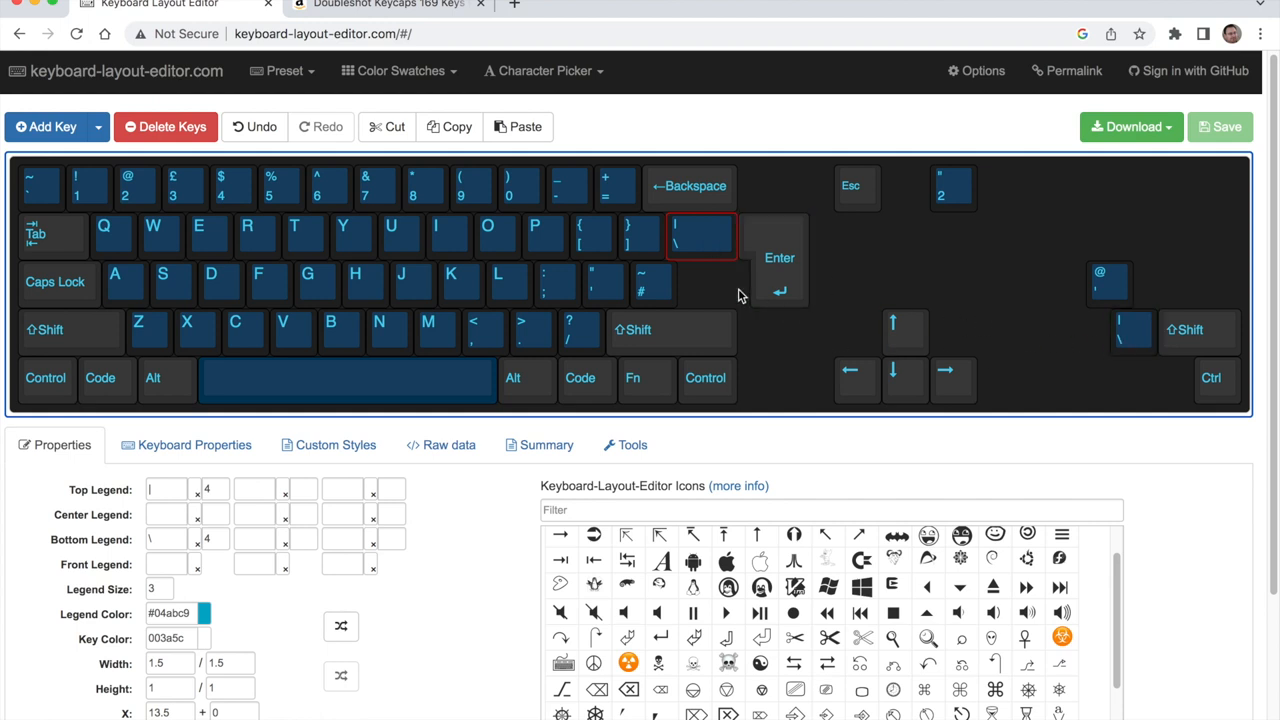
Remove the wide | \ key above Enter and shorten the left Shift key.
click(164, 126)
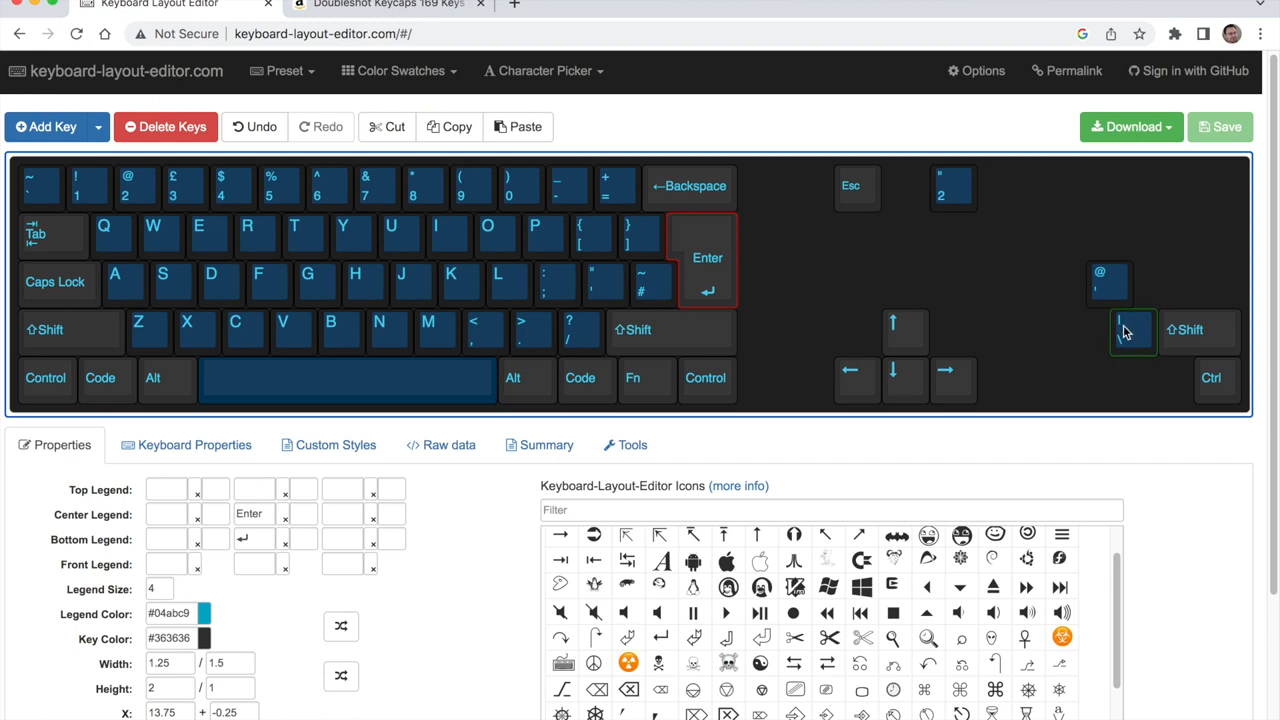
click(64, 330)
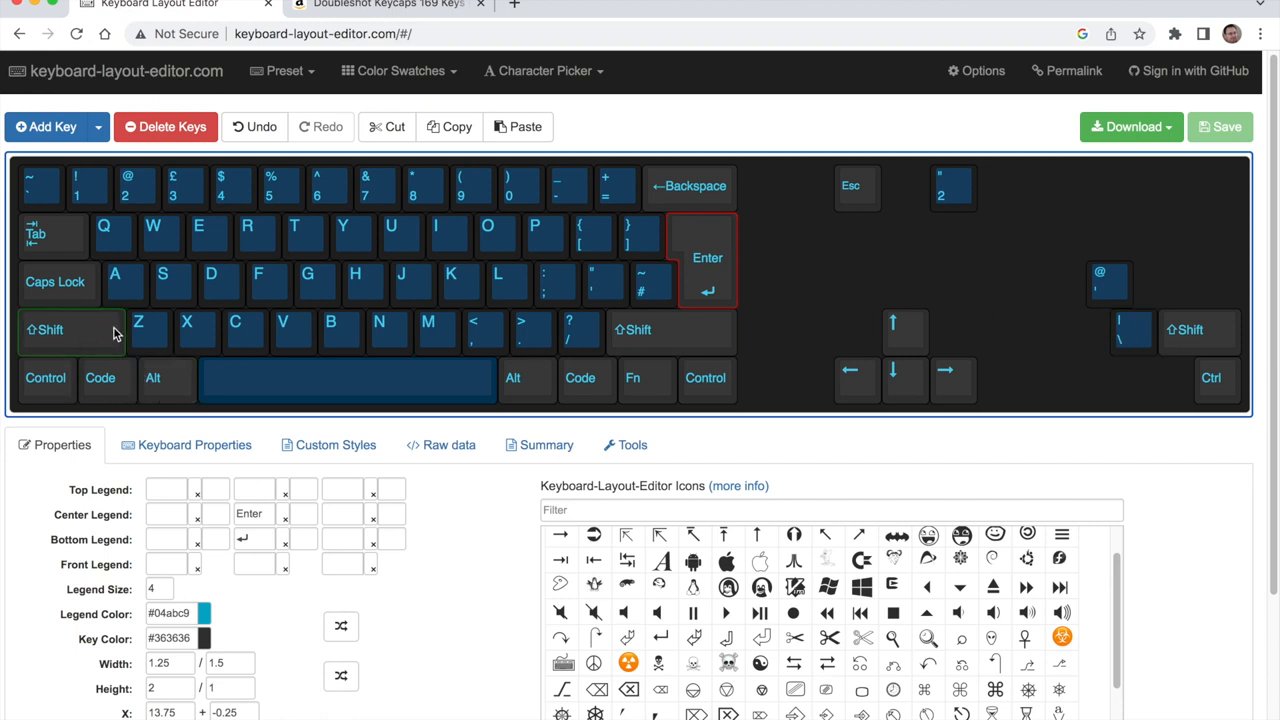
click(50, 330)
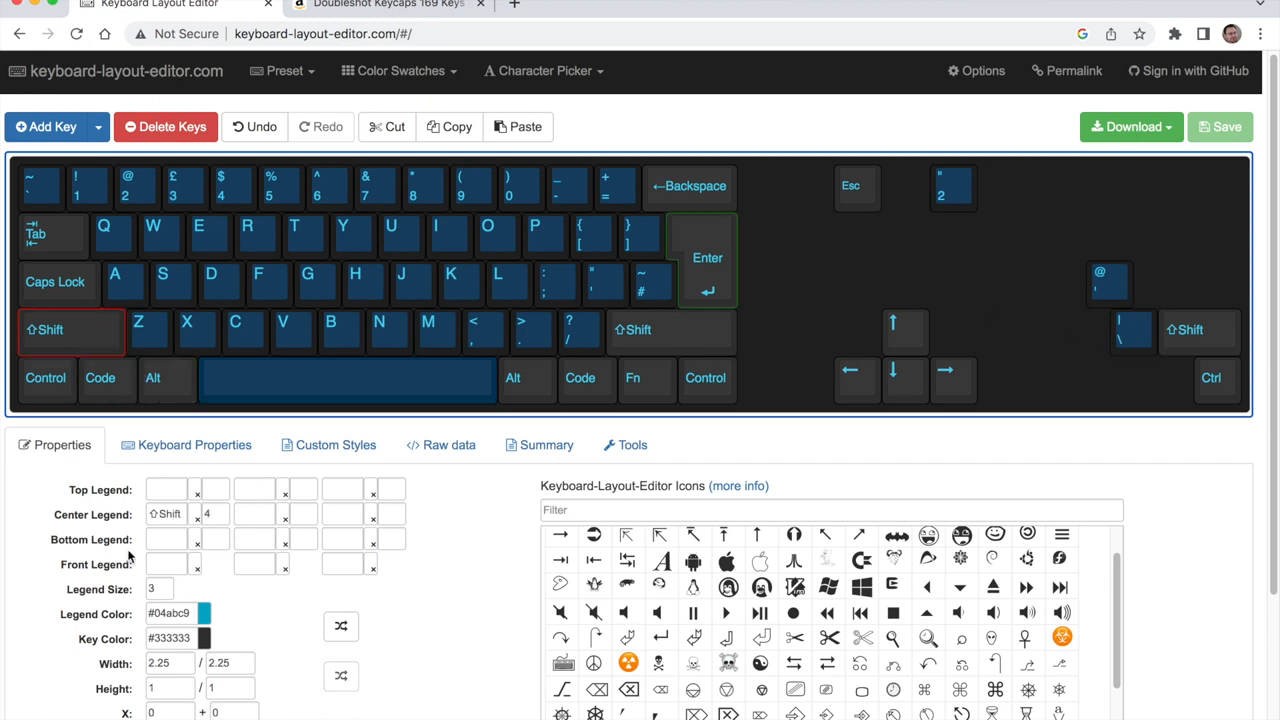
click(184, 666)
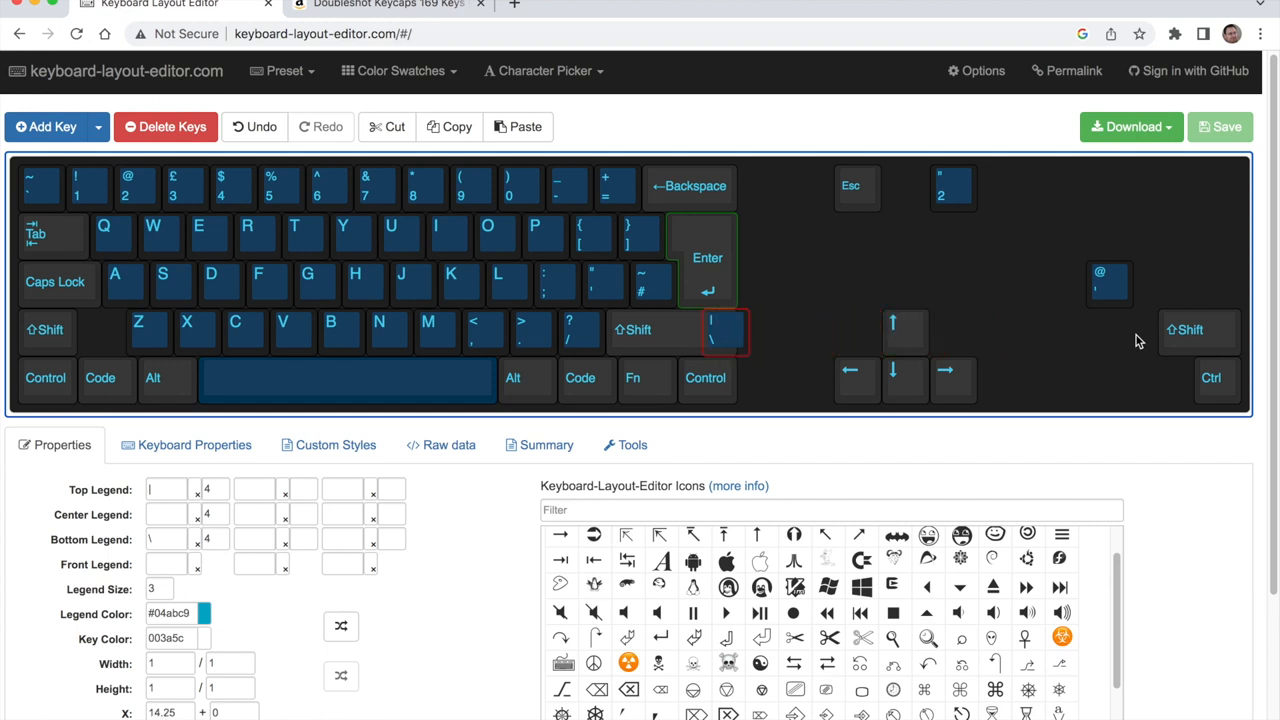
Place the spare | \ key in the Shift row beside the left Shift.
click(434, 330)
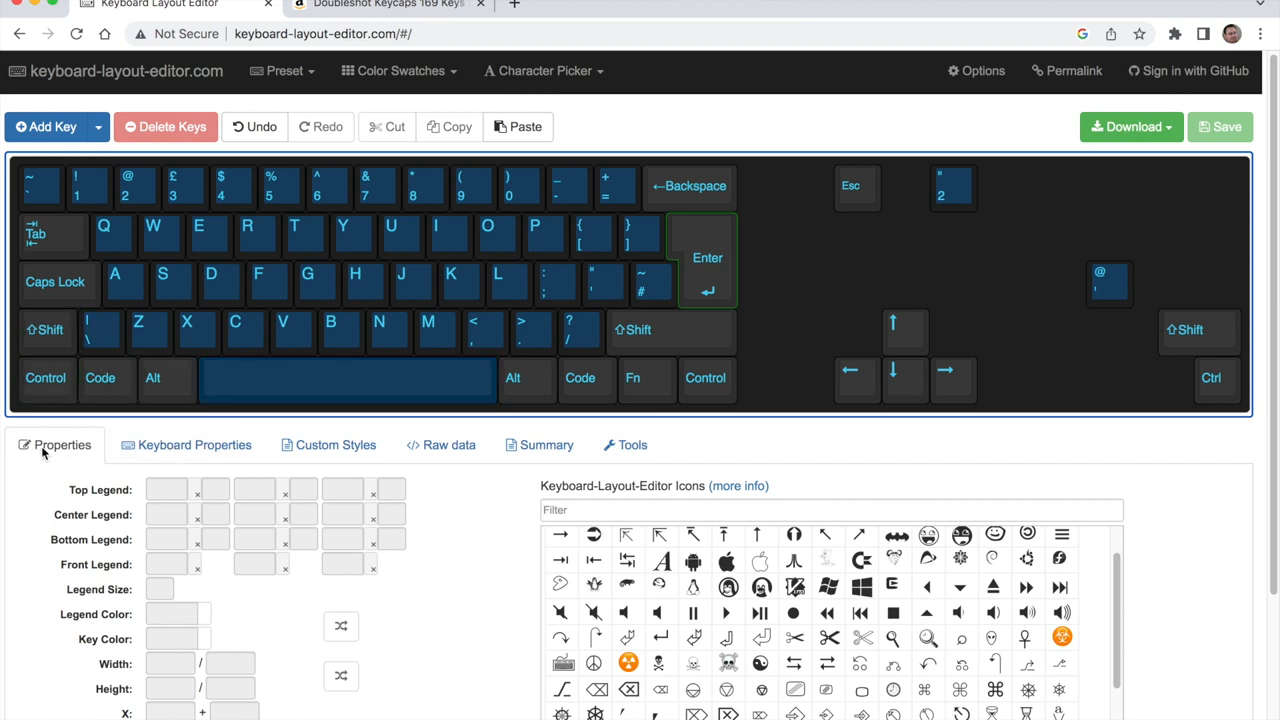
click(100, 378)
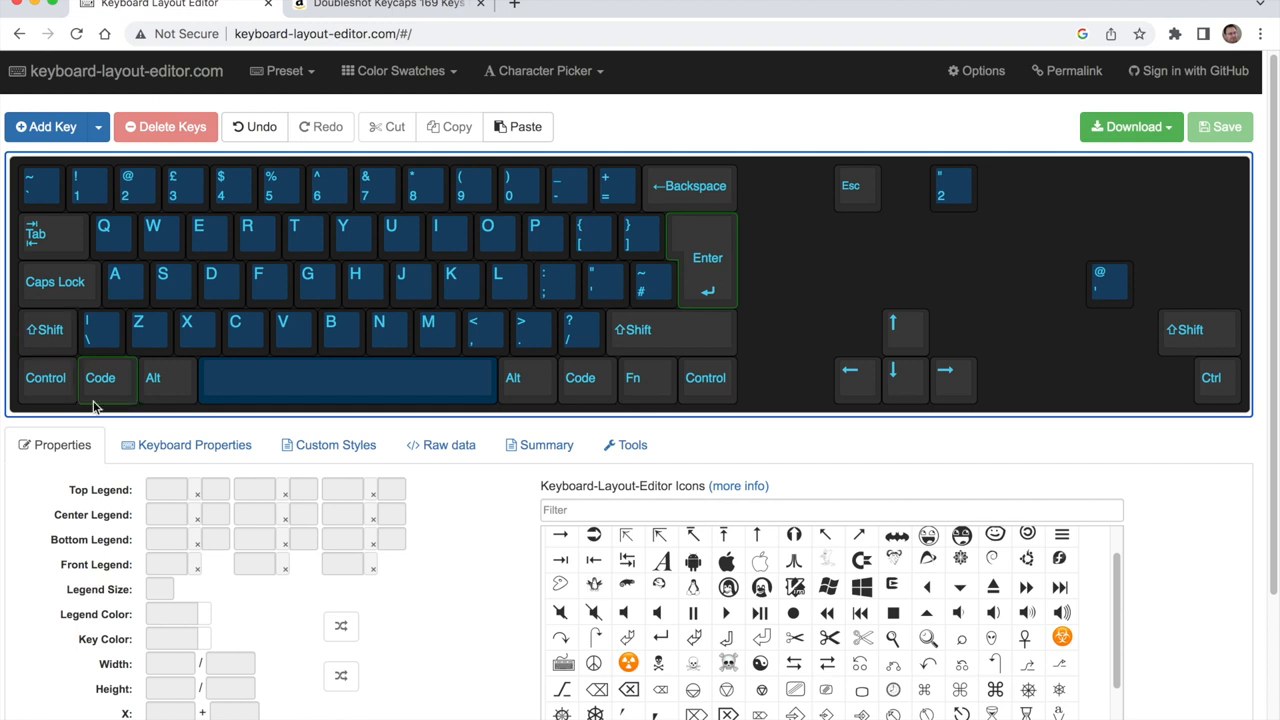
mouse_move(112, 430)
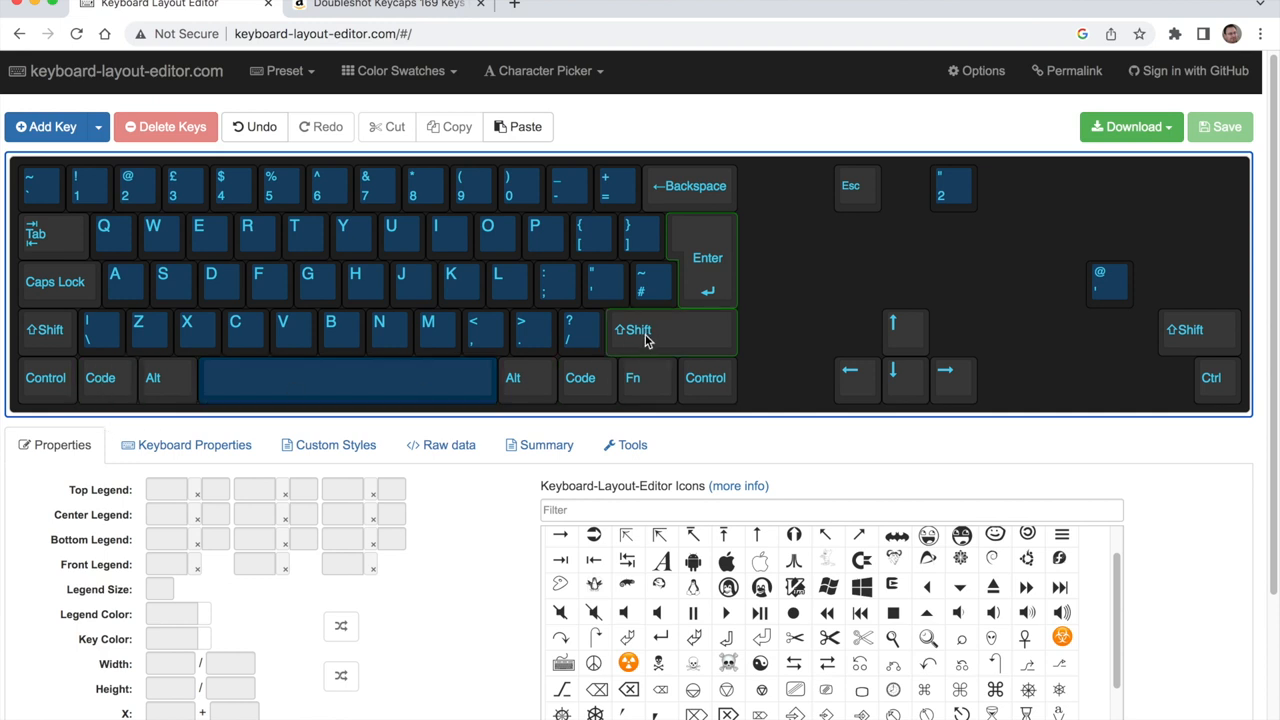
mouse_move(656, 340)
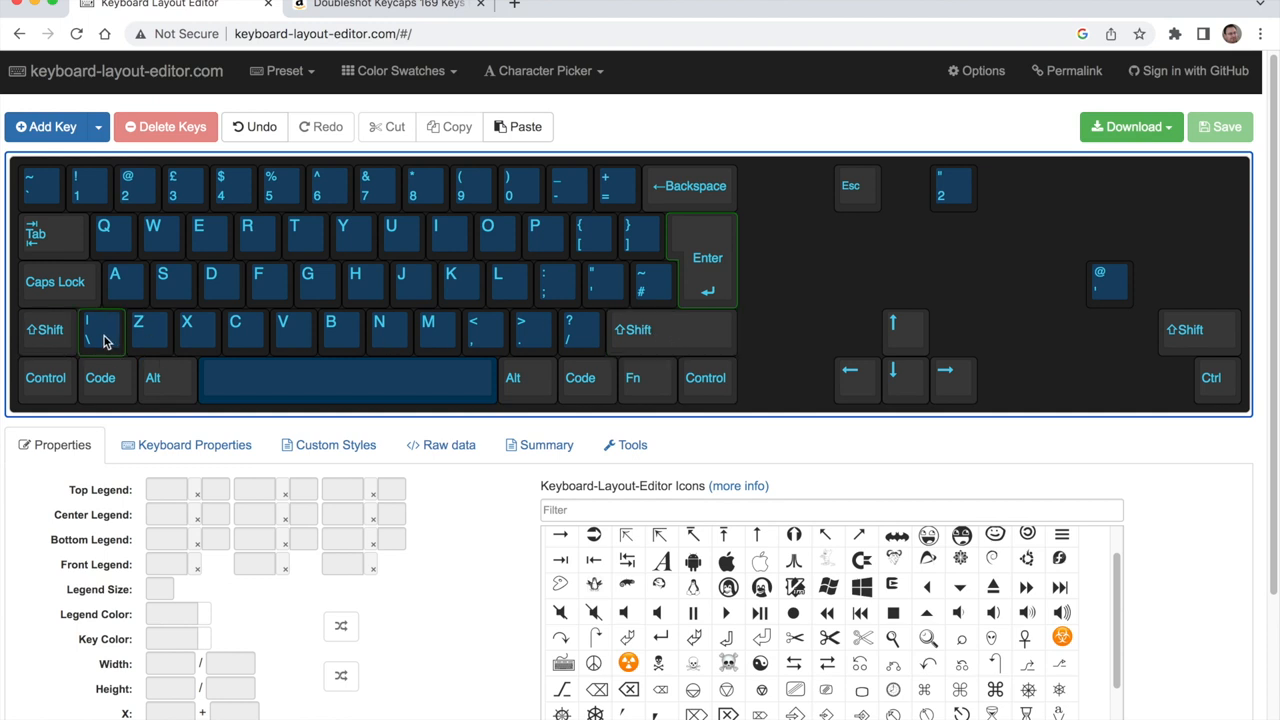
click(570, 330)
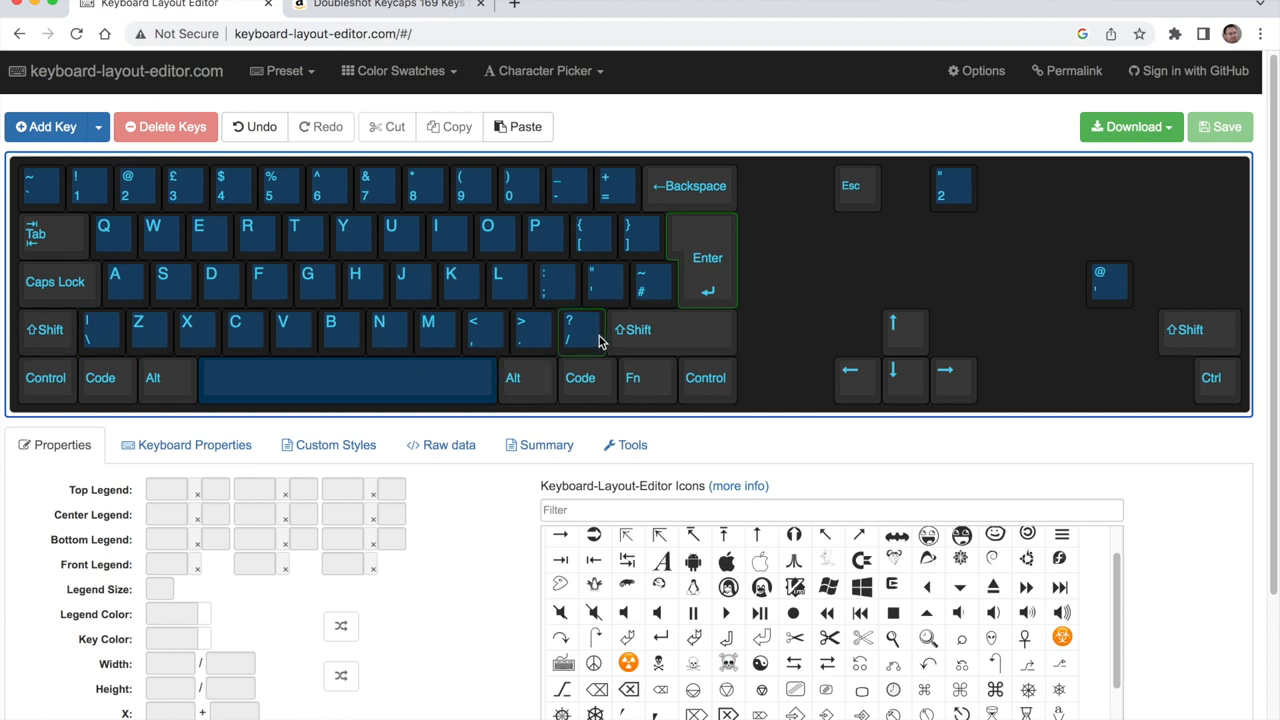
Shorten the right Shift to 1.75 and move the | \ key next to it.
click(670, 330)
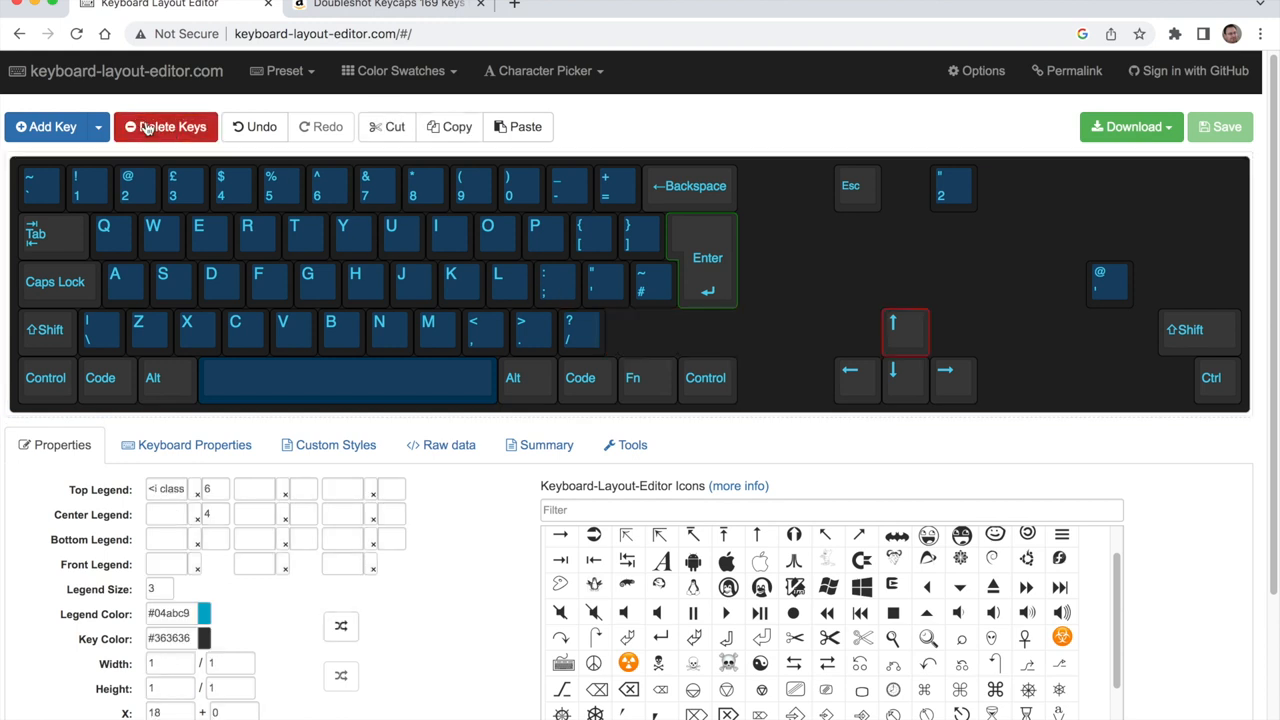
click(1190, 330)
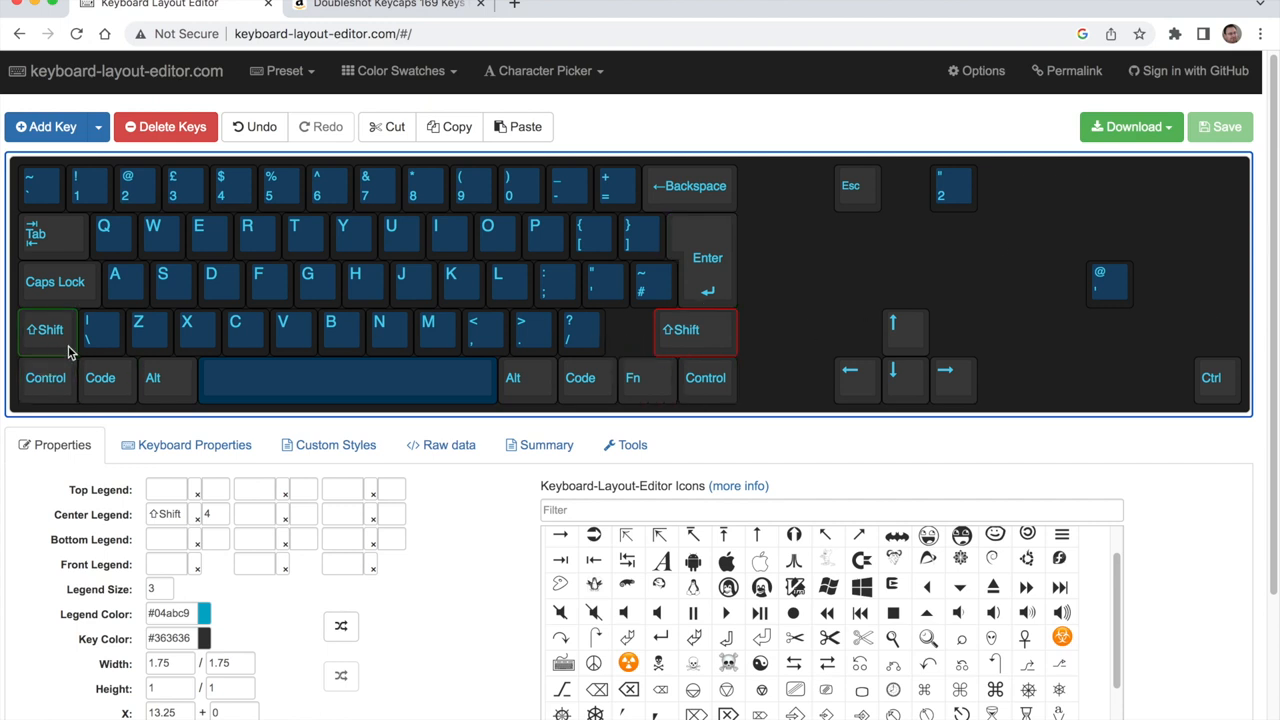
click(98, 330)
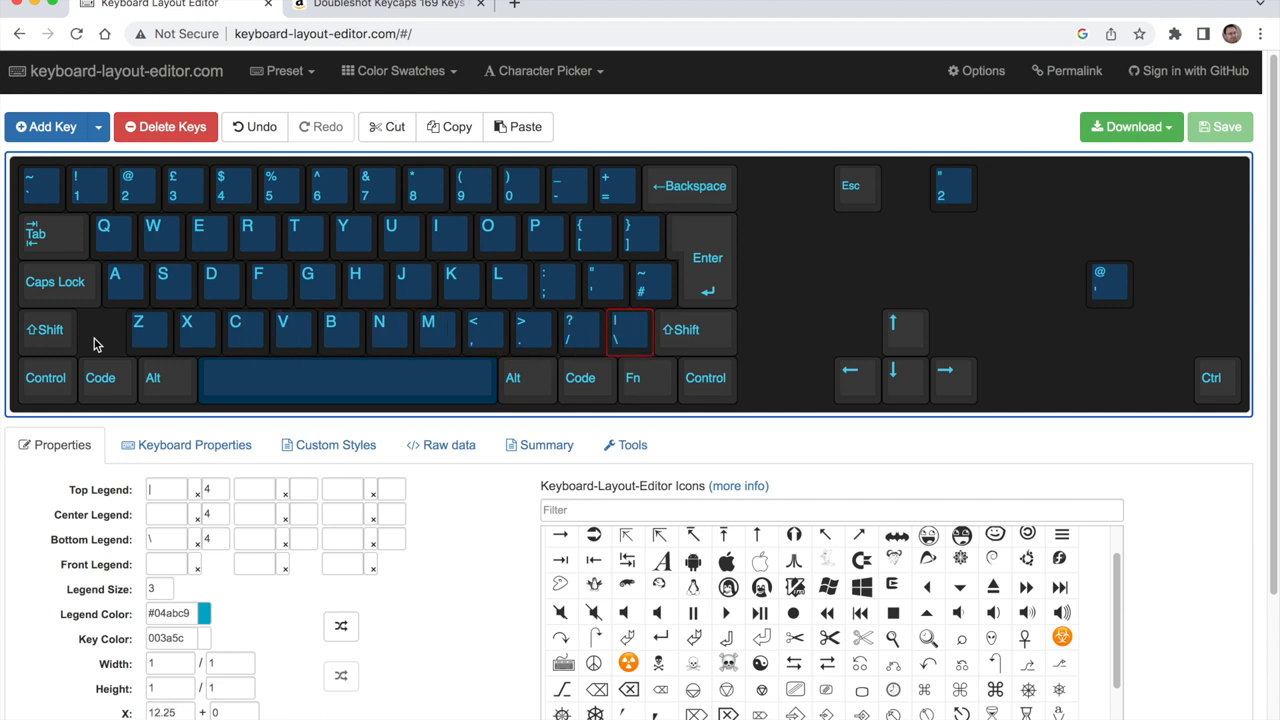
click(44, 330)
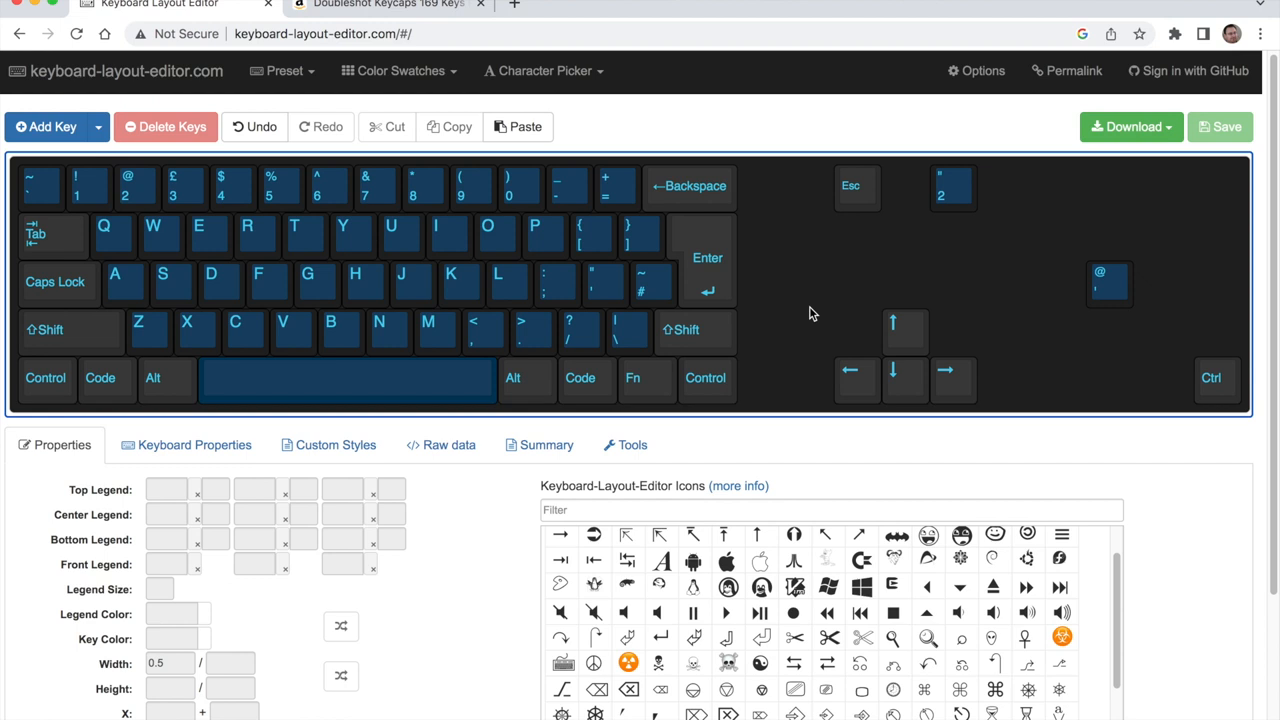
Delete the top-left ~ key and put the spare Esc key in its place.
click(652, 284)
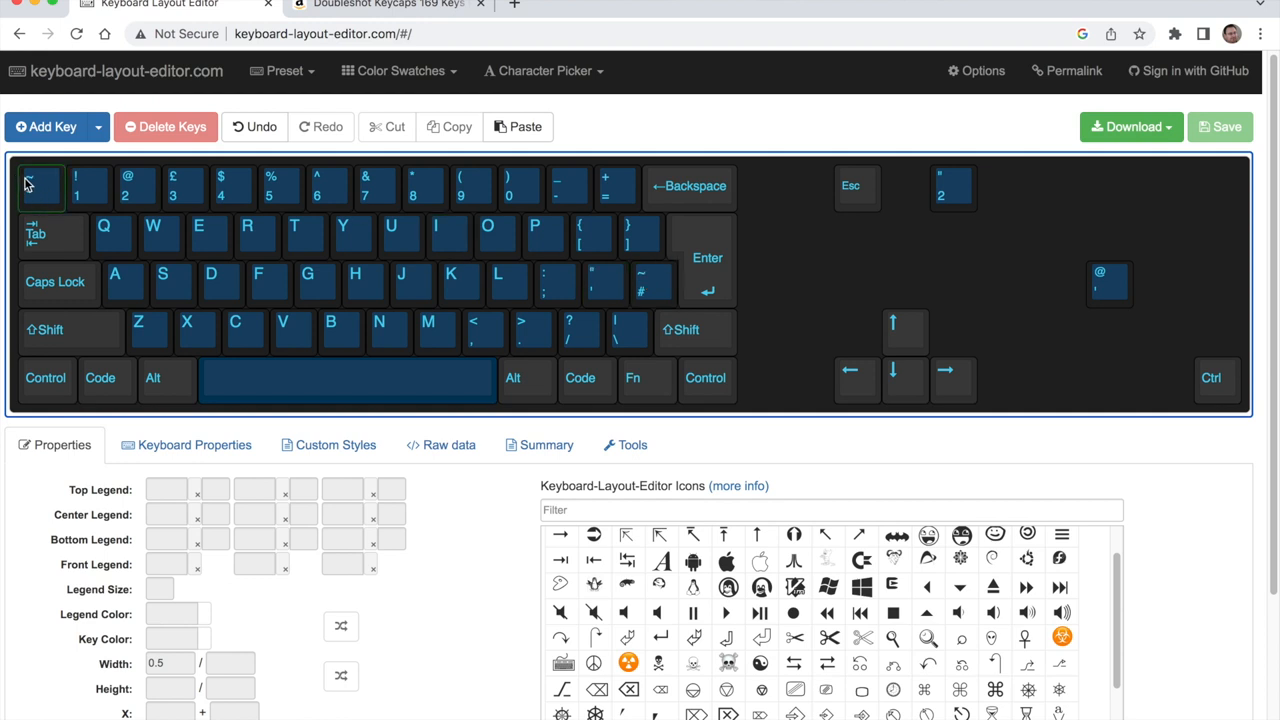
click(212, 284)
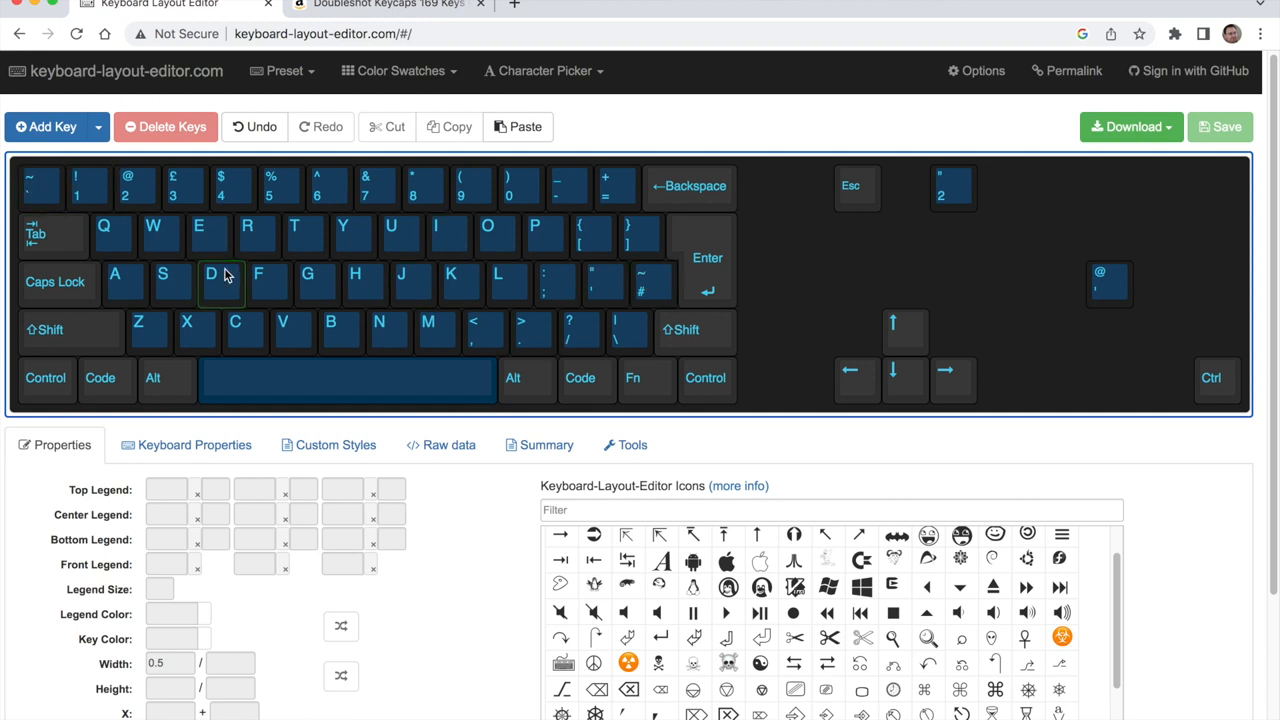
click(40, 184)
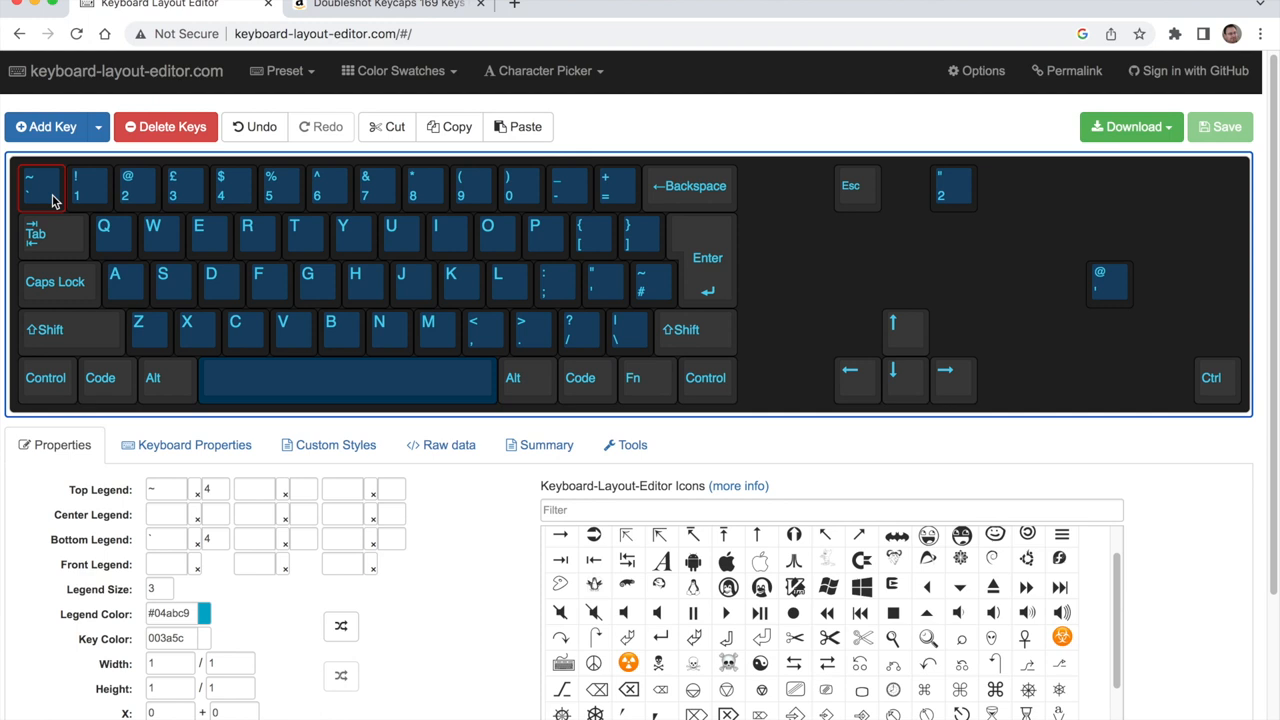
click(856, 188)
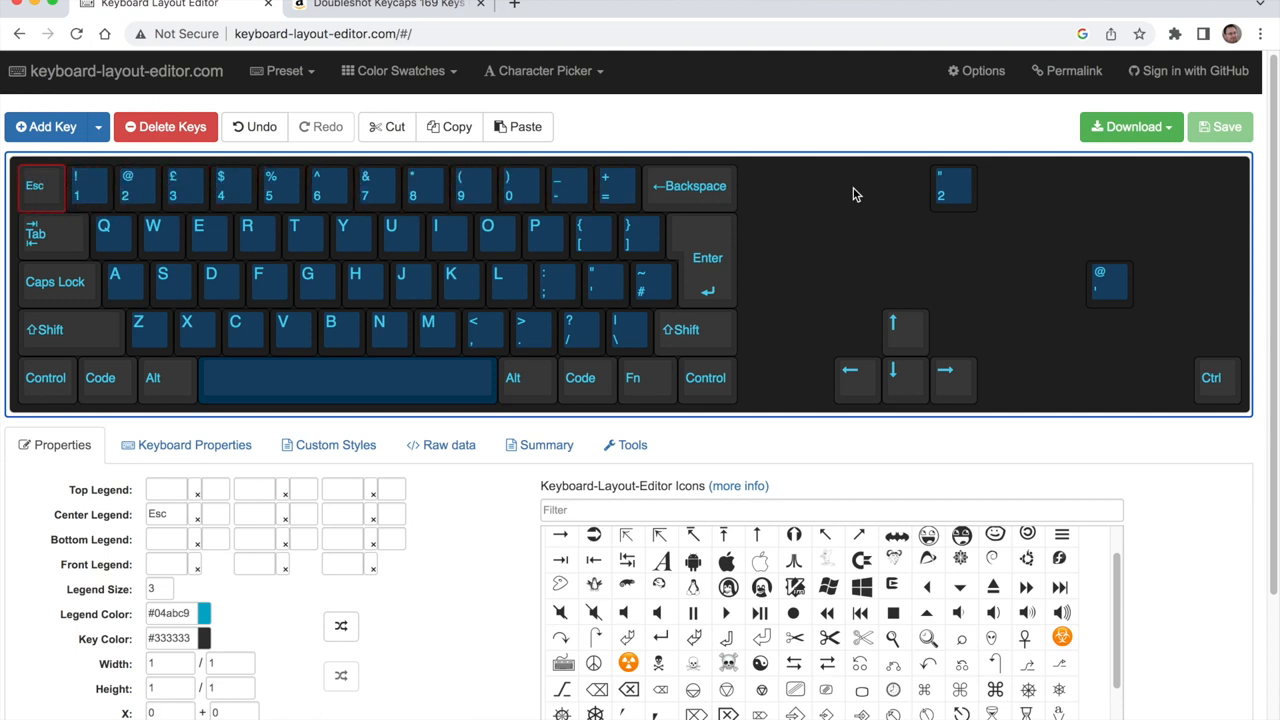
click(88, 186)
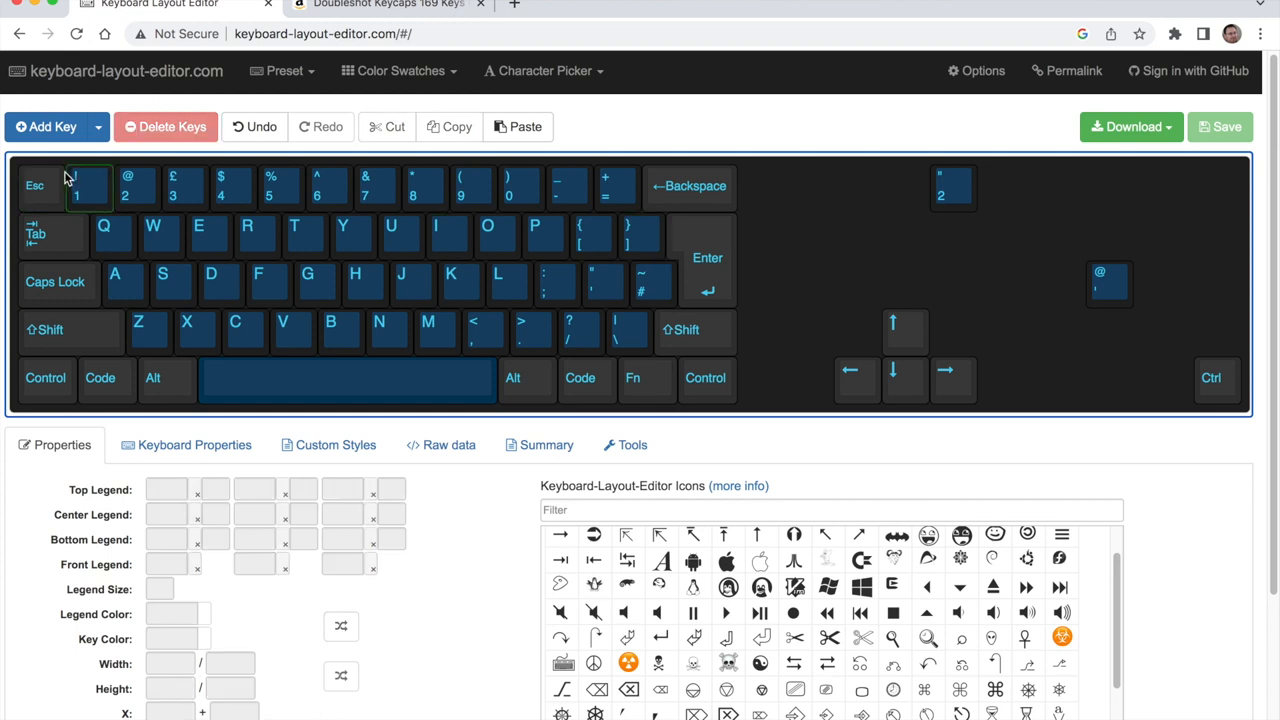
click(706, 378)
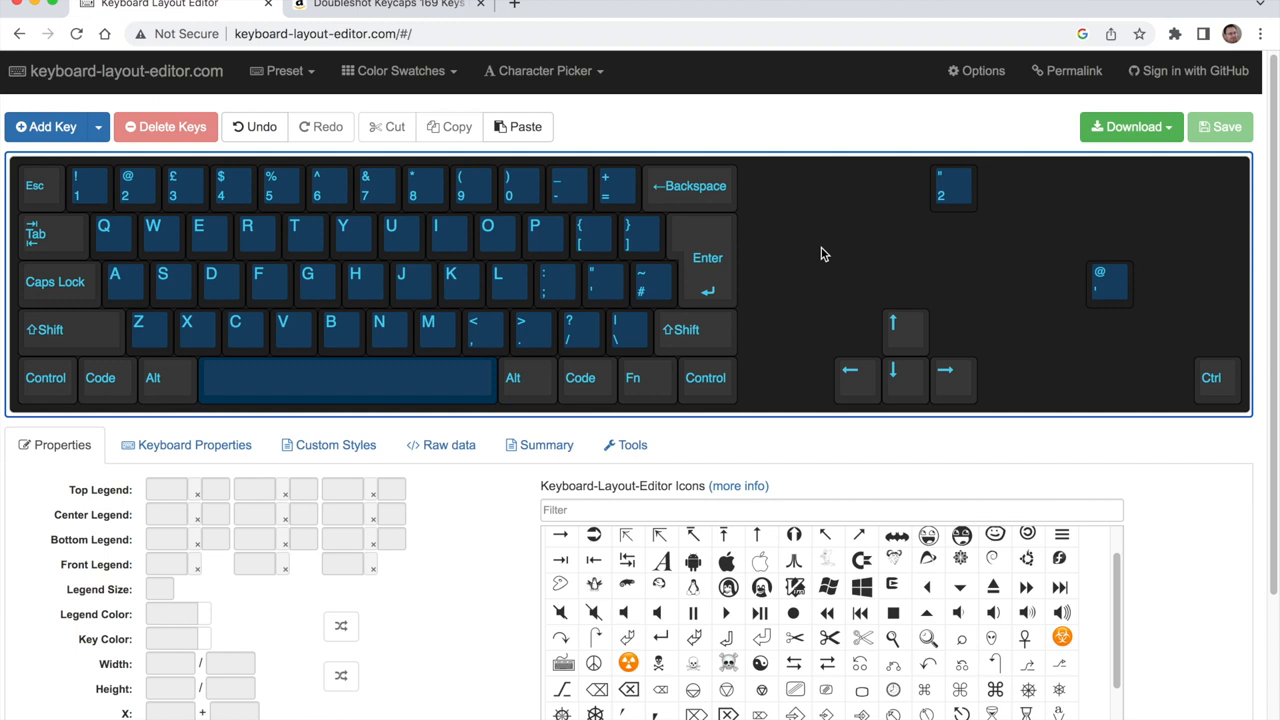
mouse_move(784, 268)
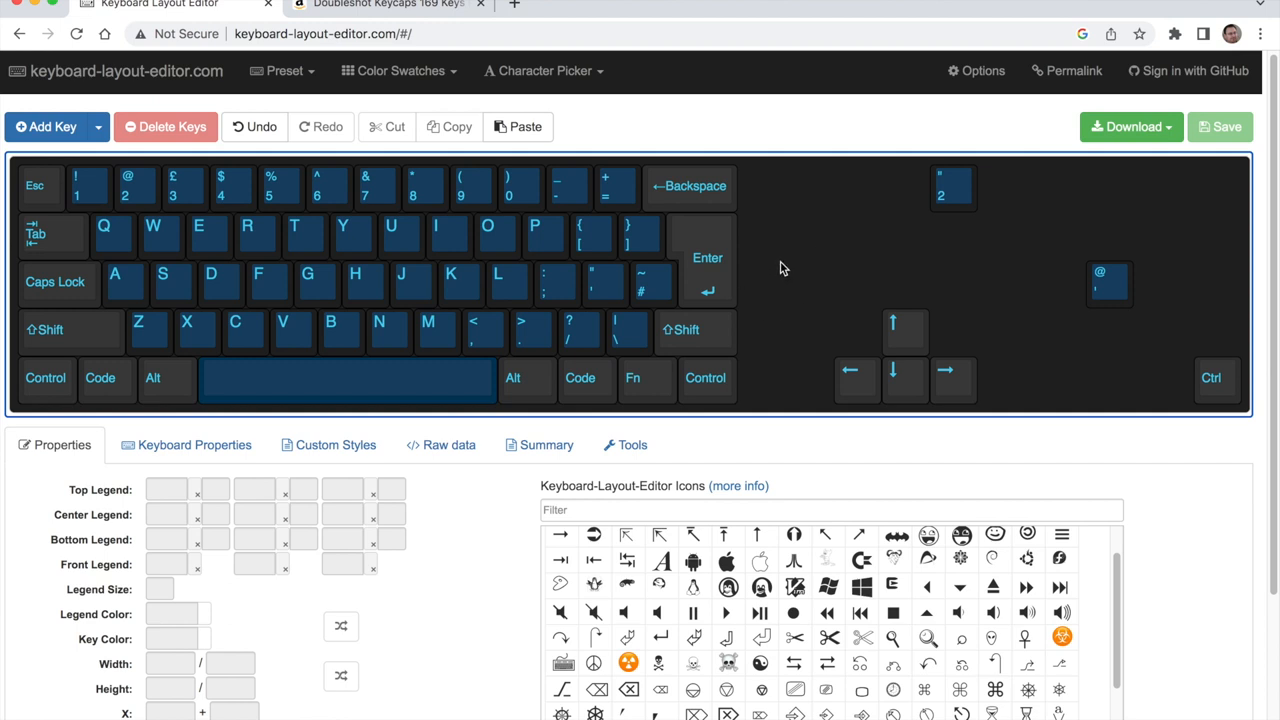
Change the 2 key's upper legend from @ to " and remove the two stray keys on the right.
click(134, 186)
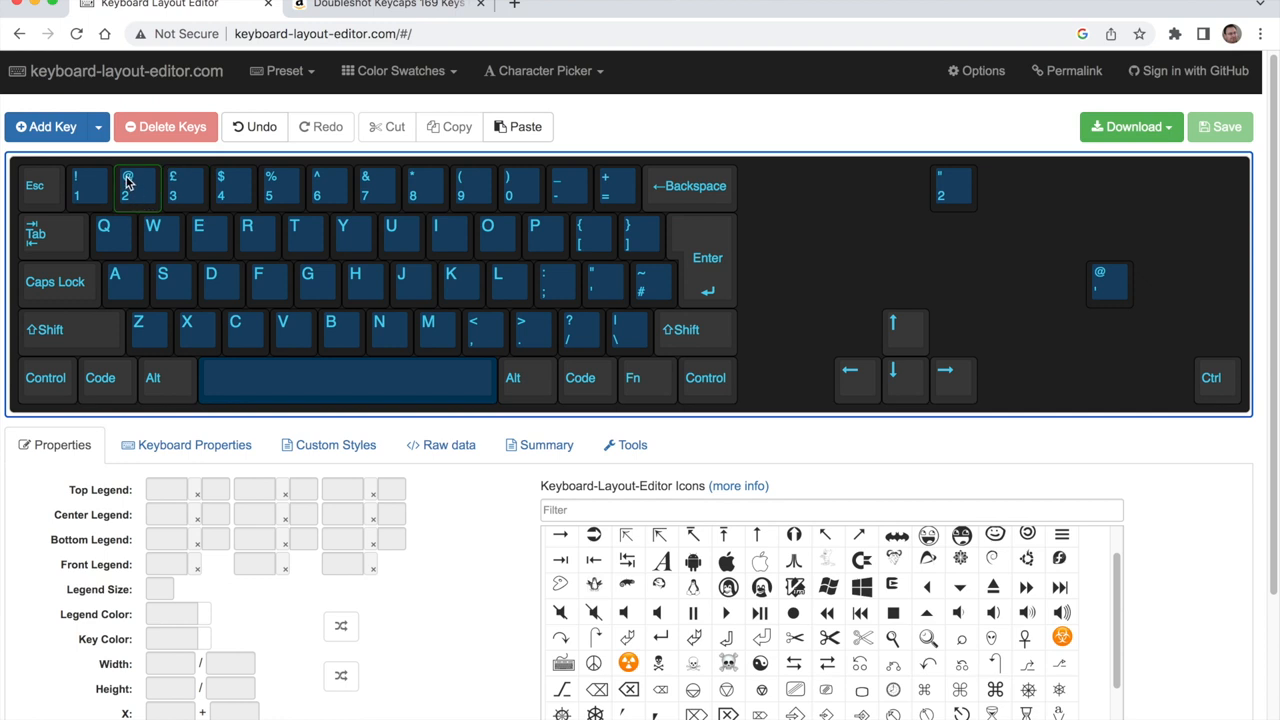
click(604, 284)
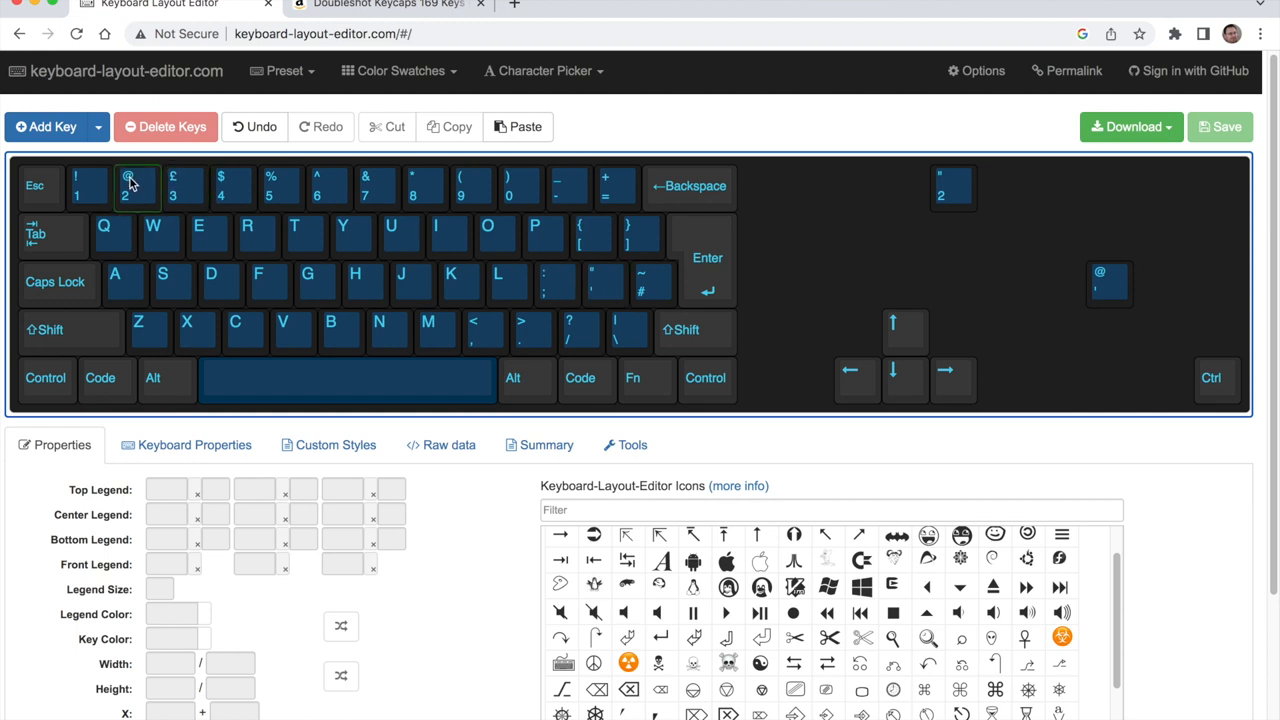
click(556, 284)
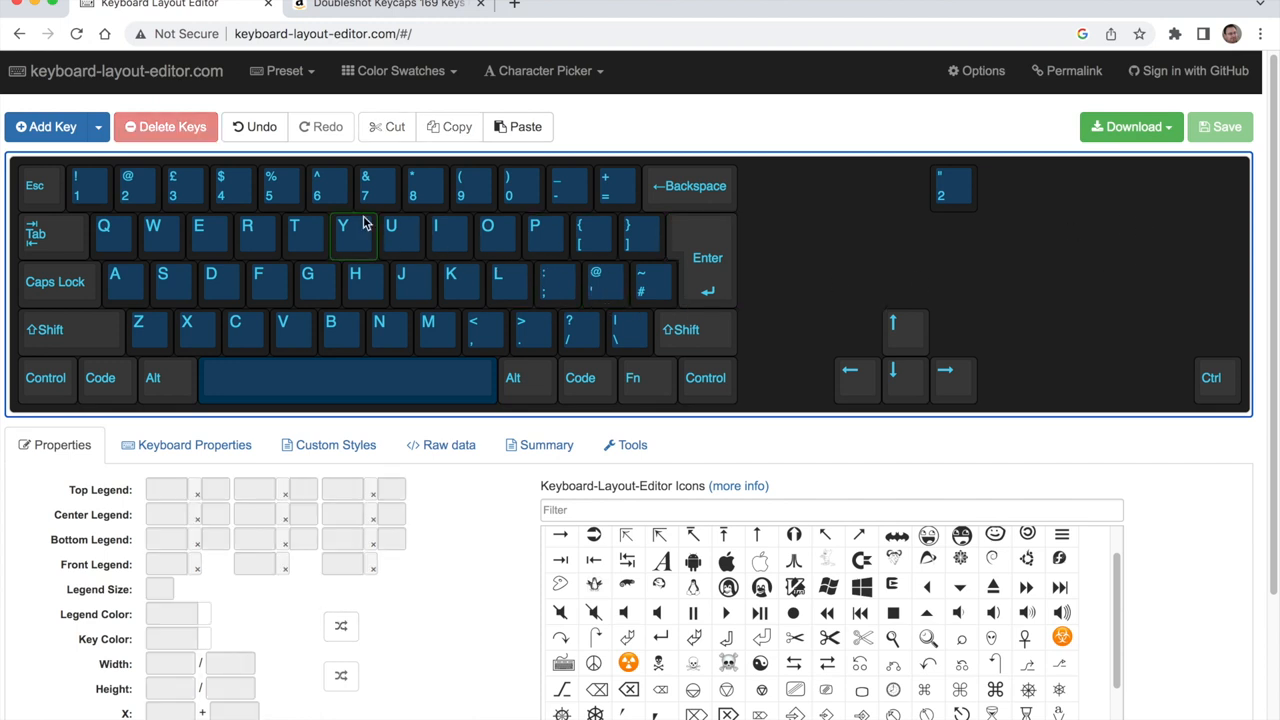
click(132, 184)
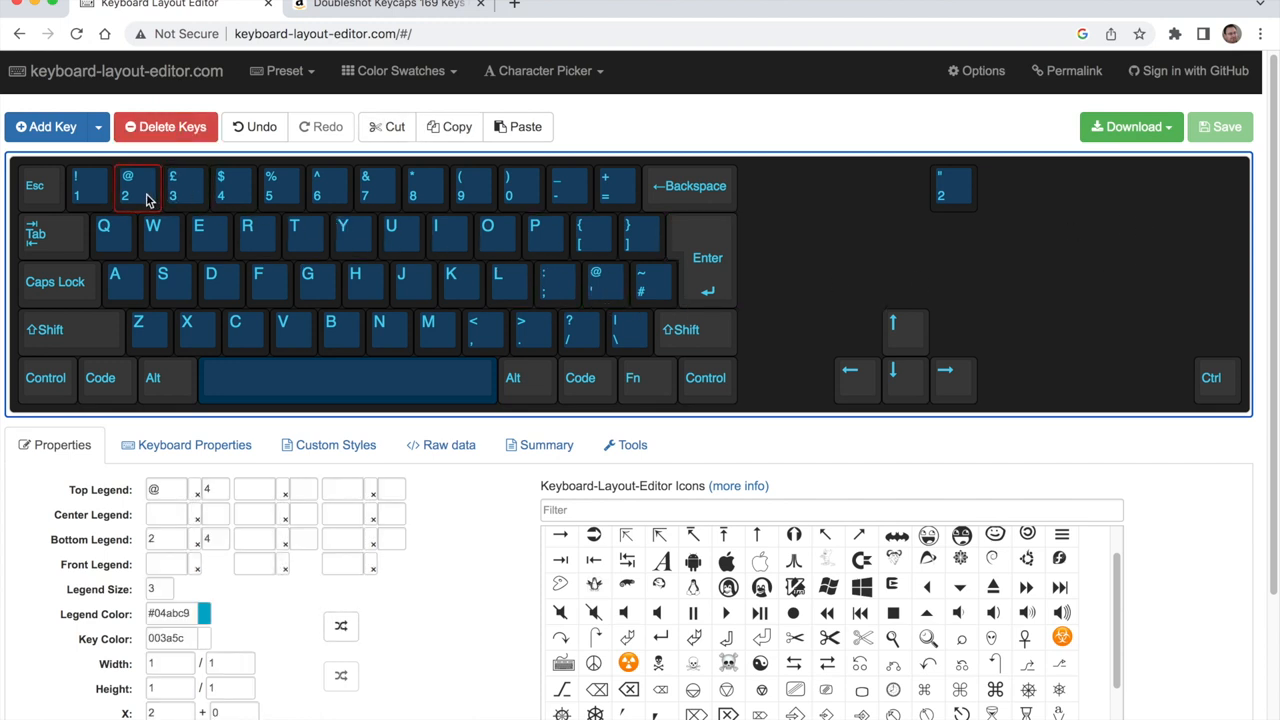
click(184, 186)
text(")
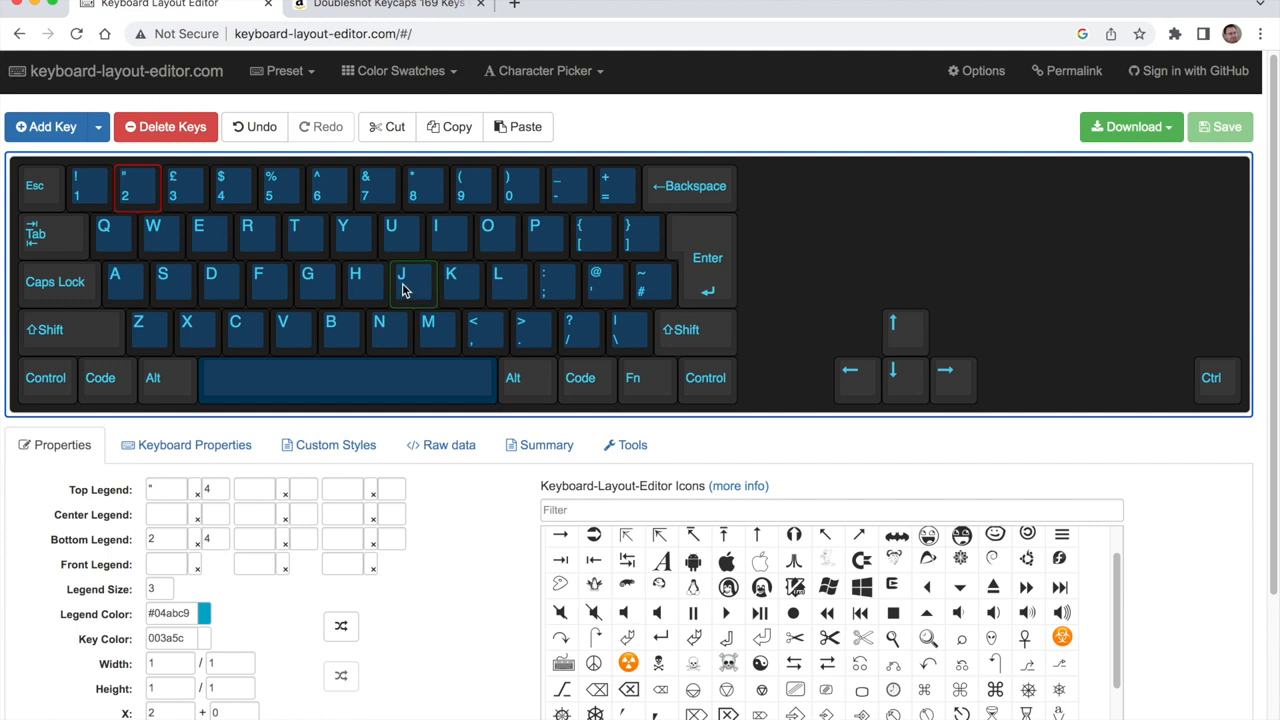
click(40, 200)
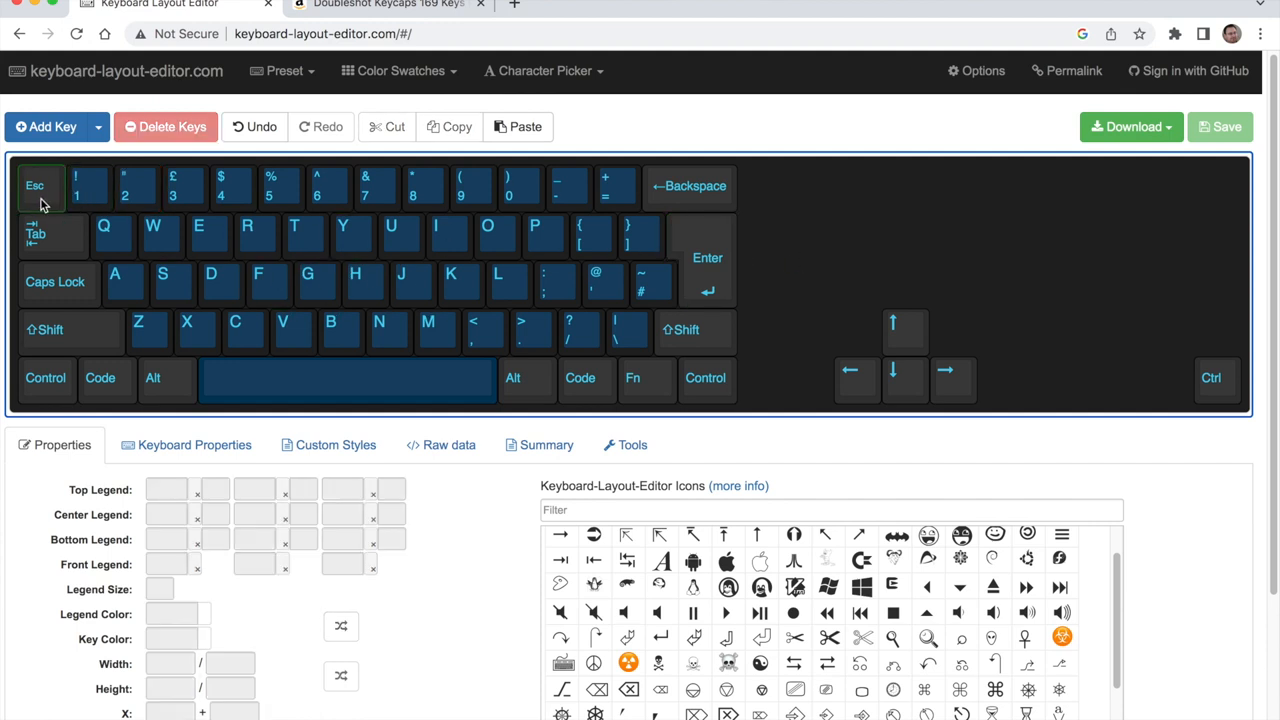
click(628, 330)
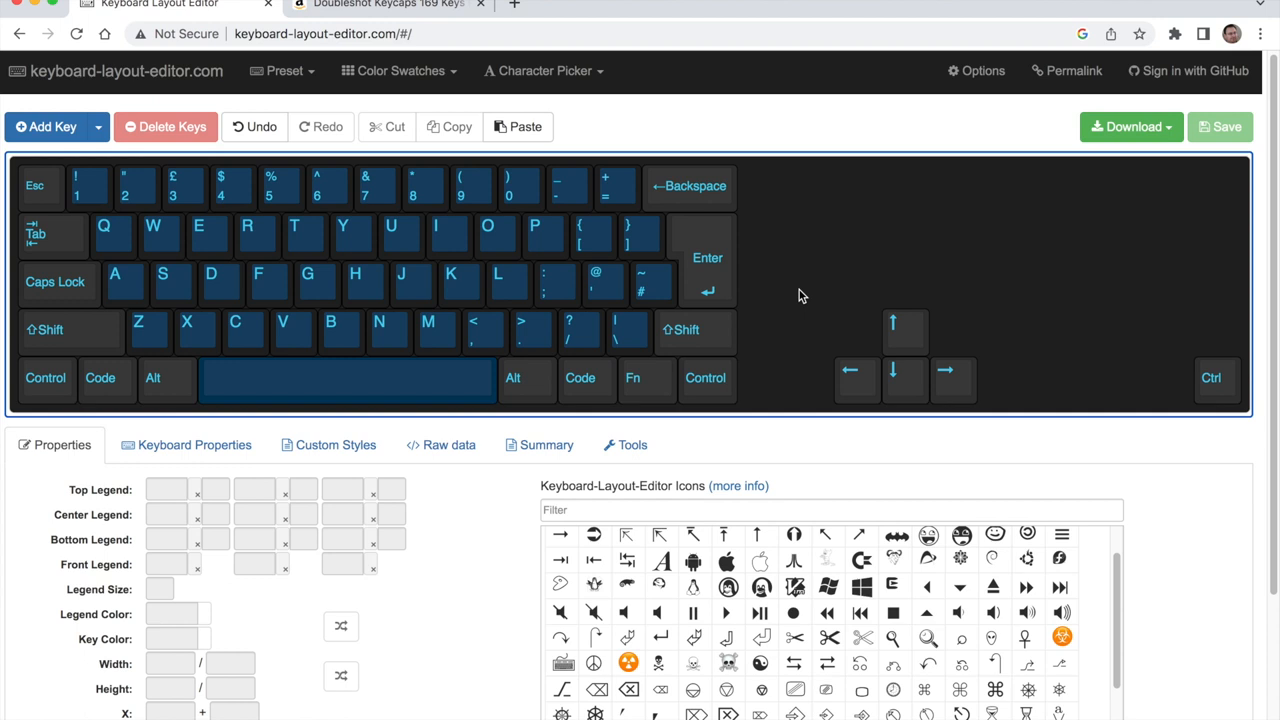
Select and adjust the bottom-row keys around the left Control and Alt.
click(904, 330)
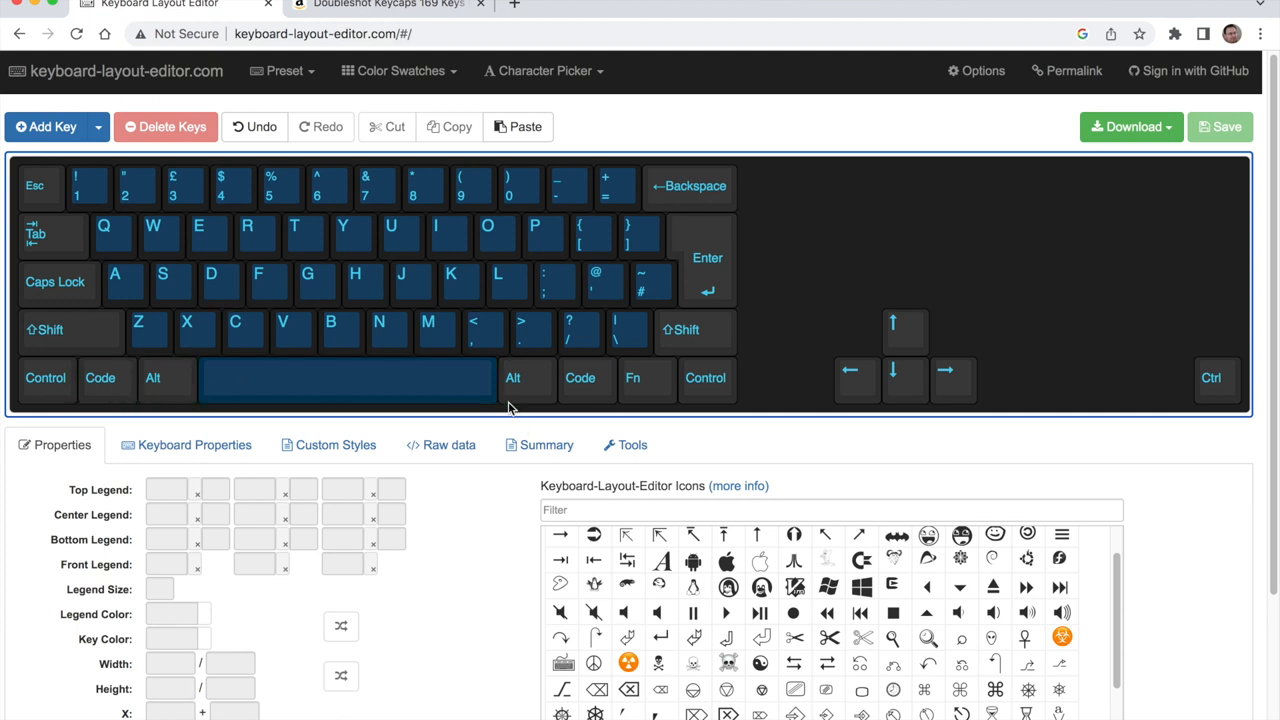
click(528, 380)
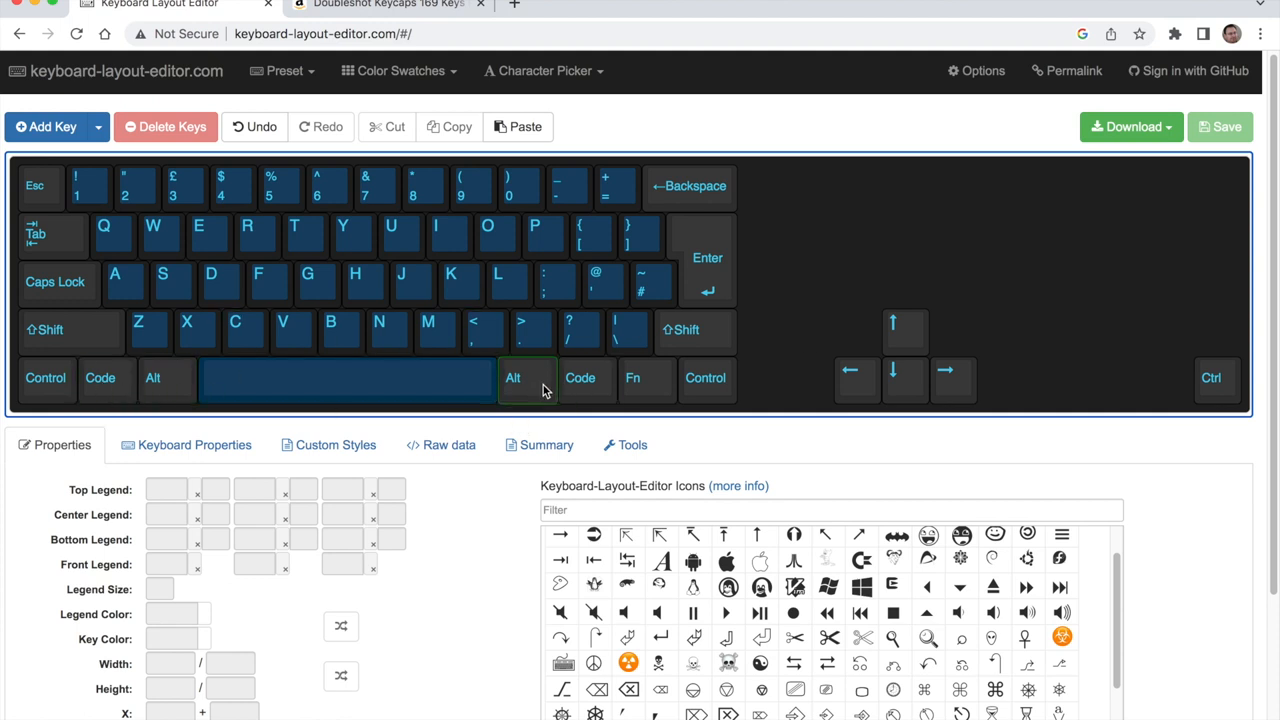
click(152, 378)
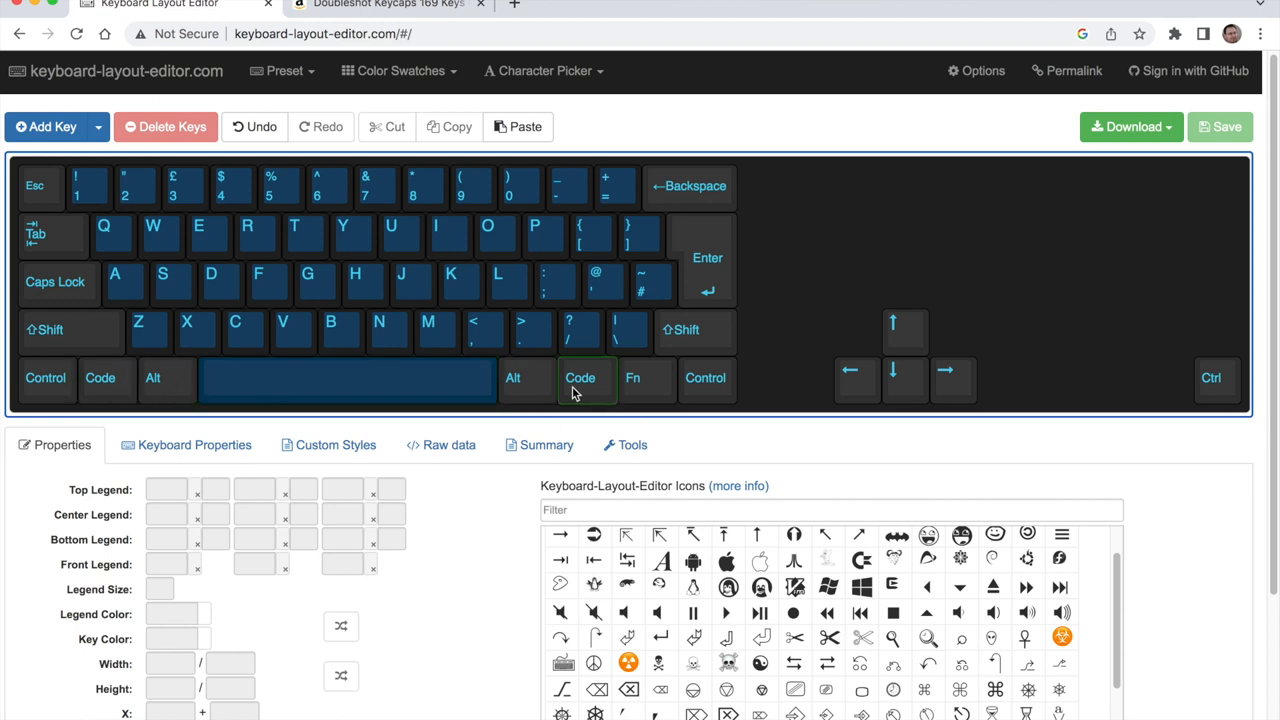
click(100, 380)
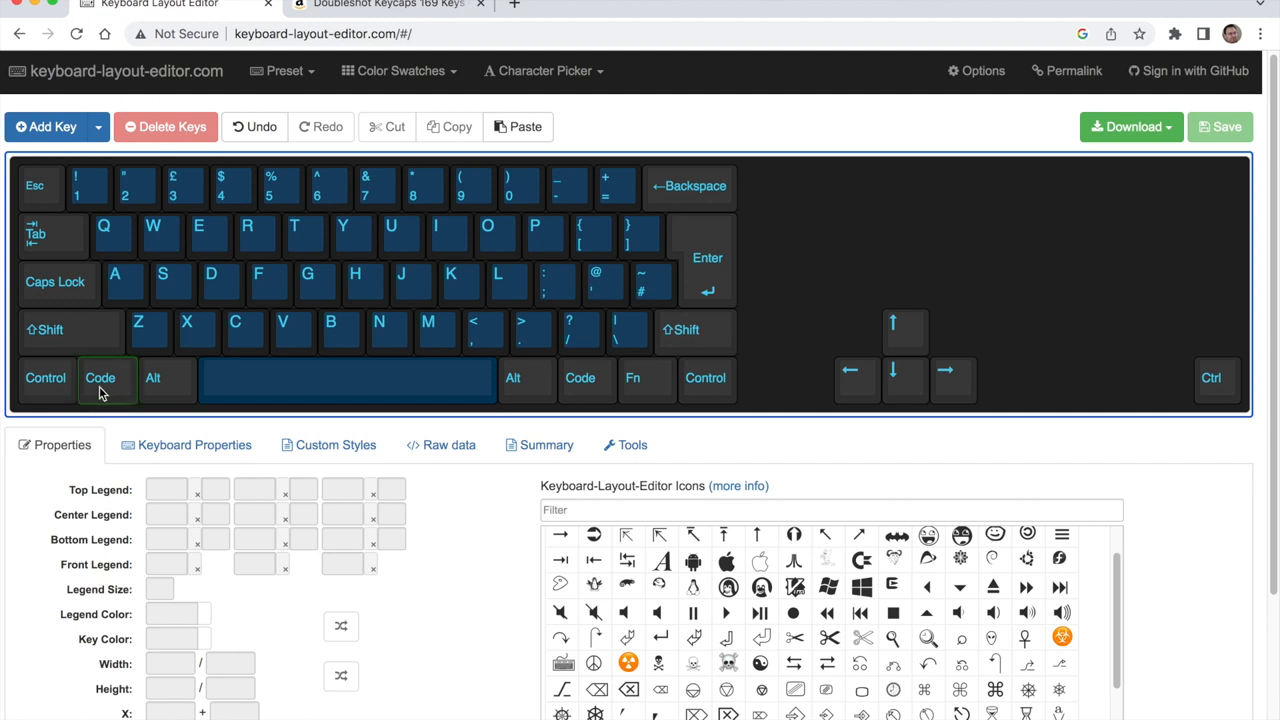
mouse_move(88, 400)
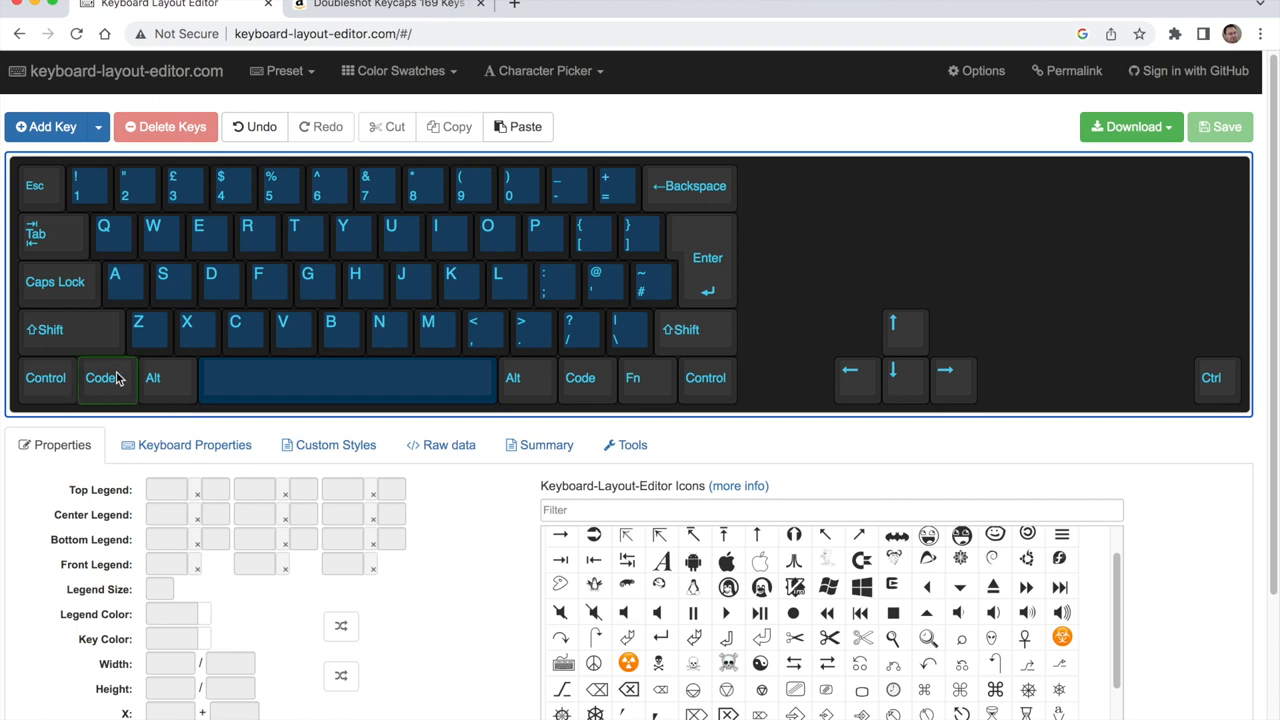
click(152, 378)
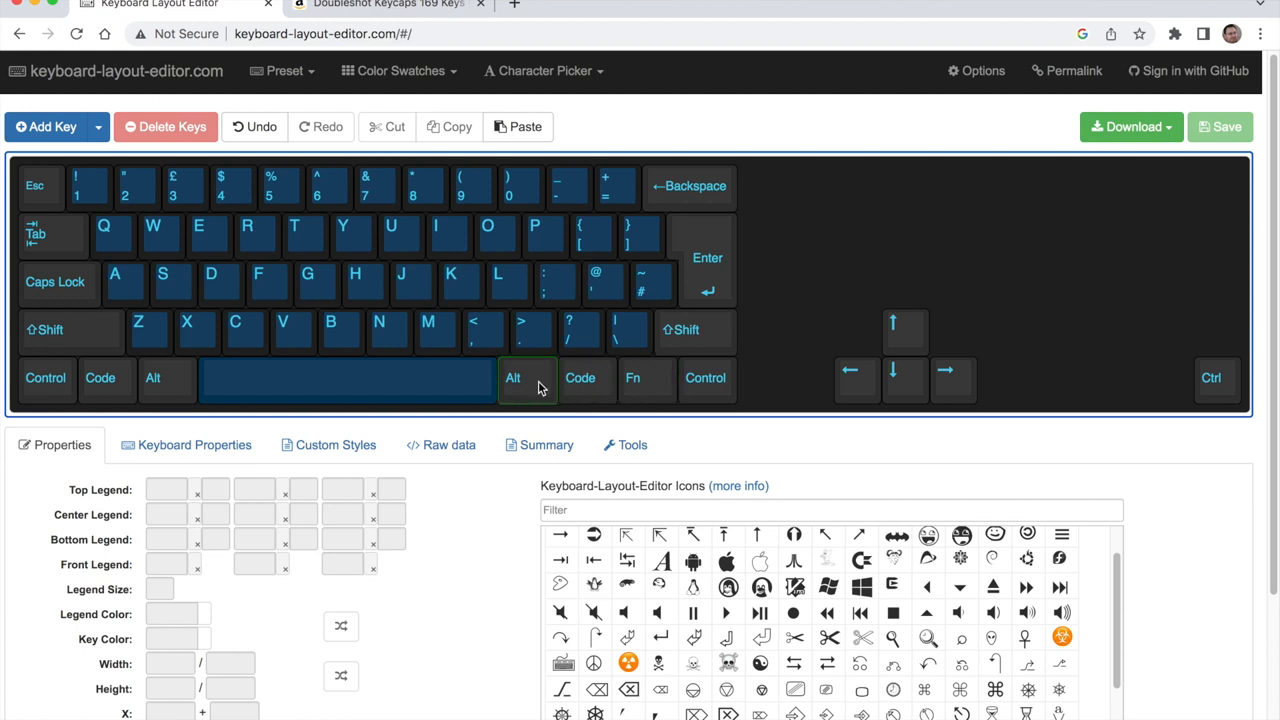
click(152, 378)
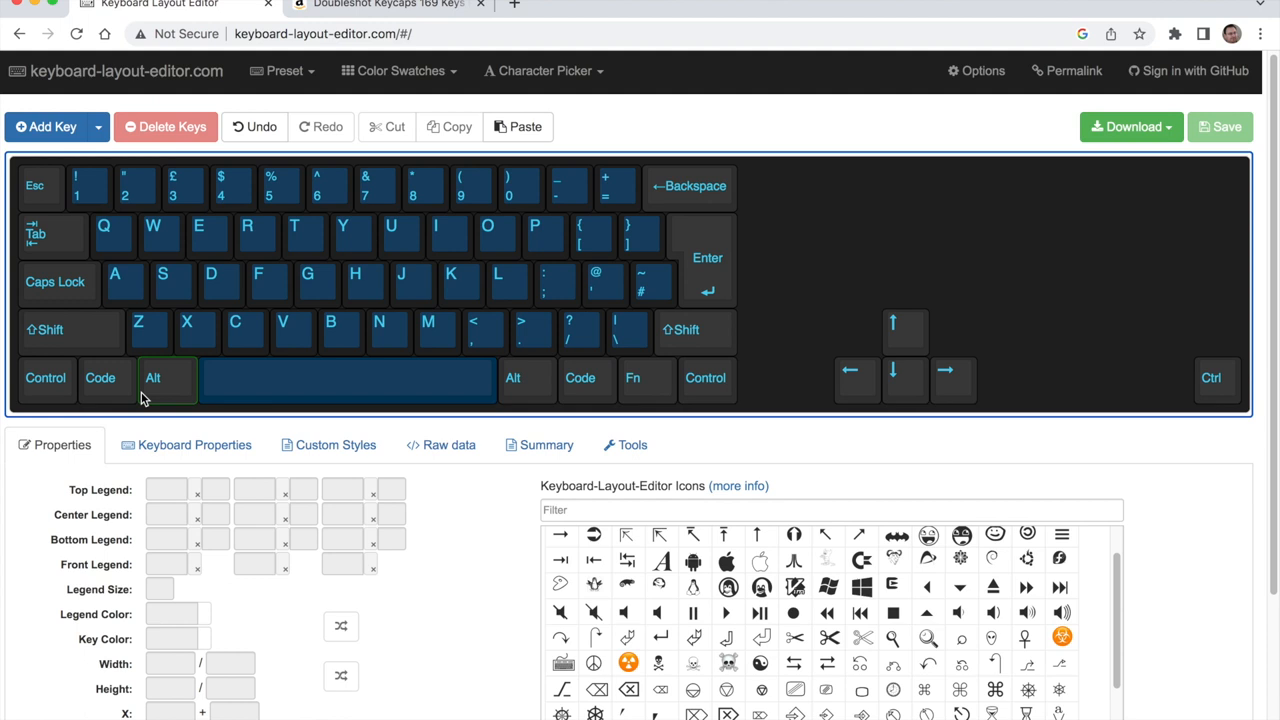
click(856, 380)
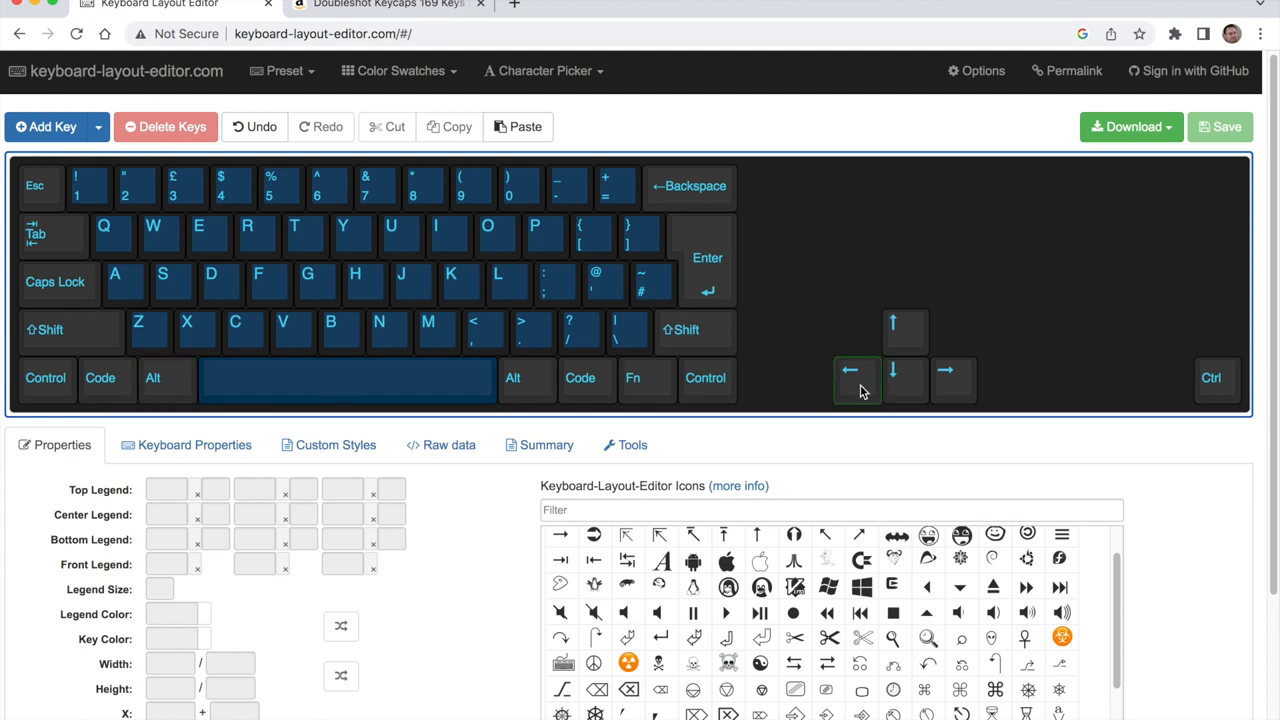
click(100, 380)
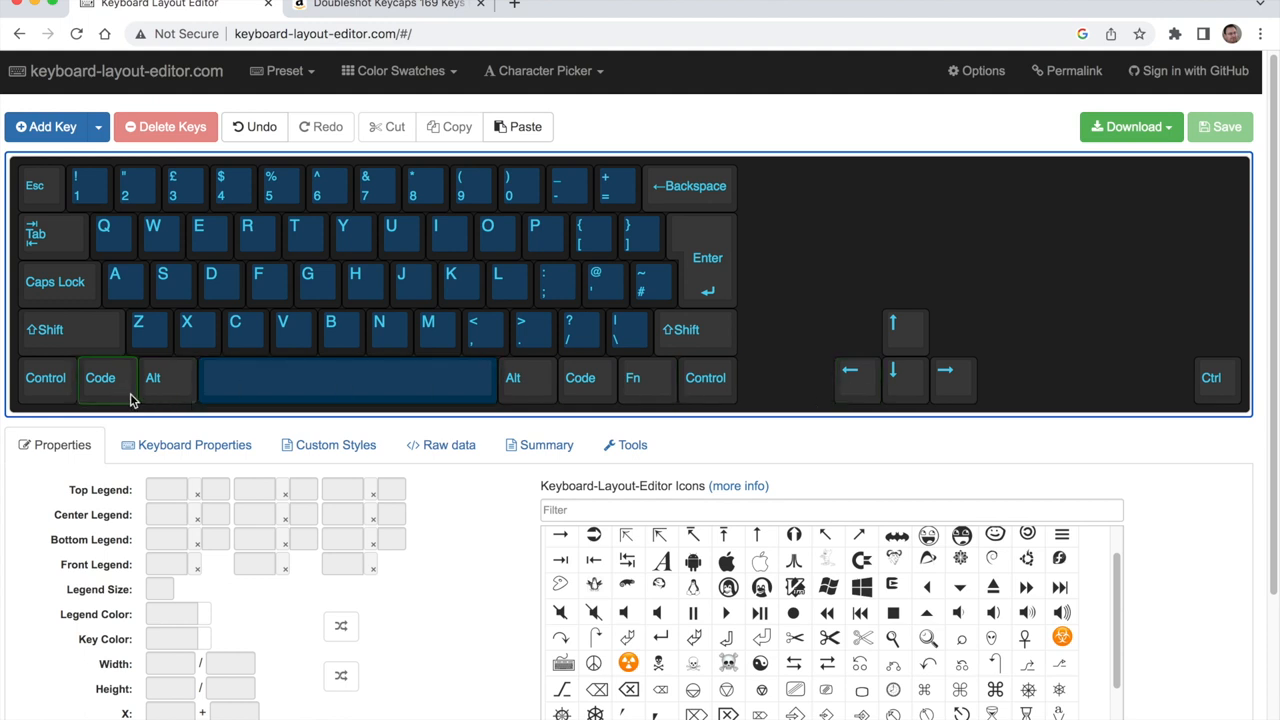
click(152, 378)
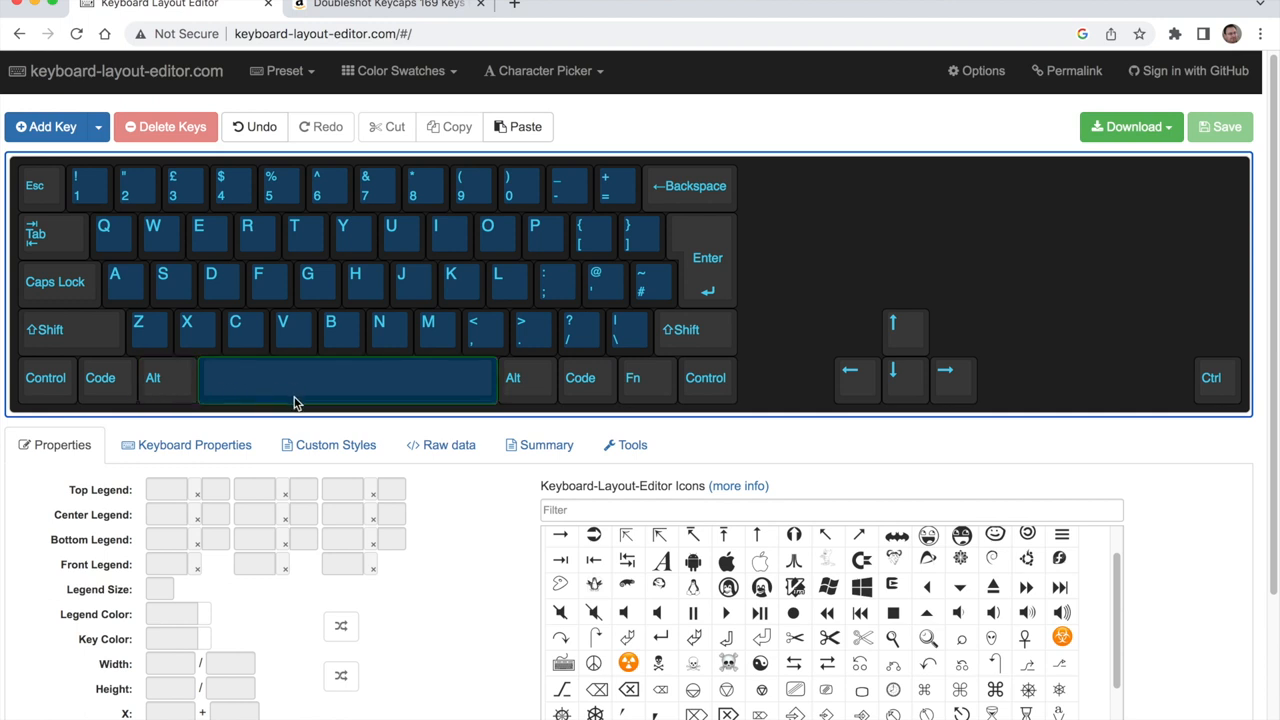
click(100, 378)
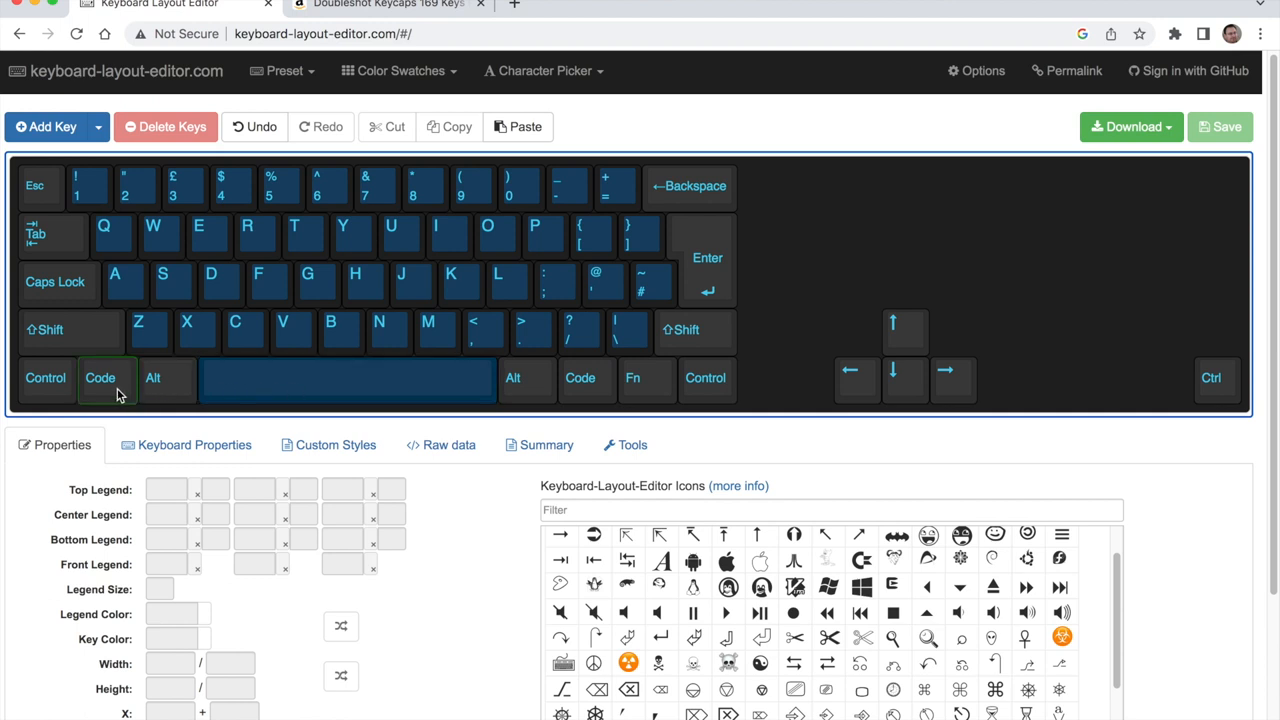
mouse_move(128, 408)
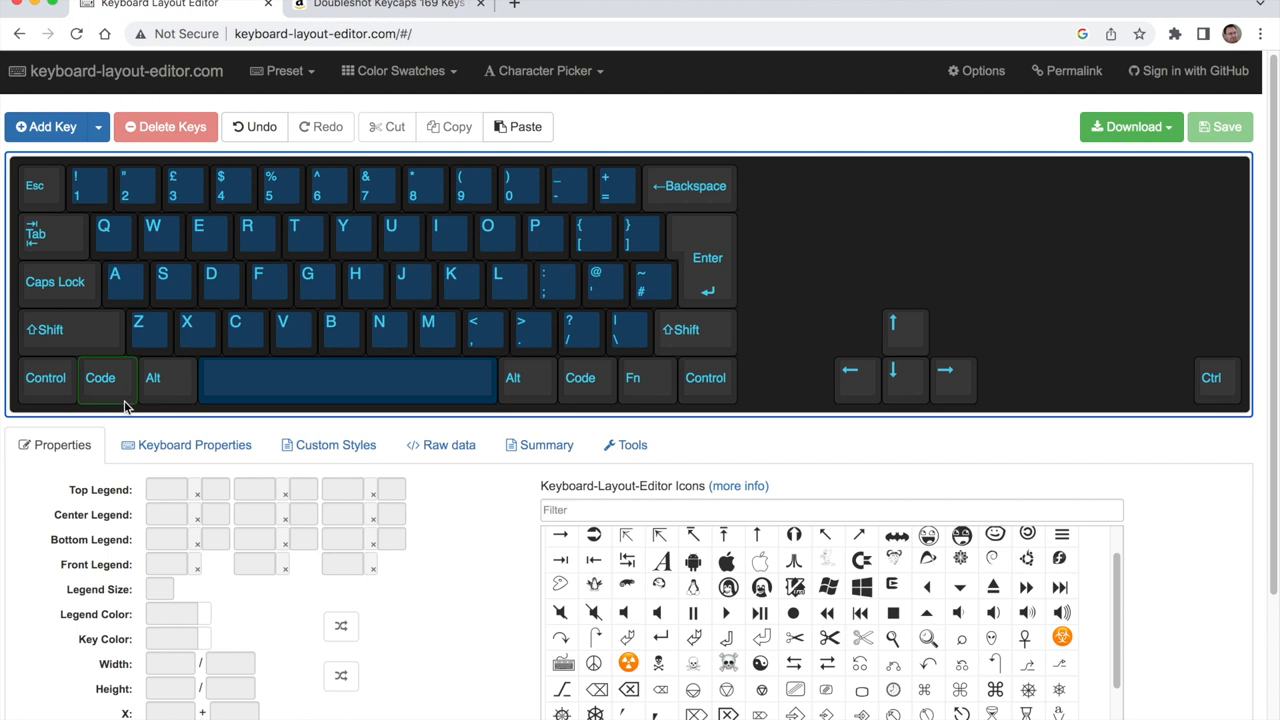
Delete the Code key between the left Control and Alt in the bottom row.
click(44, 378)
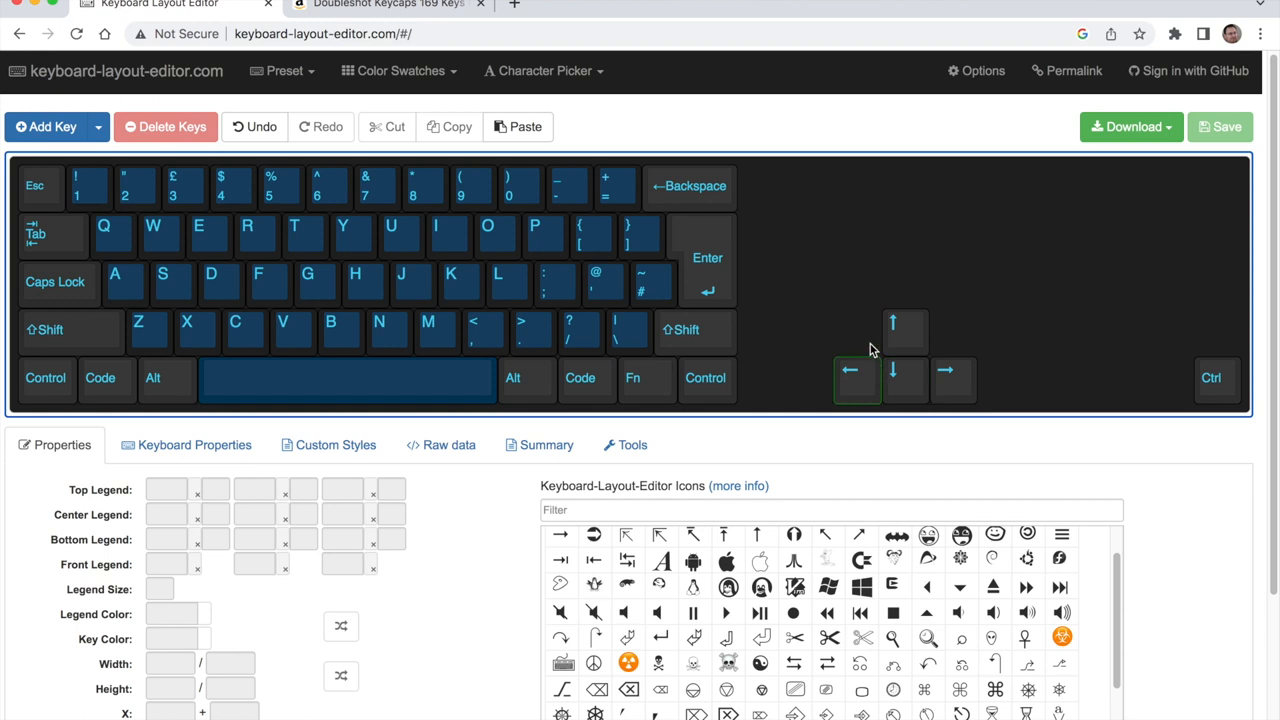
click(632, 378)
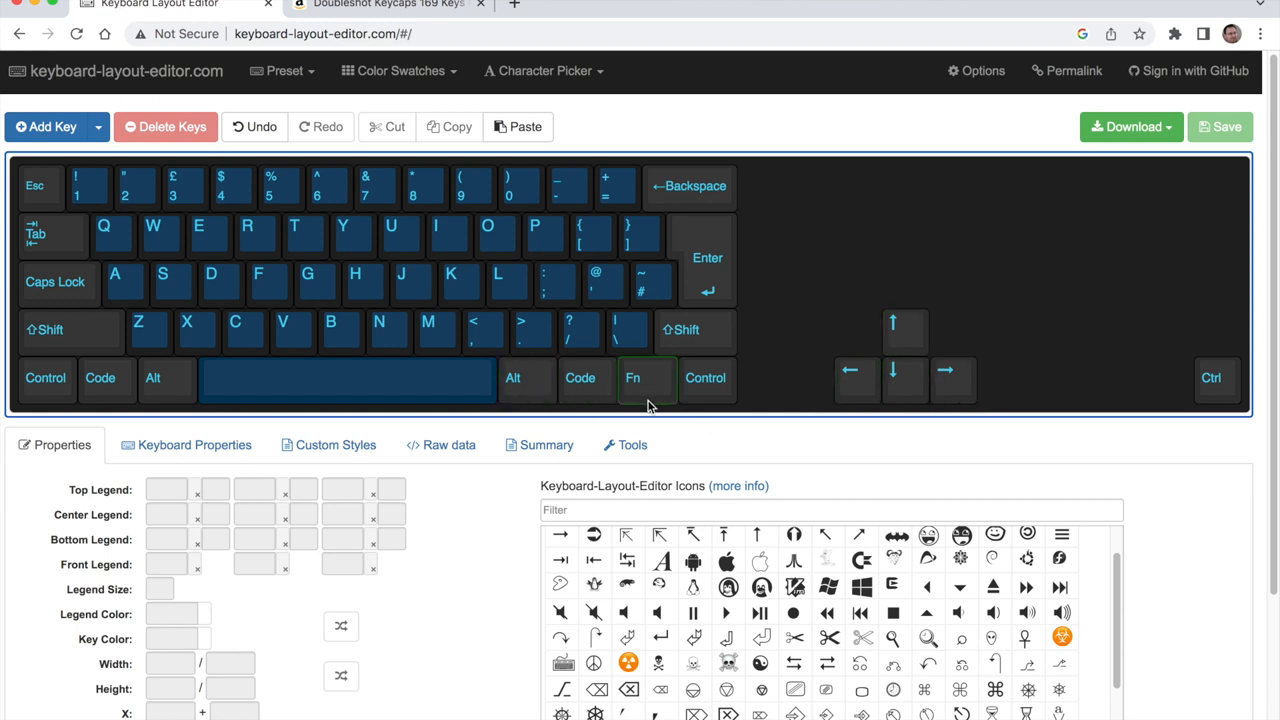
click(516, 380)
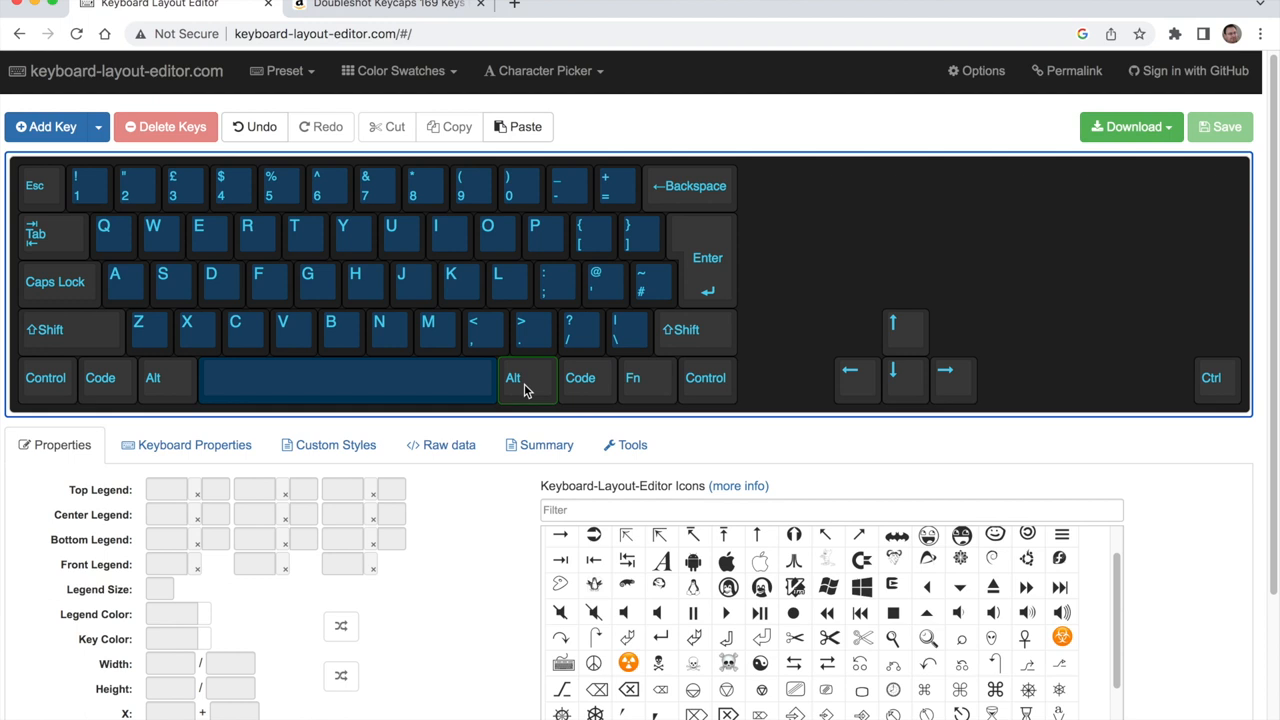
click(100, 380)
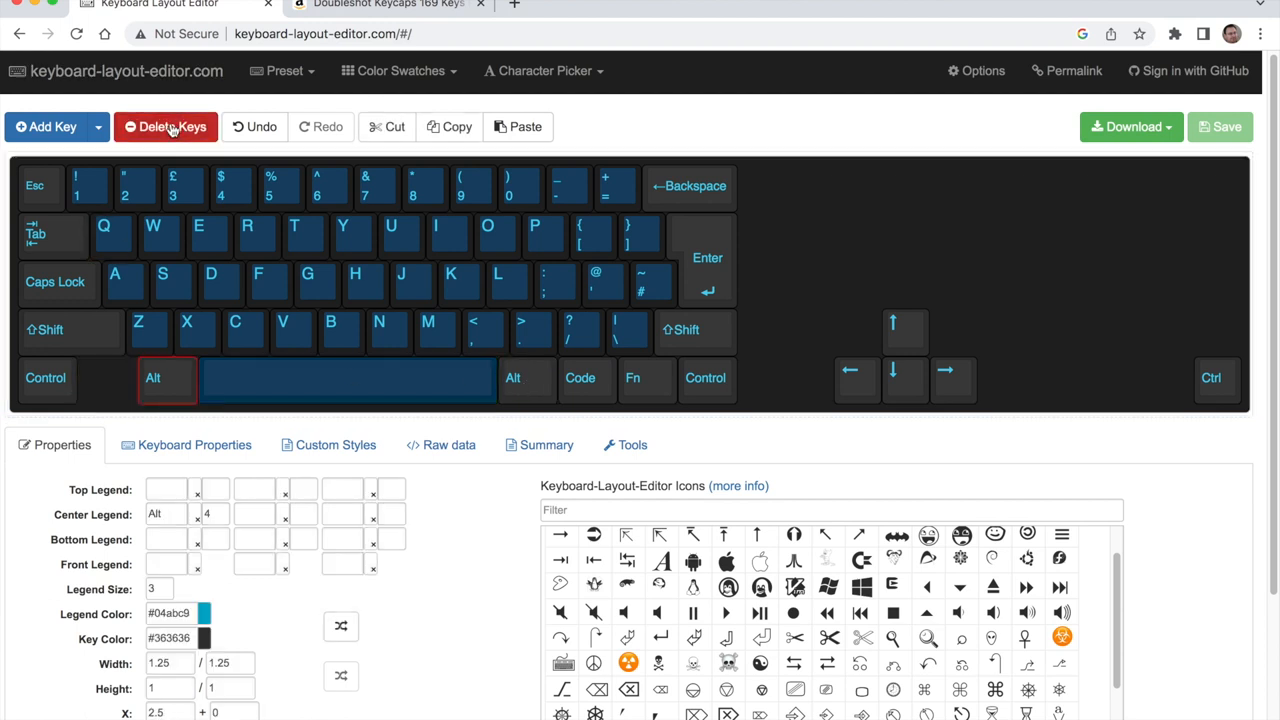
click(632, 378)
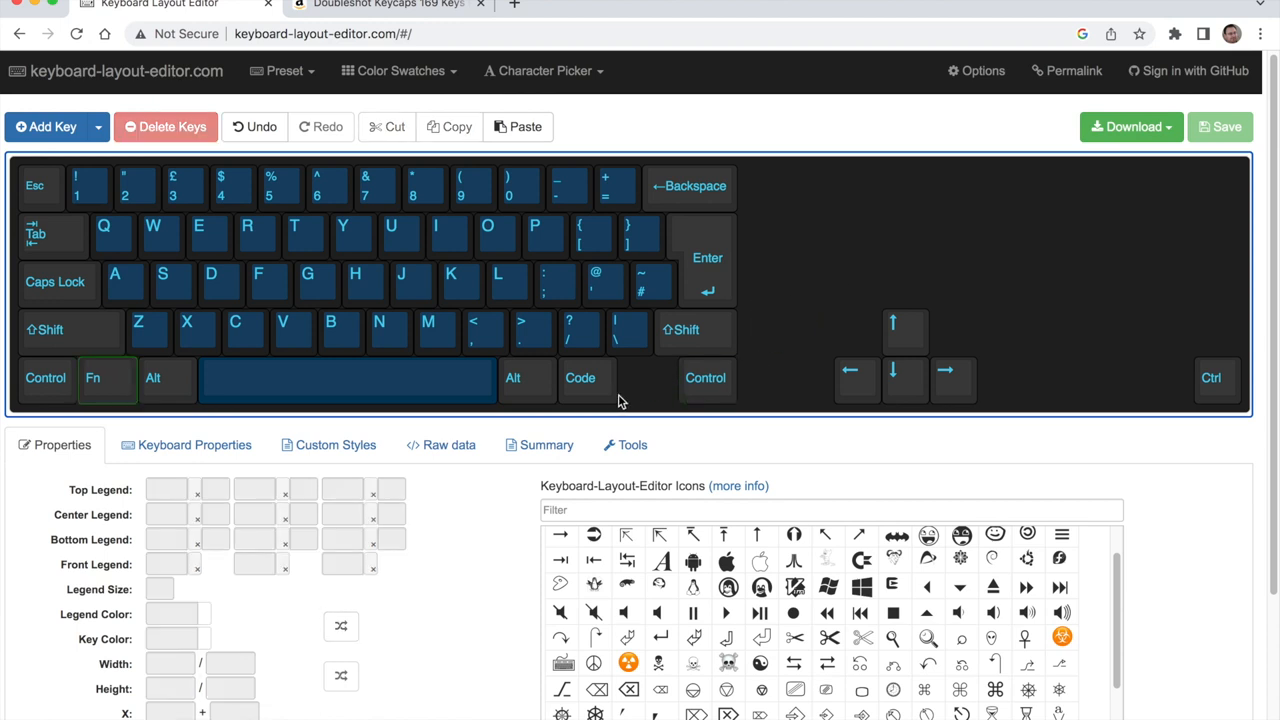
Put Fn by left Control, drop right Alt and Code, and line the four arrows after the space bar.
click(528, 378)
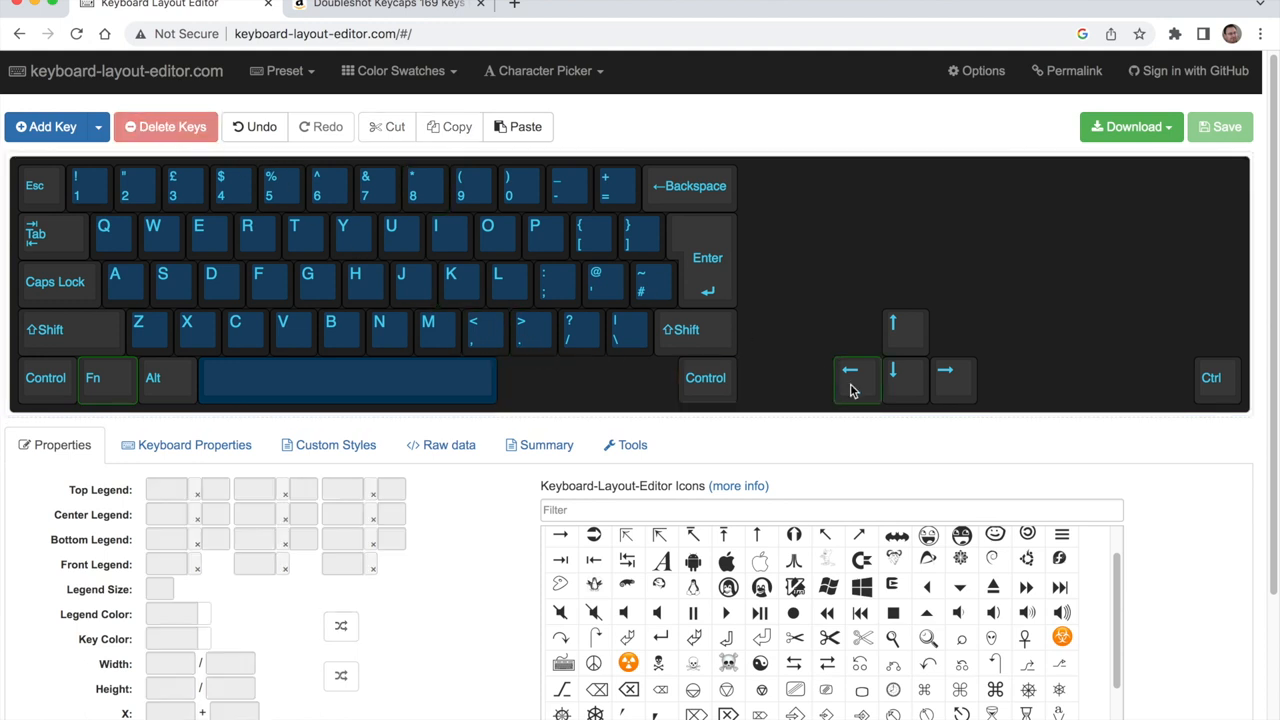
click(704, 380)
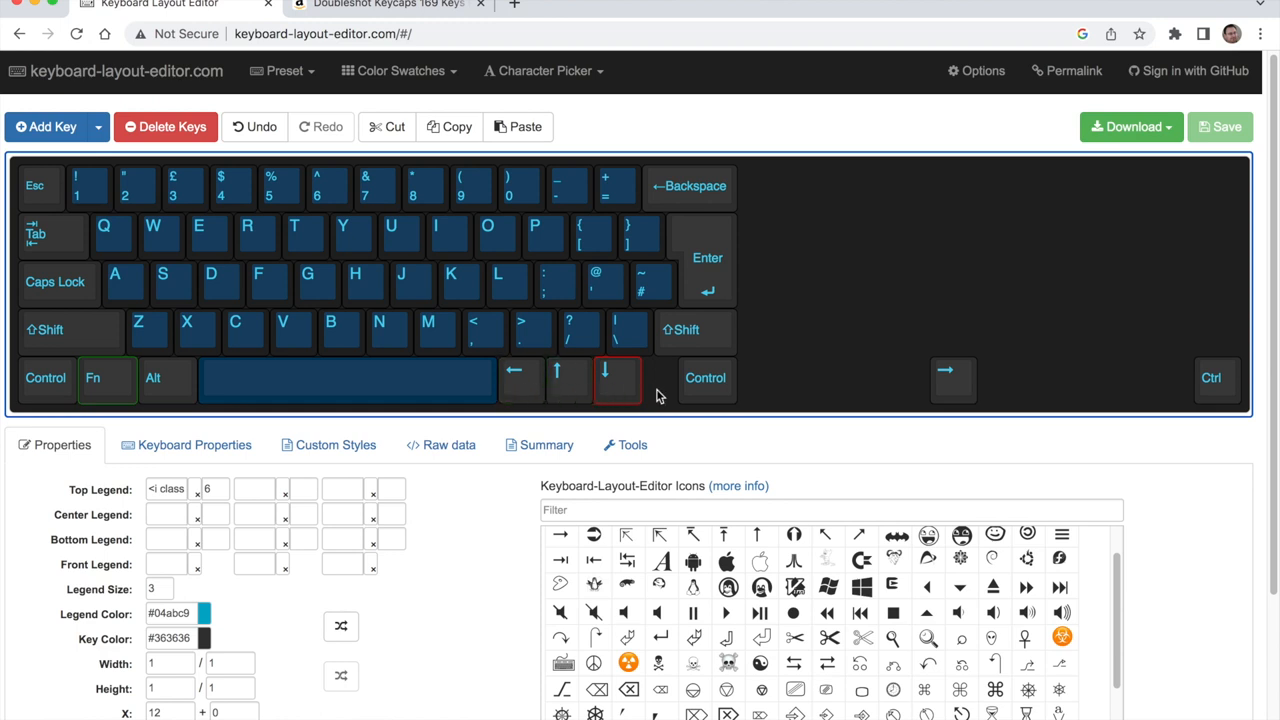
click(706, 378)
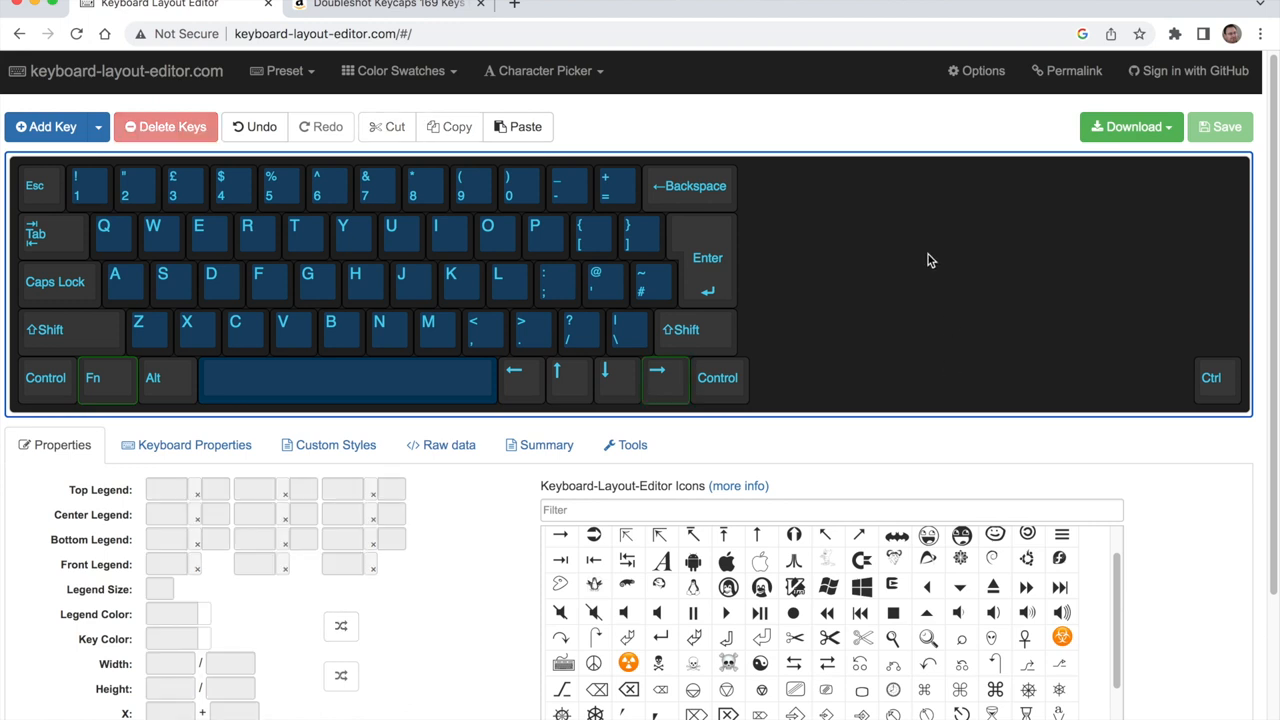
click(718, 378)
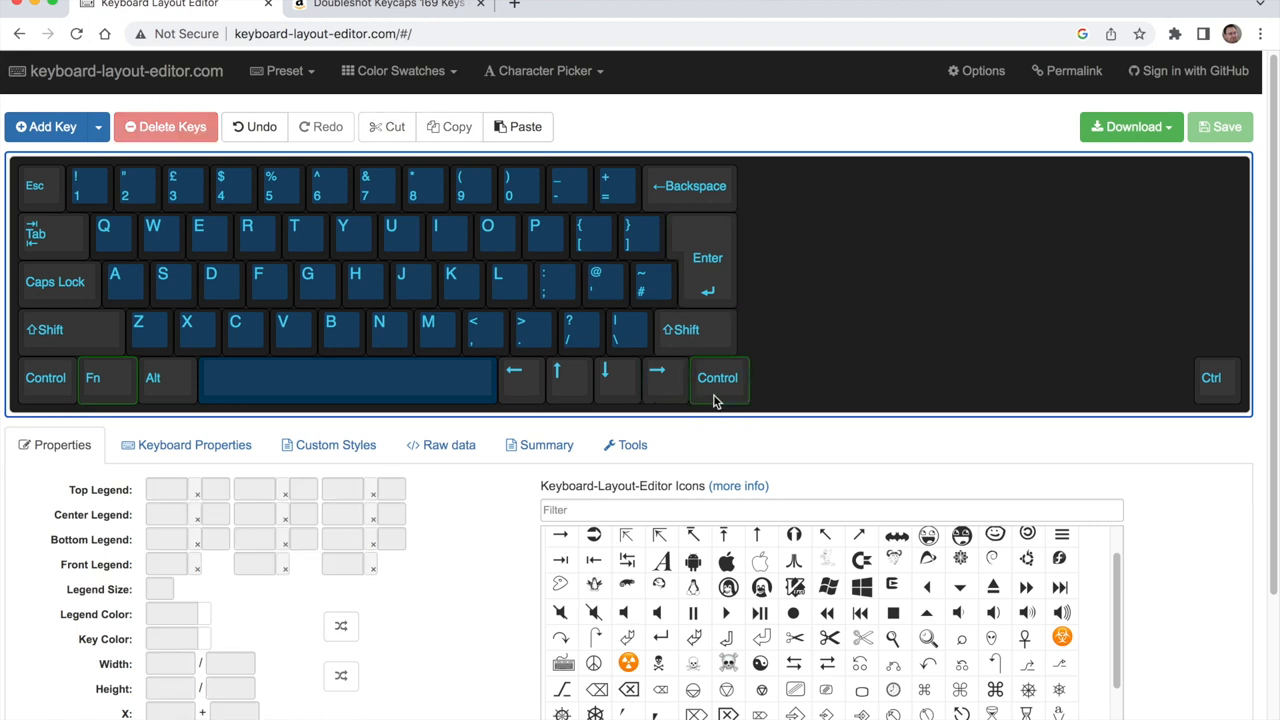
mouse_move(714, 400)
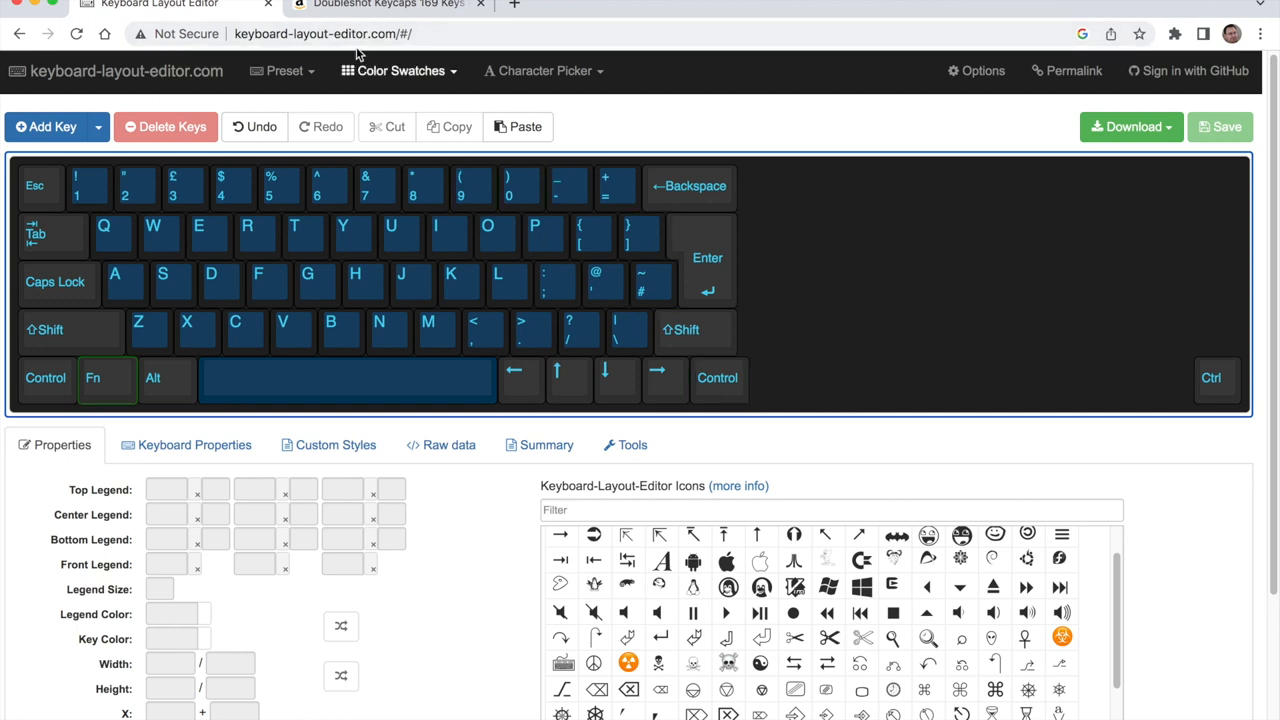
Check the bottom-row arrow and Control keys, then switch to the Amazon keycap set page.
click(718, 378)
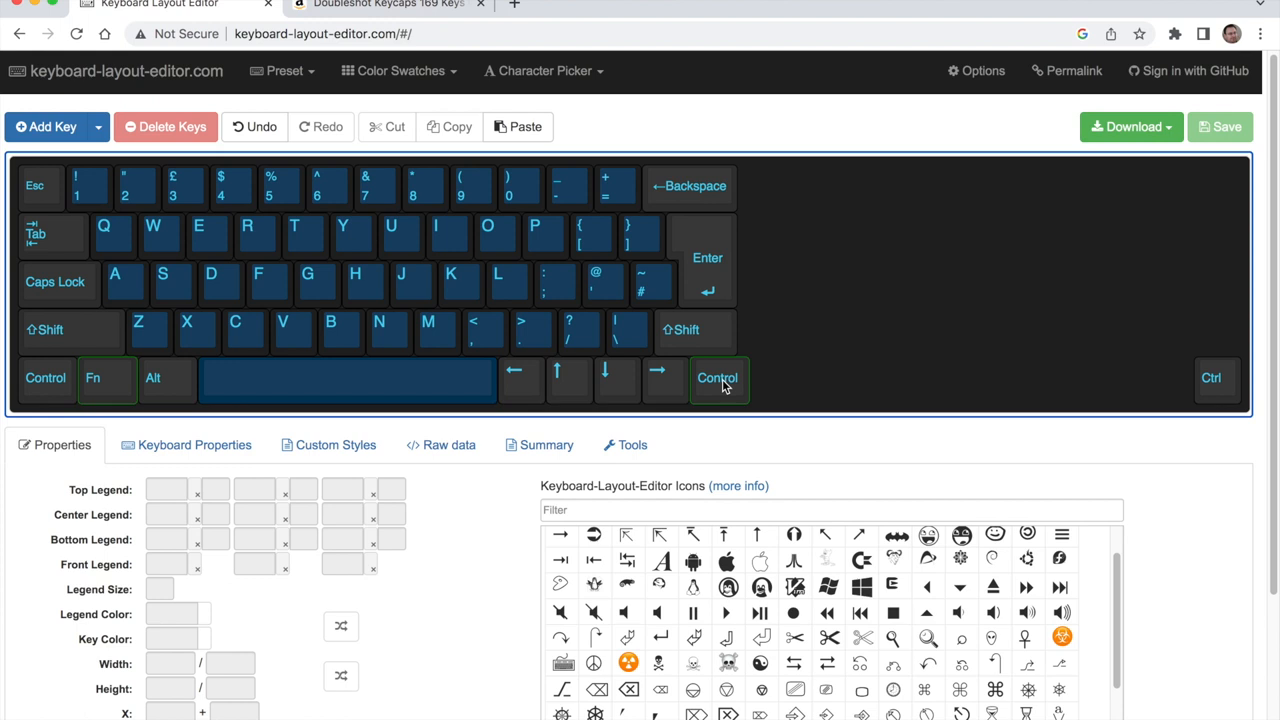
click(1214, 376)
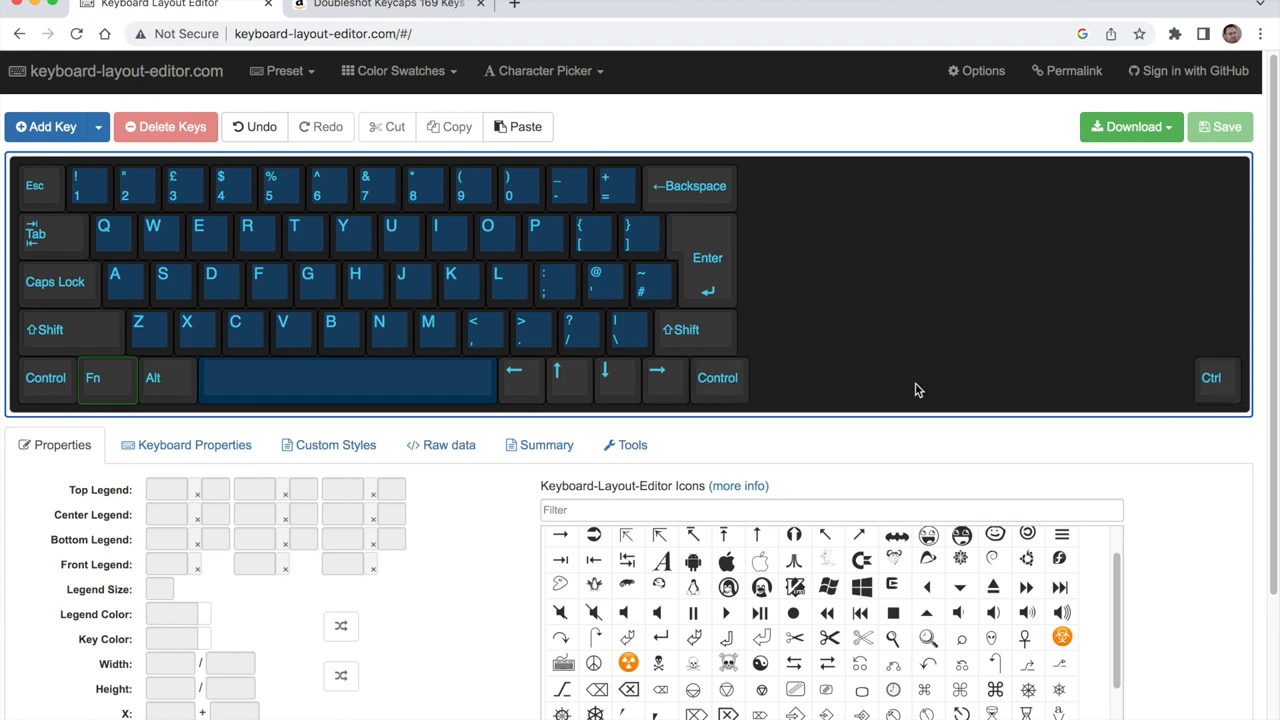
click(1212, 378)
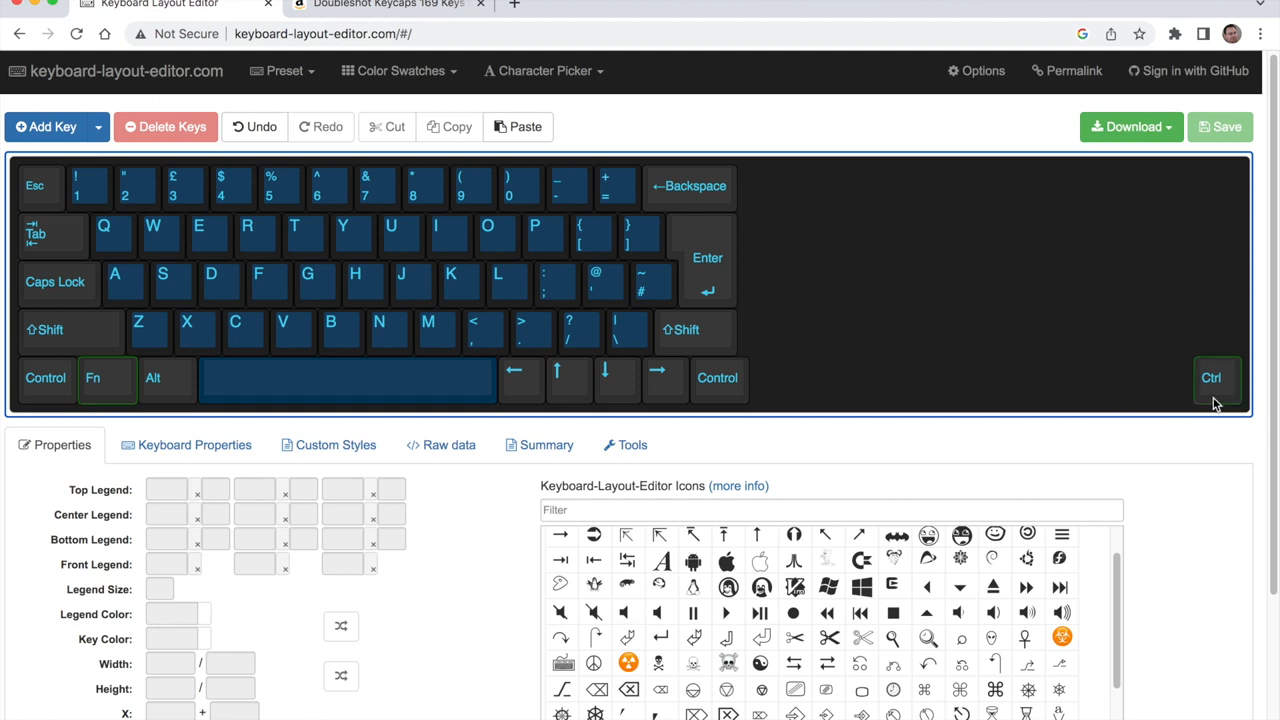
click(718, 378)
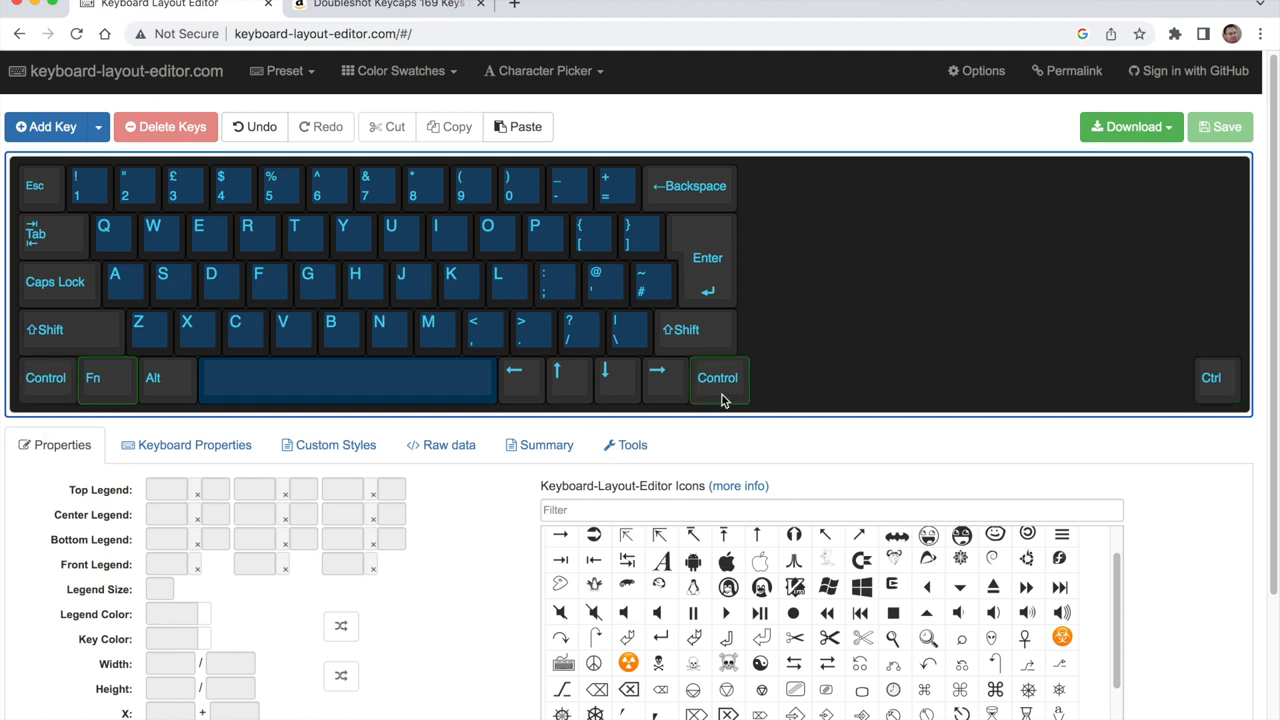
click(396, 10)
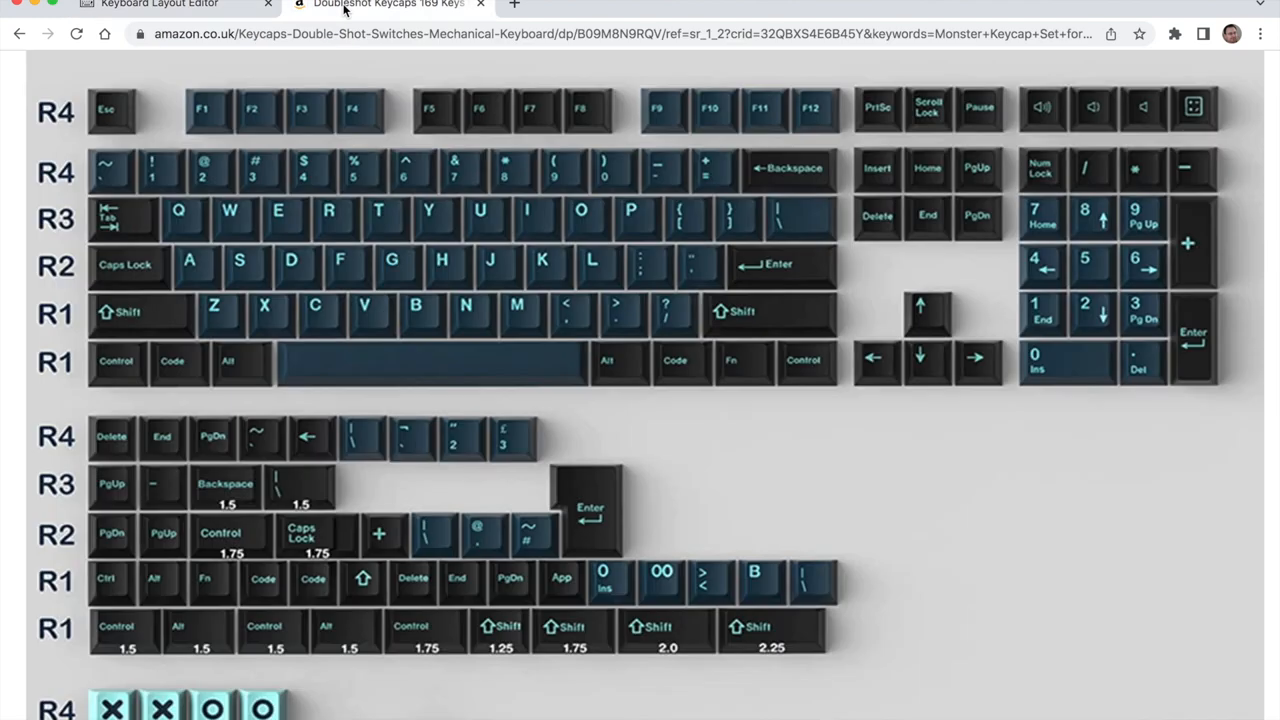
Check the R1 bottom-row keycap sizes on the Amazon listing, then return to the layout editor.
scroll(down, 3)
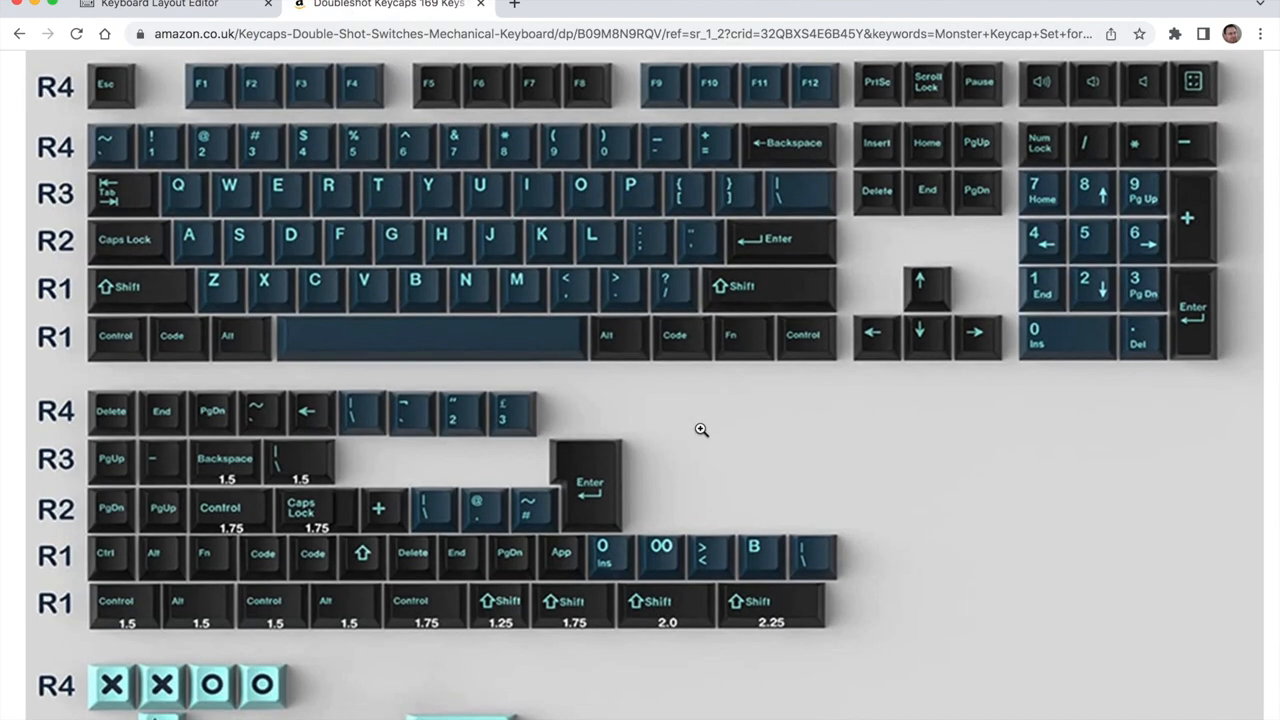
mouse_move(108, 548)
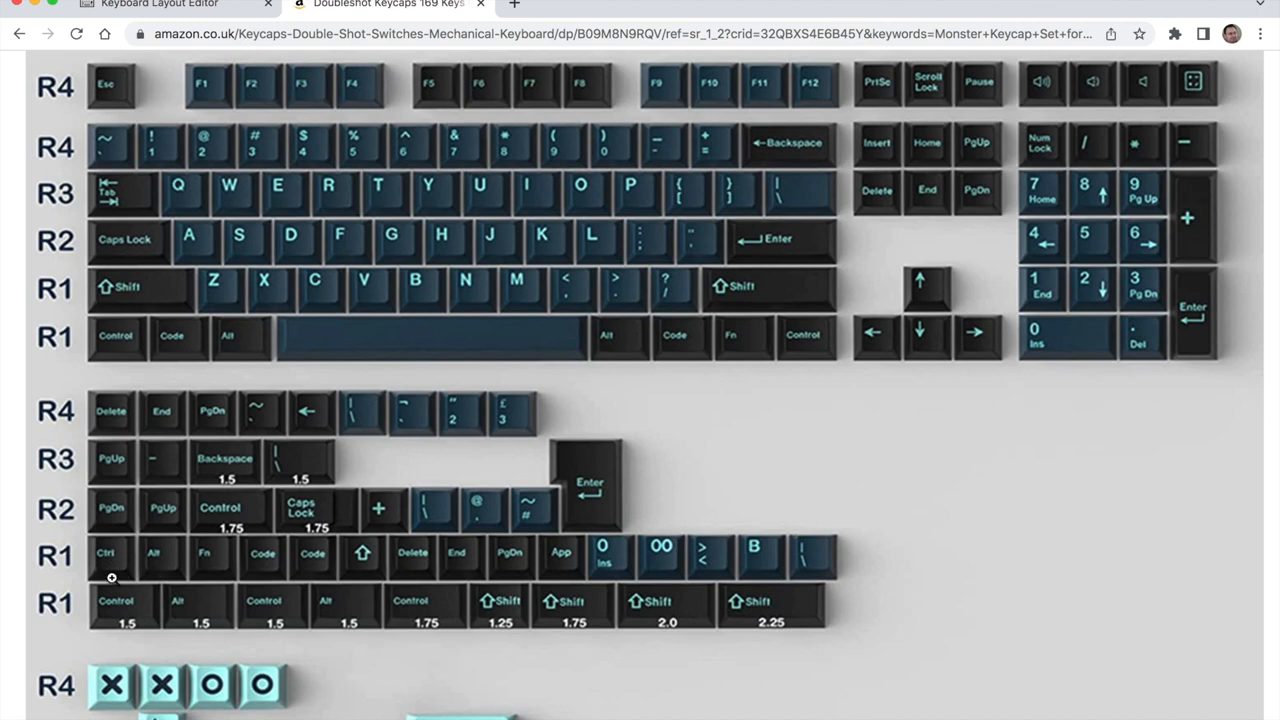
mouse_move(120, 566)
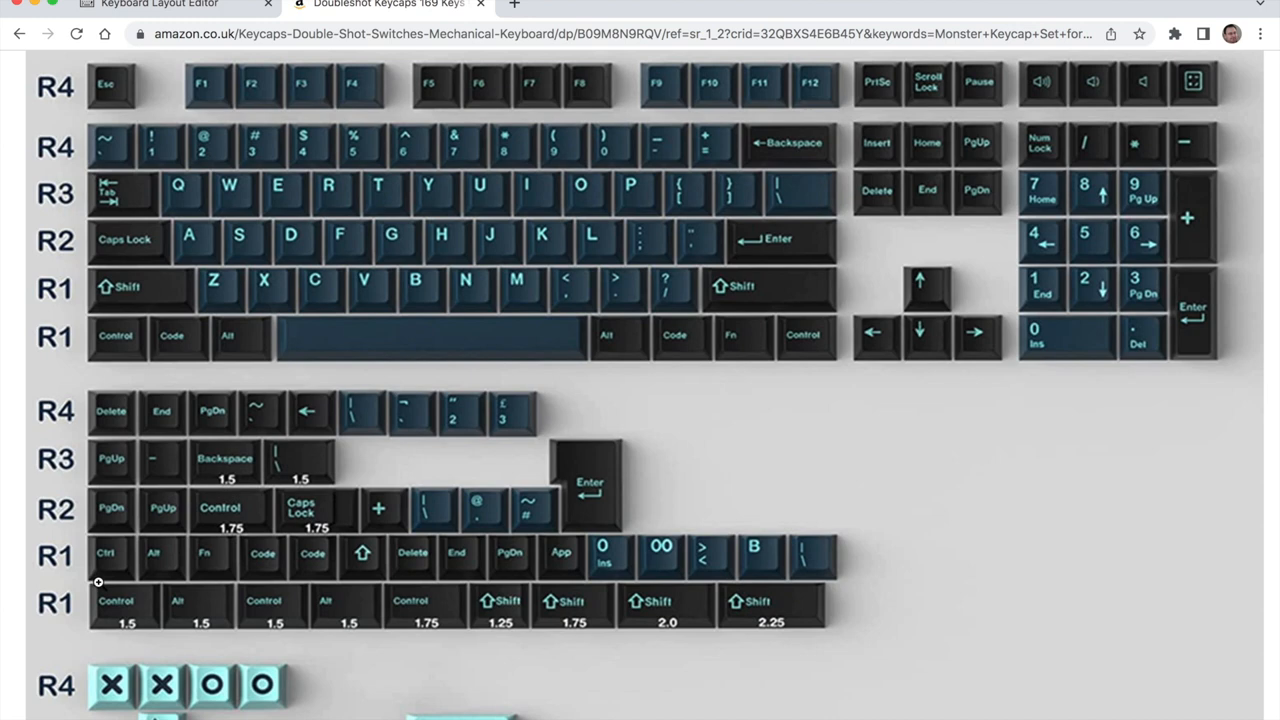
mouse_move(714, 572)
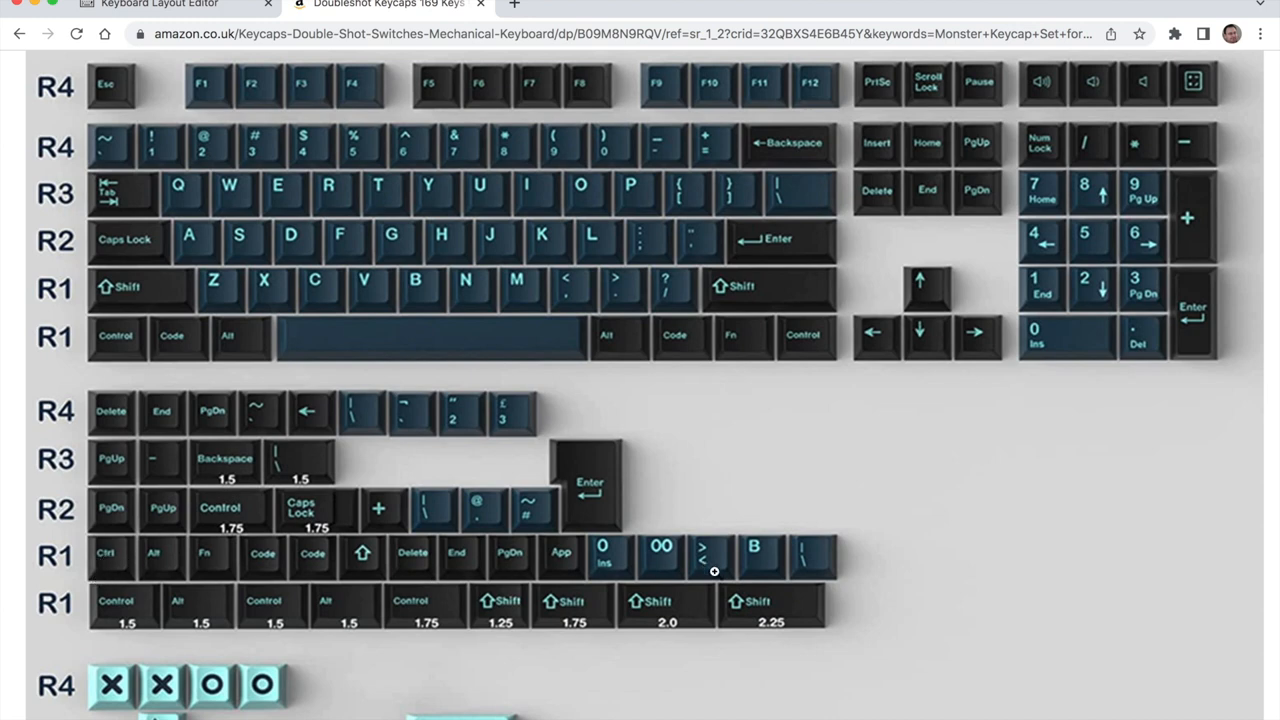
mouse_move(628, 588)
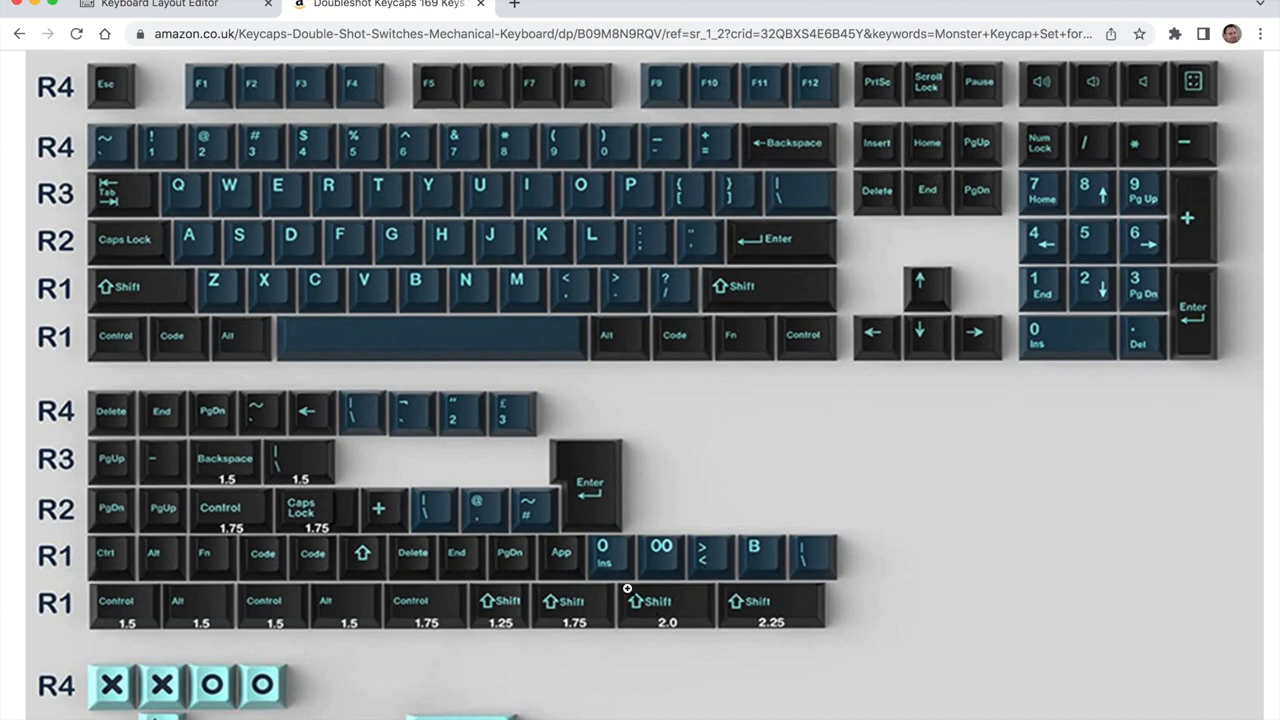
mouse_move(96, 364)
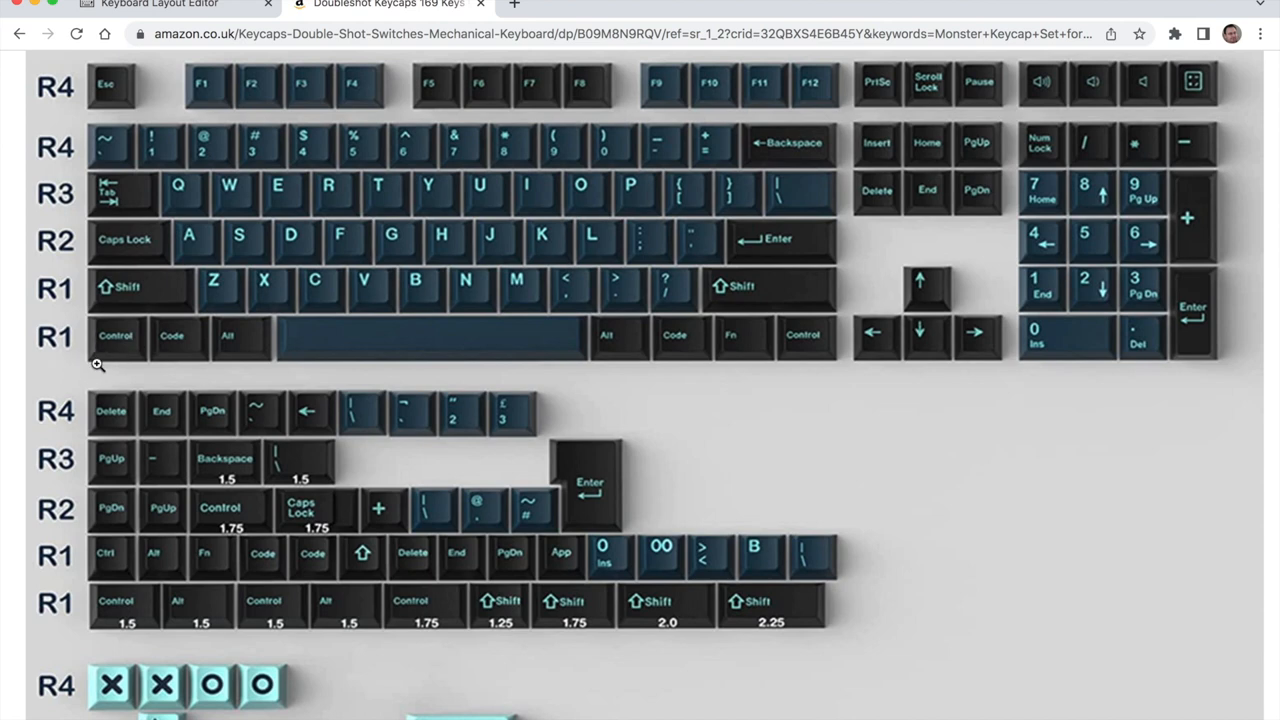
mouse_move(104, 352)
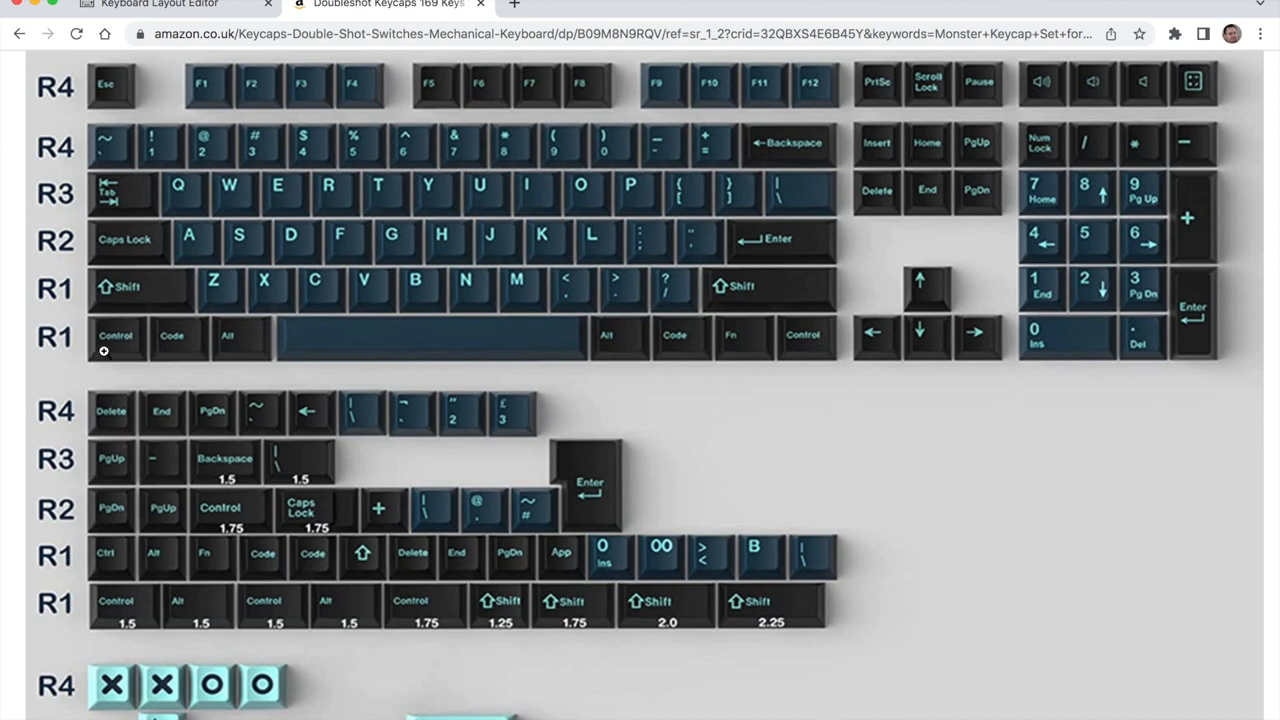
click(160, 8)
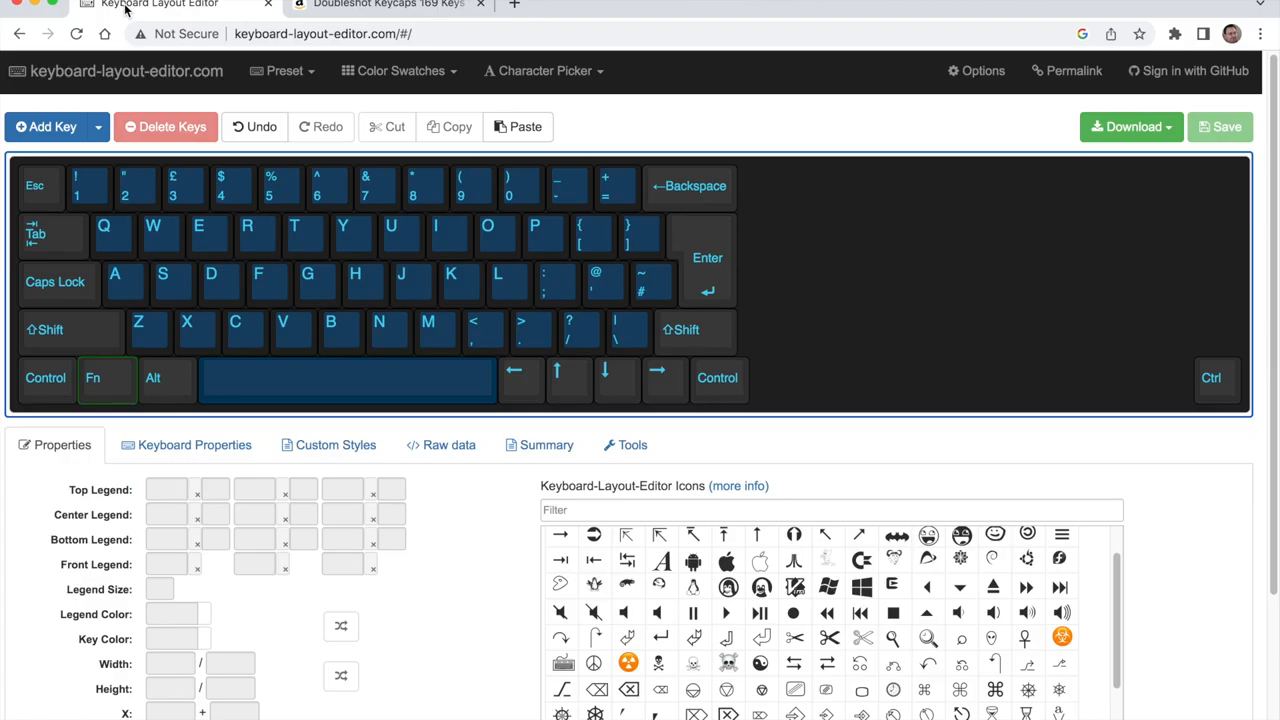
Select the right Control key and place a single Ctrl directly after the arrow cluster.
click(718, 380)
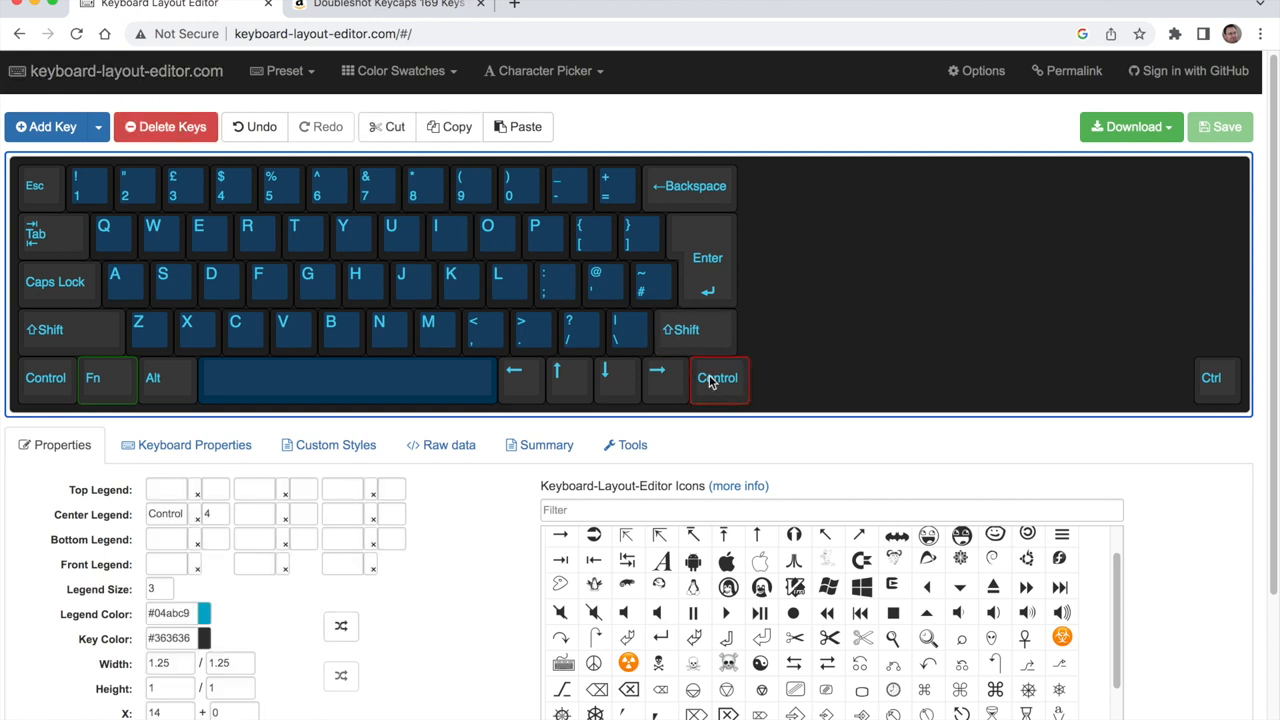
click(1212, 380)
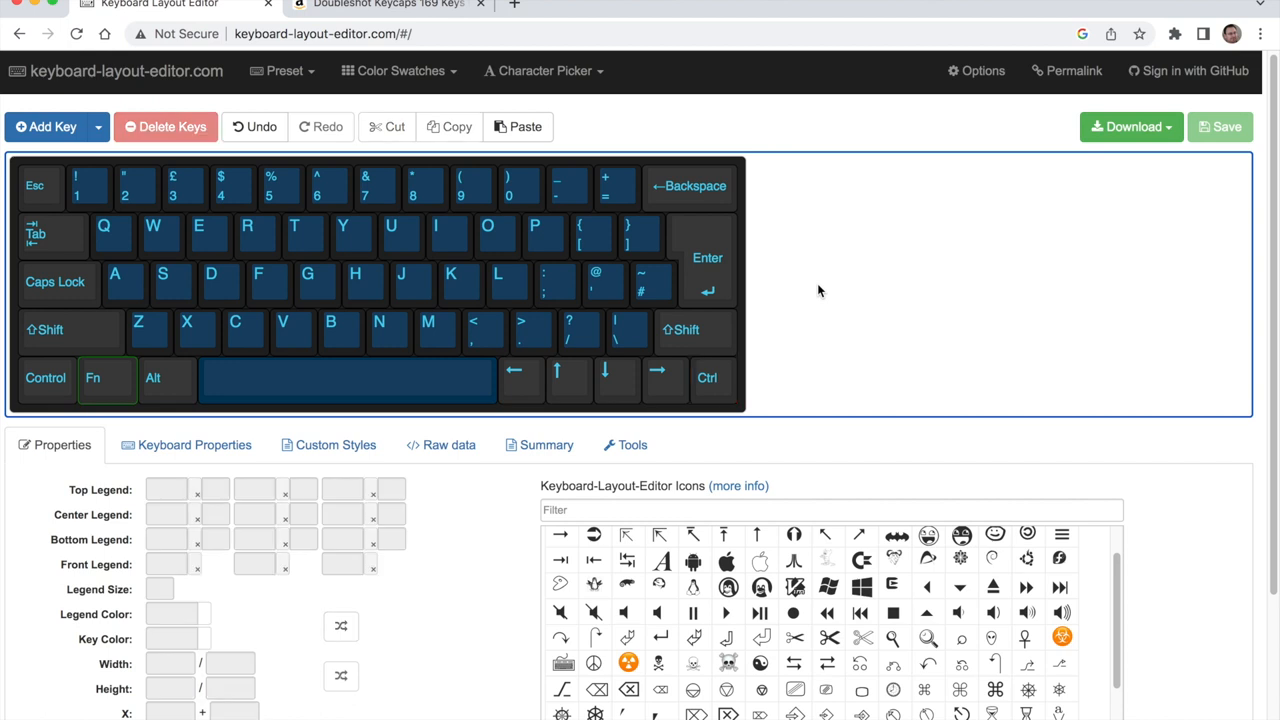
mouse_move(540, 430)
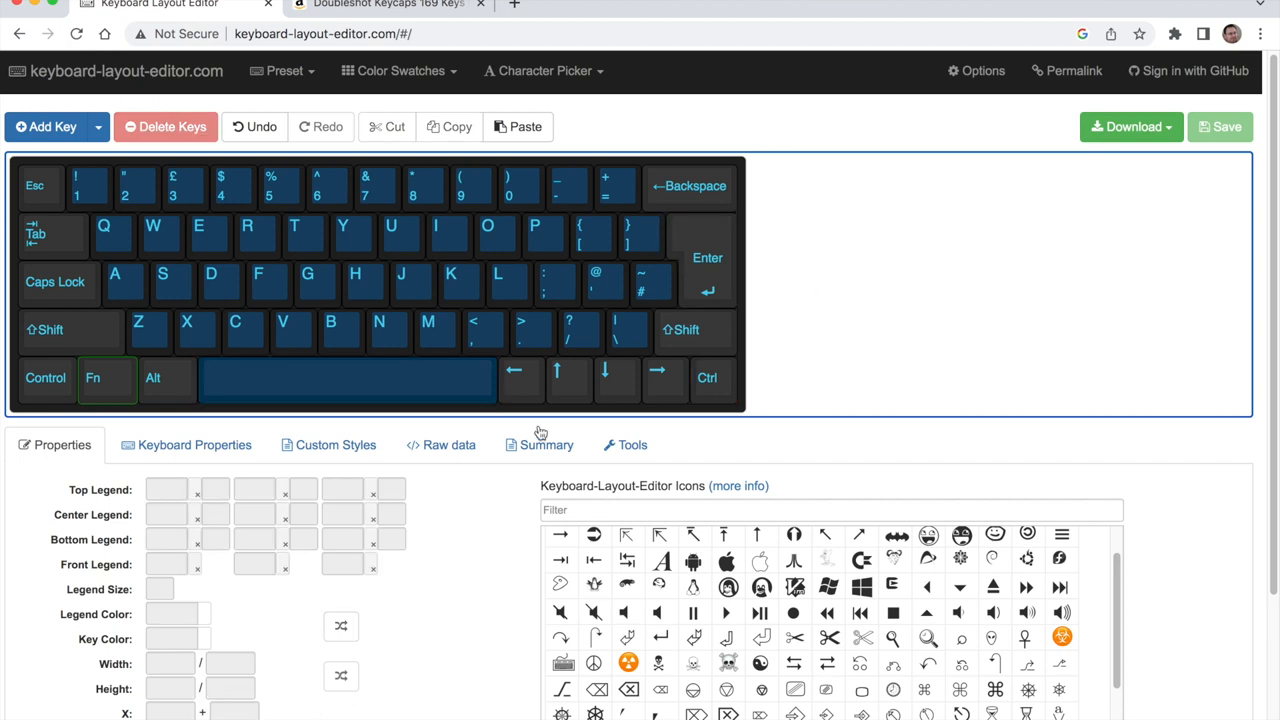
click(152, 378)
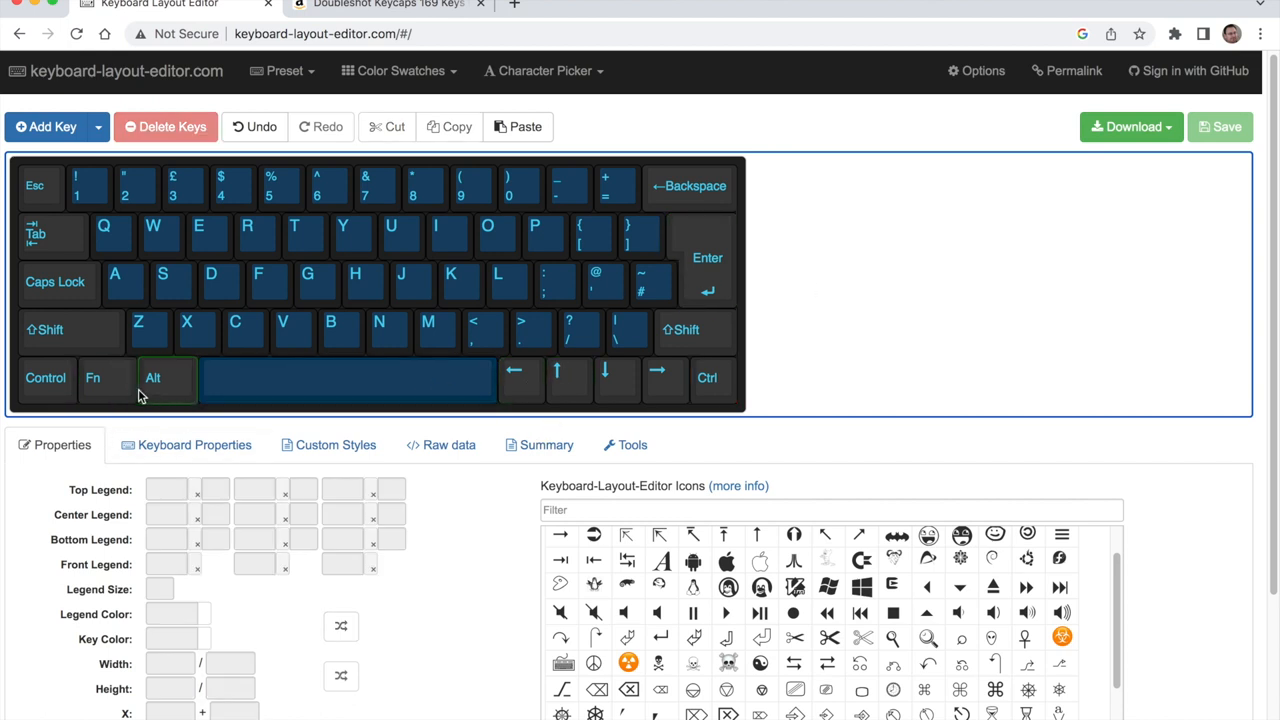
mouse_move(148, 396)
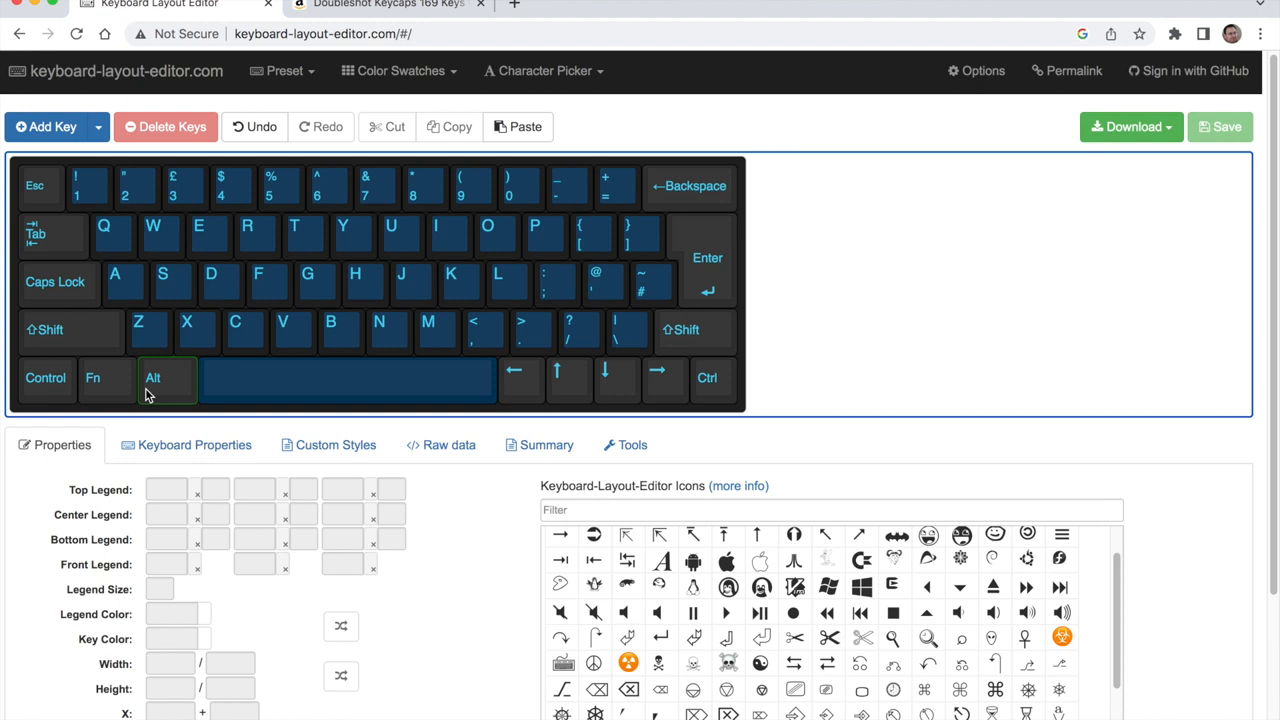
click(44, 376)
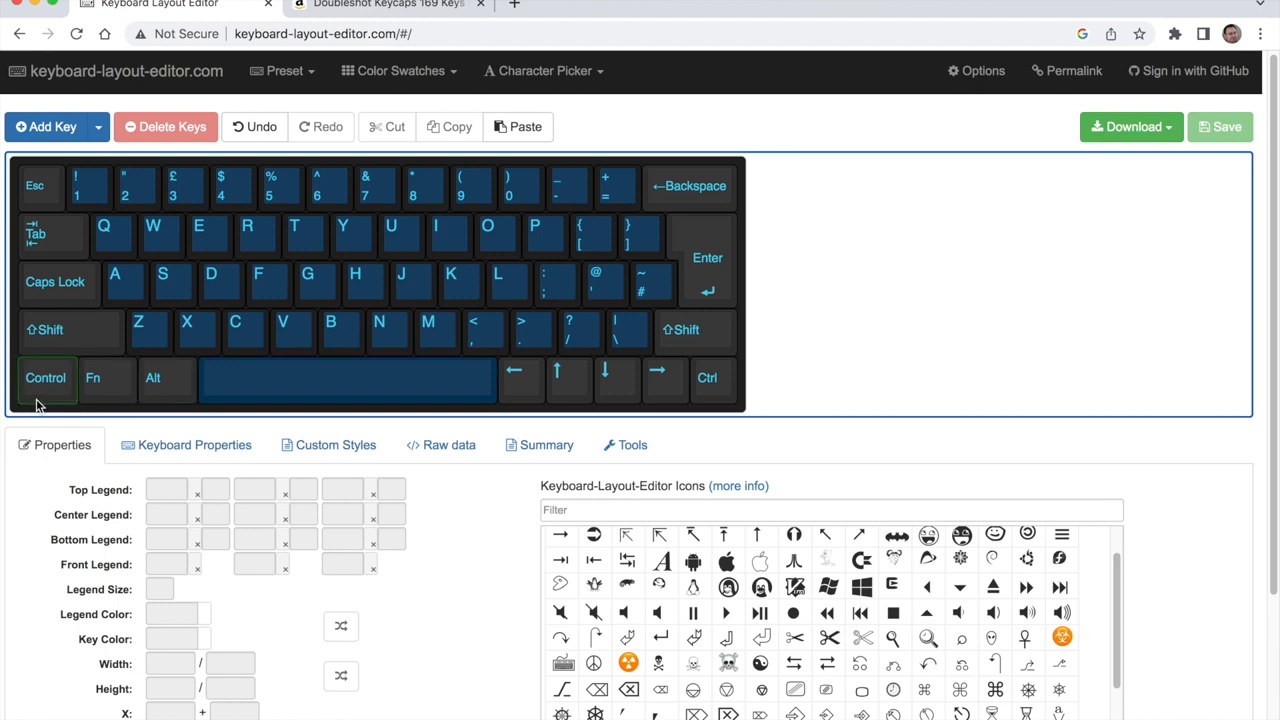
mouse_move(52, 410)
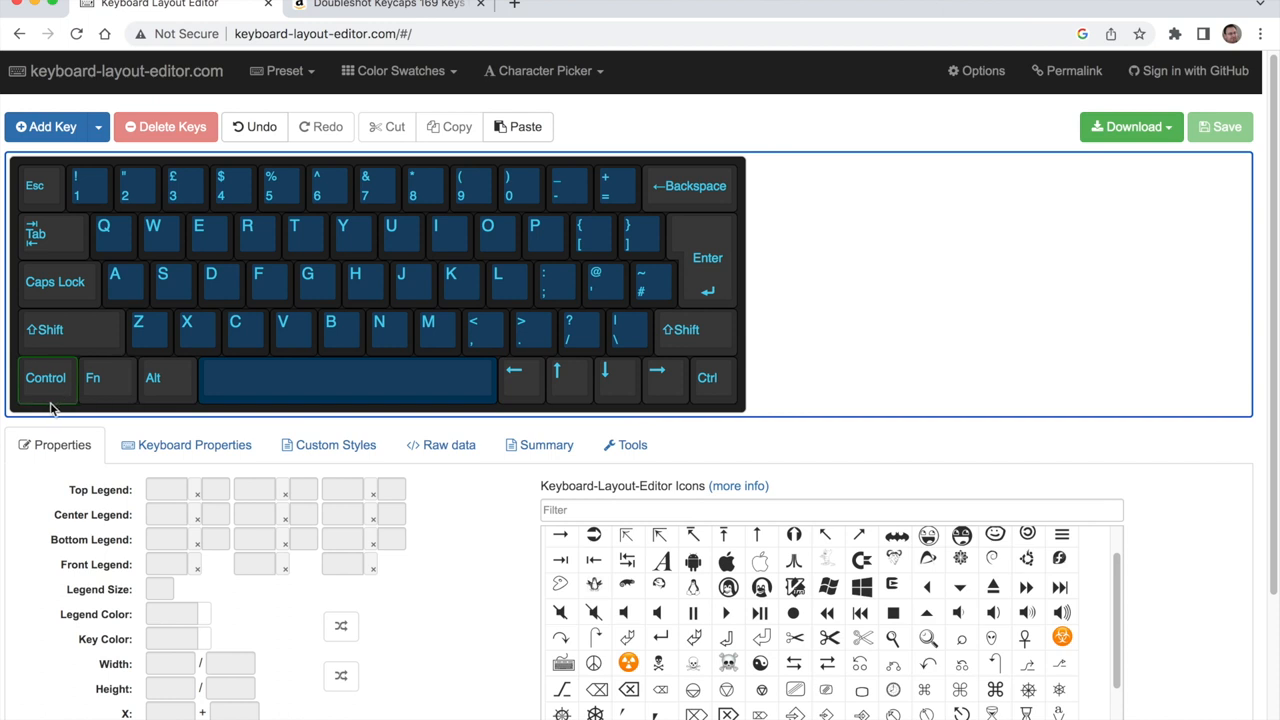
click(708, 380)
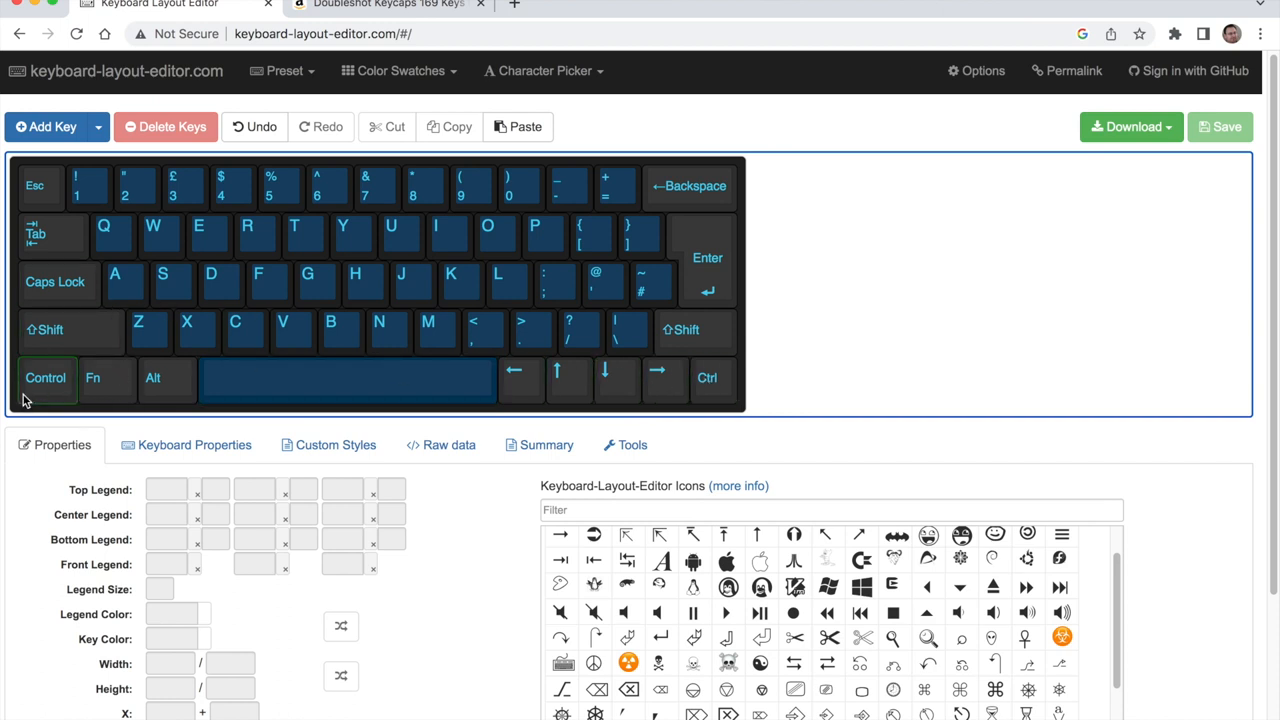
click(520, 380)
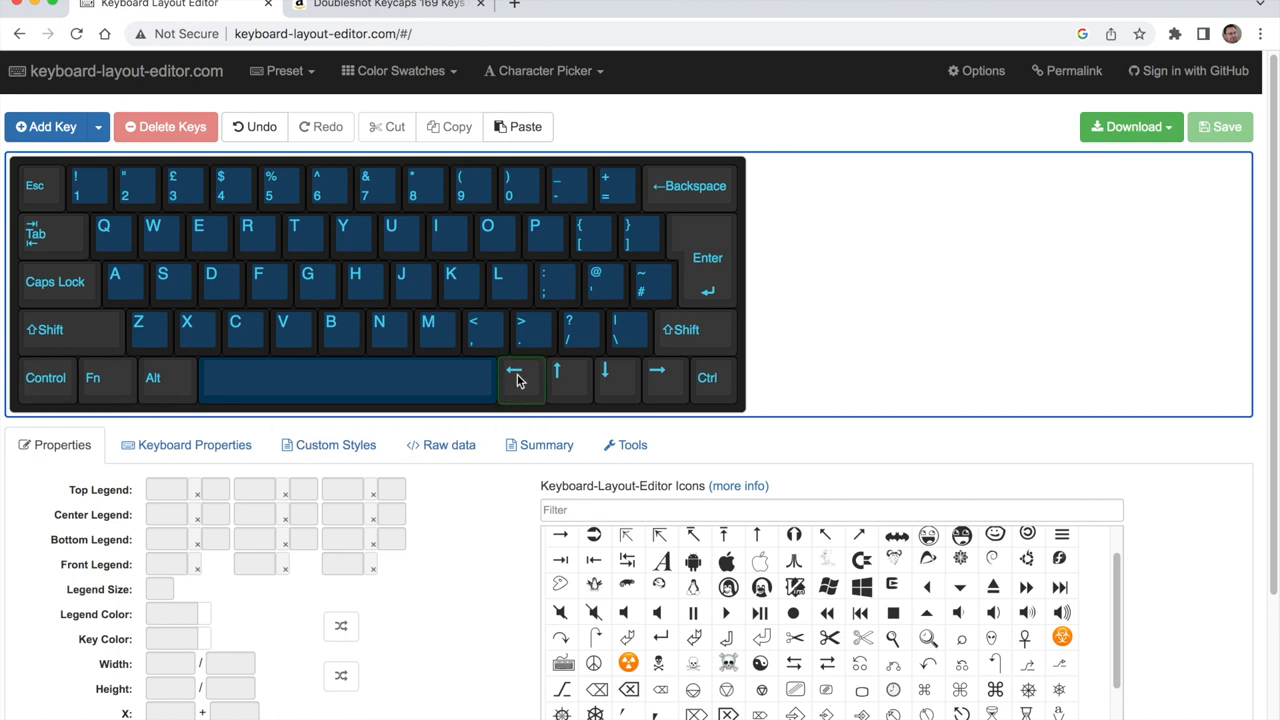
mouse_move(570, 388)
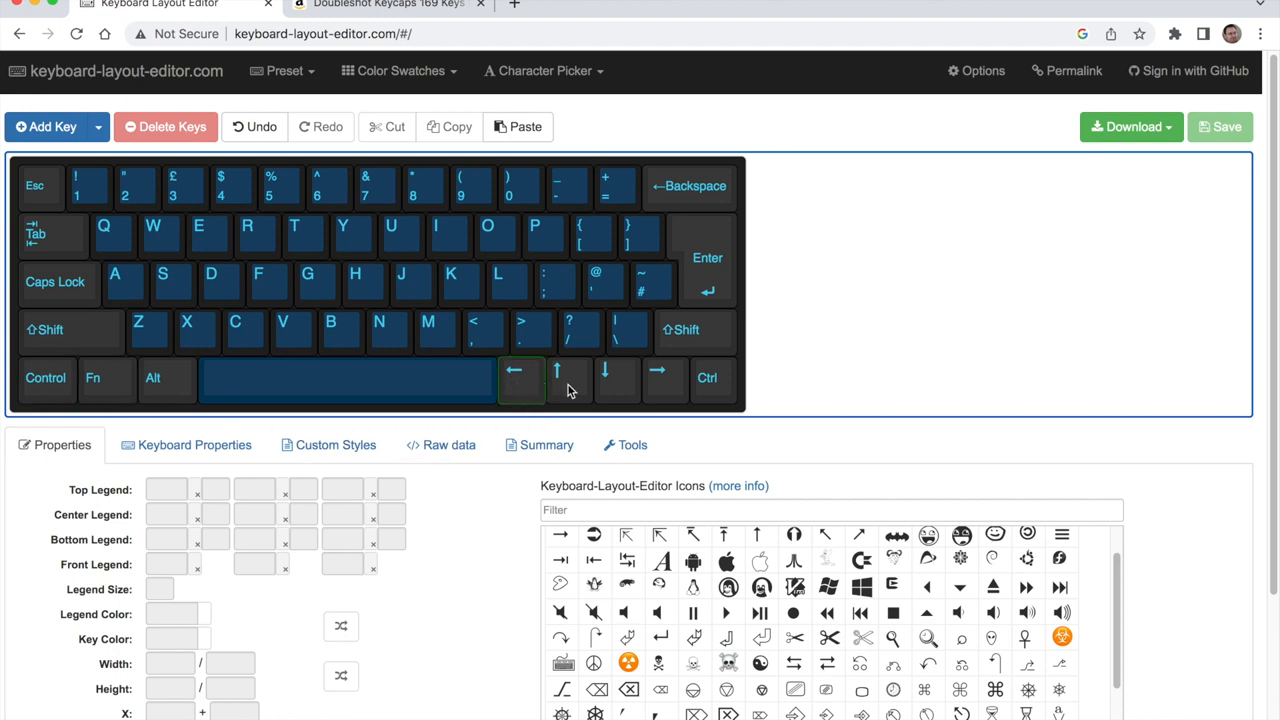
mouse_move(540, 396)
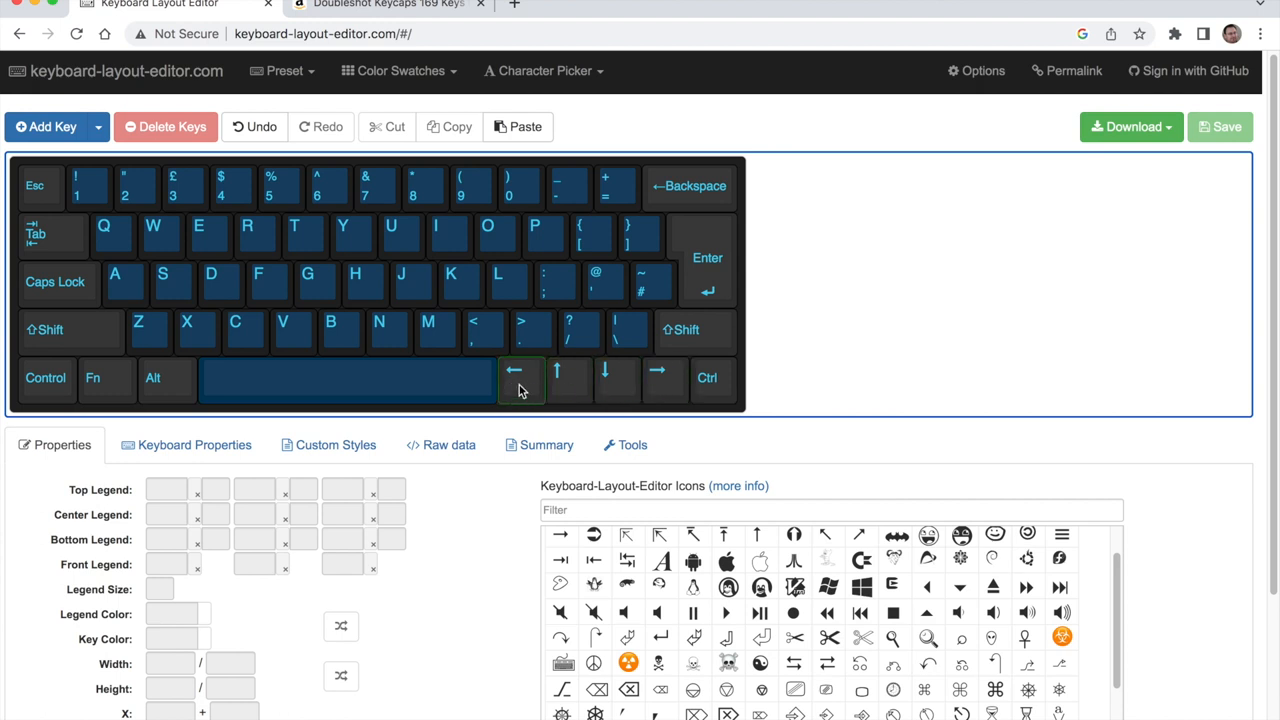
mouse_move(532, 392)
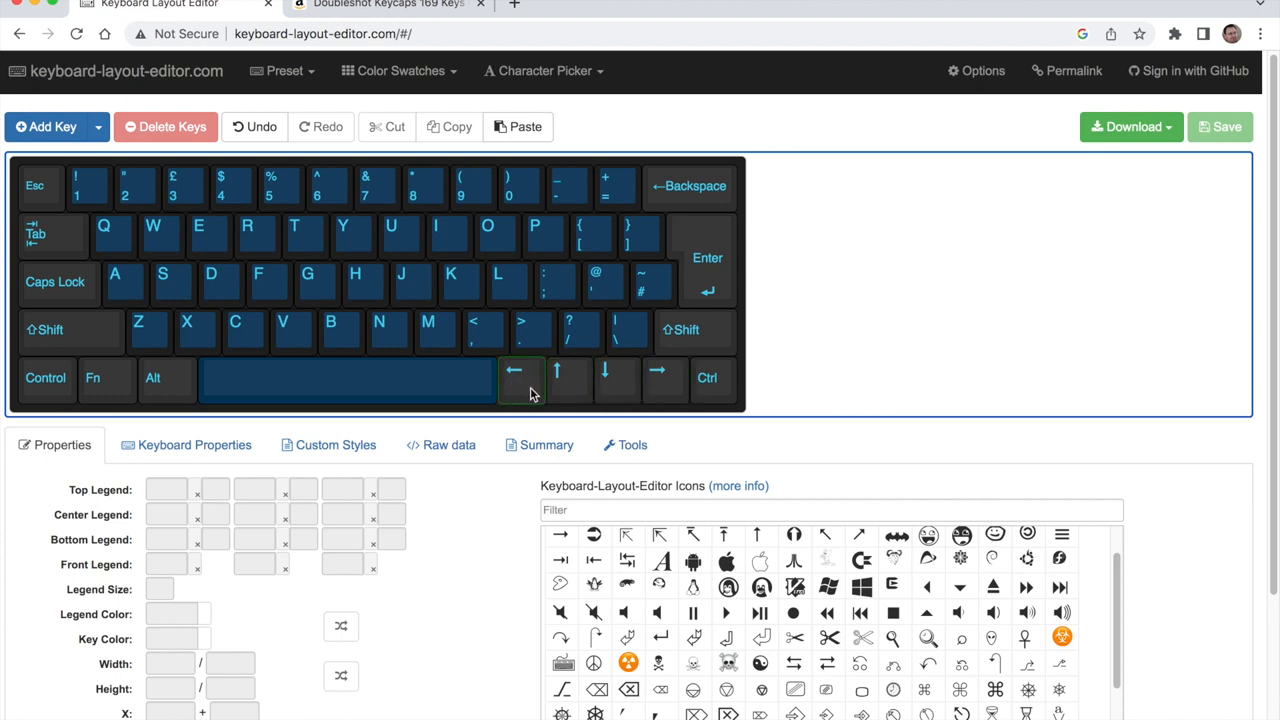
click(664, 378)
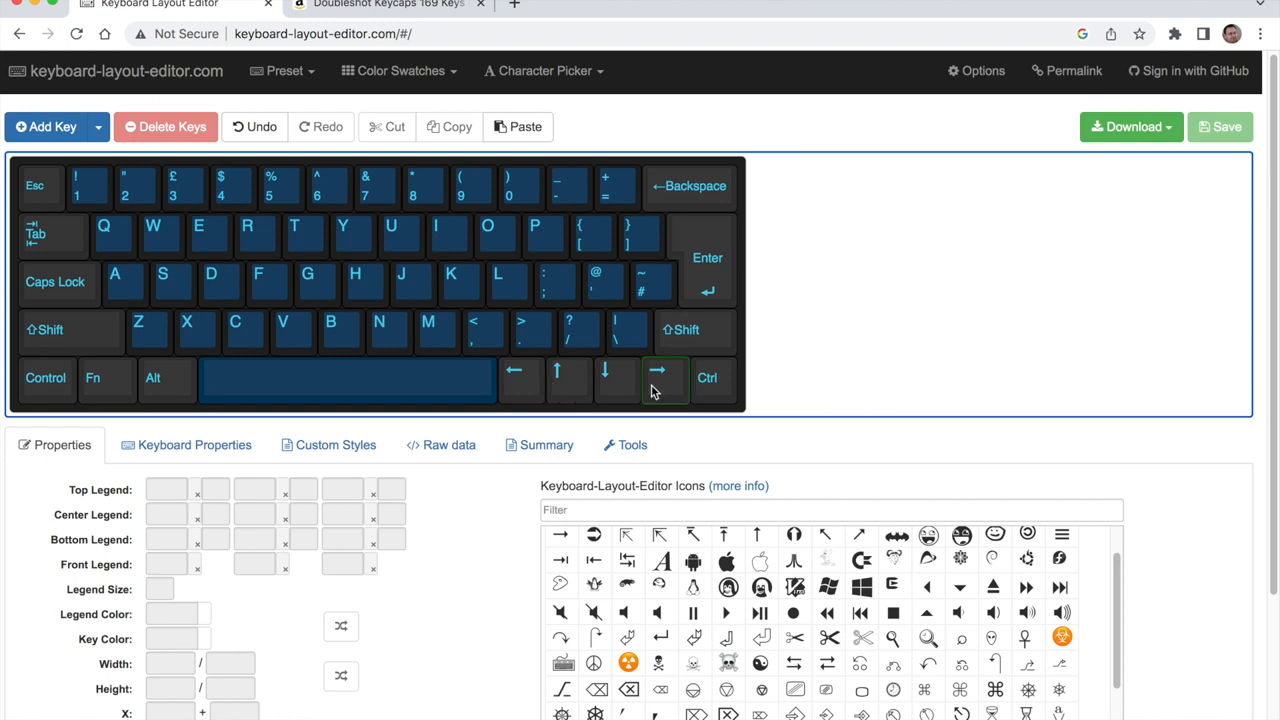
click(516, 380)
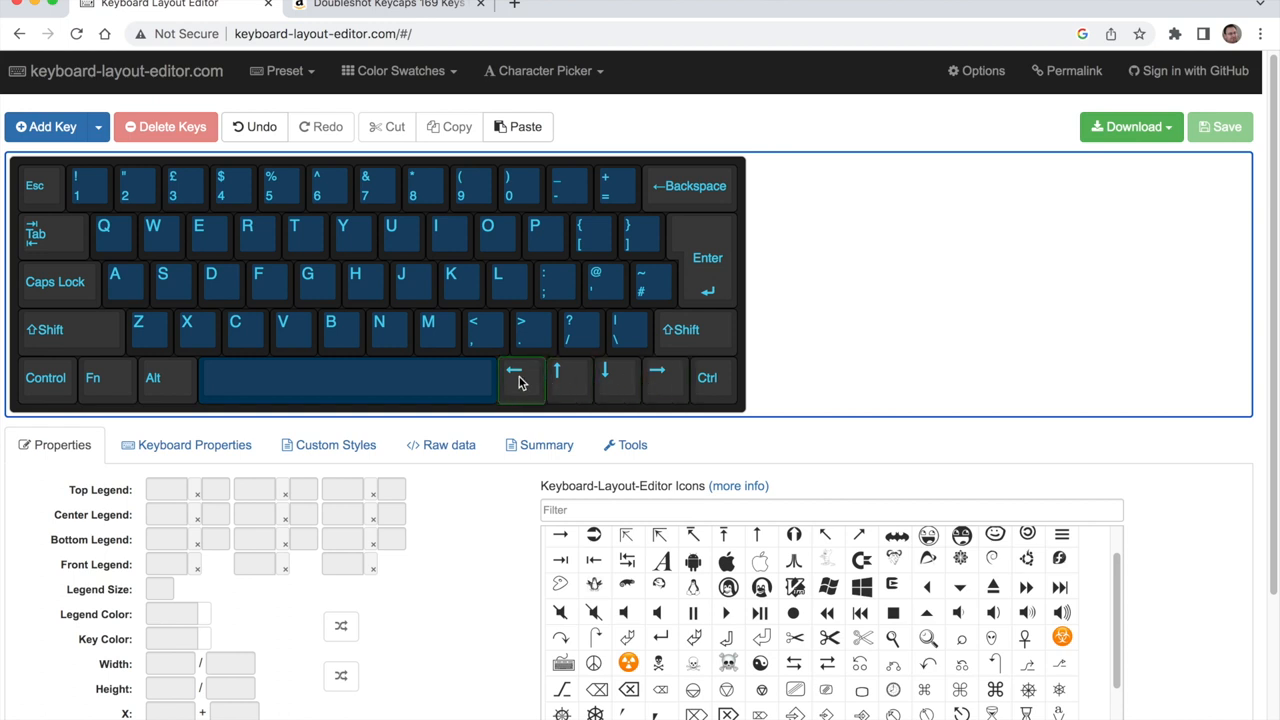
mouse_move(528, 390)
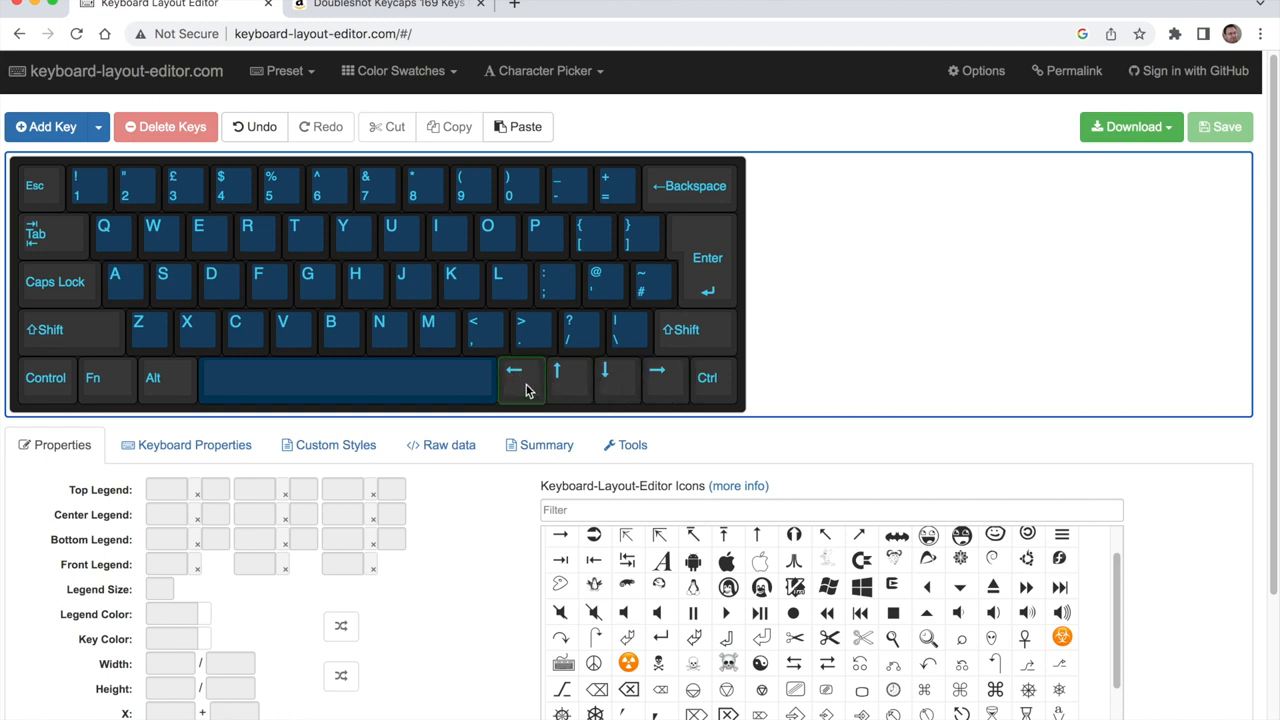
click(664, 380)
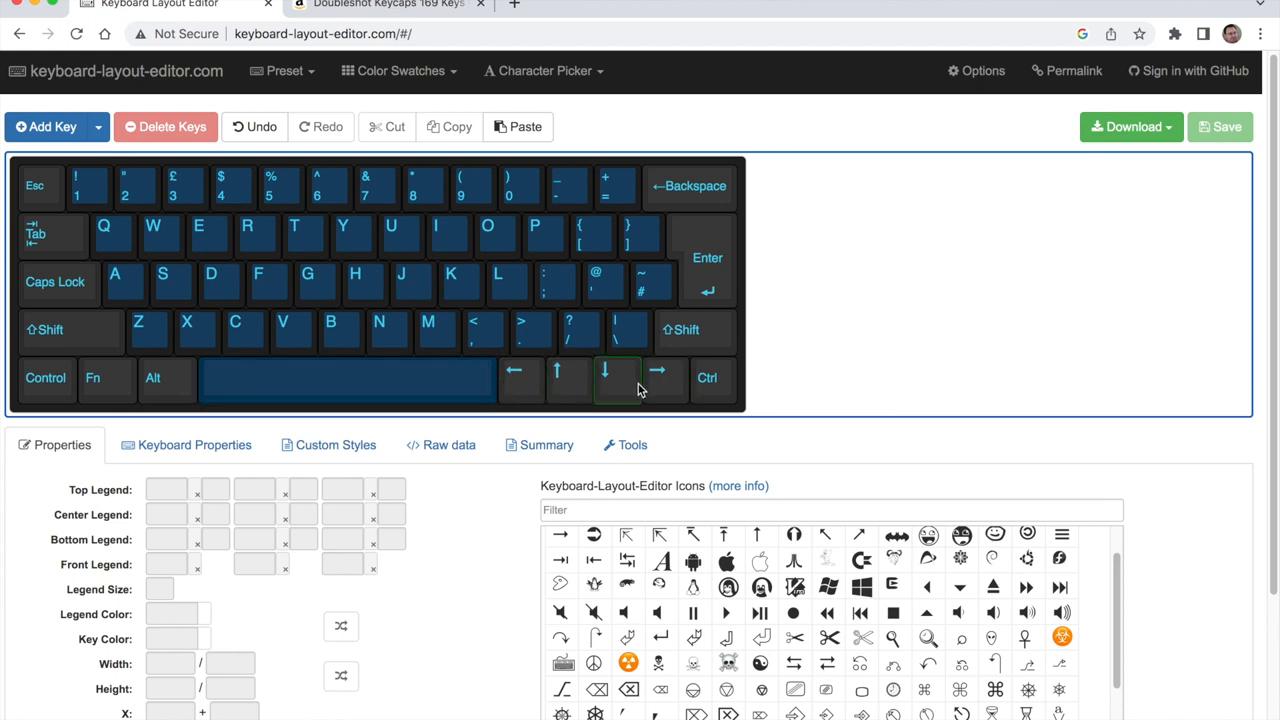
click(708, 378)
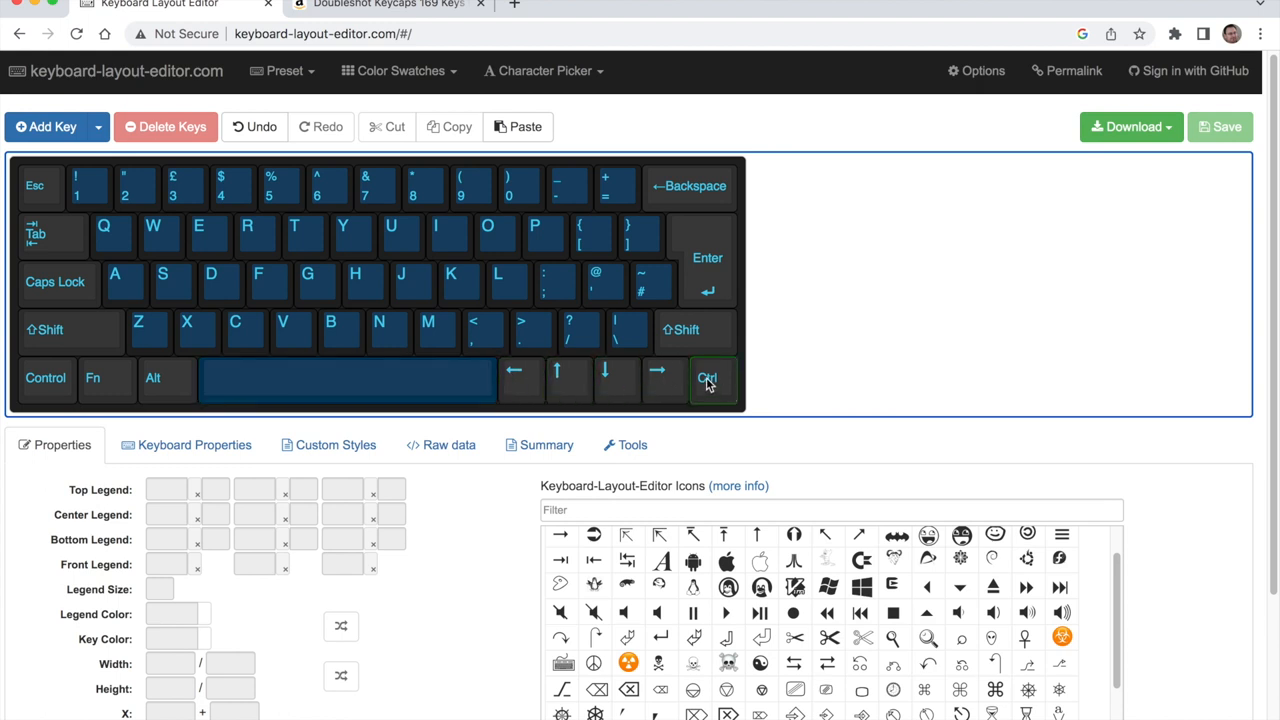
click(568, 380)
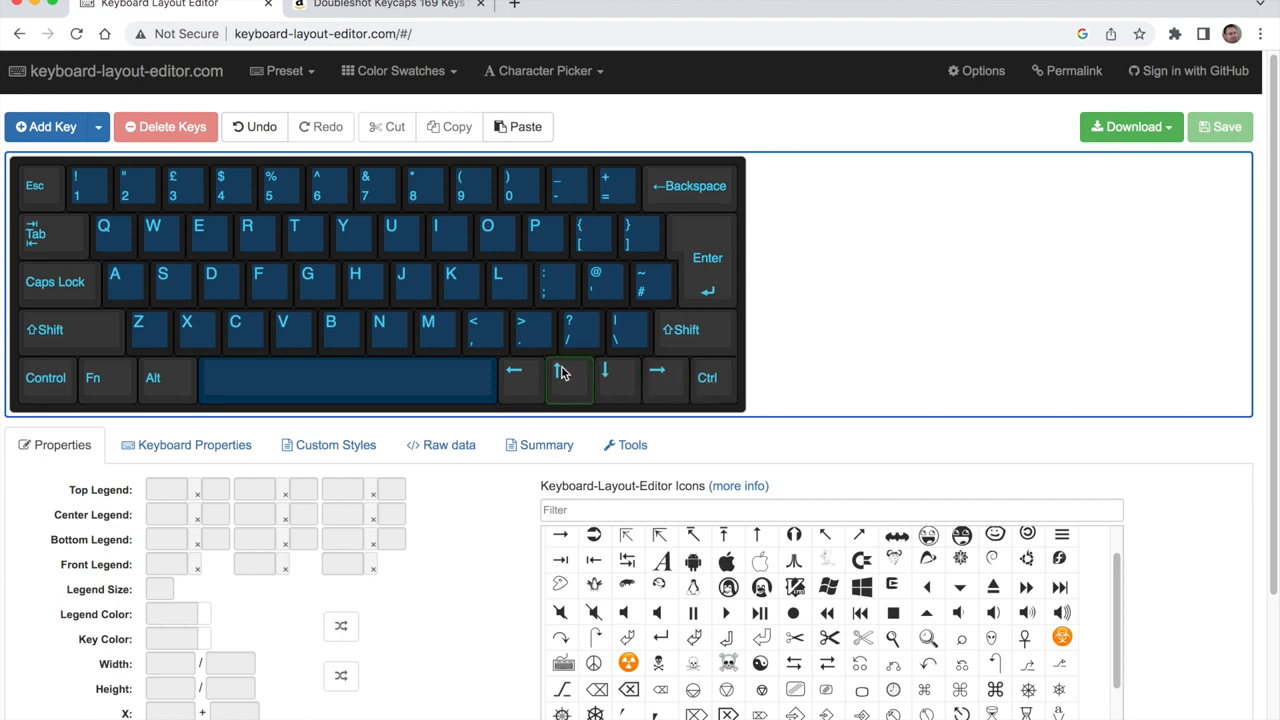
click(616, 380)
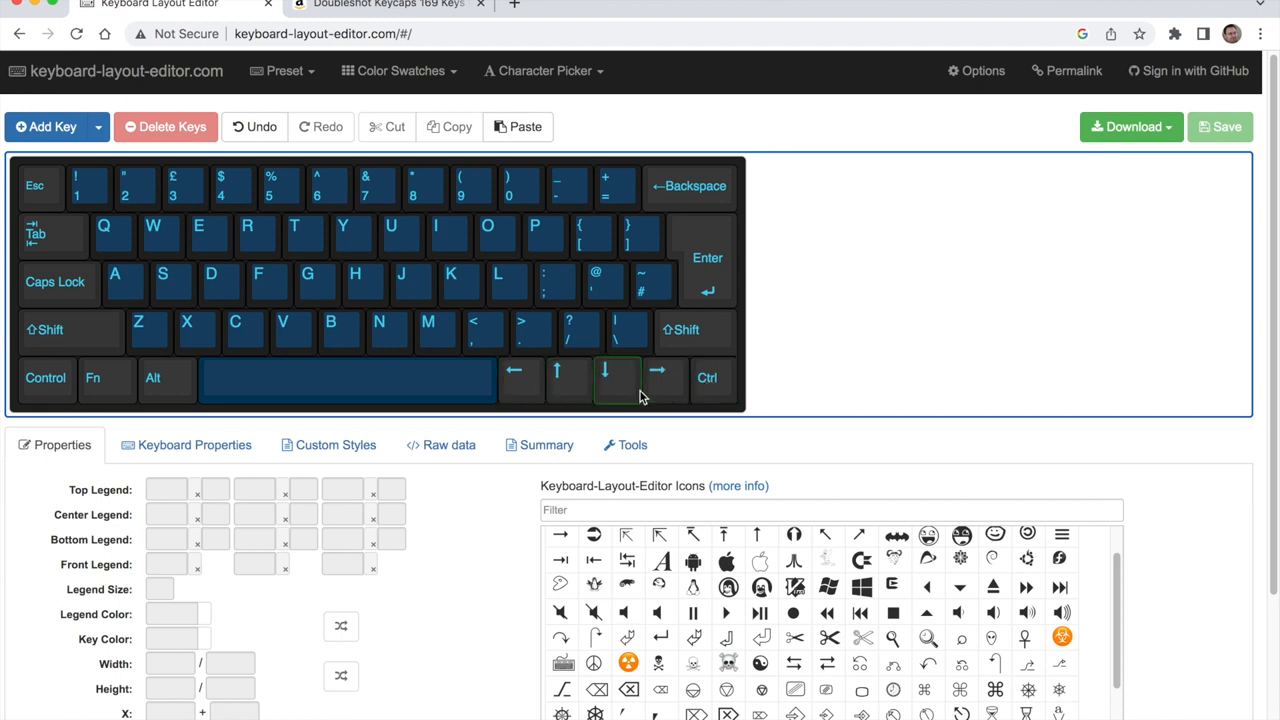
click(664, 378)
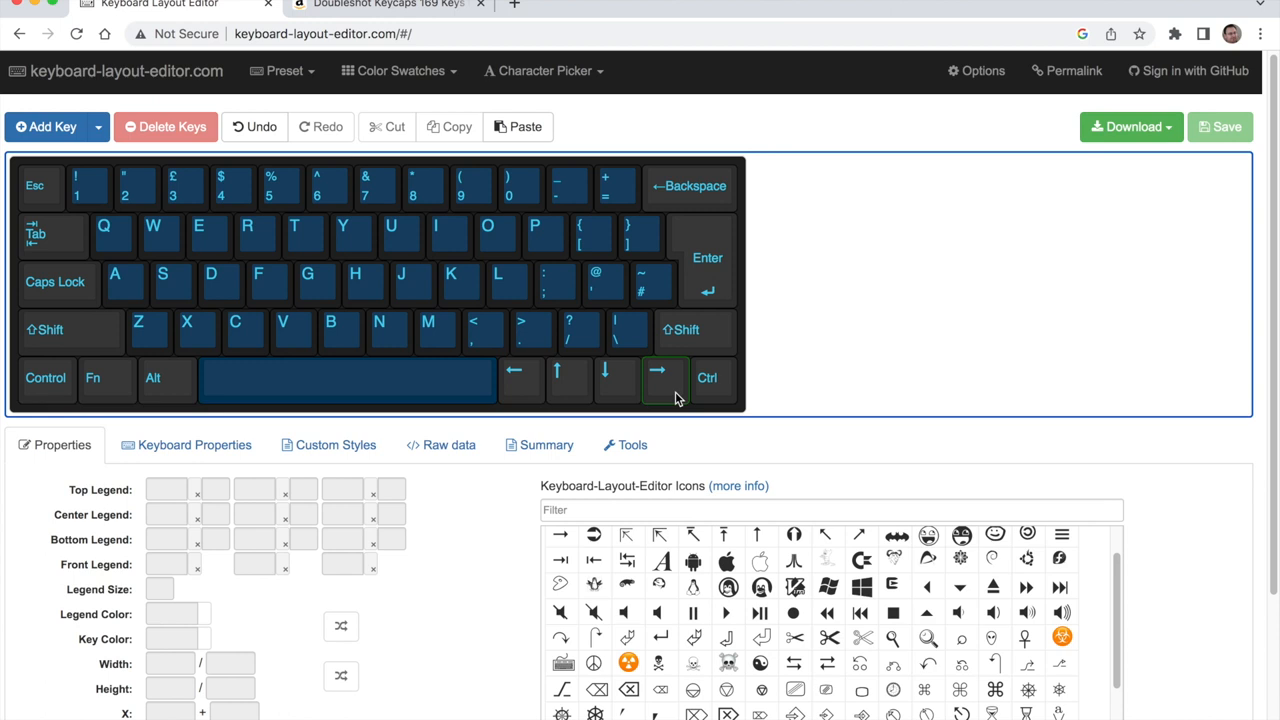